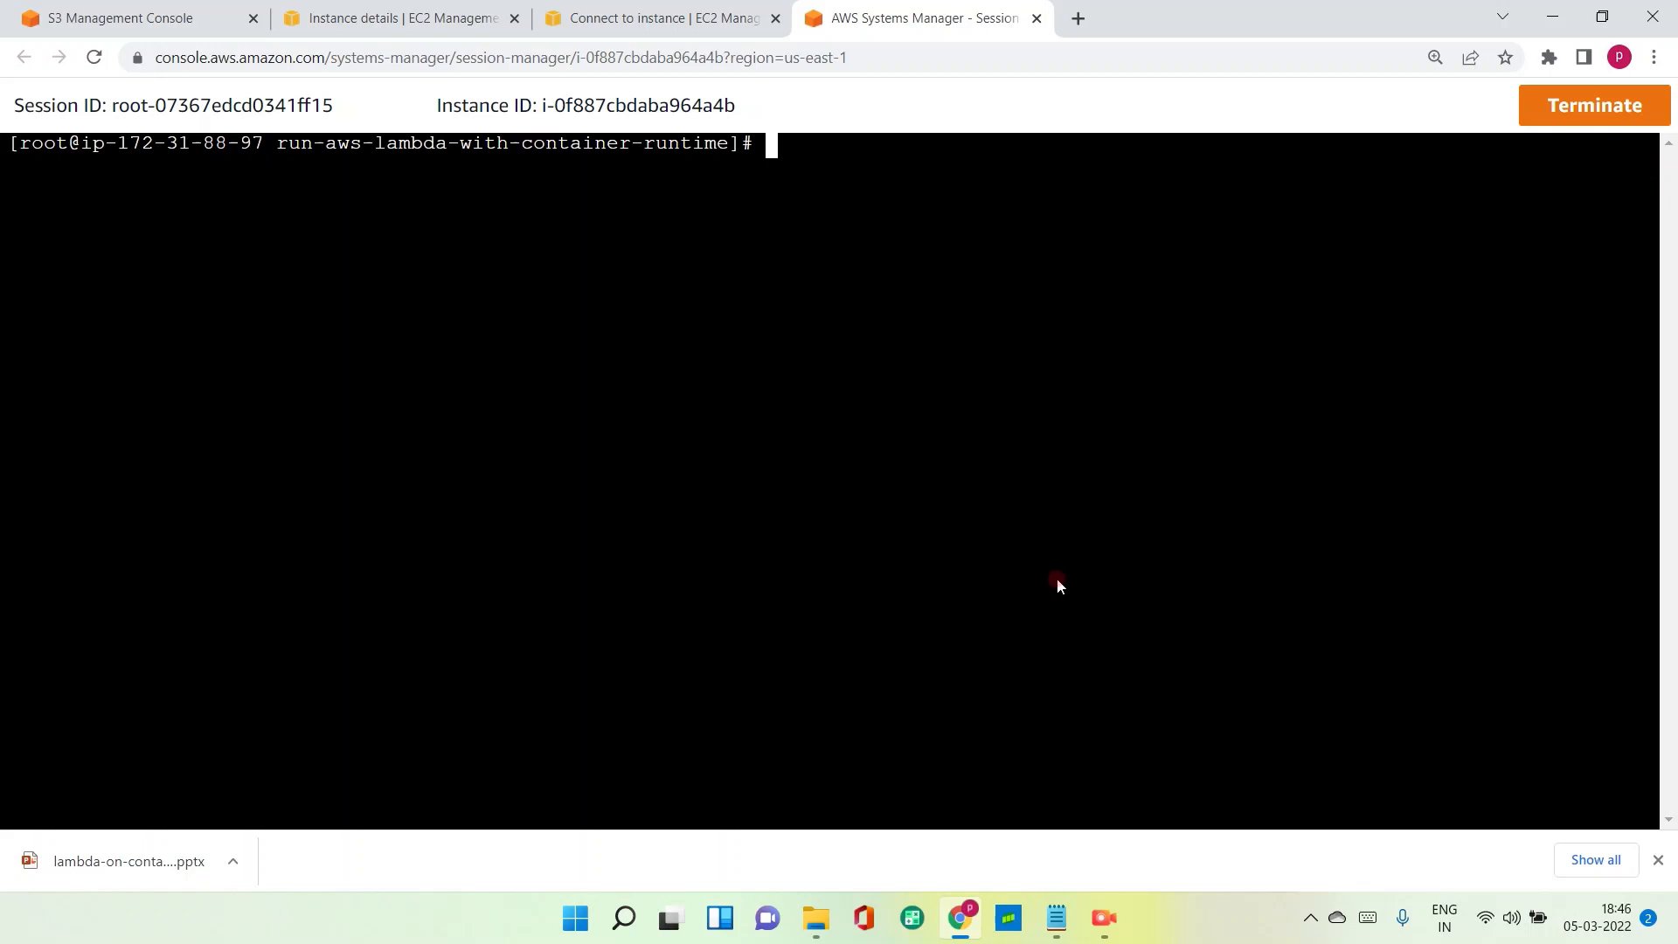
List the project files with ls -lrt and begin a cat command.
type("ls")
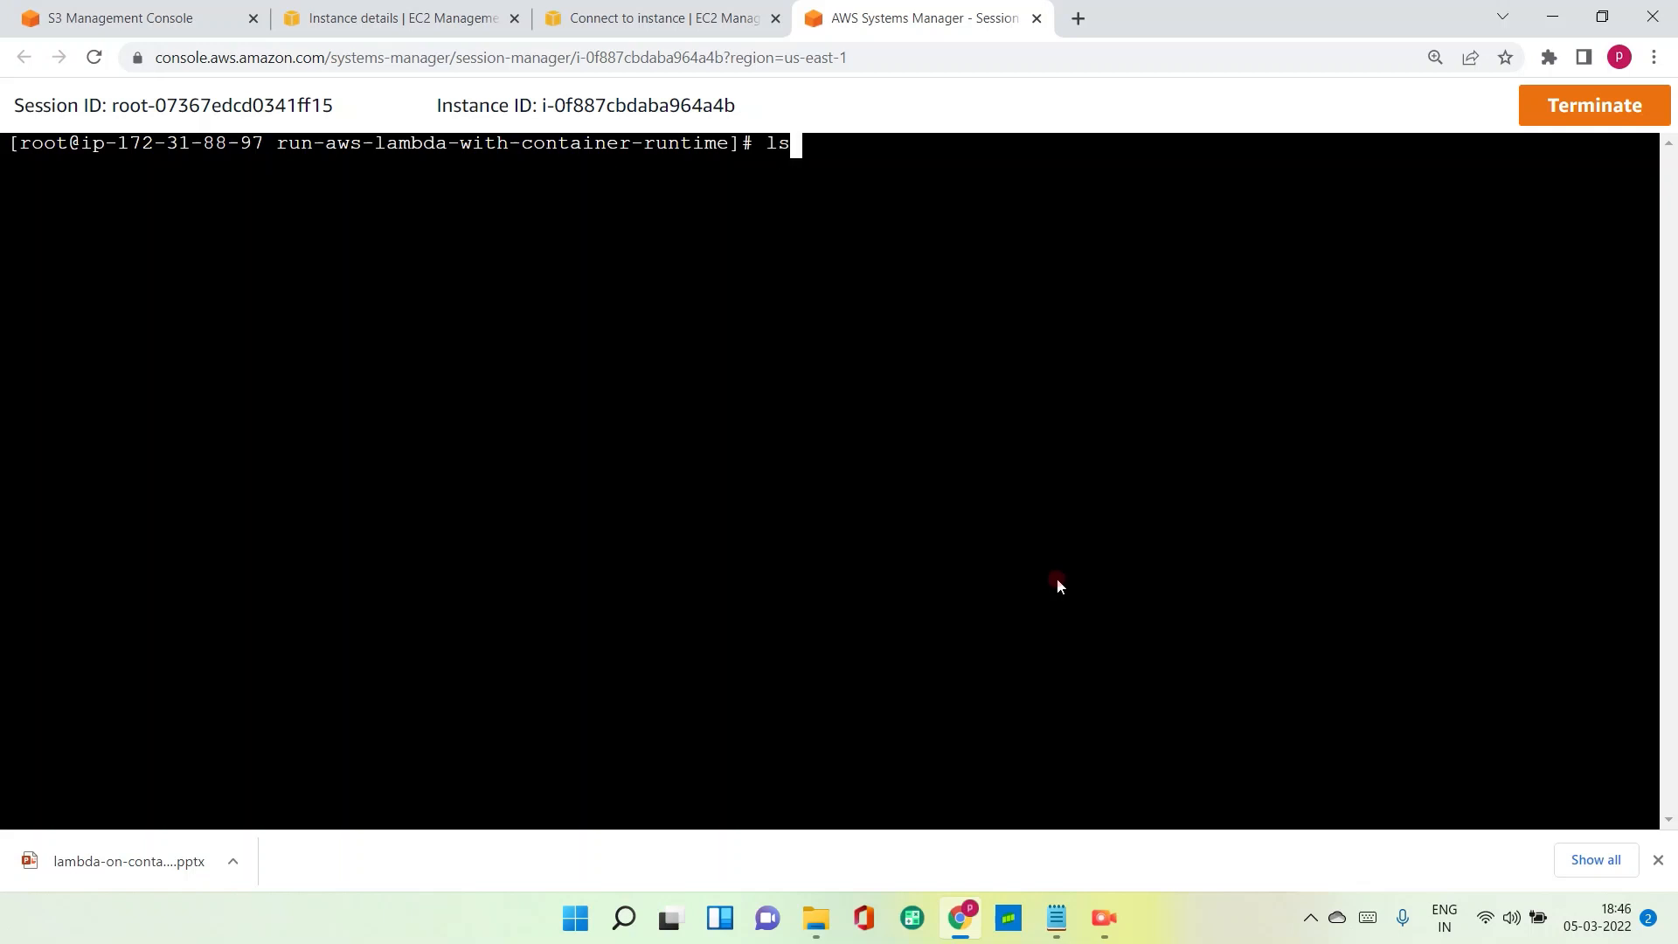
type("-lrt")
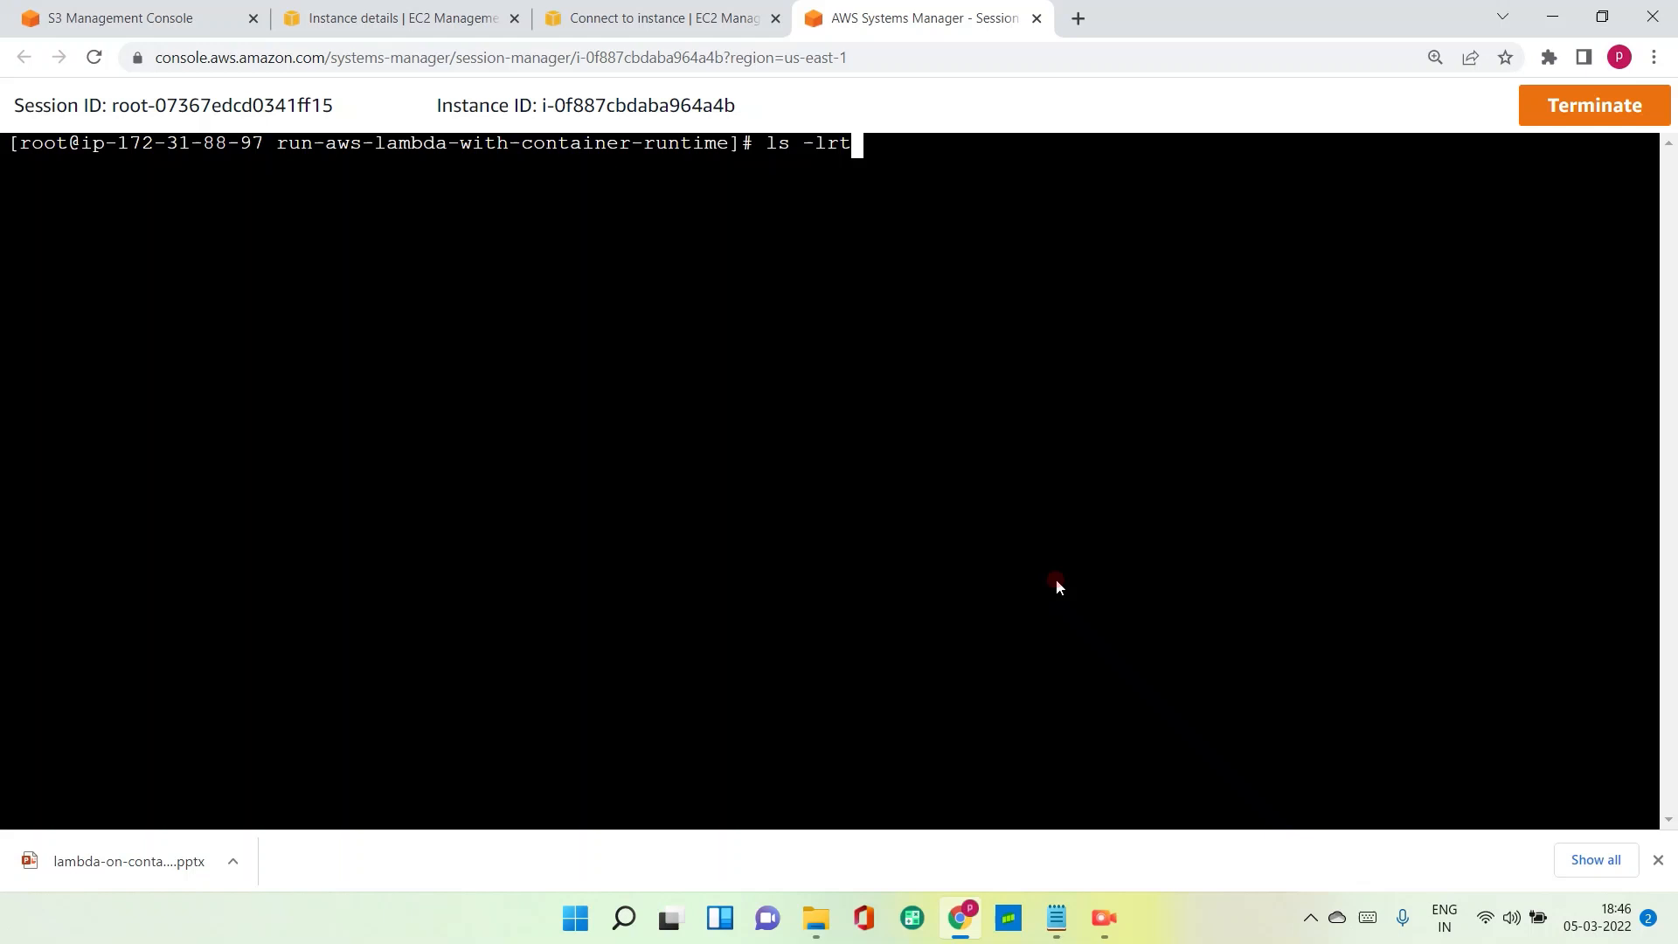
key("Return")
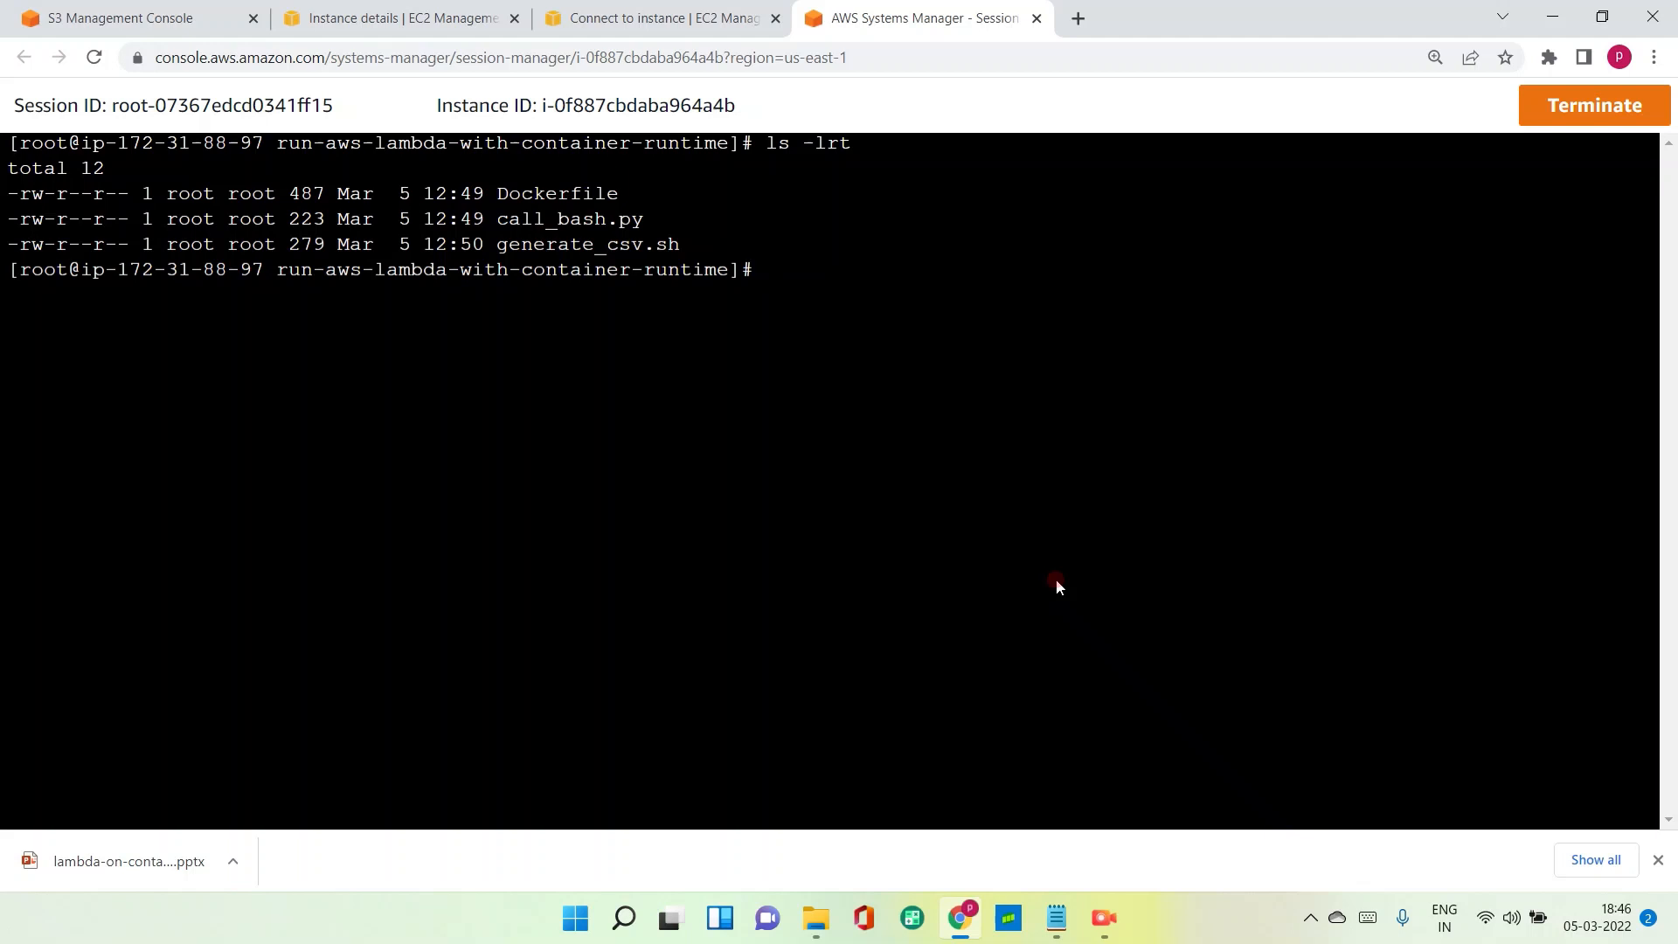
left_click(770, 270)
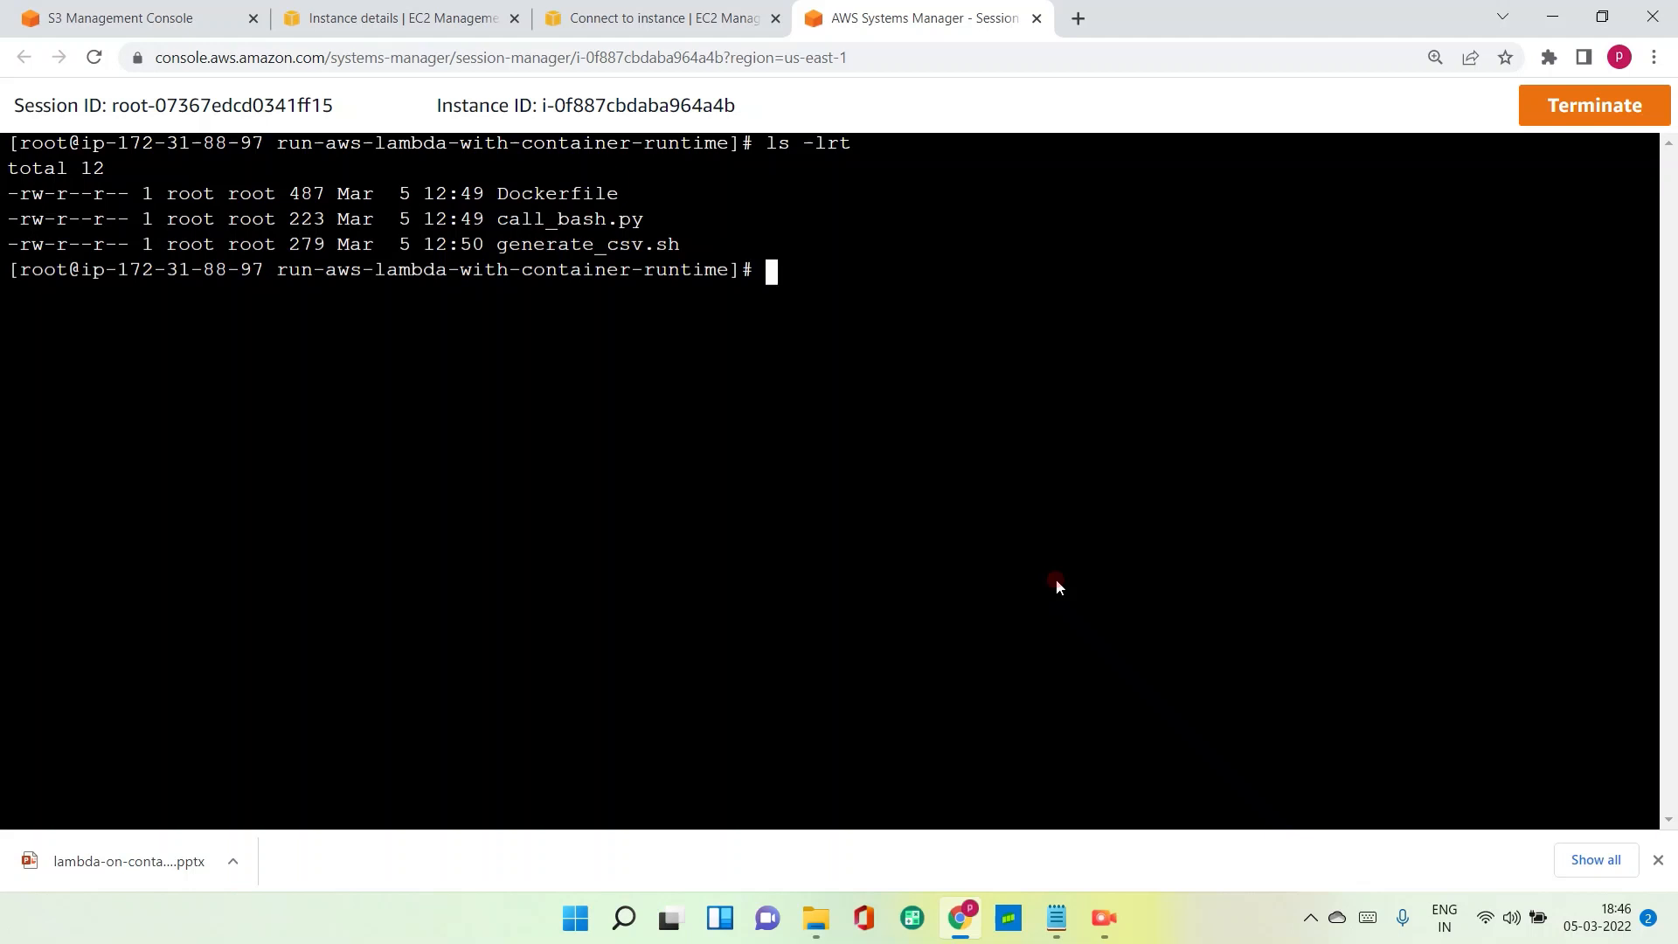
type("cat")
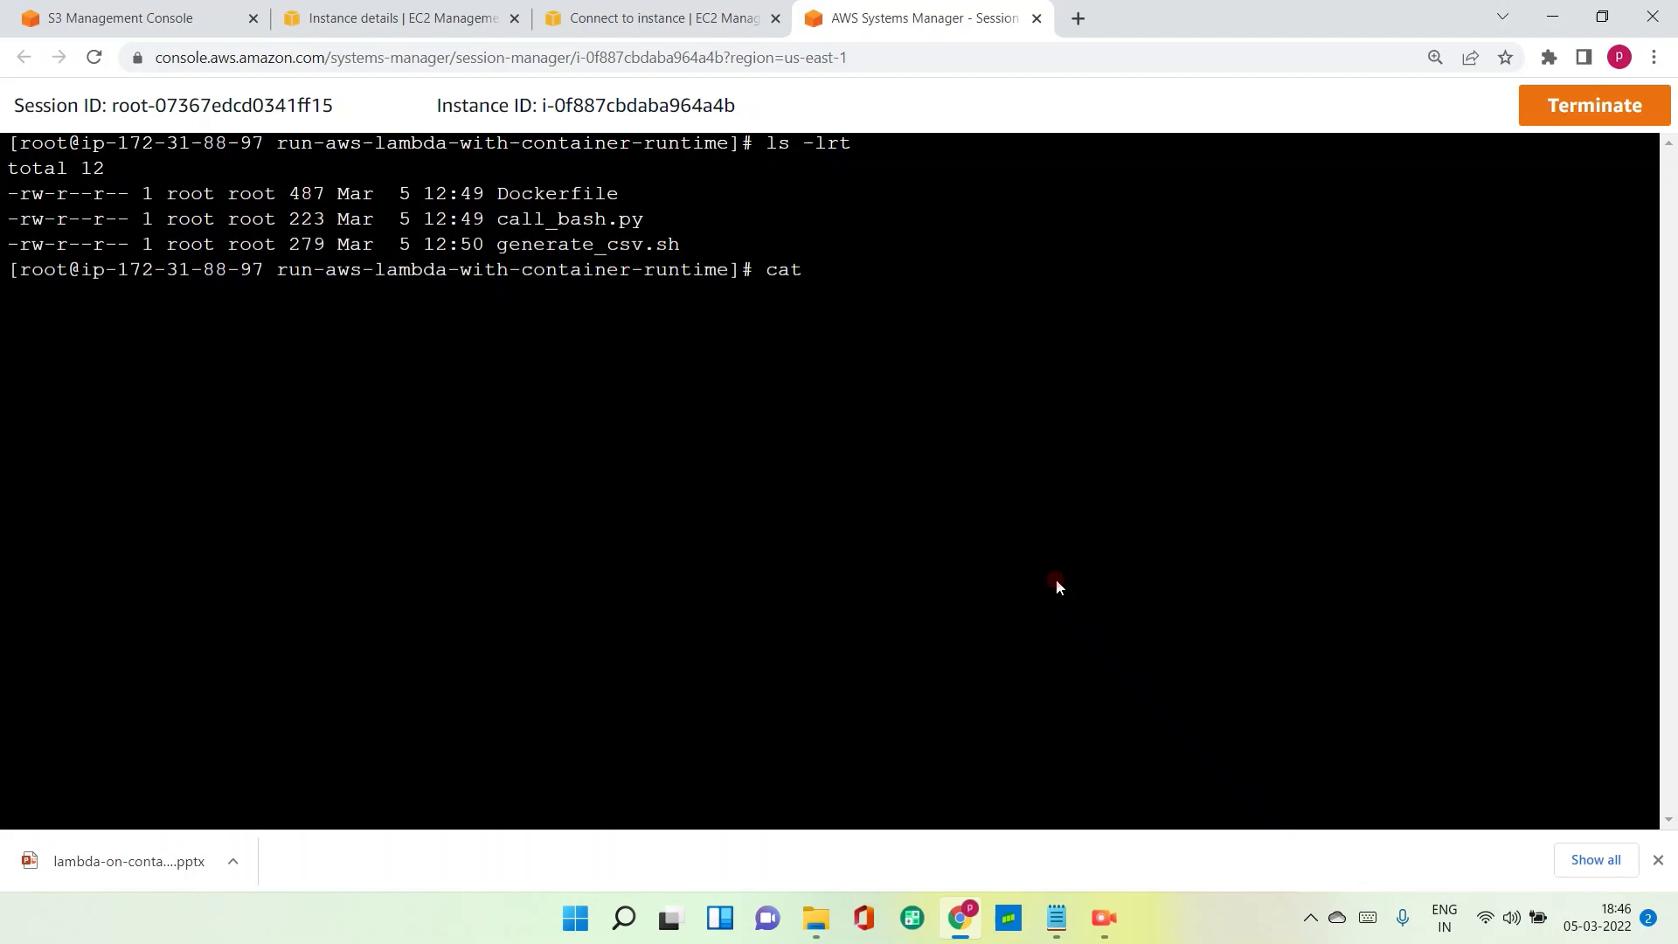
type("generate_csv.sh")
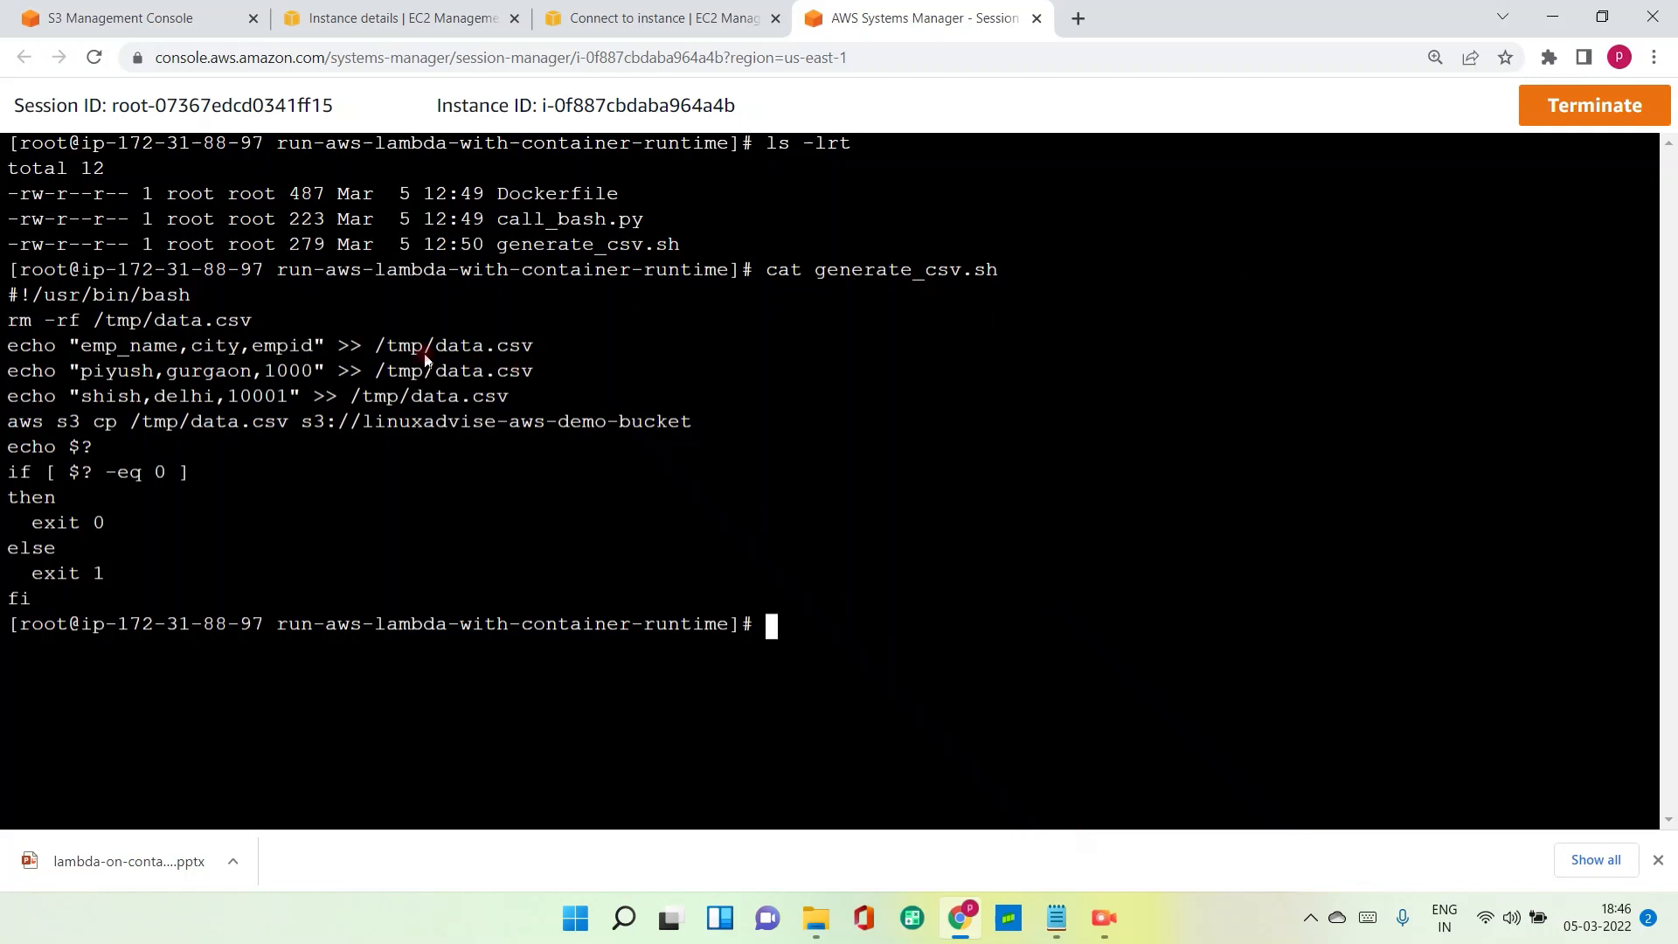
mouse_move(490, 366)
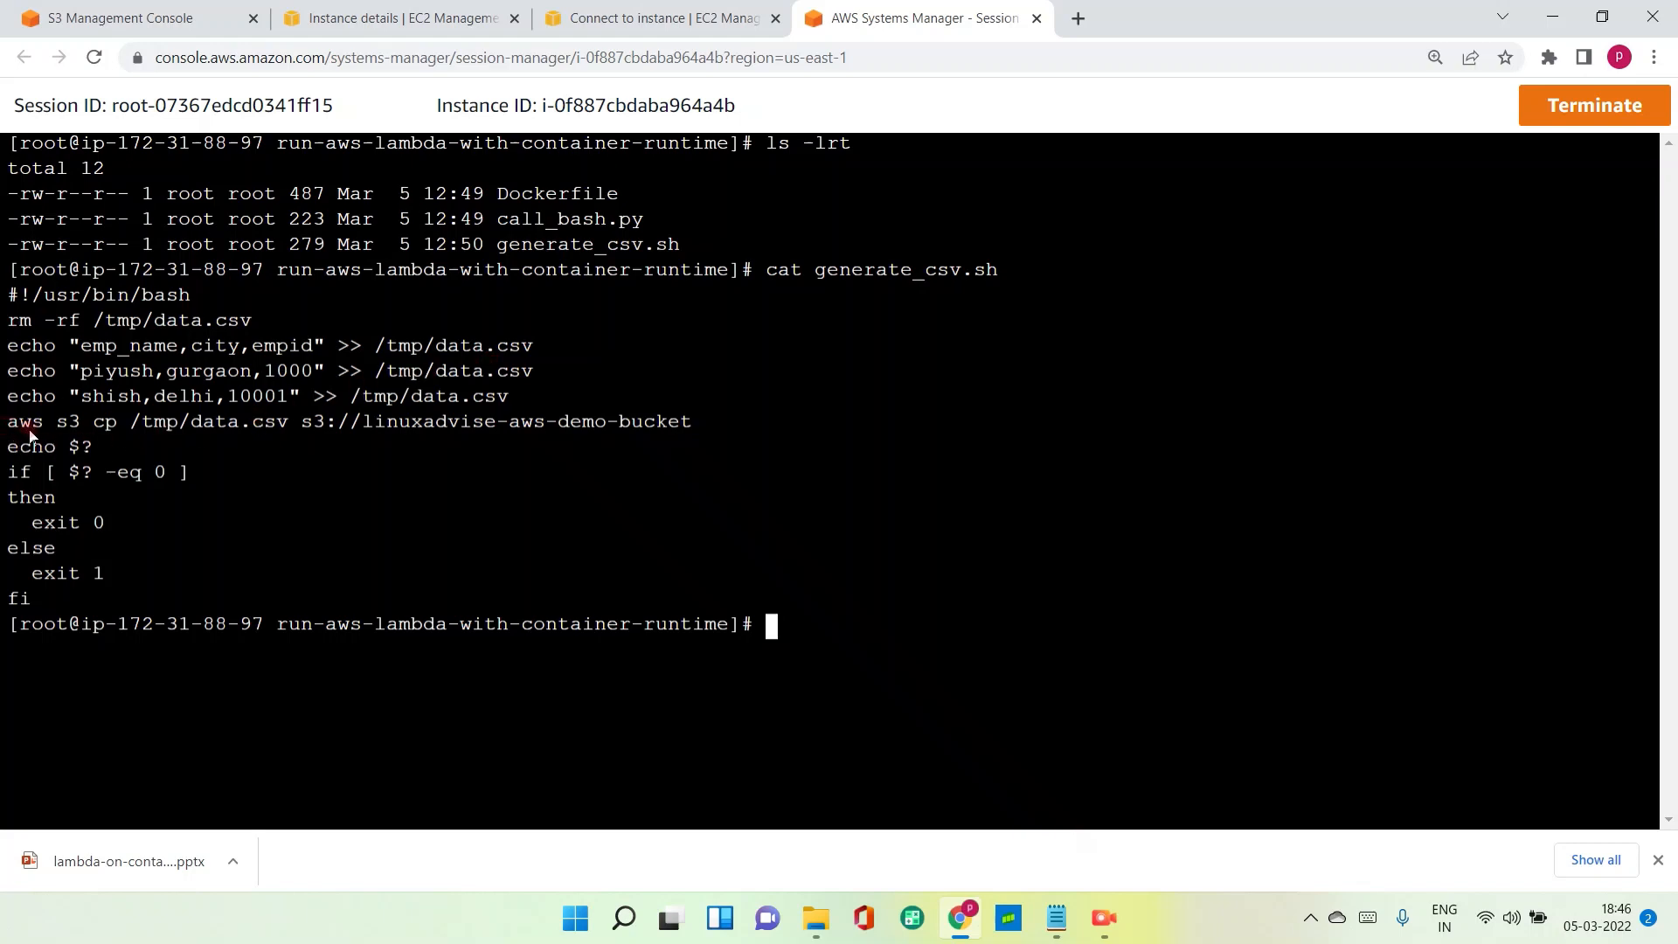
mouse_move(59, 435)
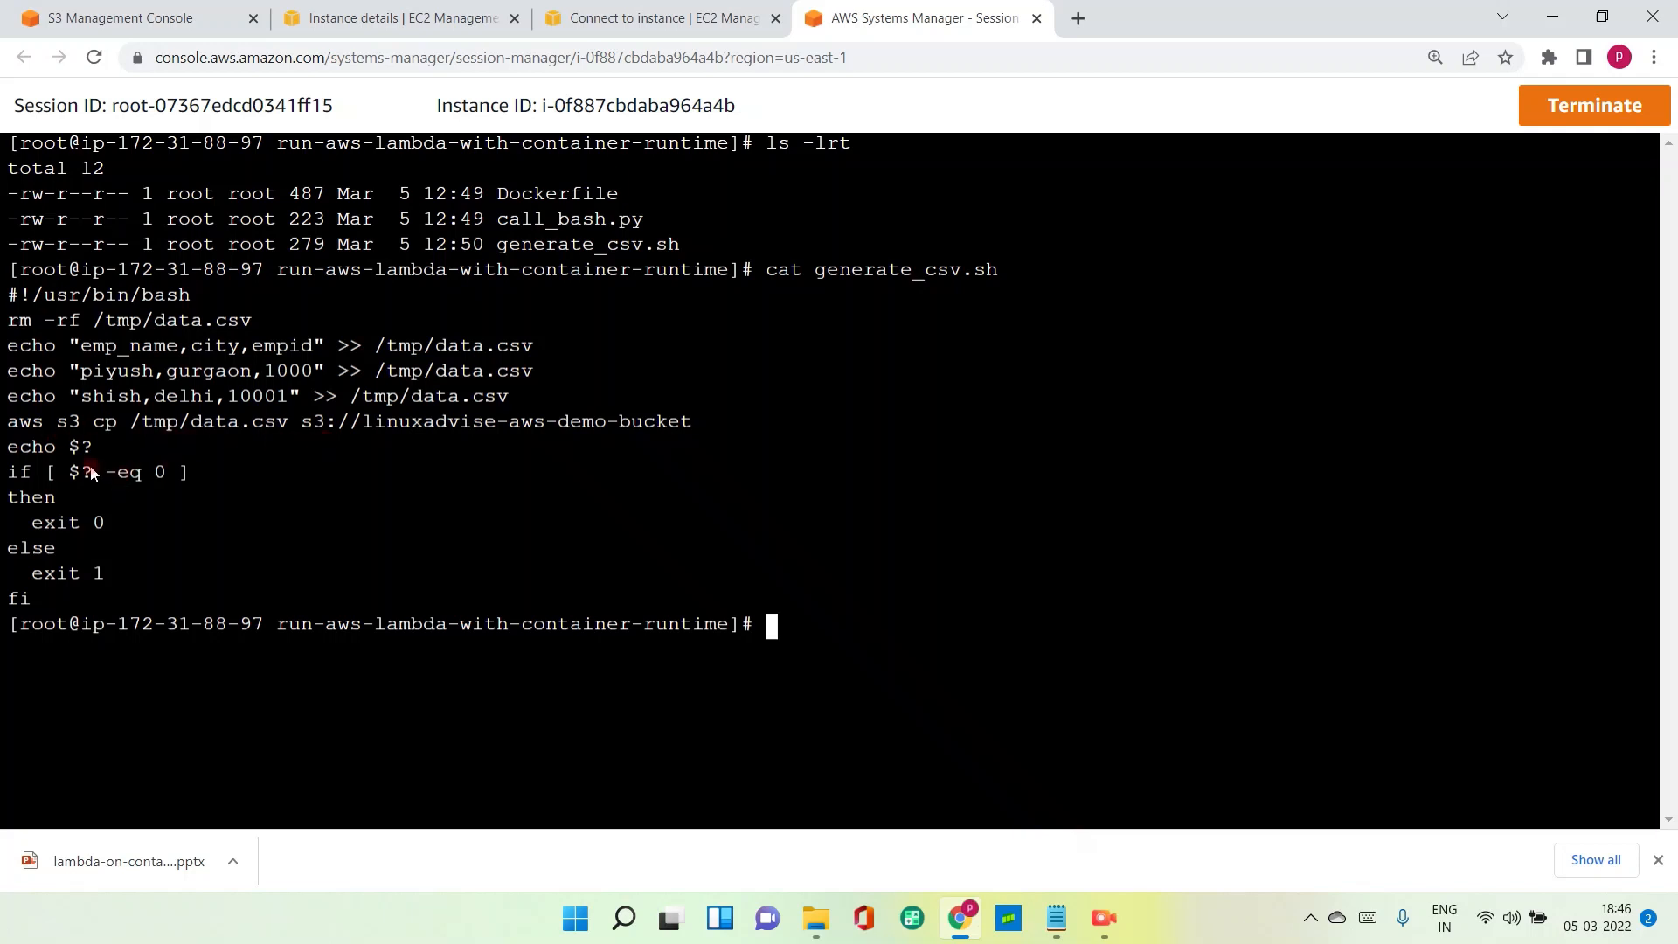
mouse_move(96, 545)
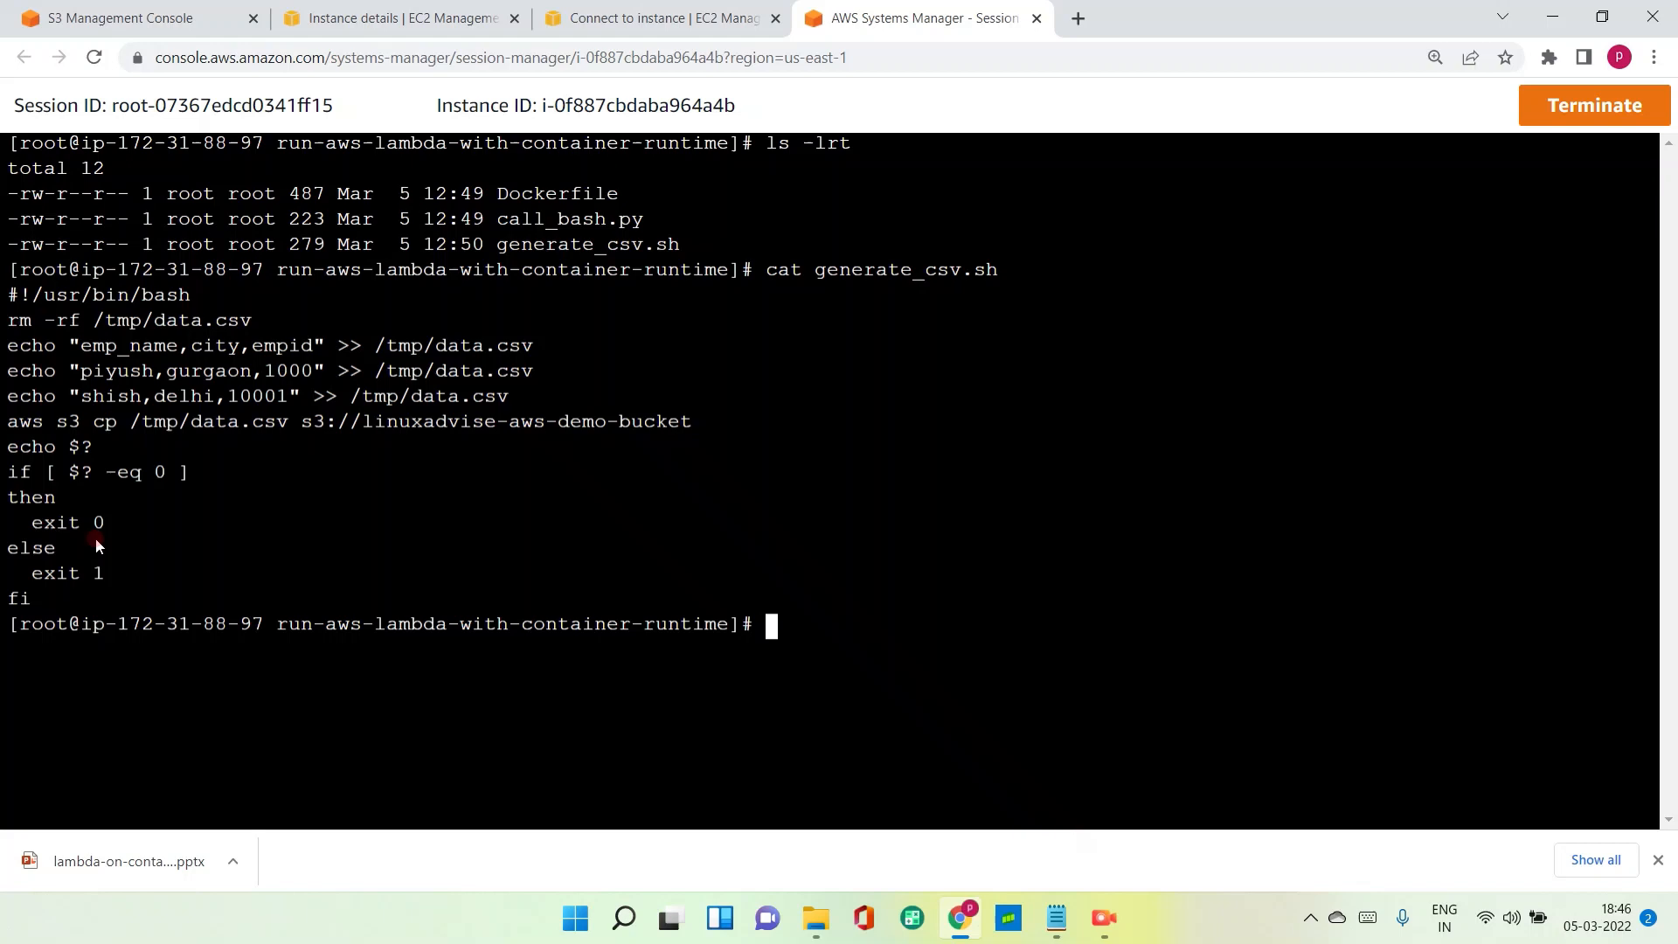
mouse_move(189, 444)
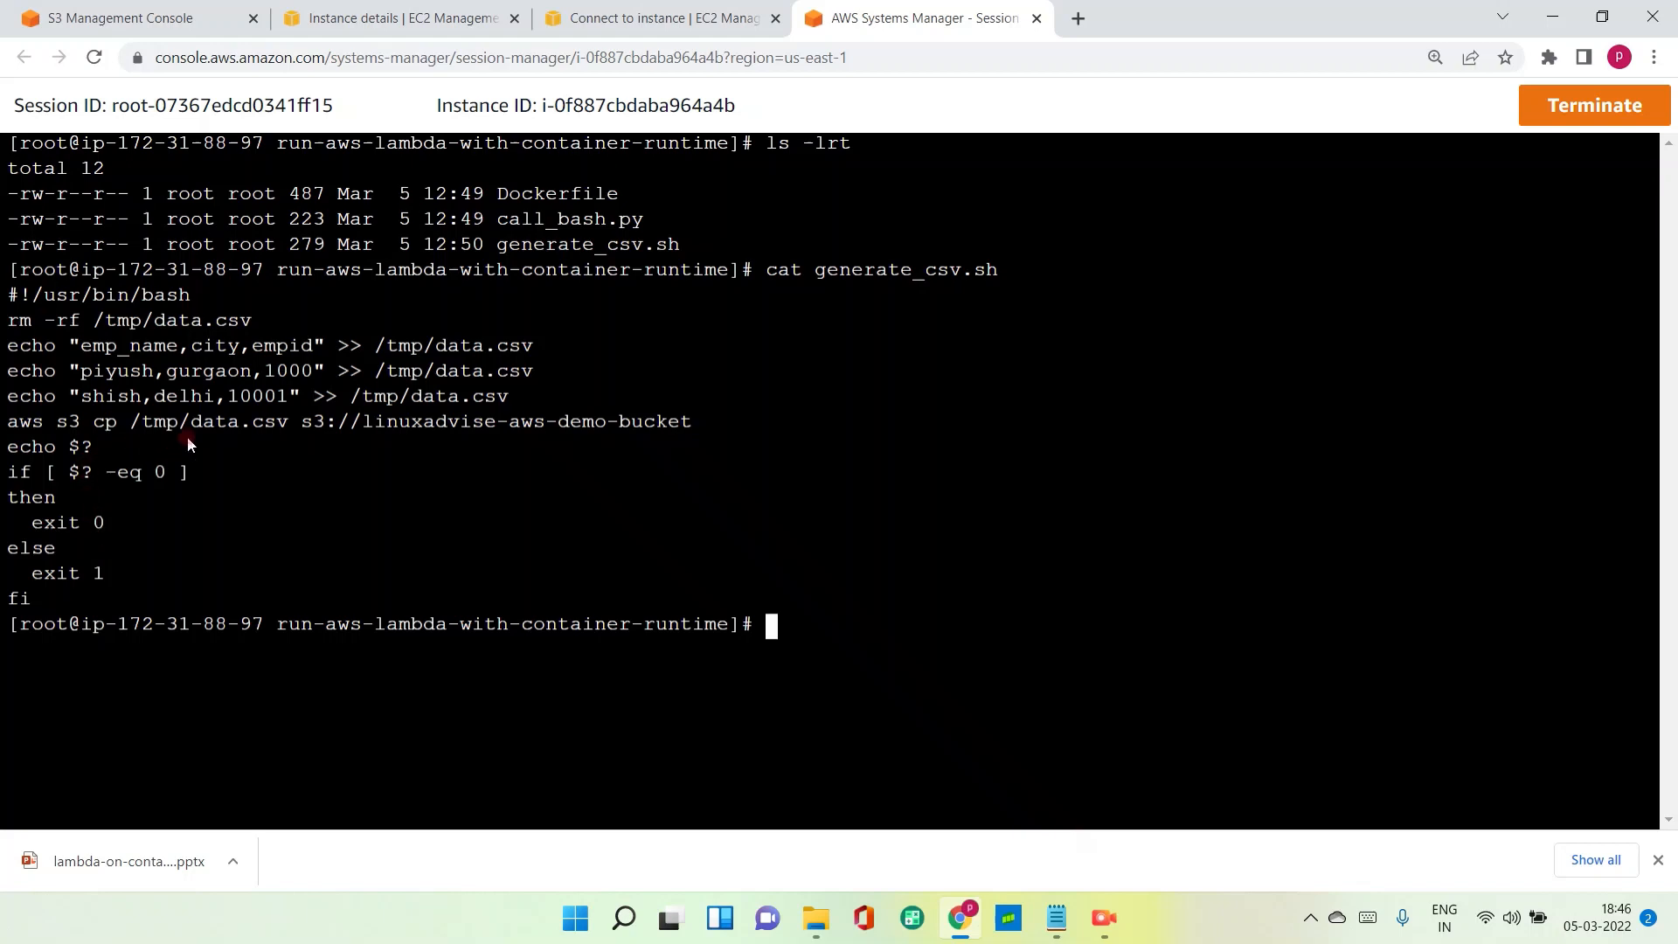
mouse_move(300, 503)
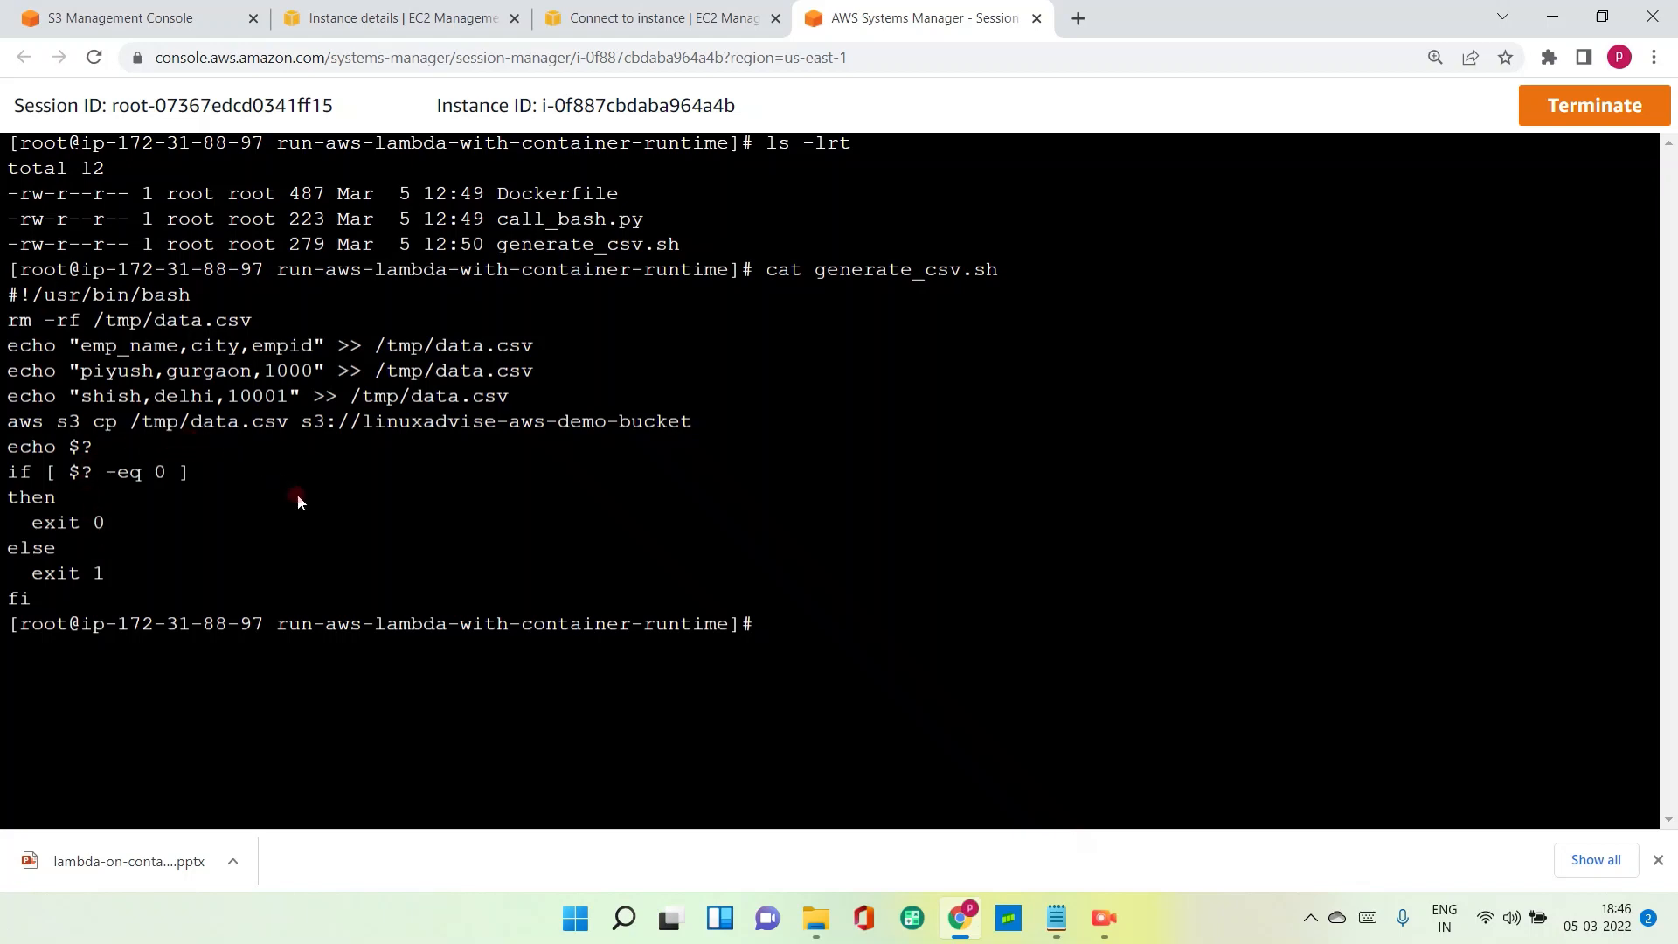
Clear the screen, print the Dockerfile, and highlight the /var/task/ destination path.
type("clear")
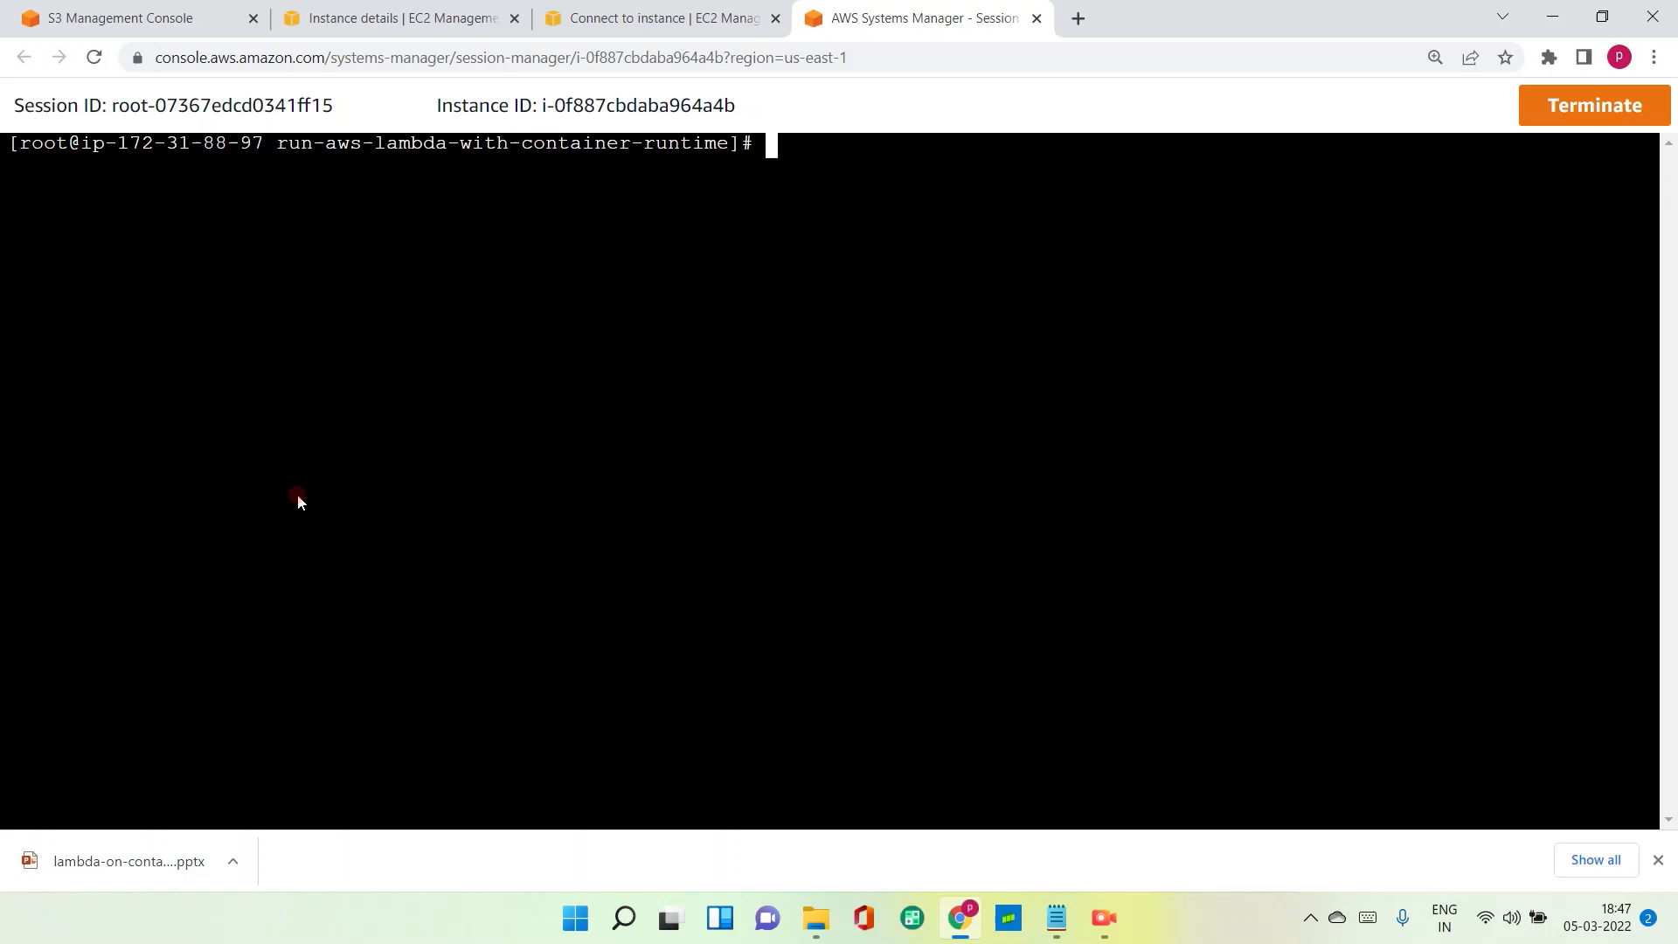
type("cat")
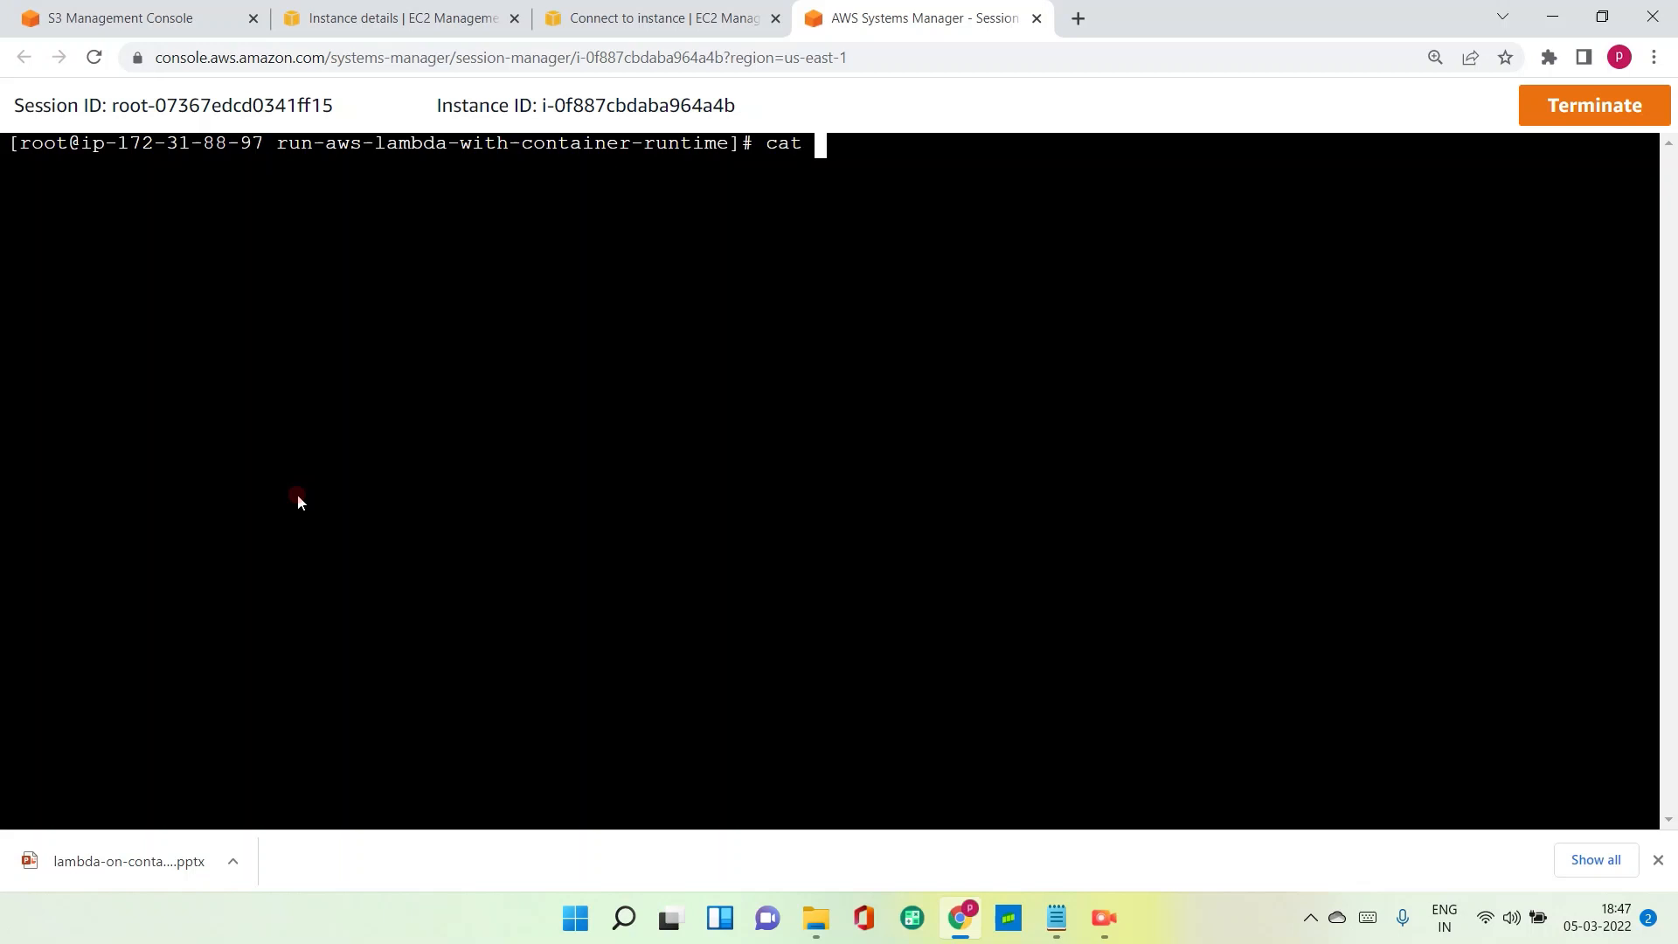
type("d")
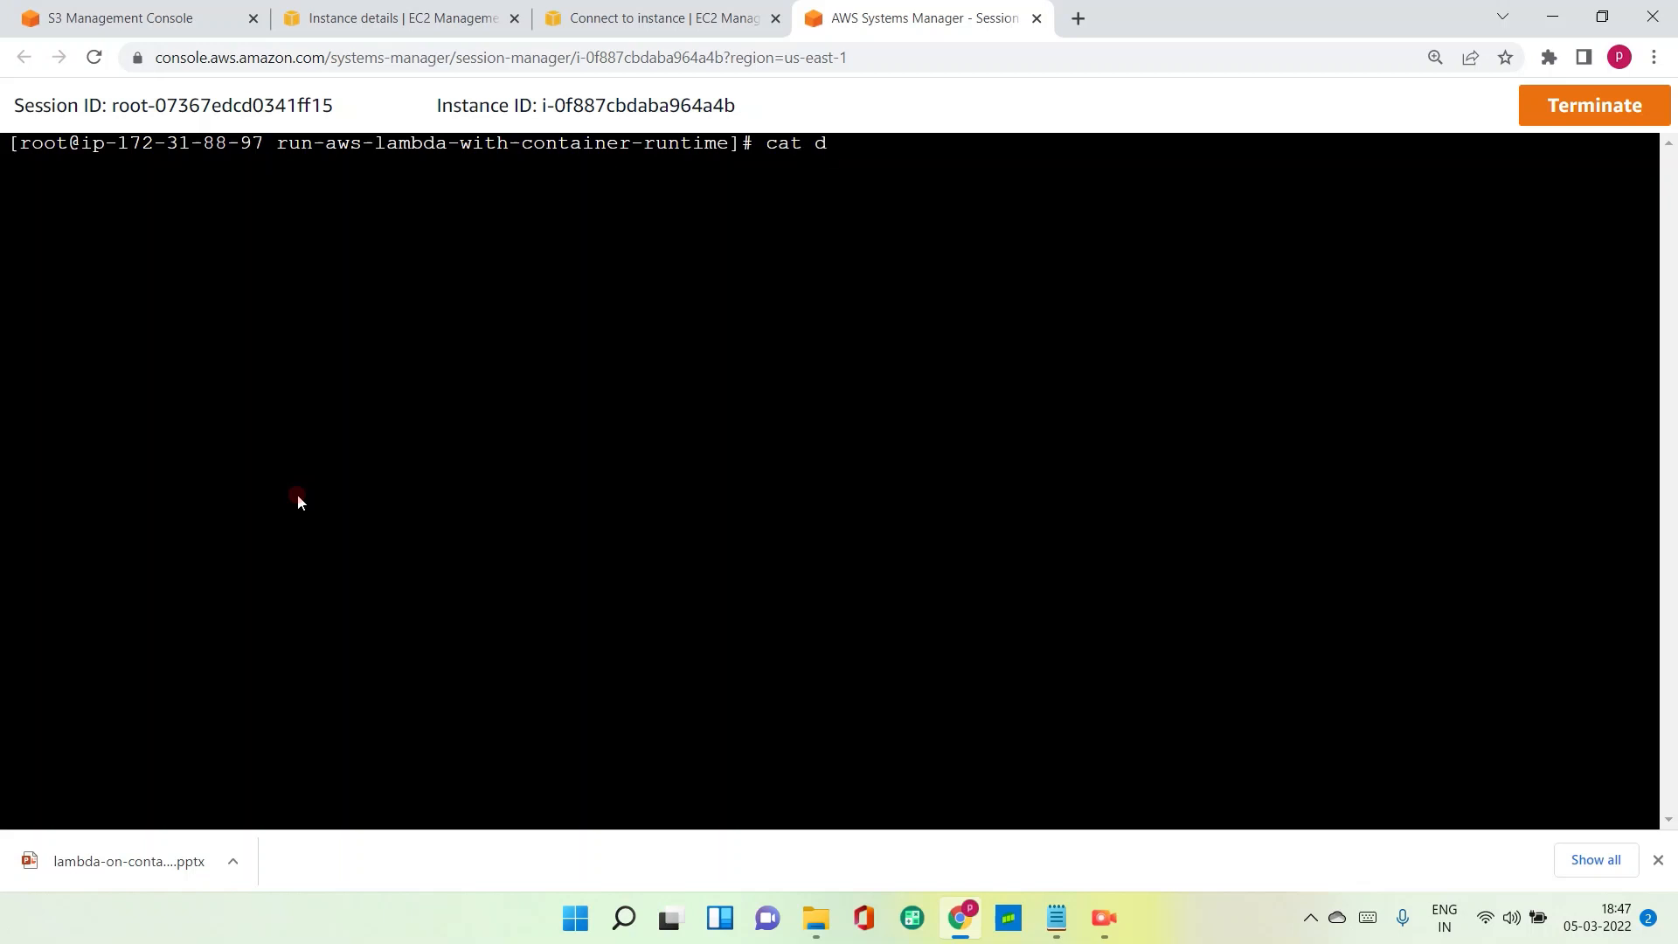
type("ockerfile")
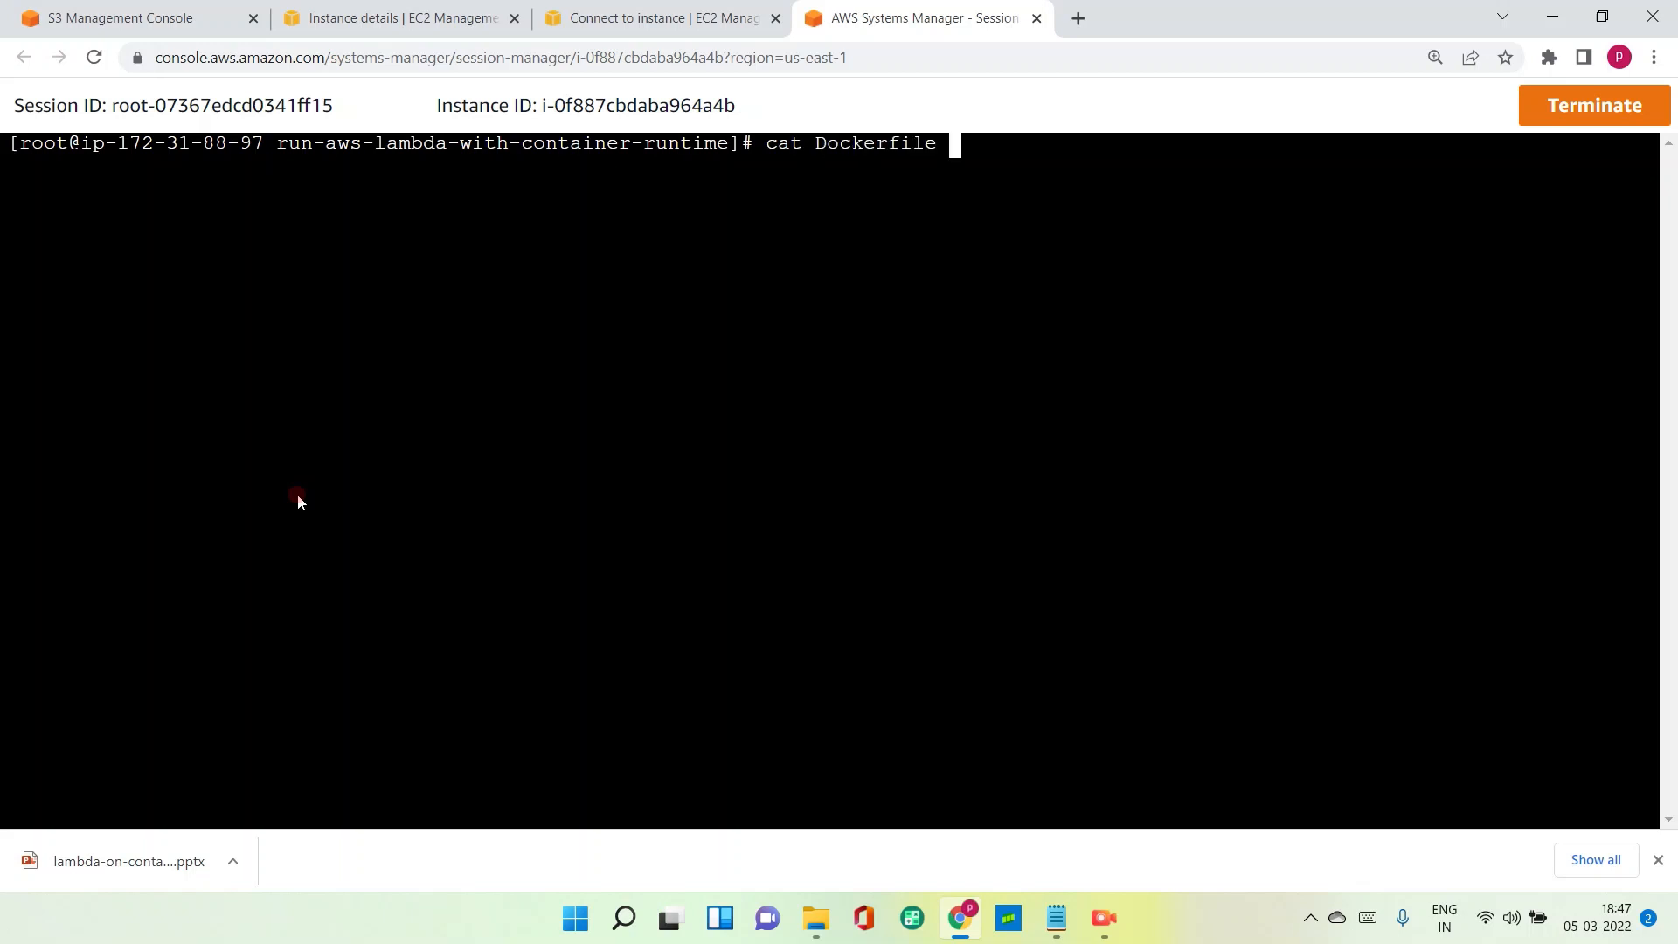
key("Return")
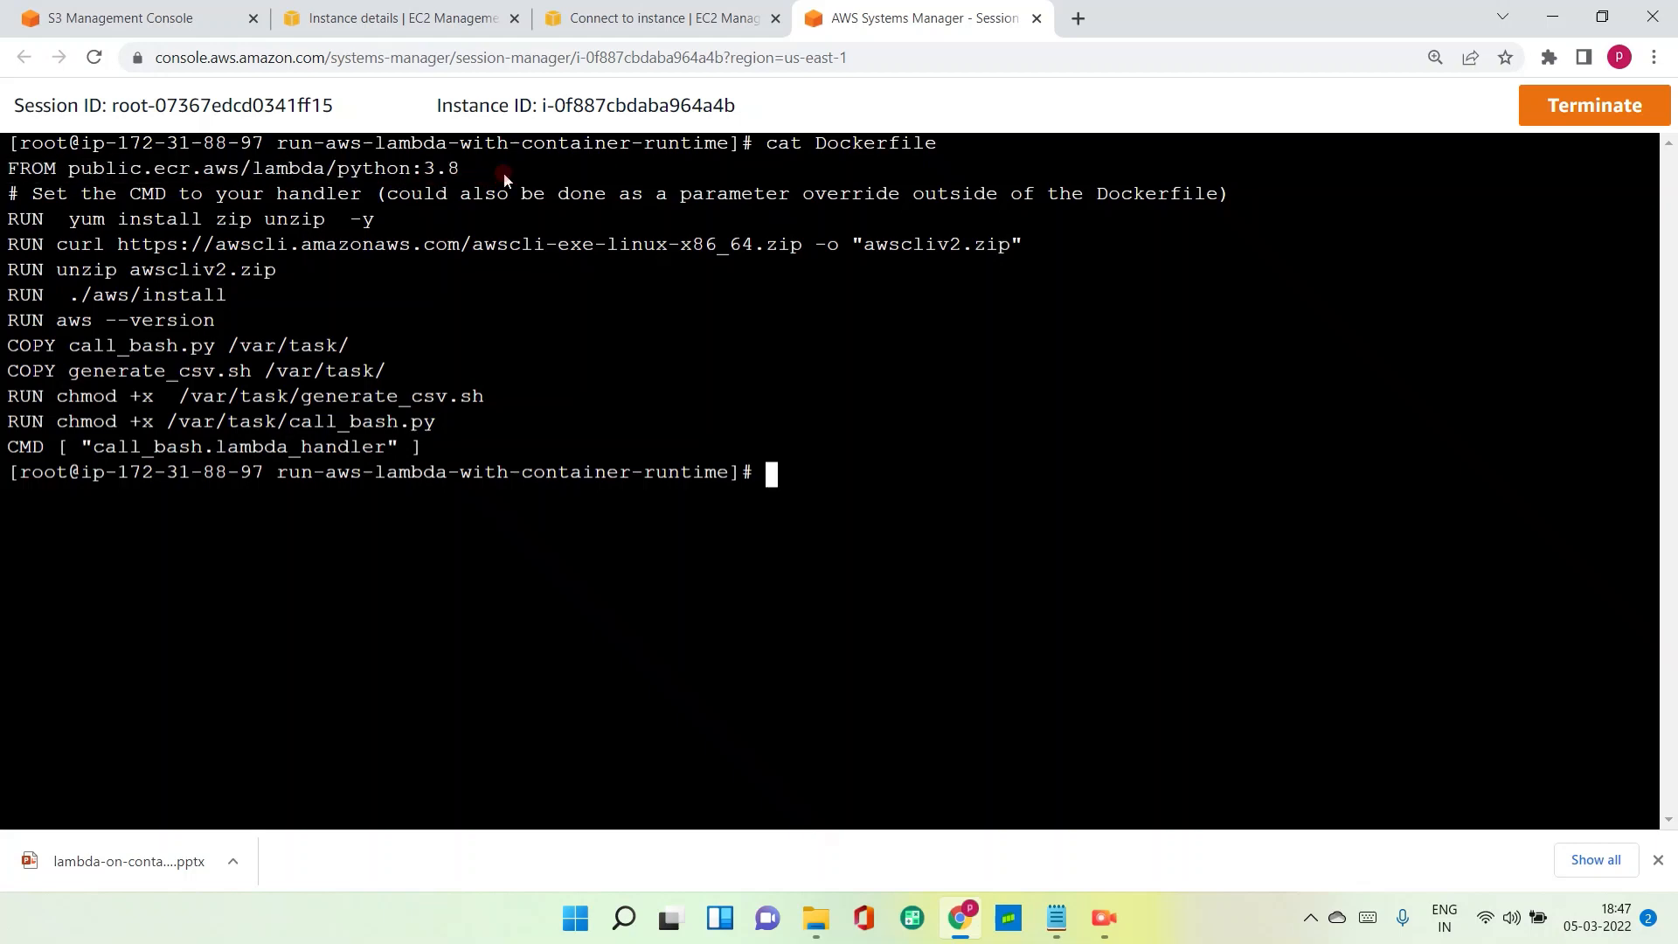
mouse_move(483, 182)
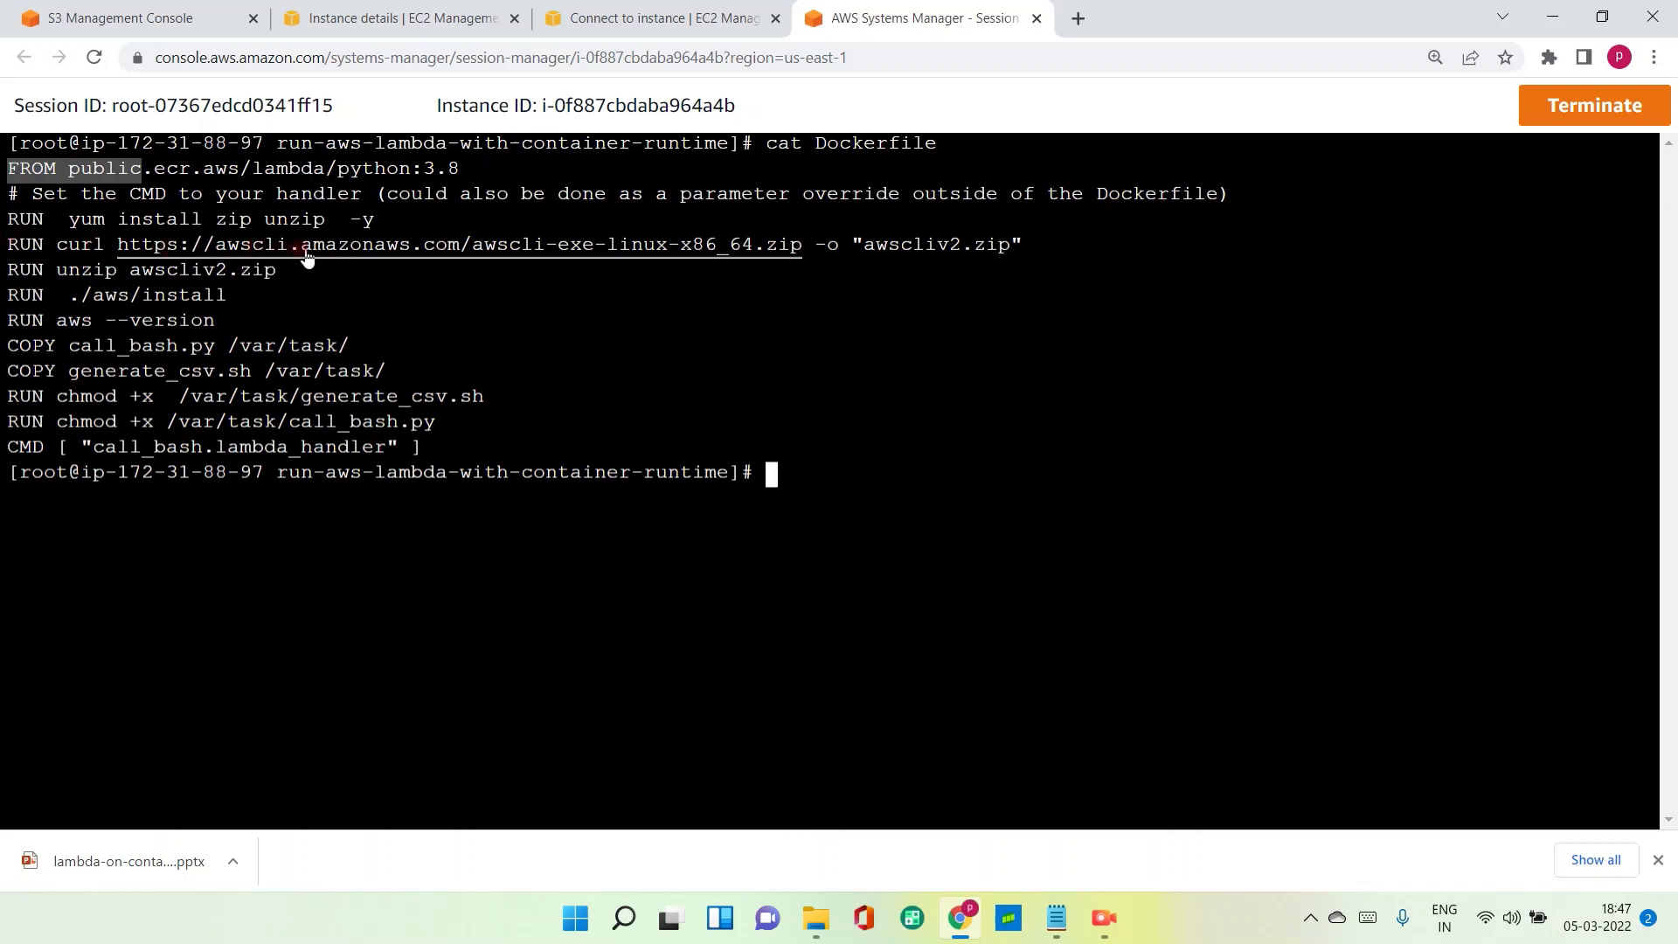
mouse_move(412, 262)
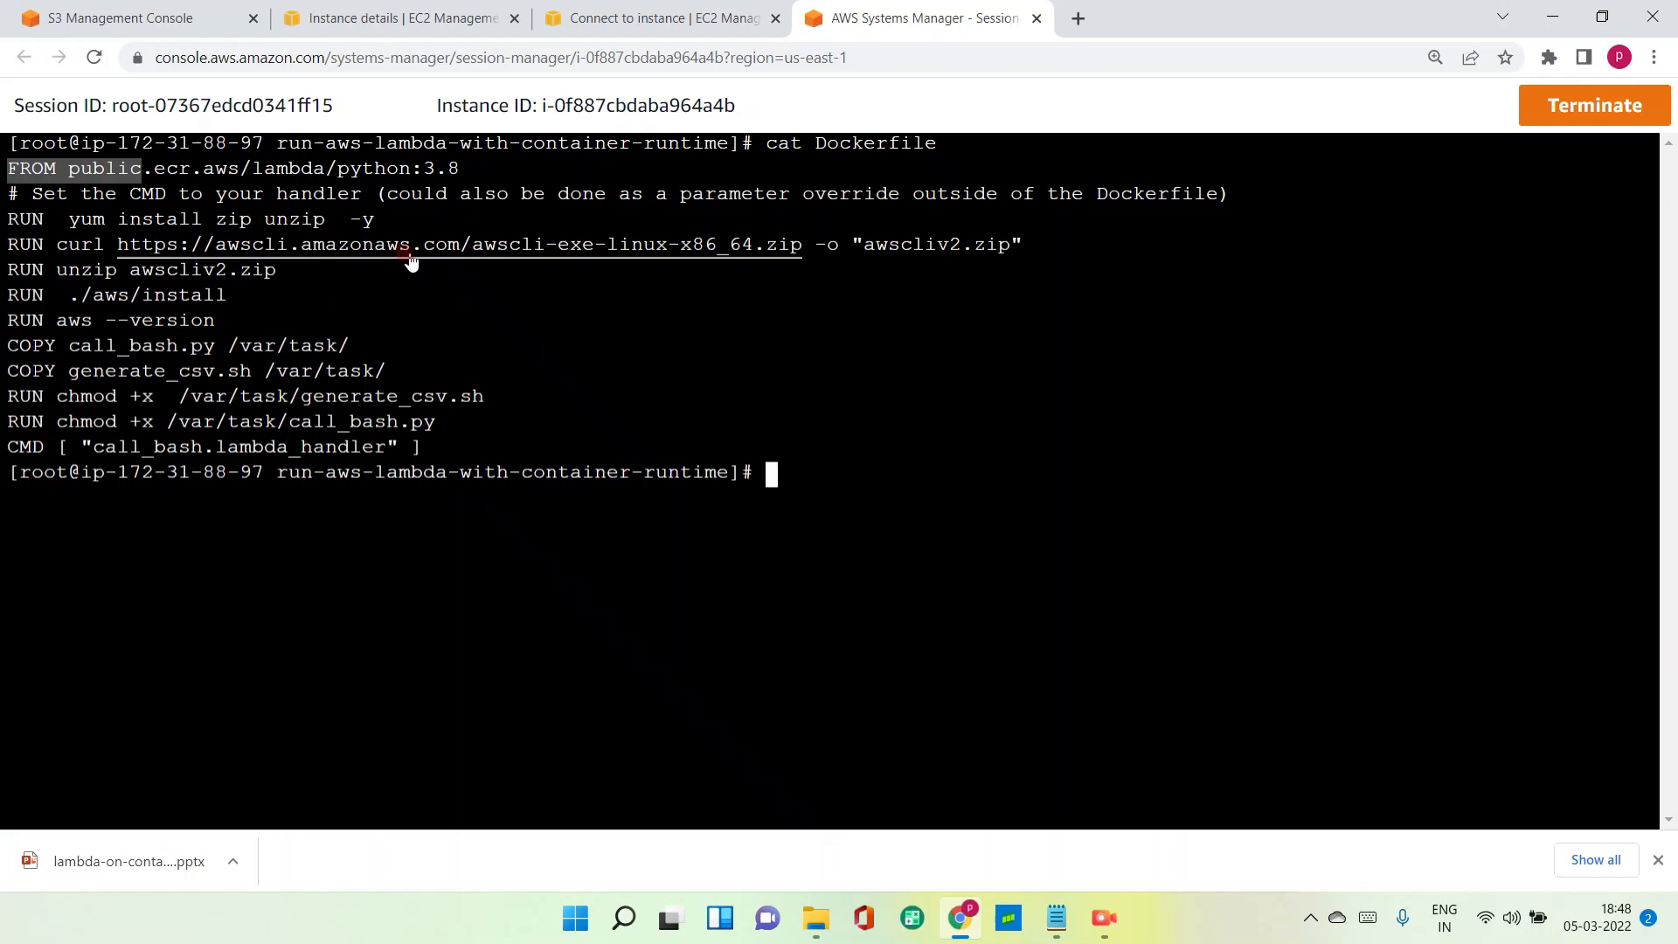
mouse_move(6, 220)
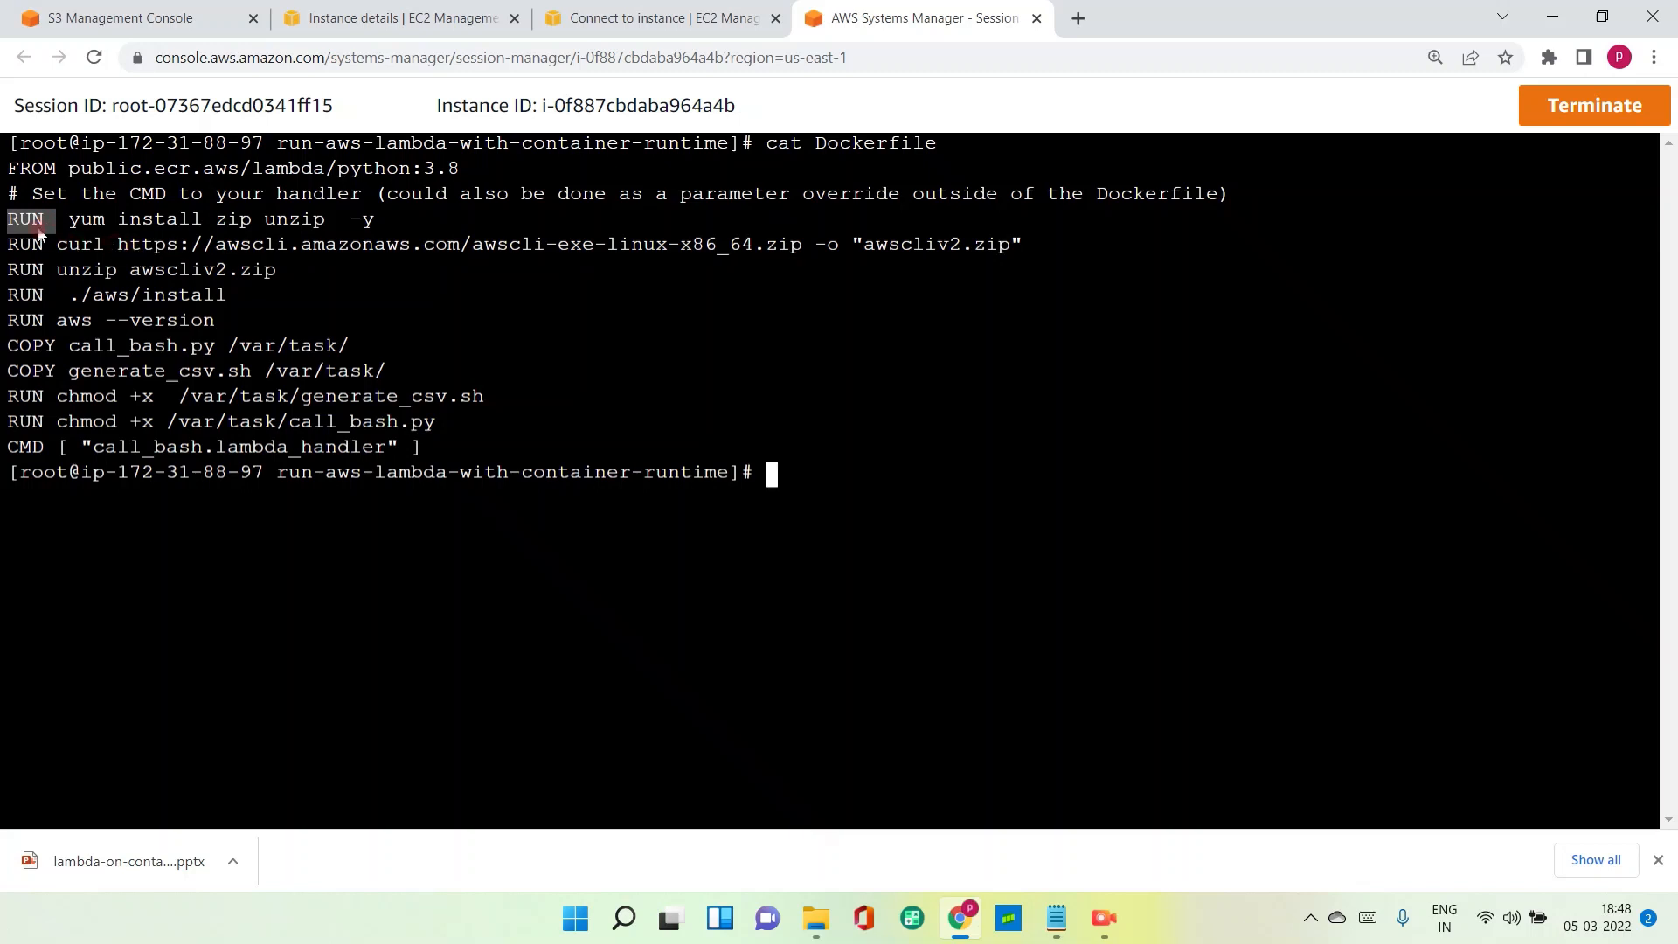
mouse_move(81, 251)
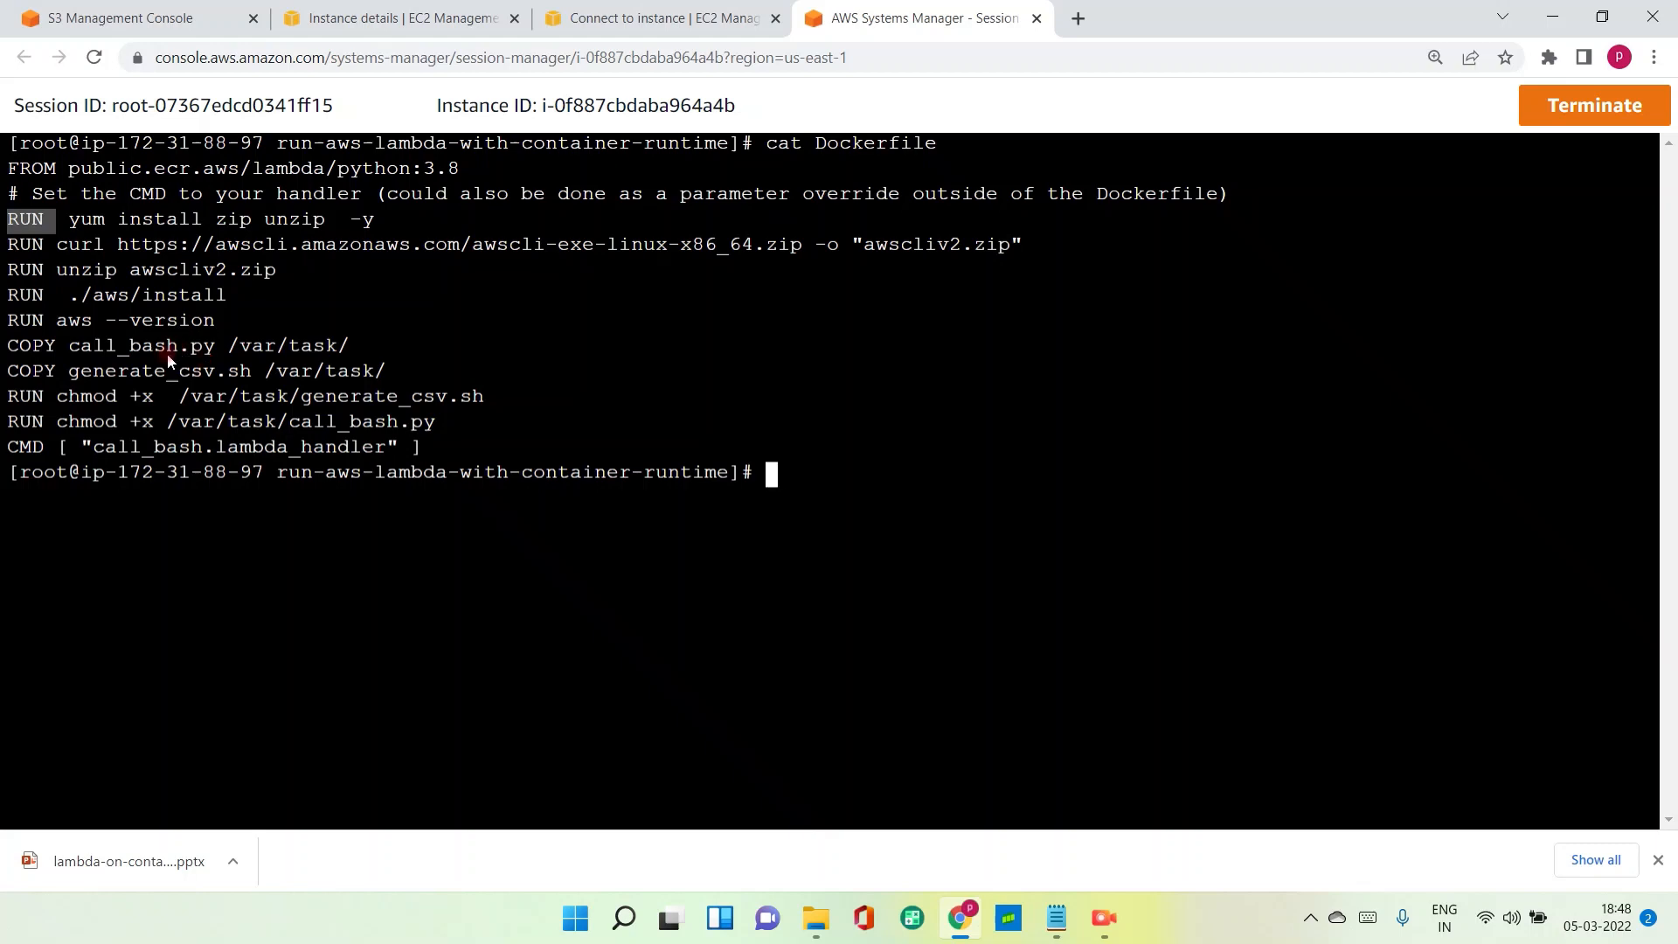
mouse_move(171, 372)
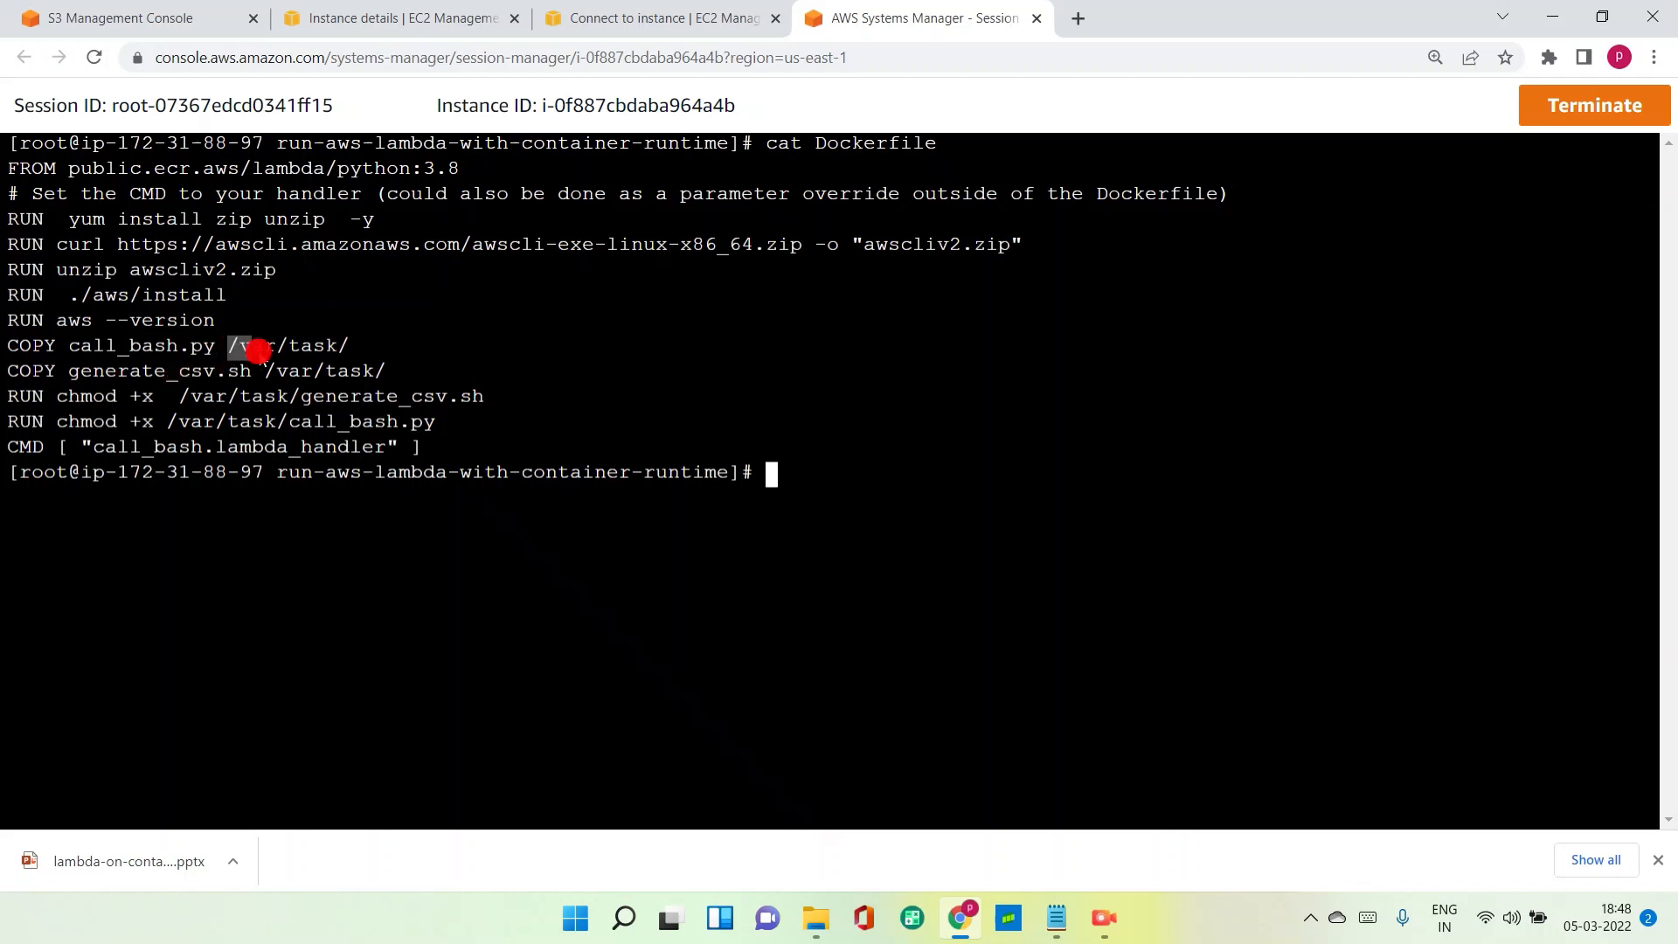
double_click(286, 344)
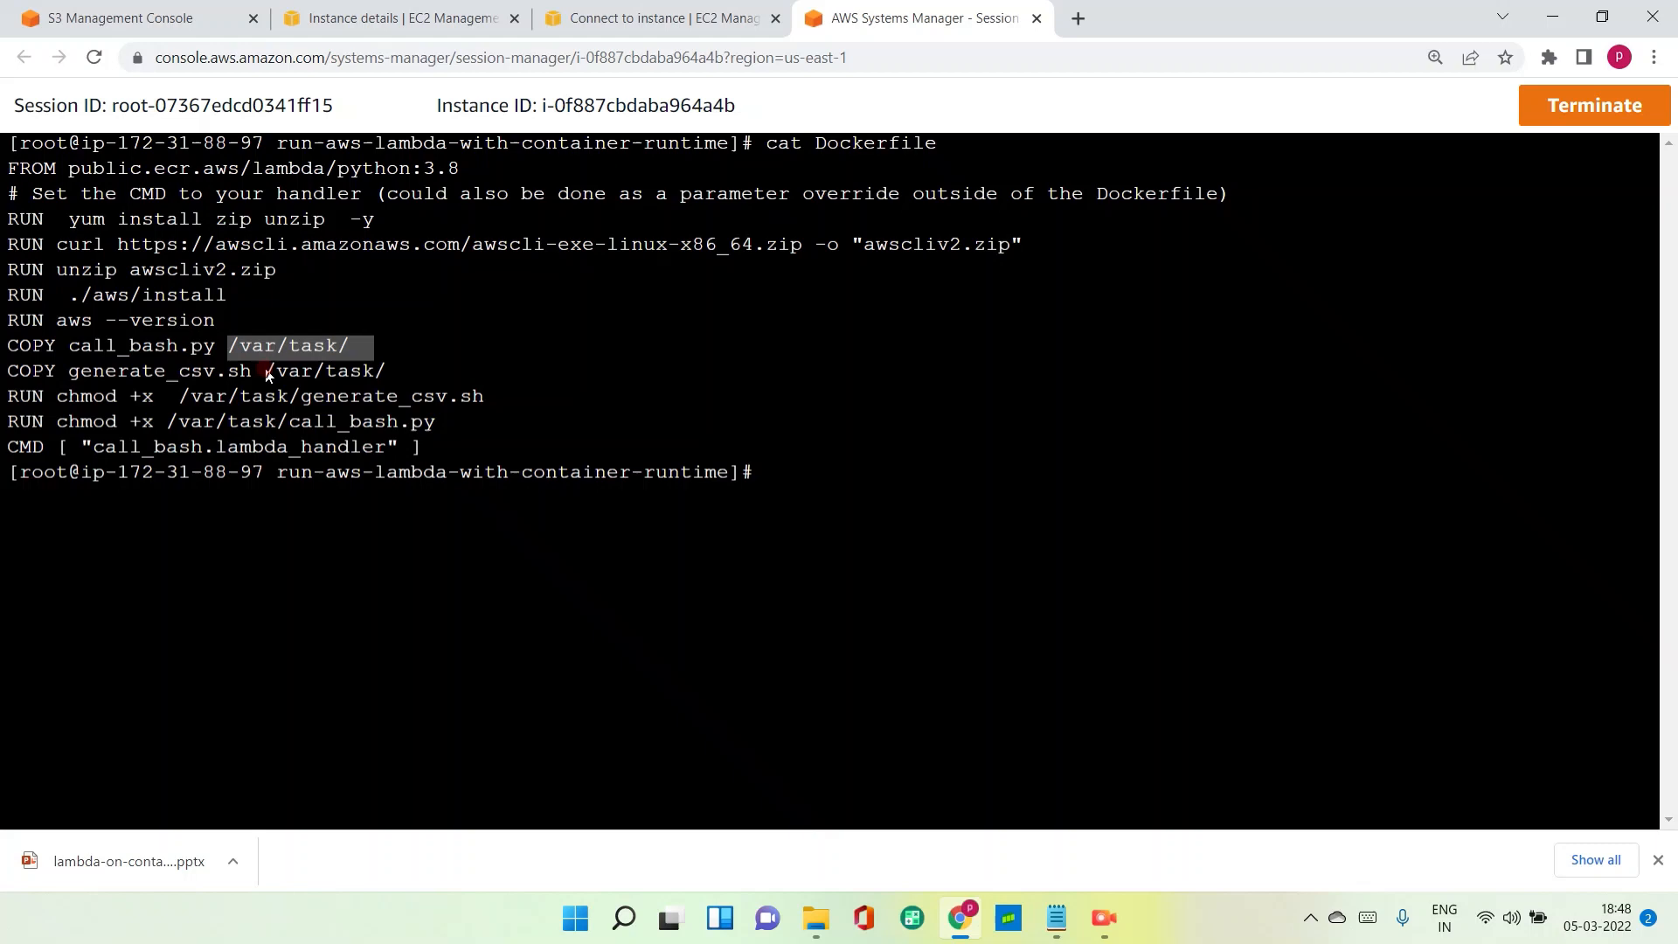
mouse_move(77, 383)
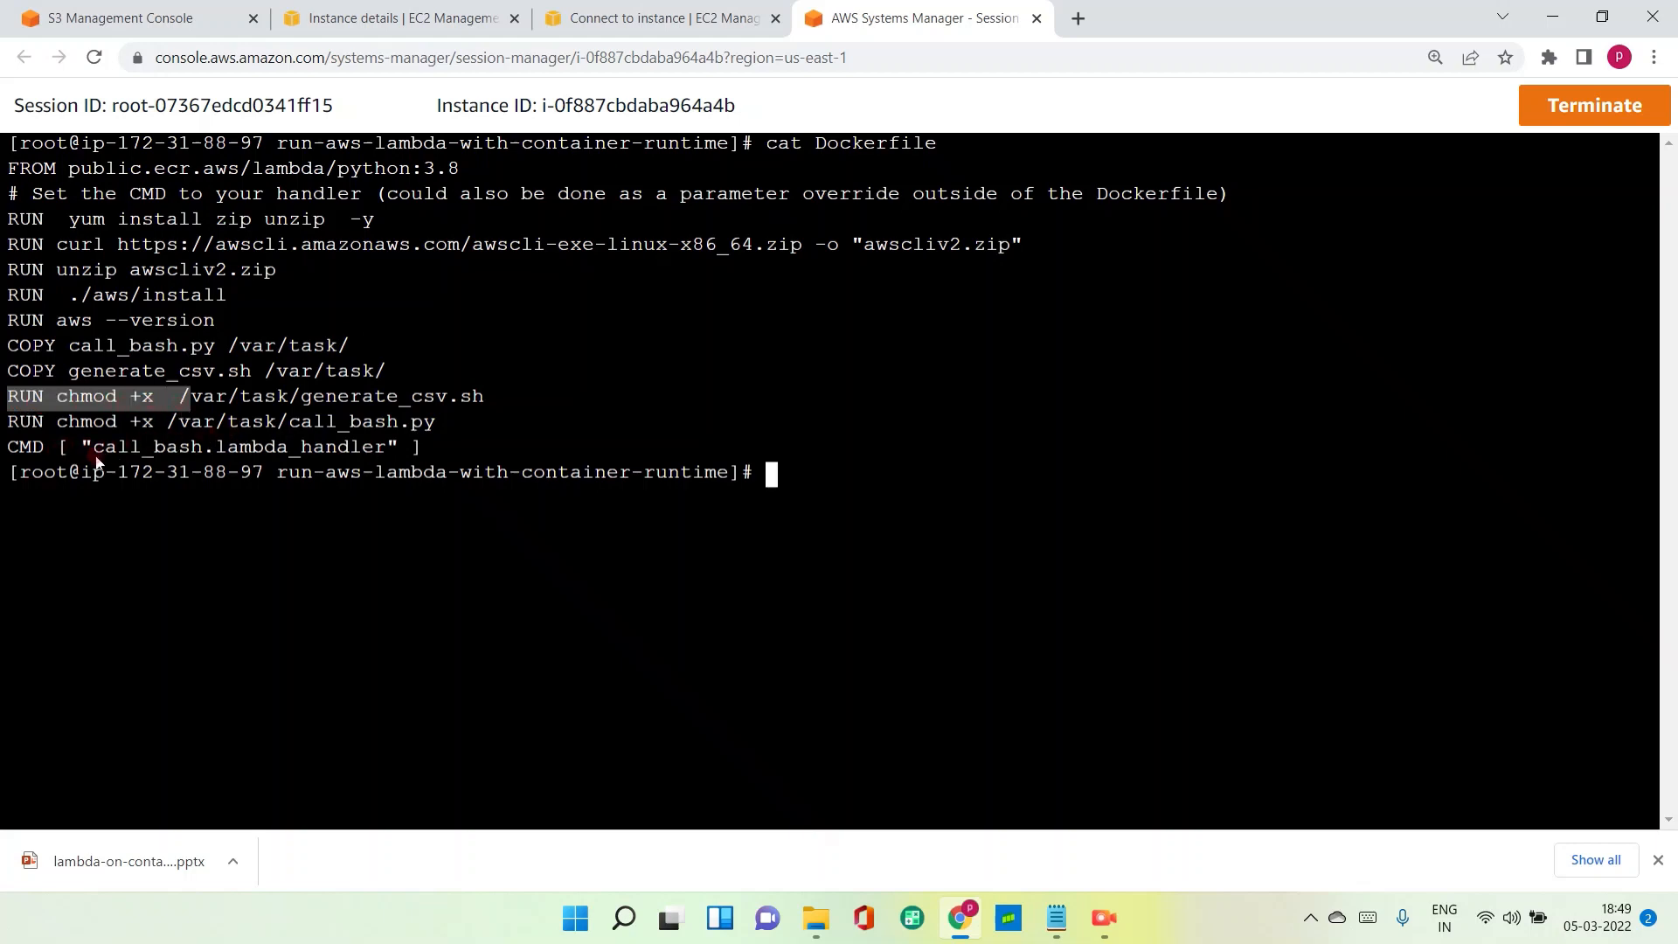
mouse_move(125, 451)
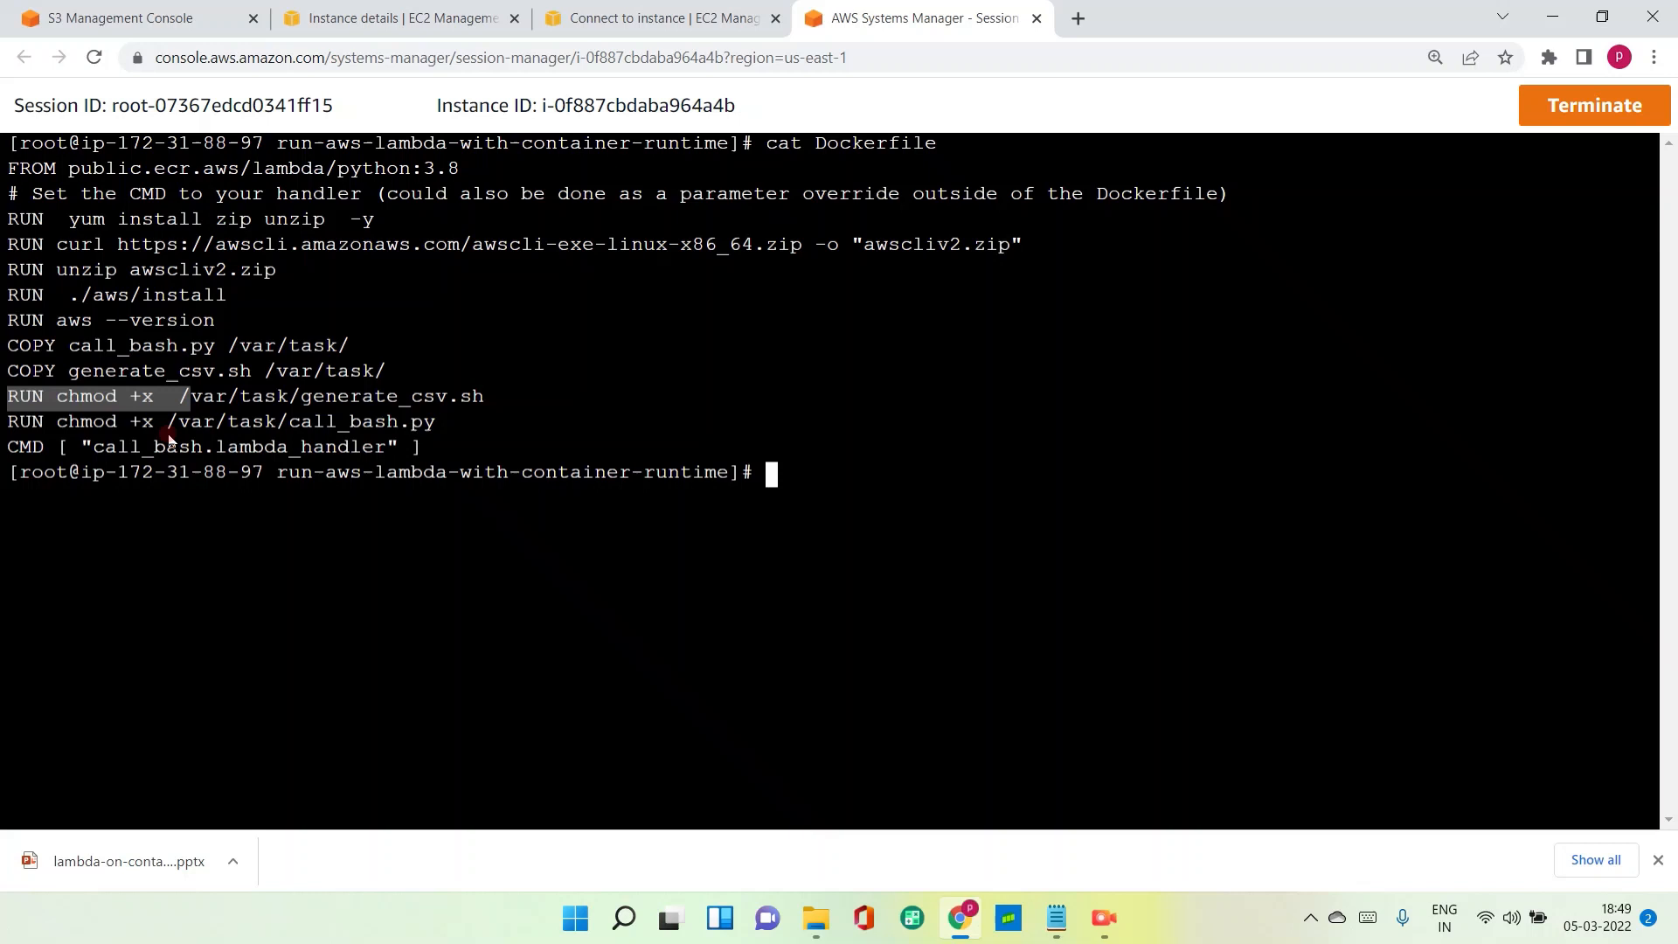
mouse_move(487, 455)
type("ll")
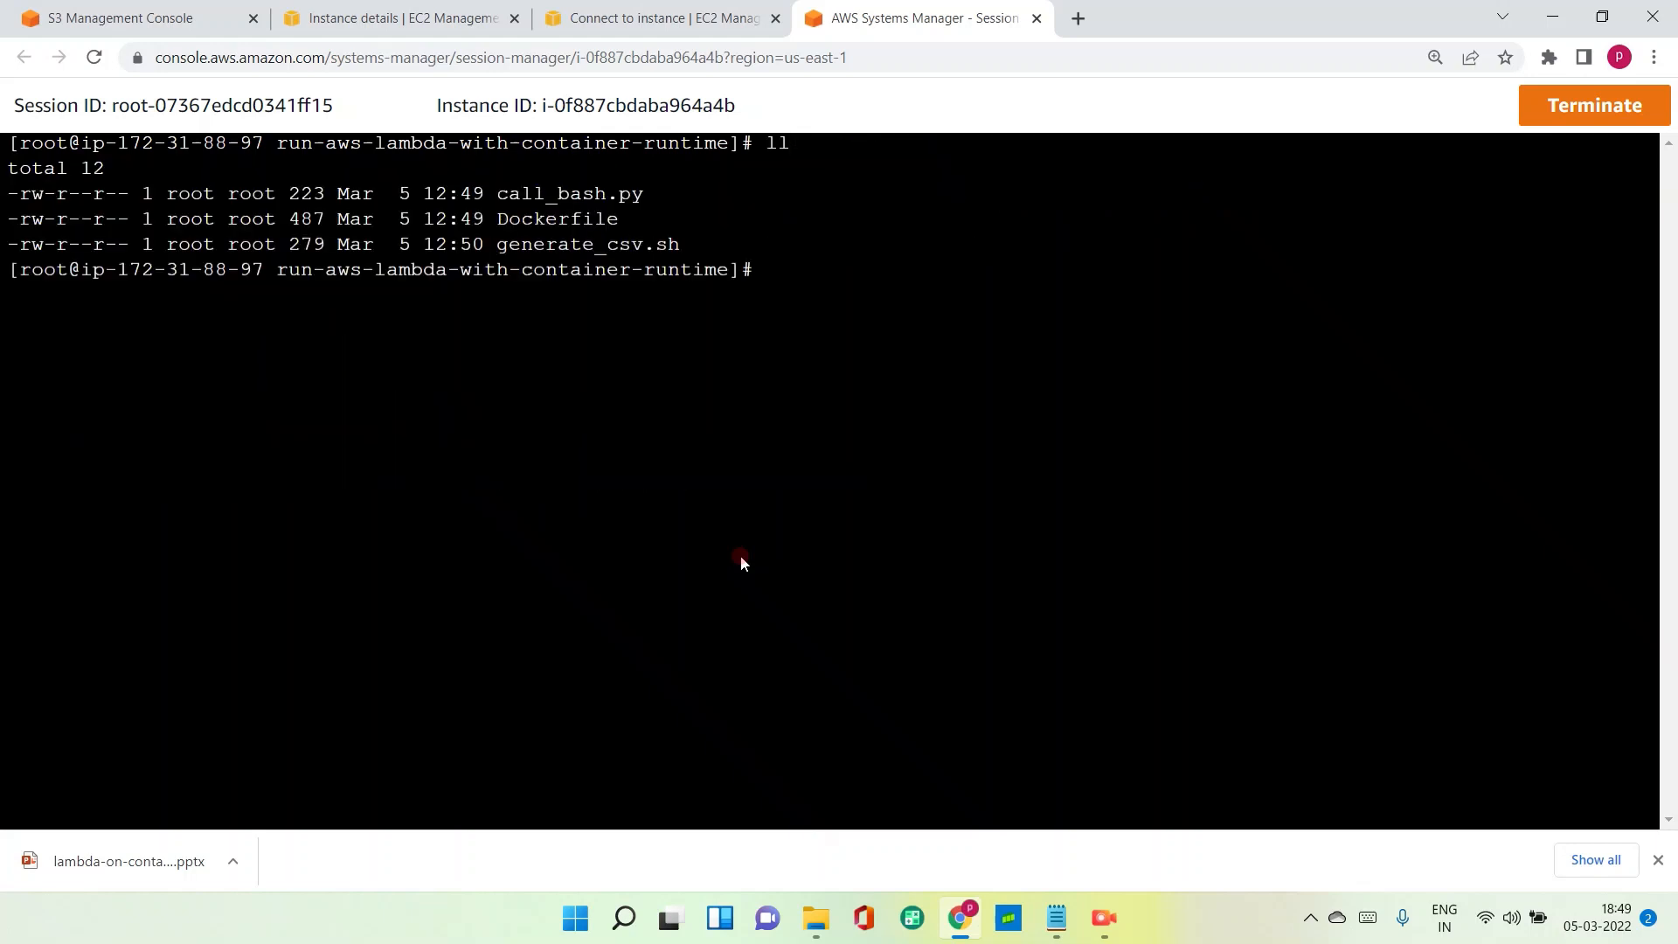
Print call_bash.py, clear the marked return block, then switch to the EC2 instance details tab.
type("cat x")
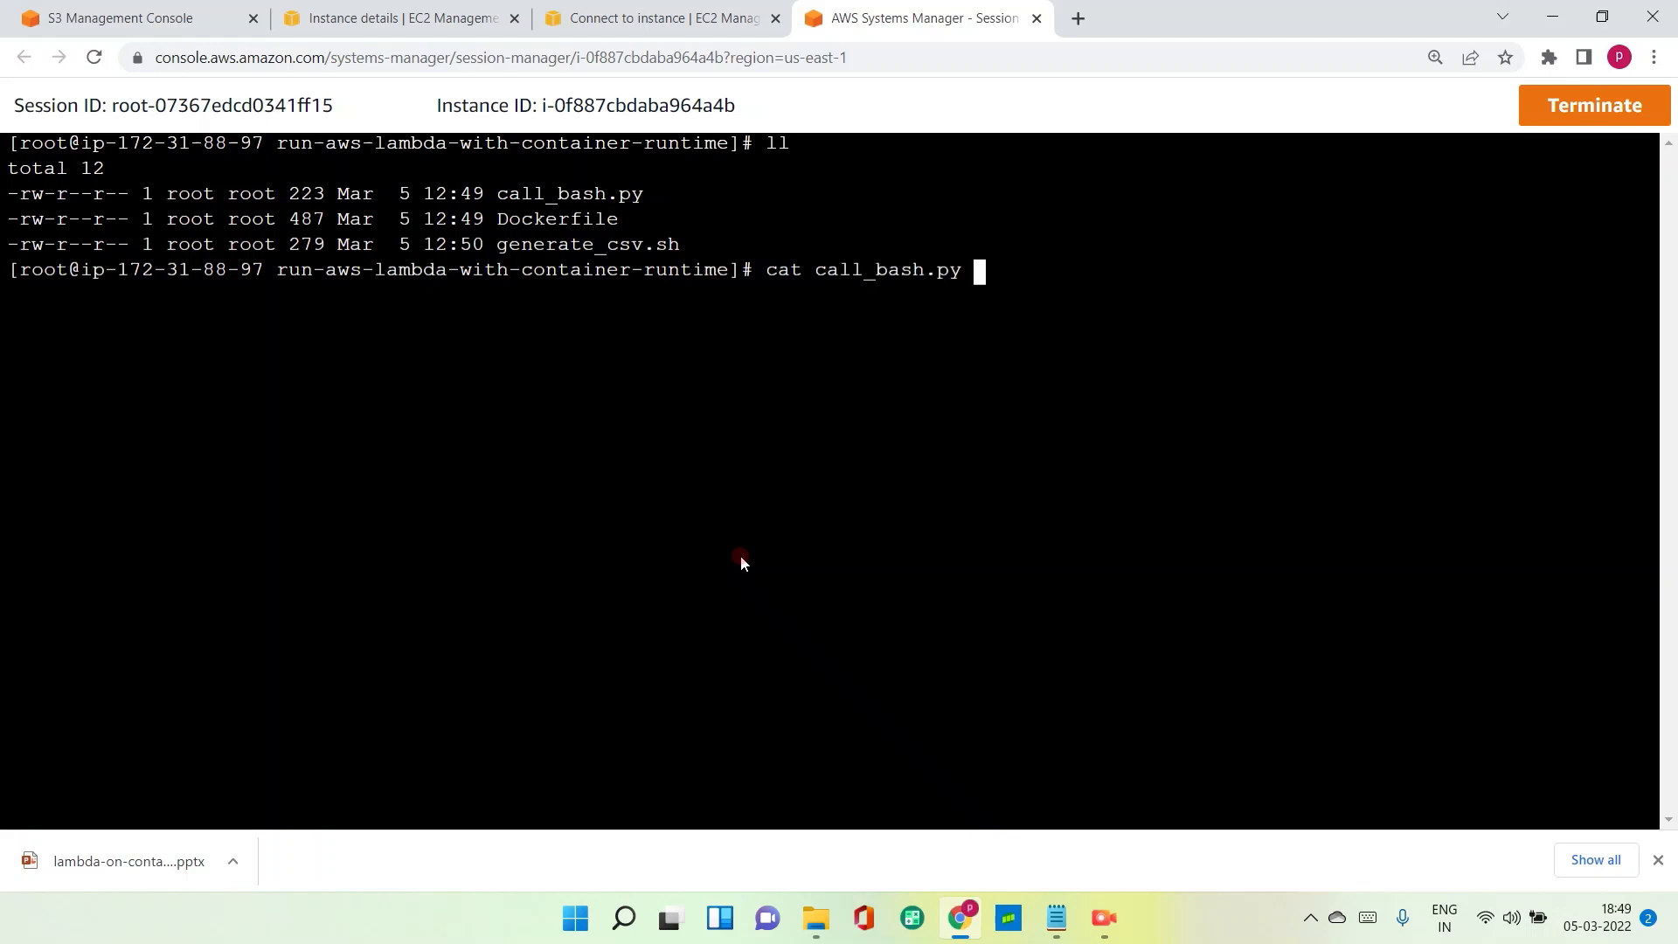
key("Return")
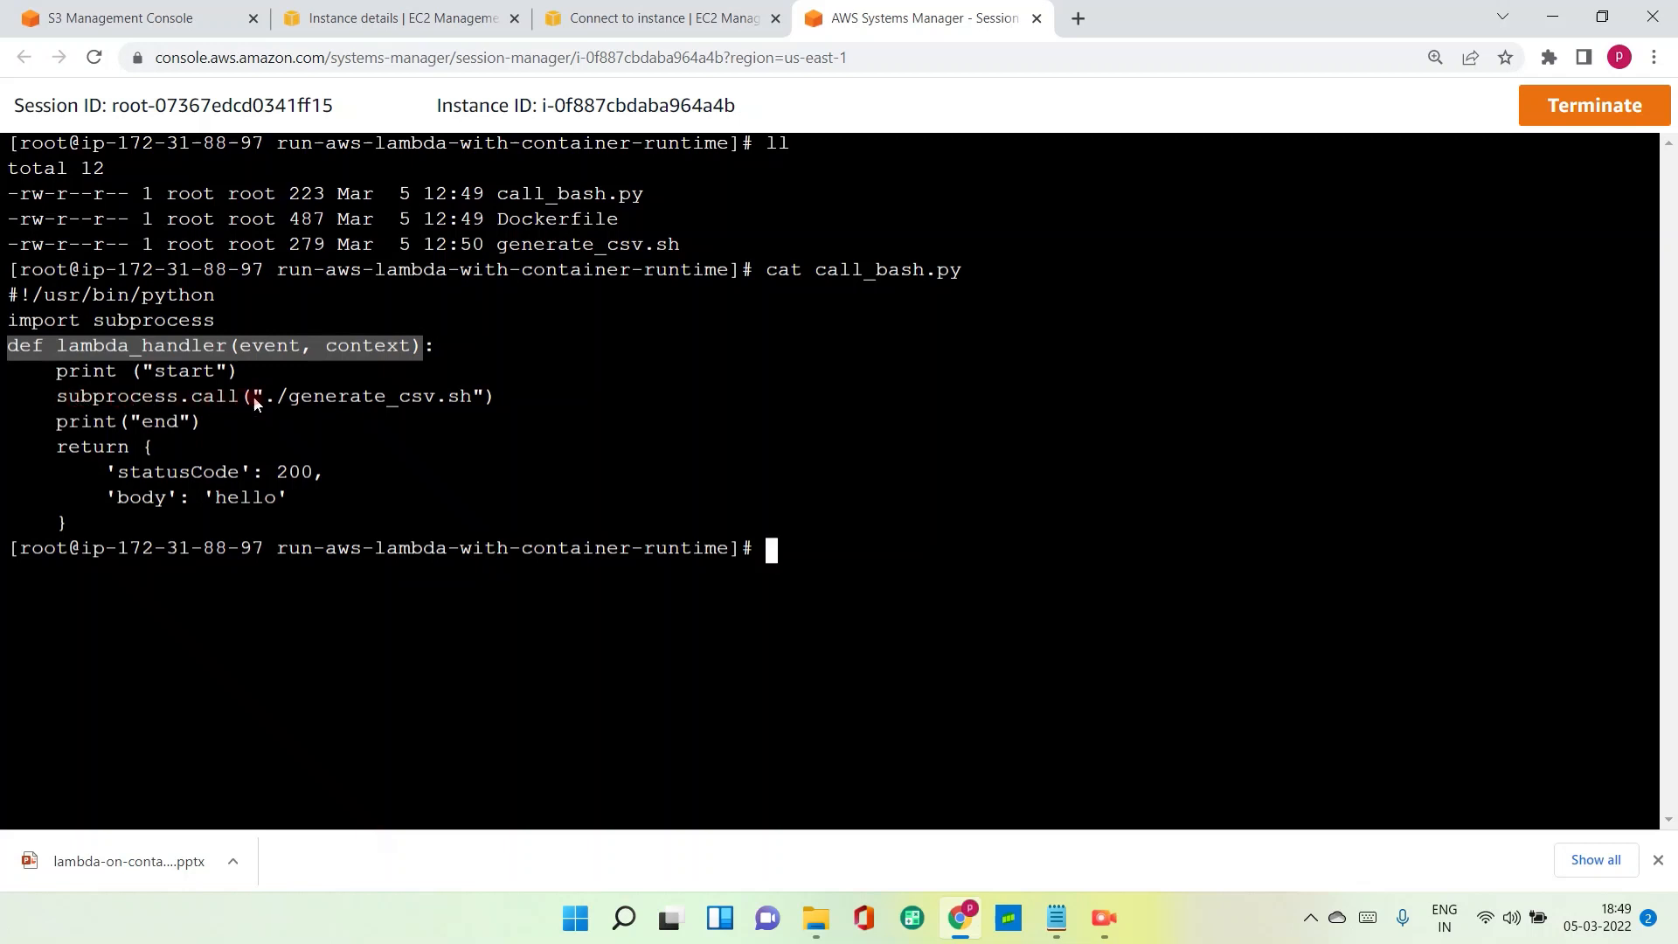
mouse_move(175, 443)
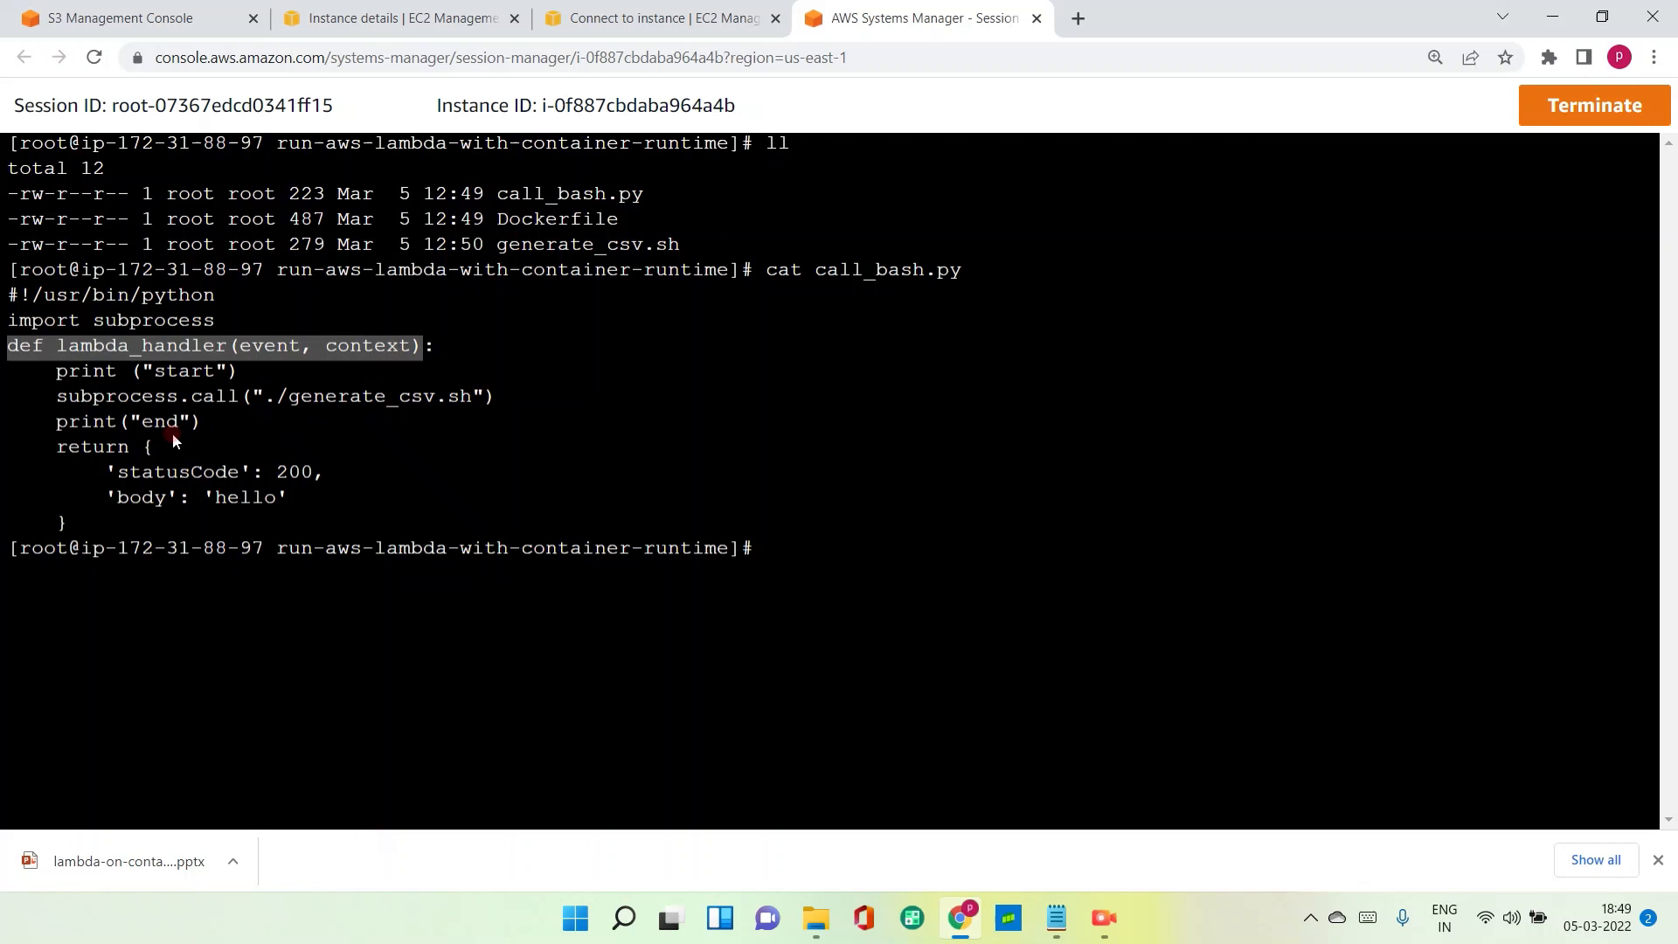
mouse_move(54, 462)
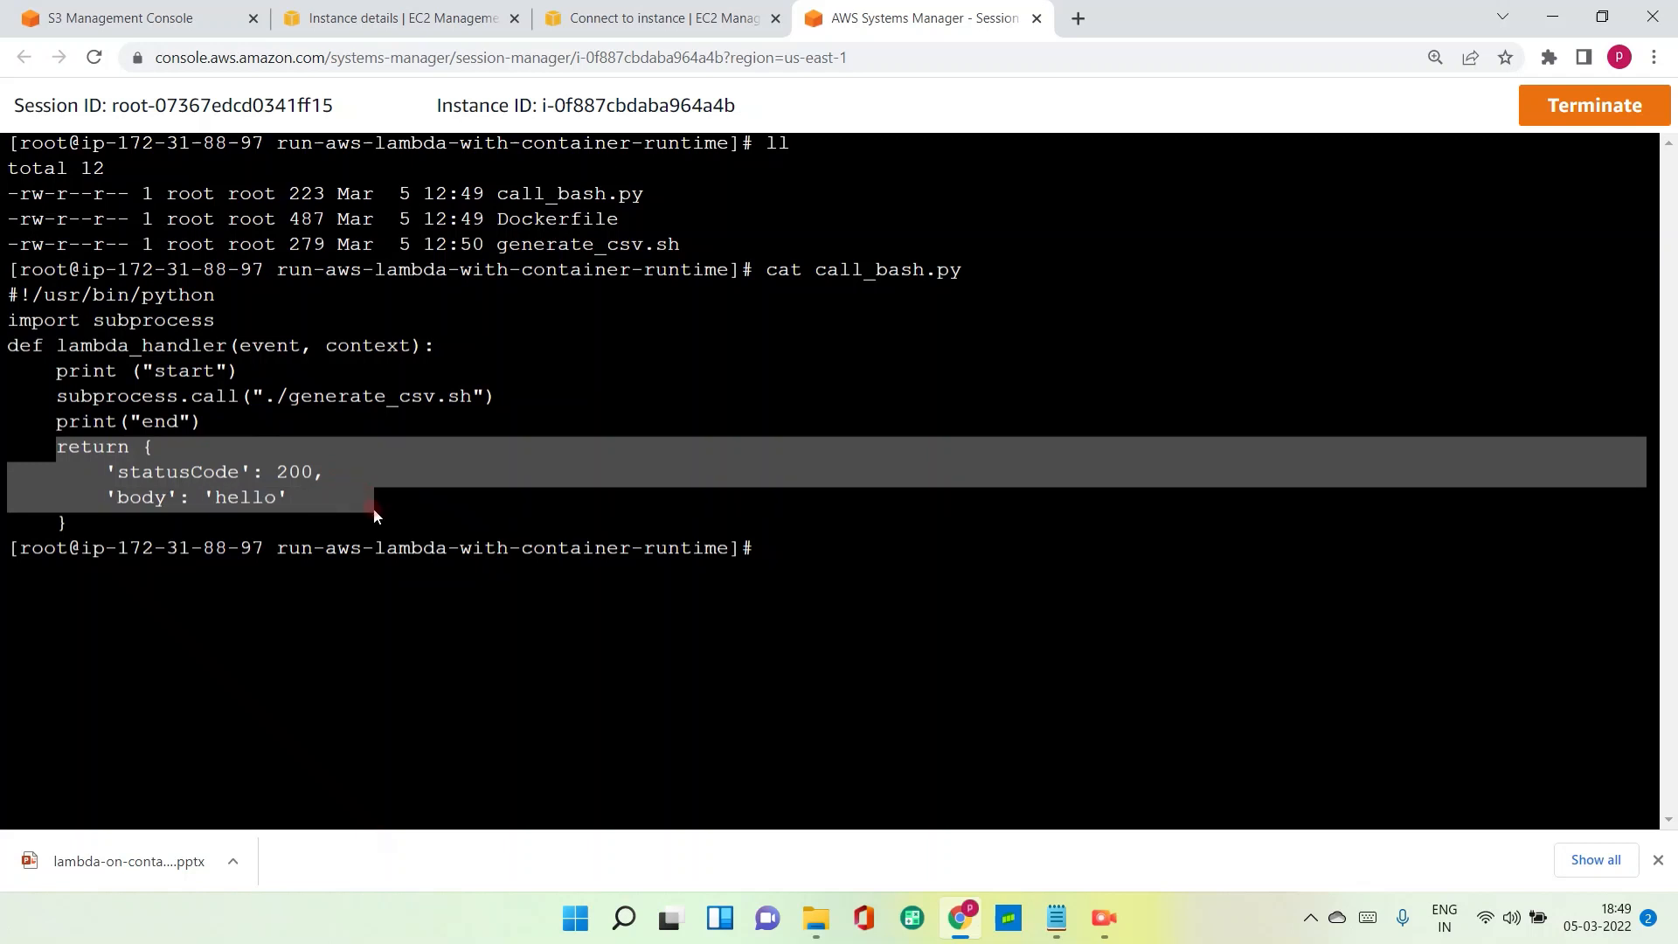
mouse_move(314, 496)
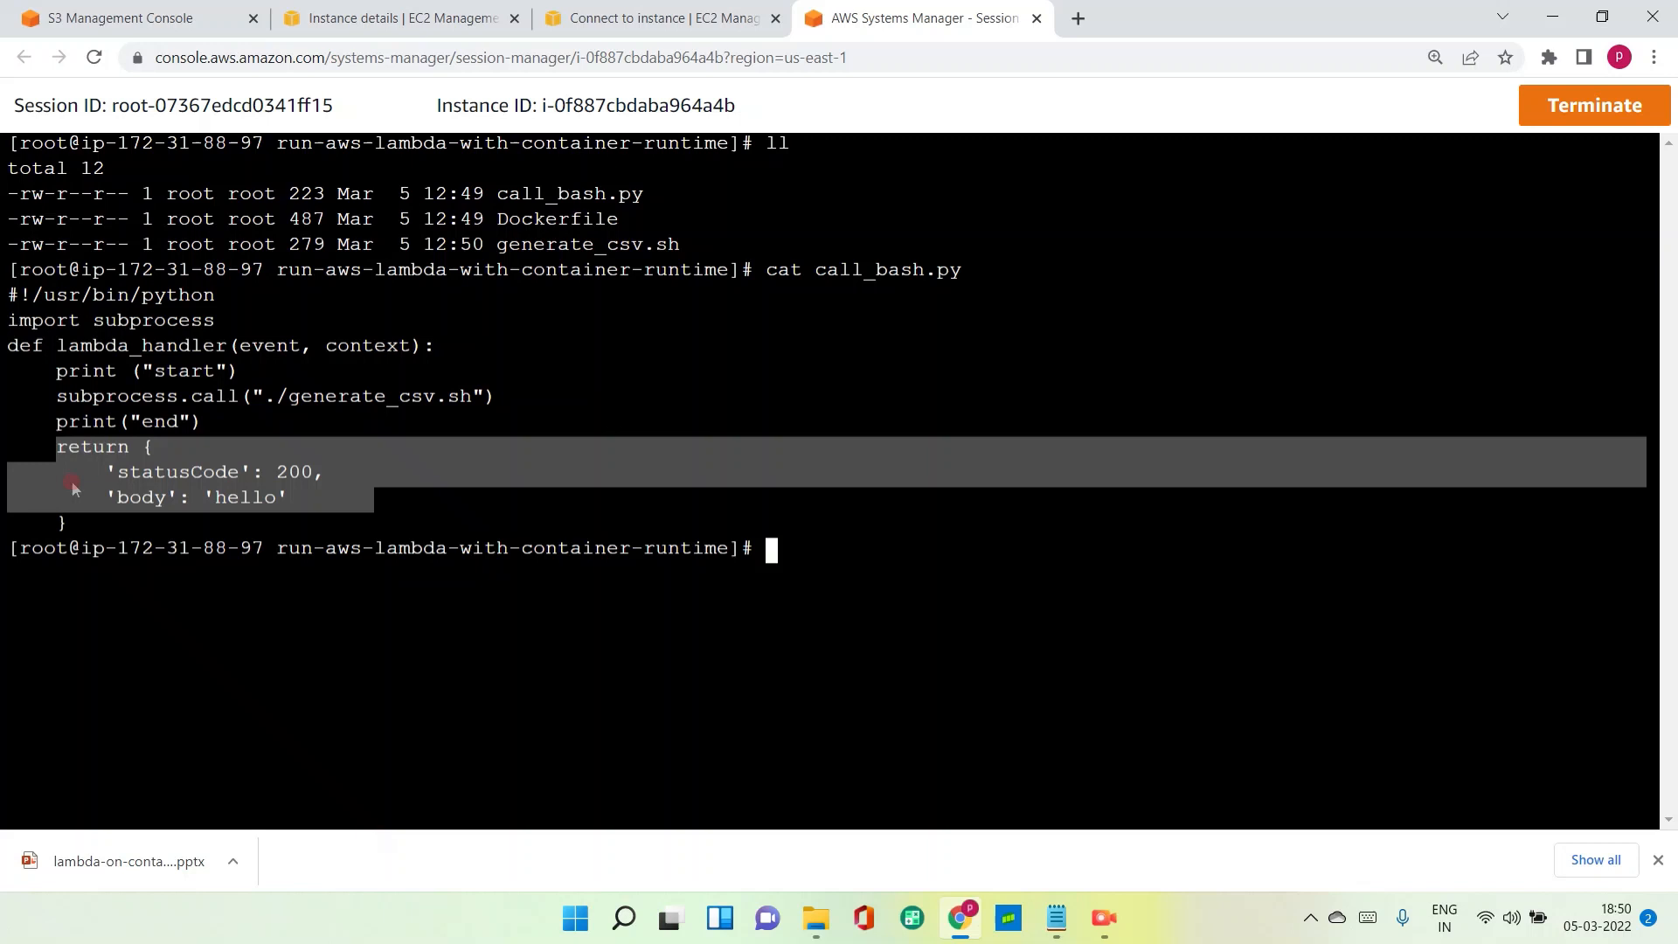
mouse_move(215, 514)
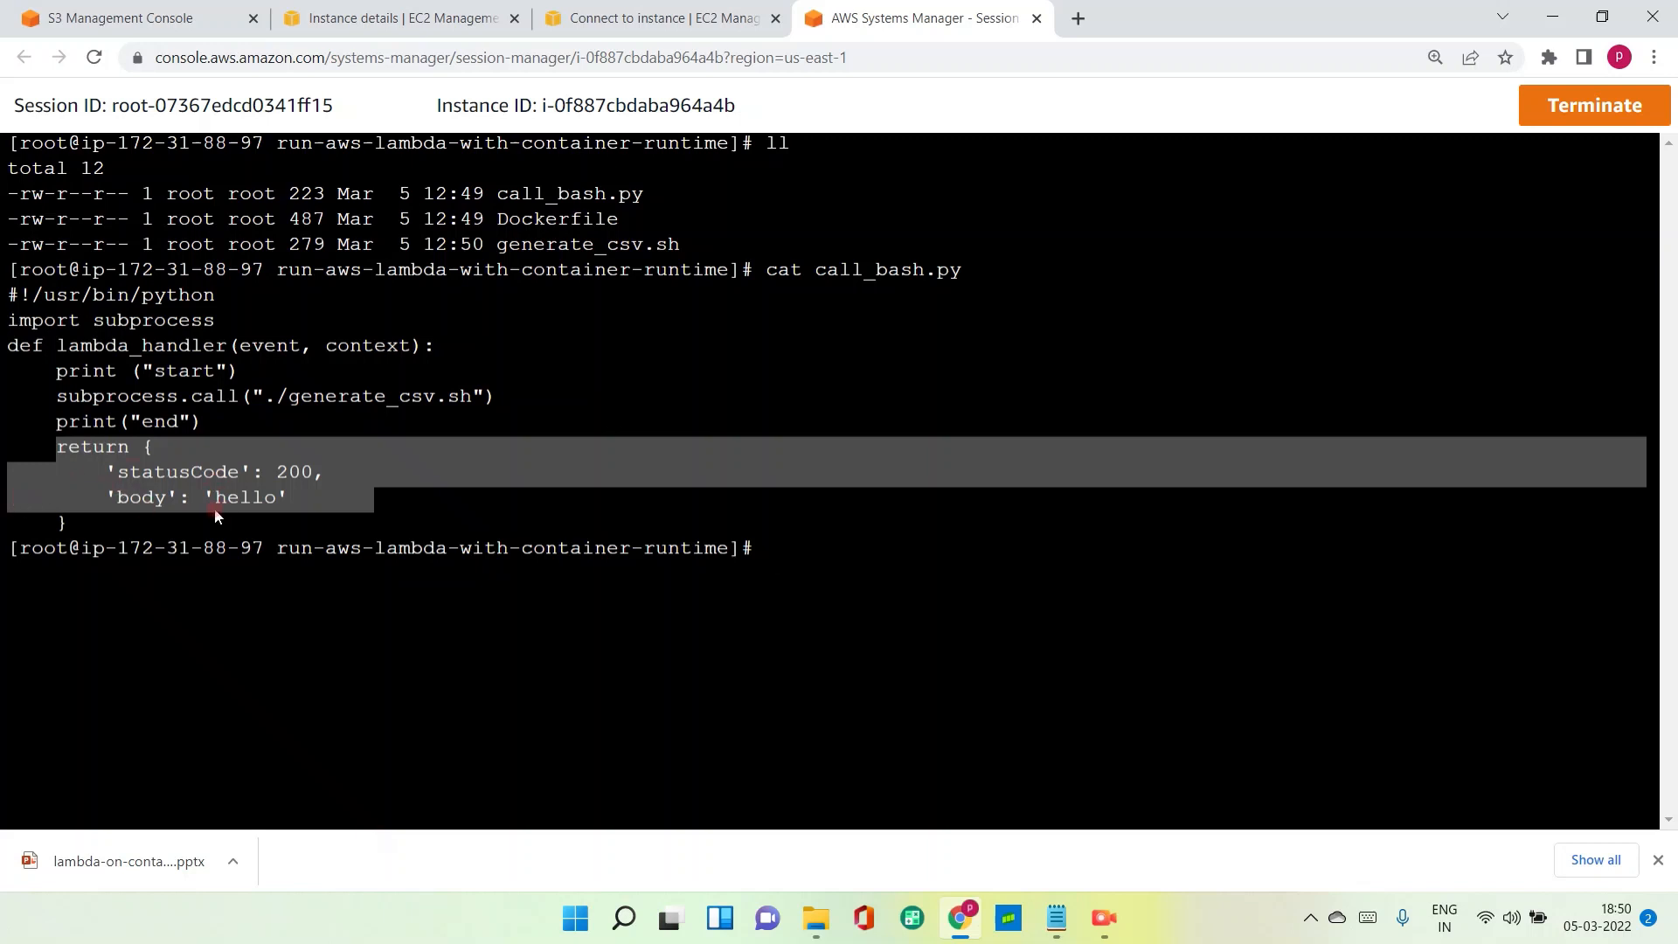
mouse_move(97, 481)
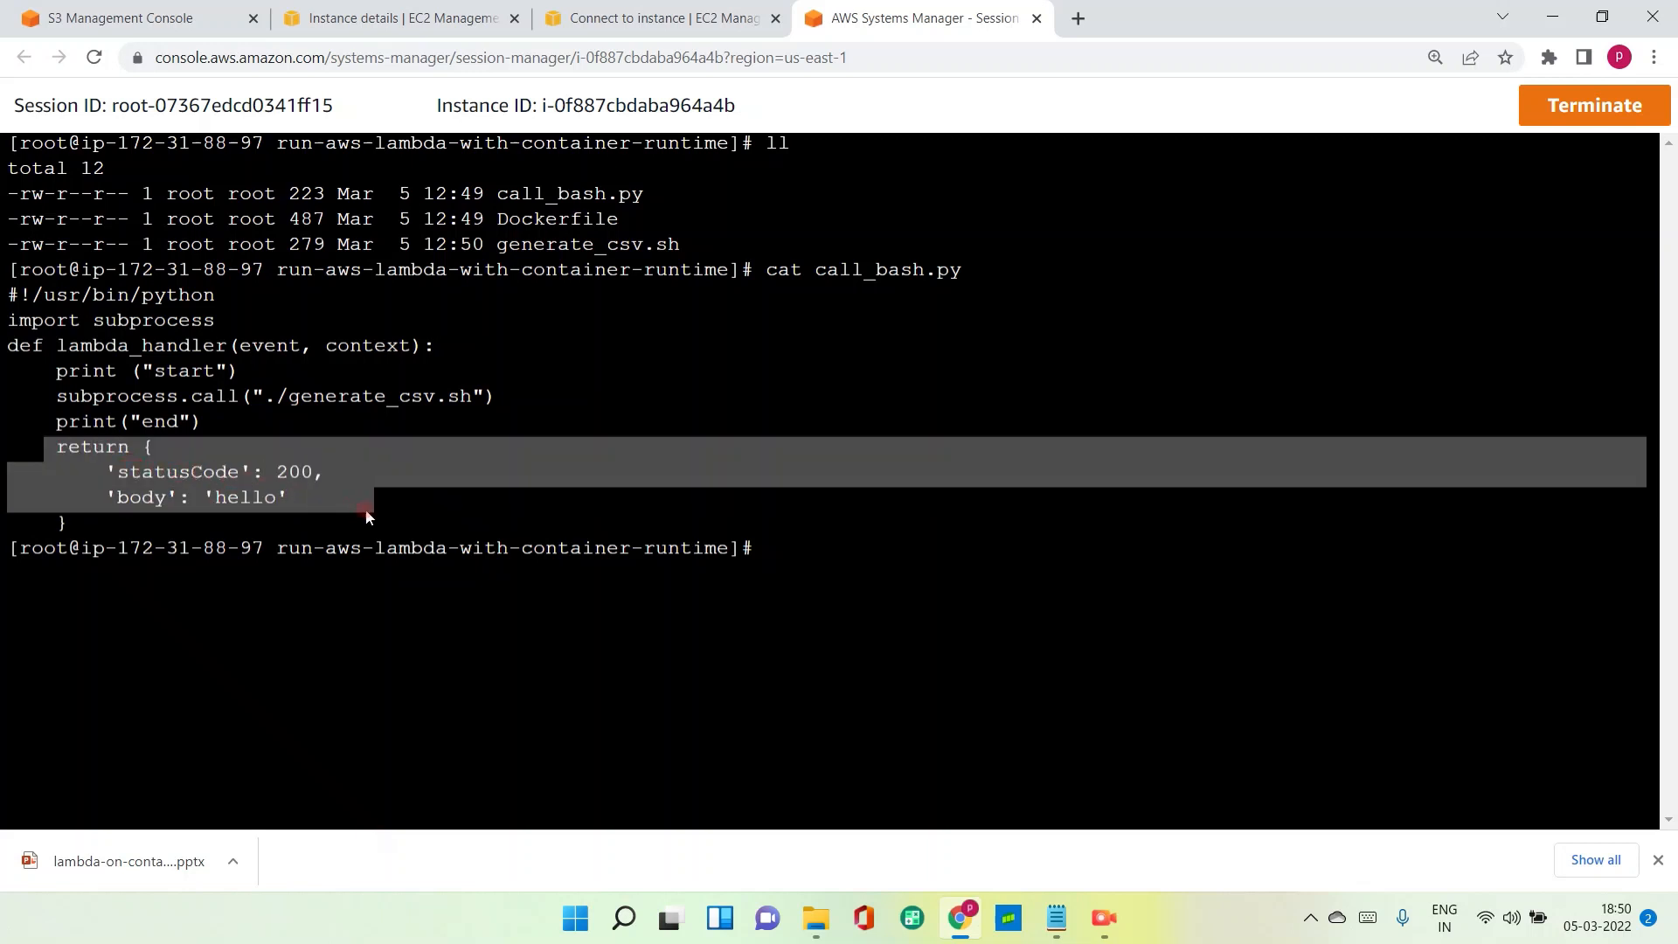
left_click(431, 537)
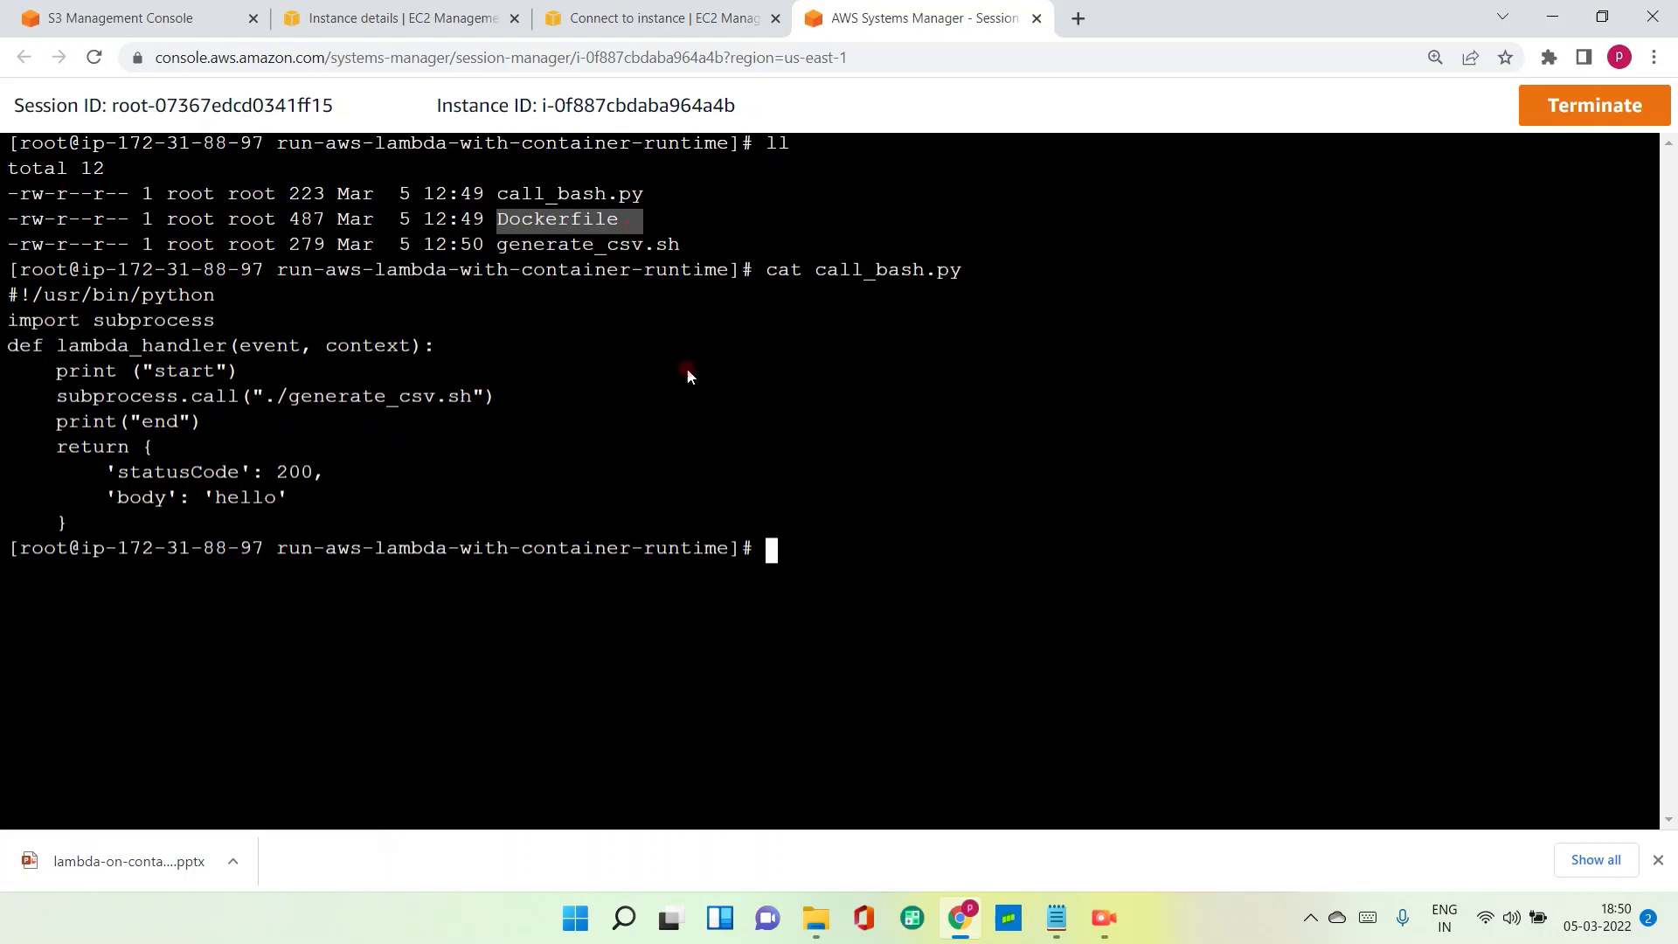
left_click(395, 18)
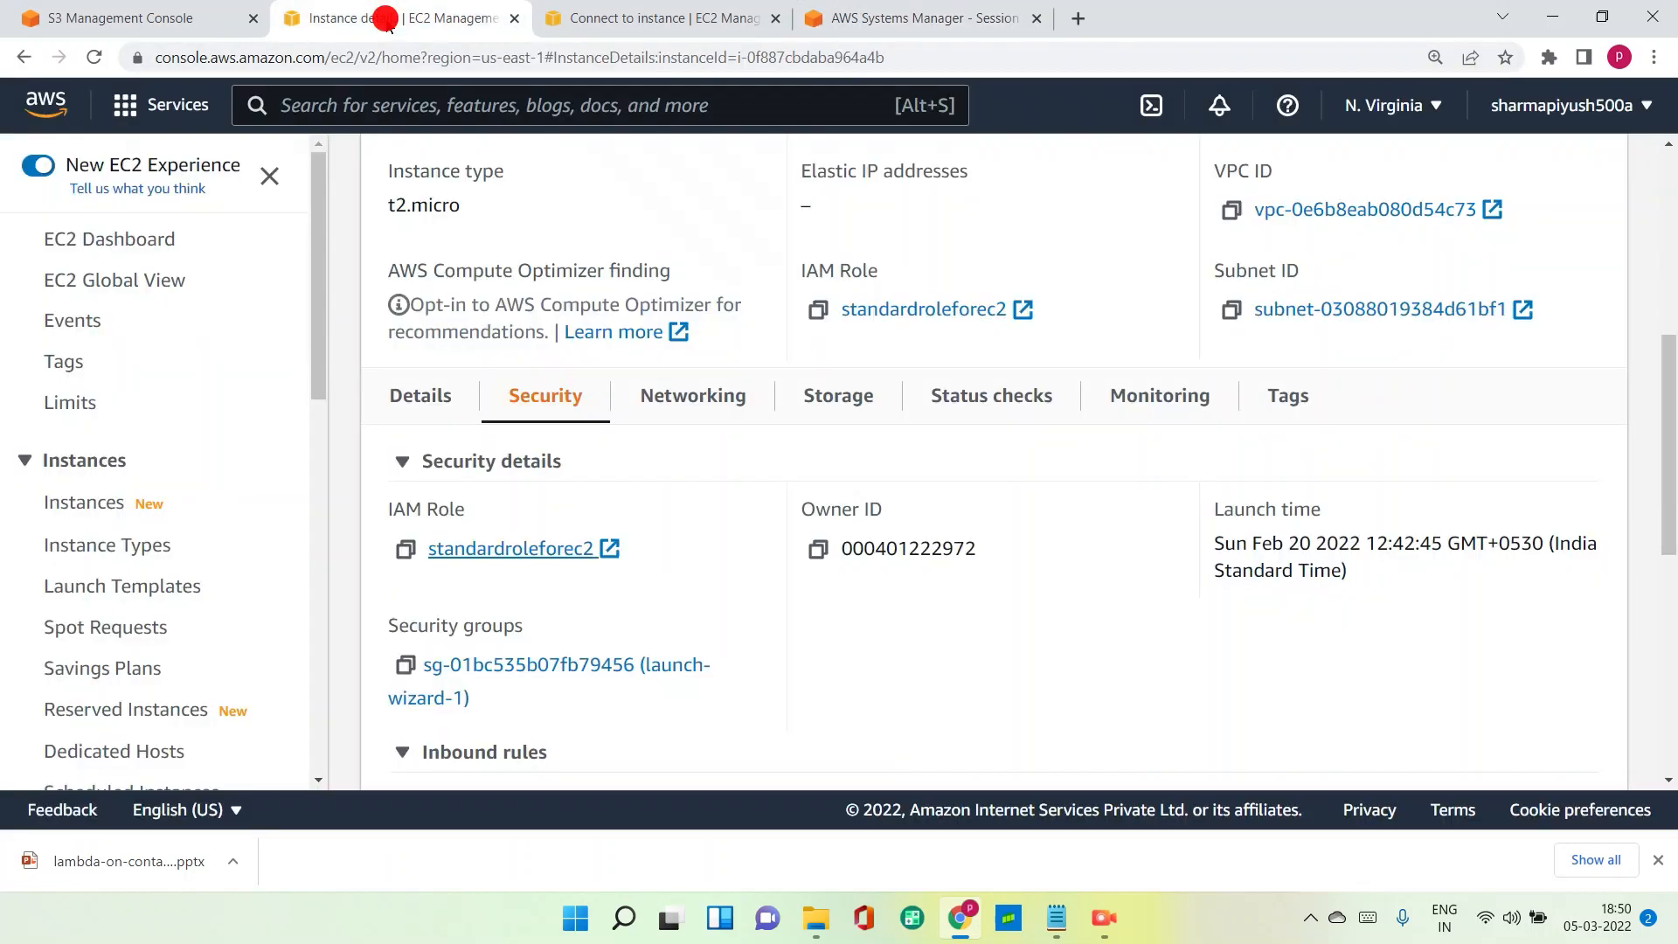
Find Elastic Container Registry via search and create private repository 'lambda-on-container'.
type("ec")
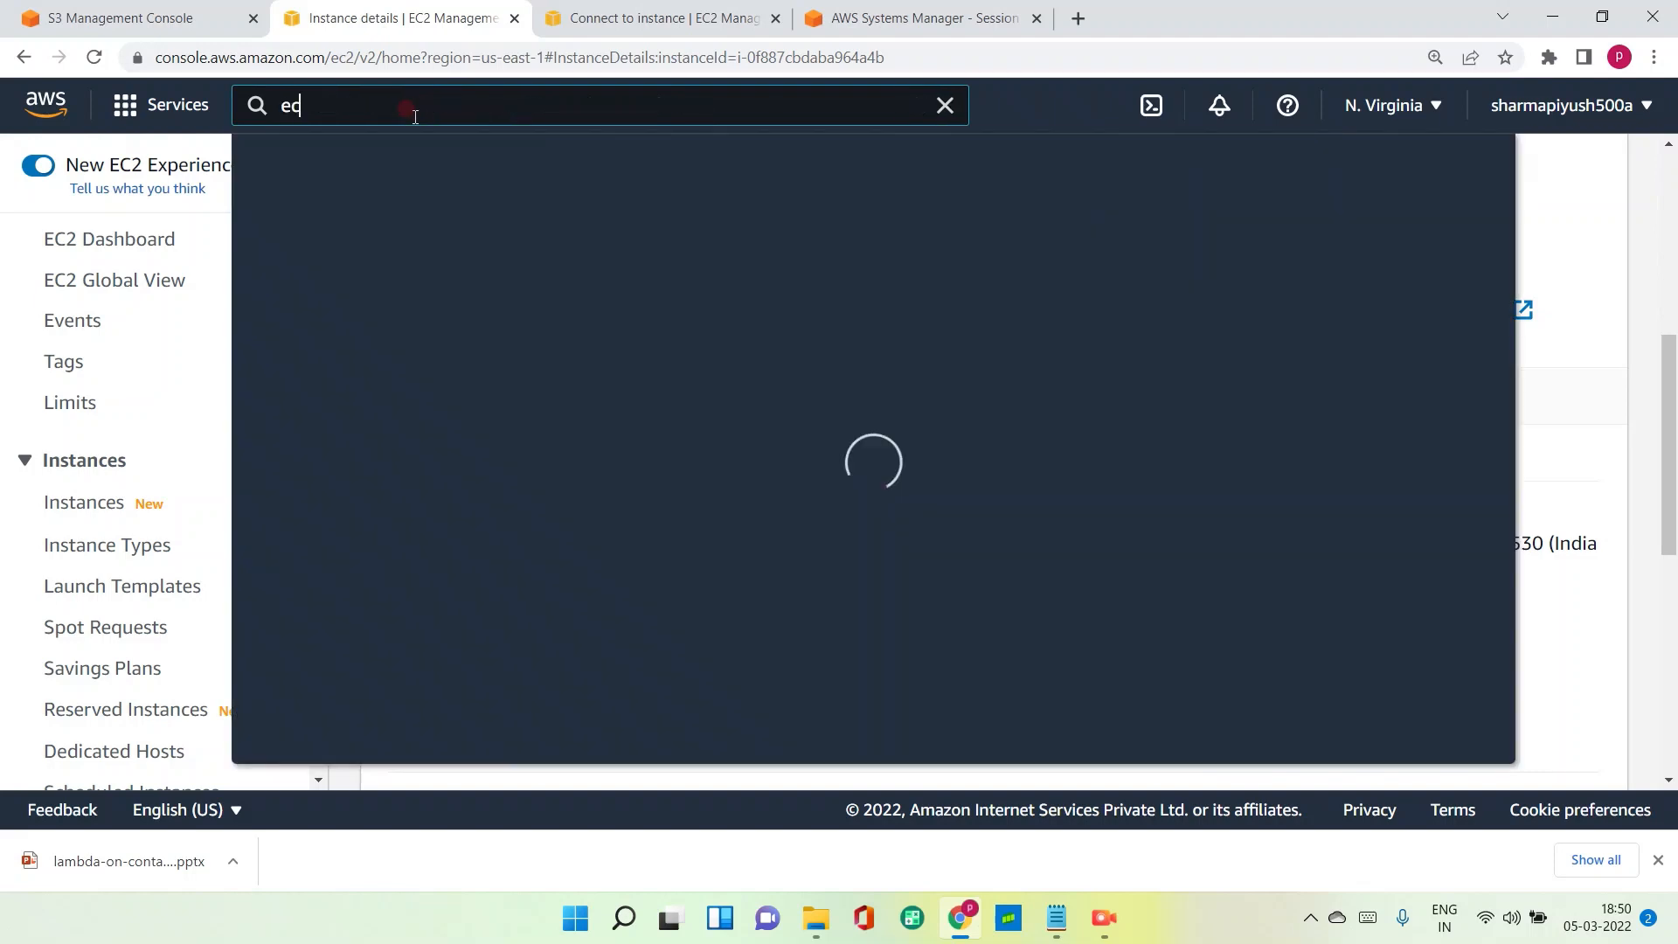
type("r")
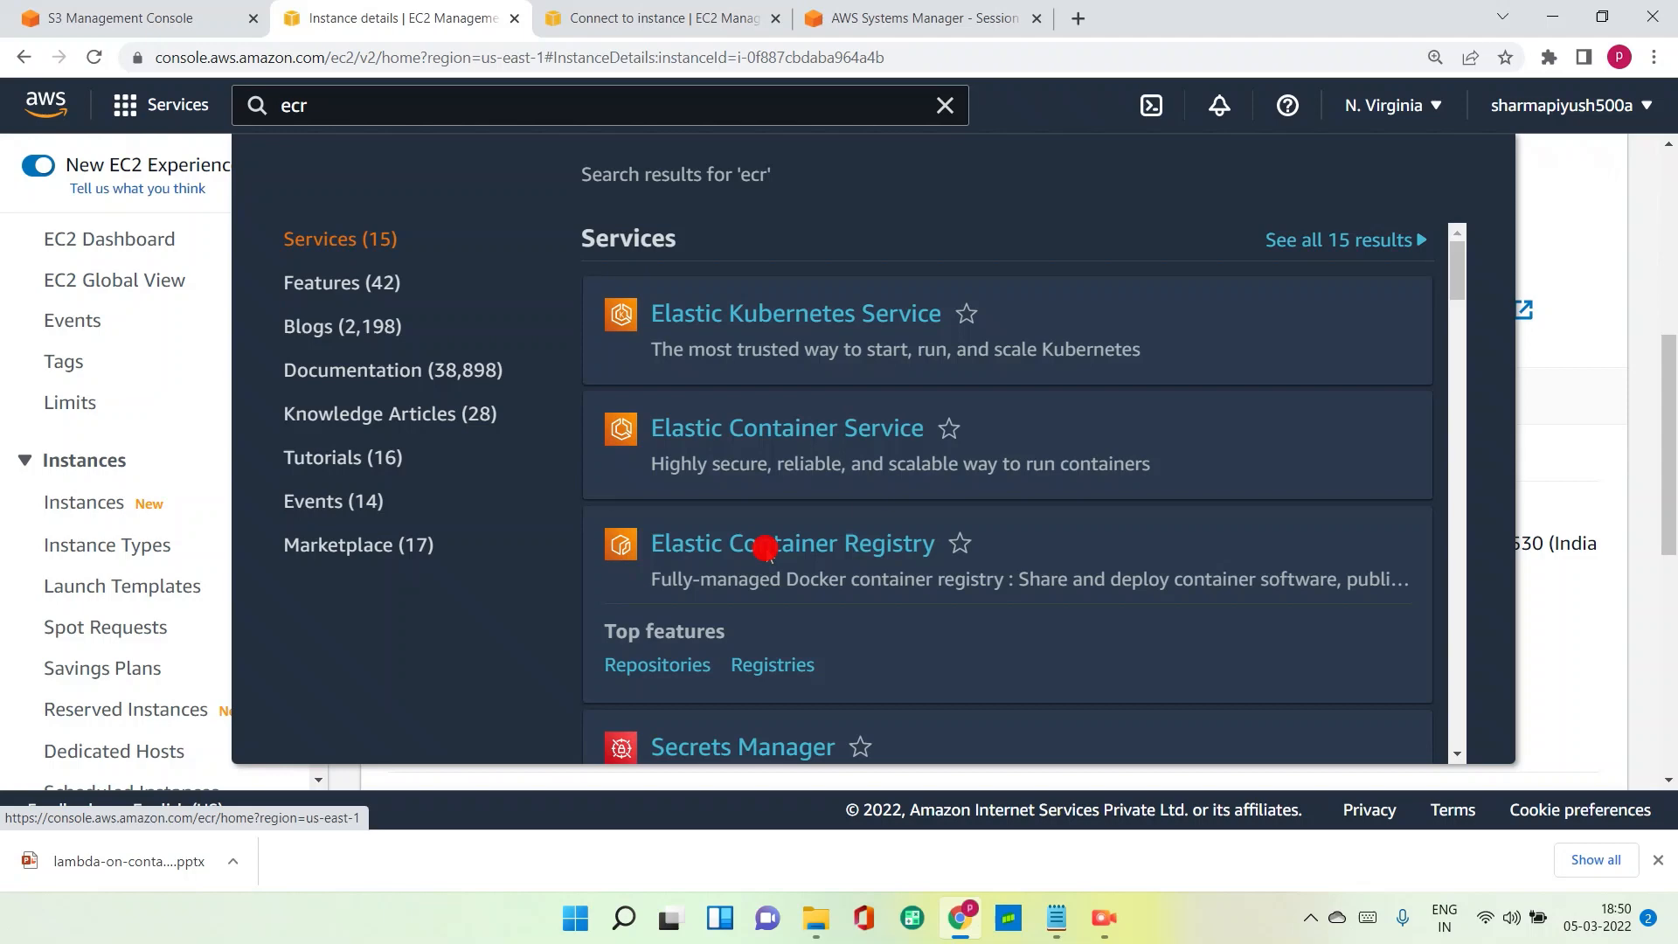
left_click(790, 543)
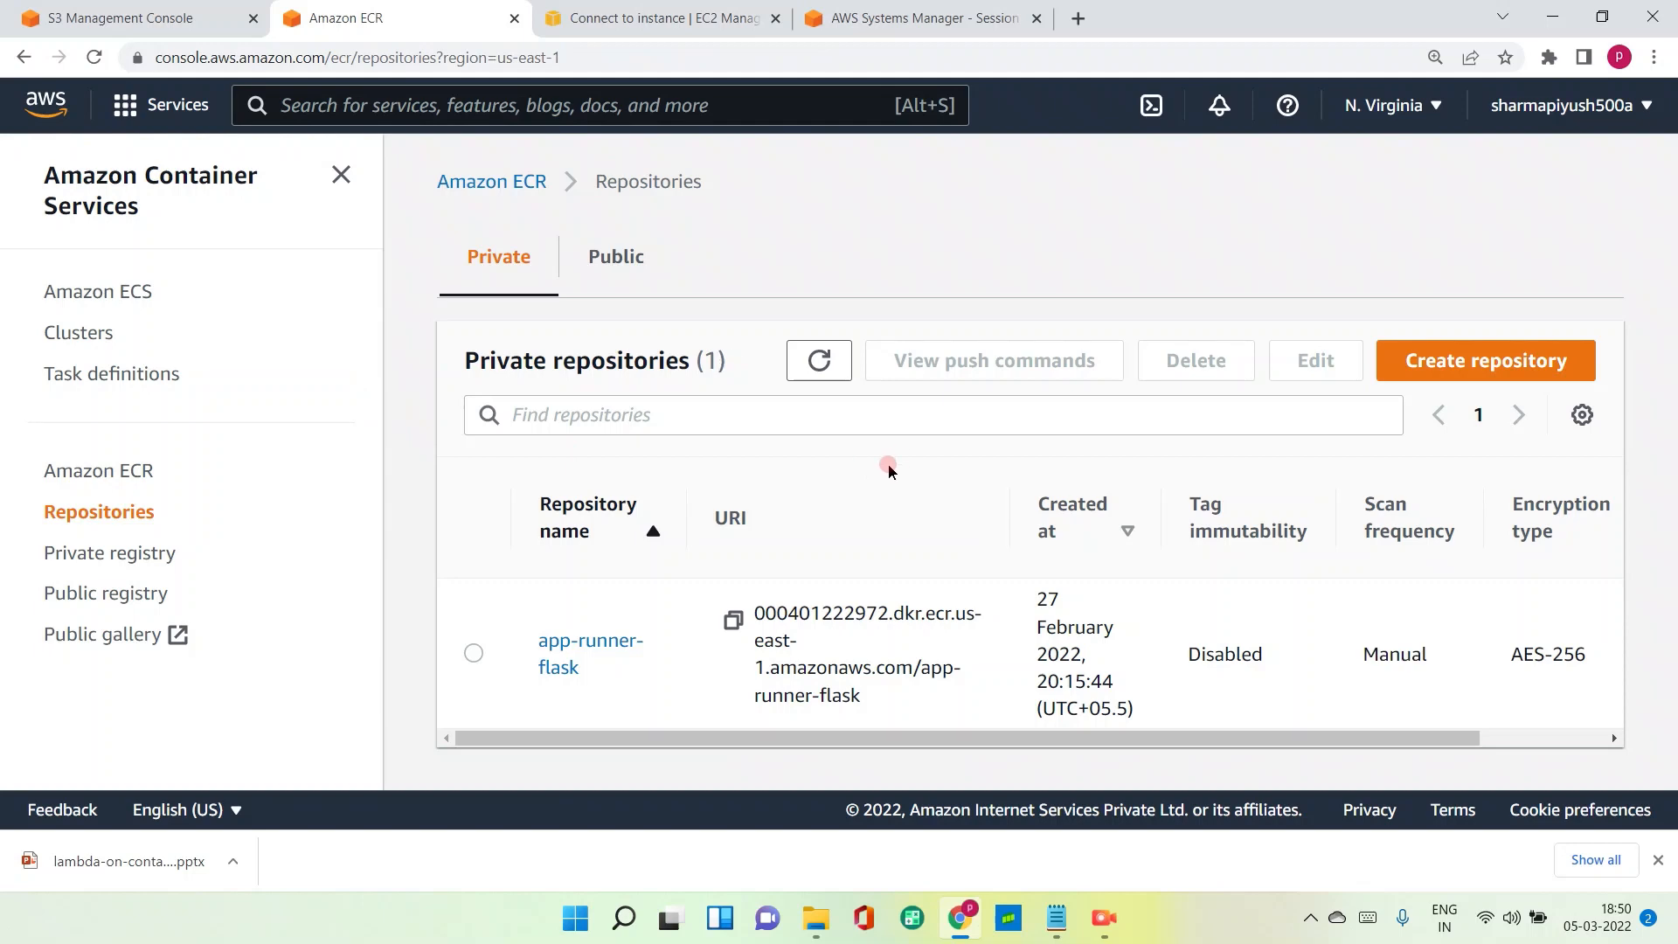
left_click(1484, 359)
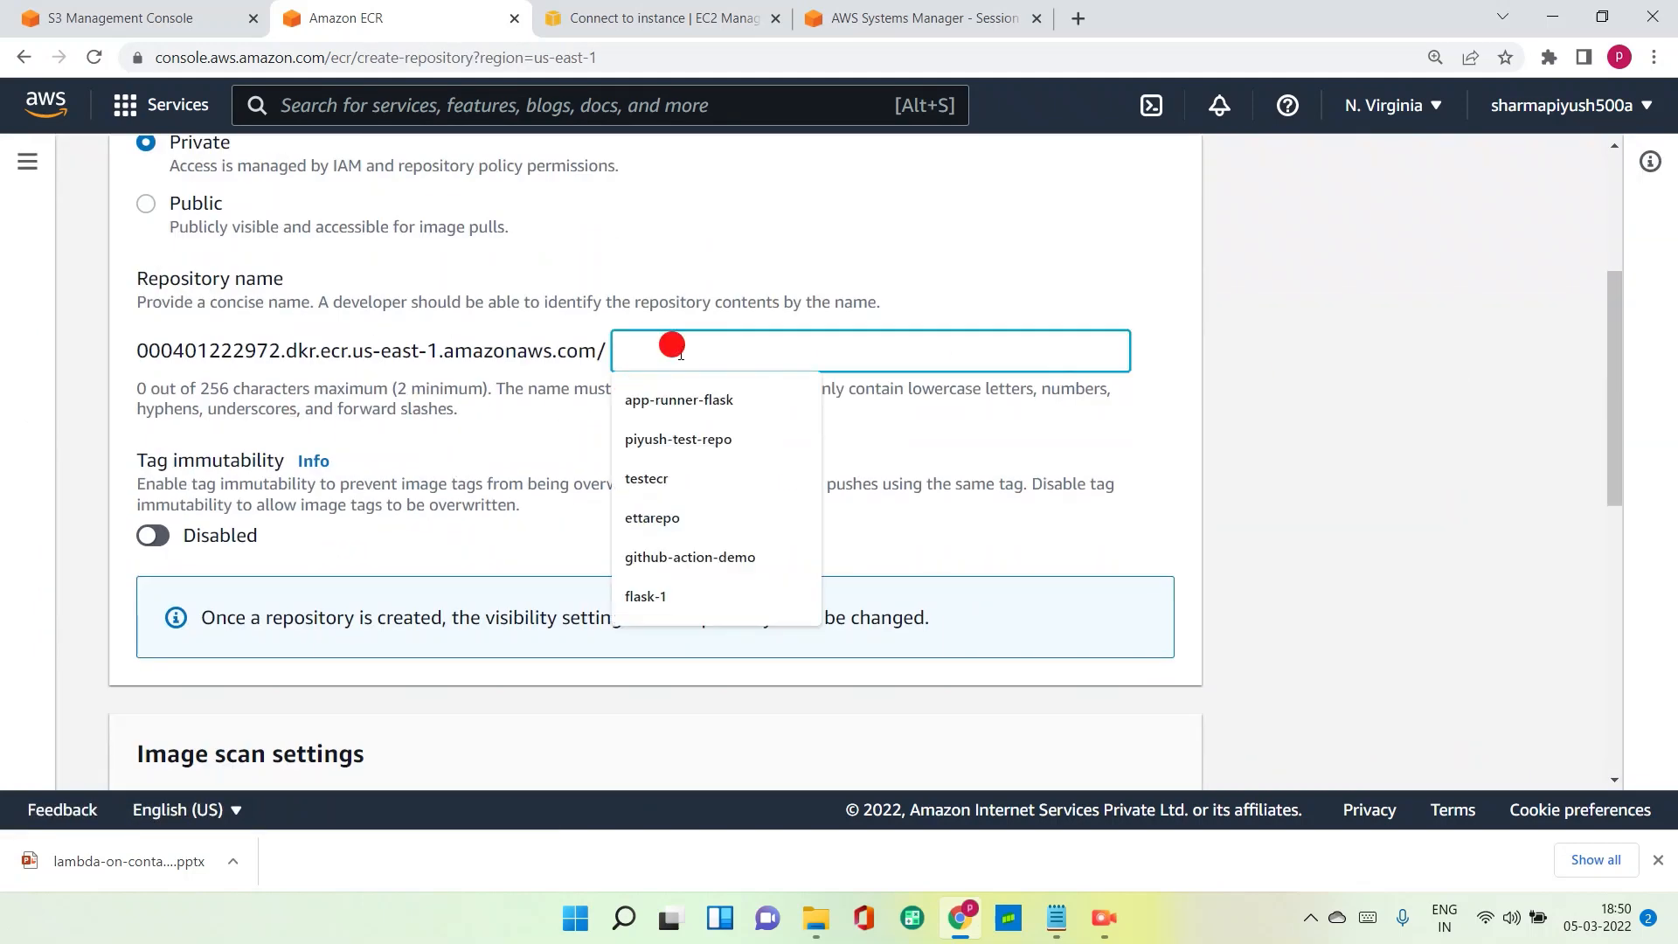
type("lam")
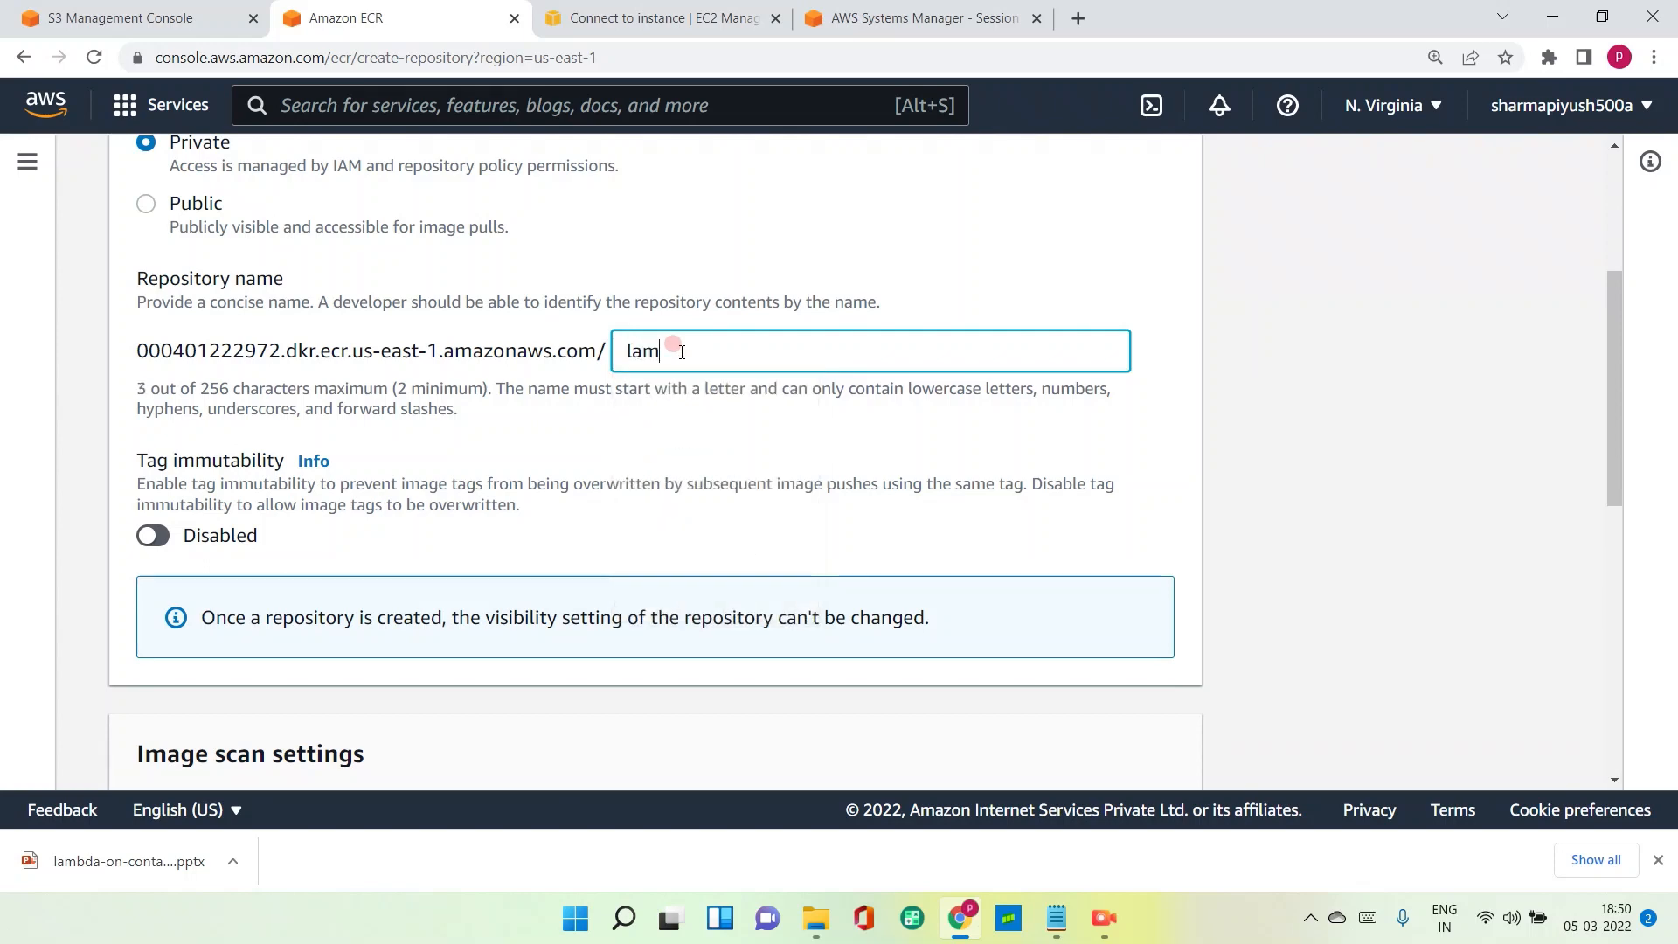
type("bd")
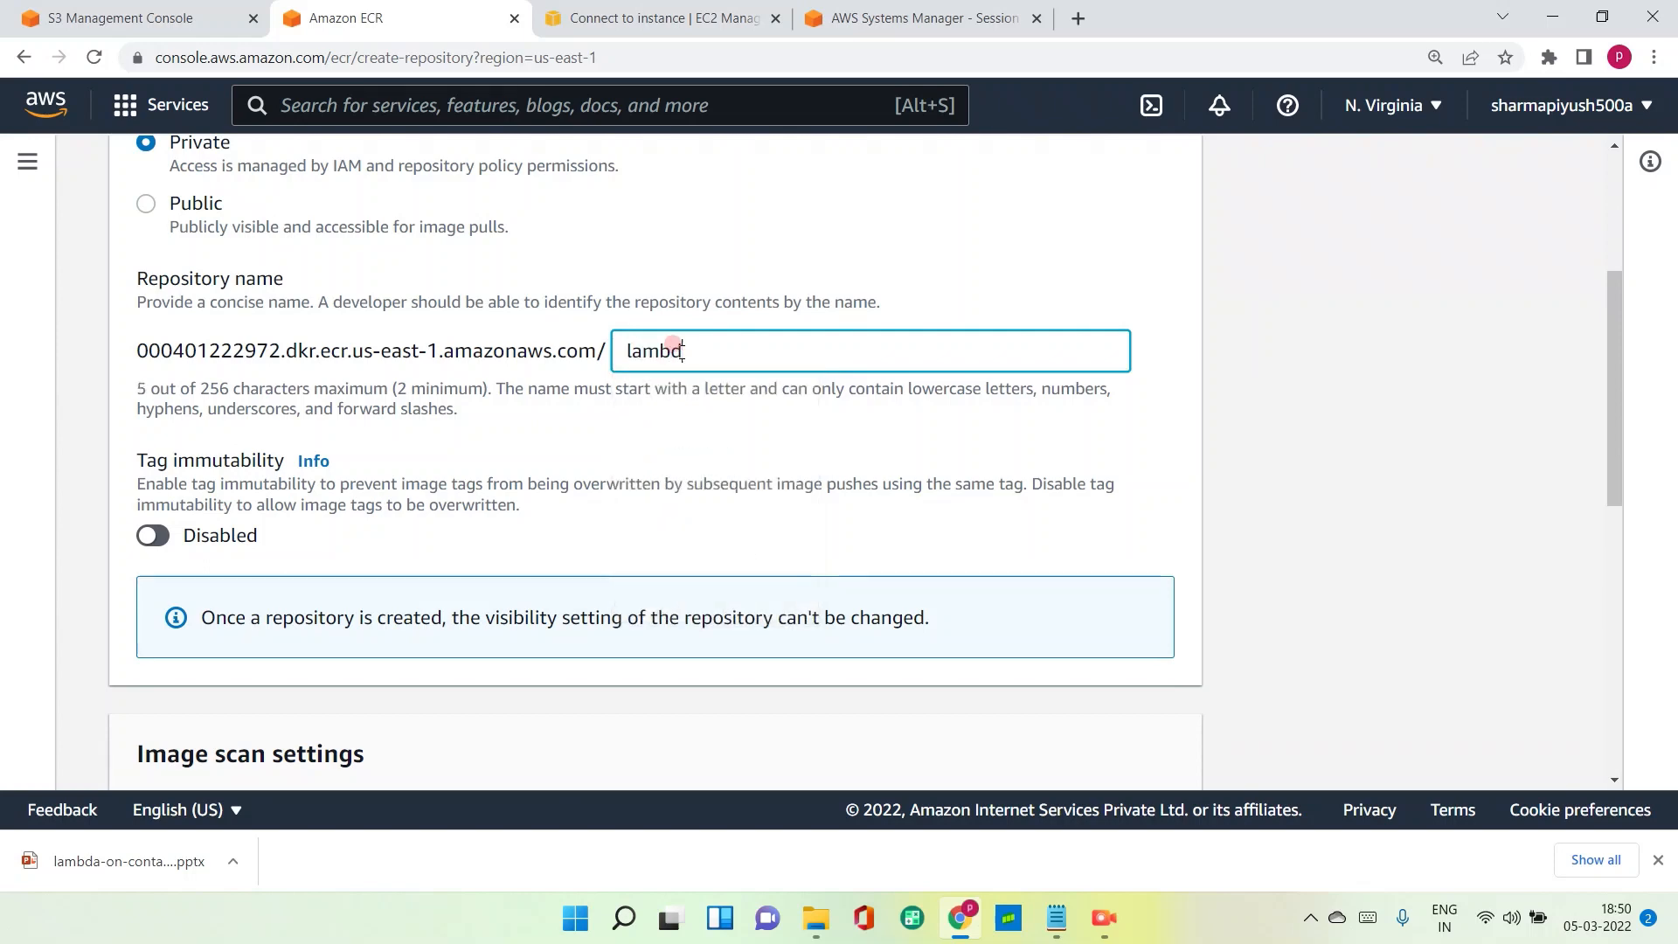
type("a-on")
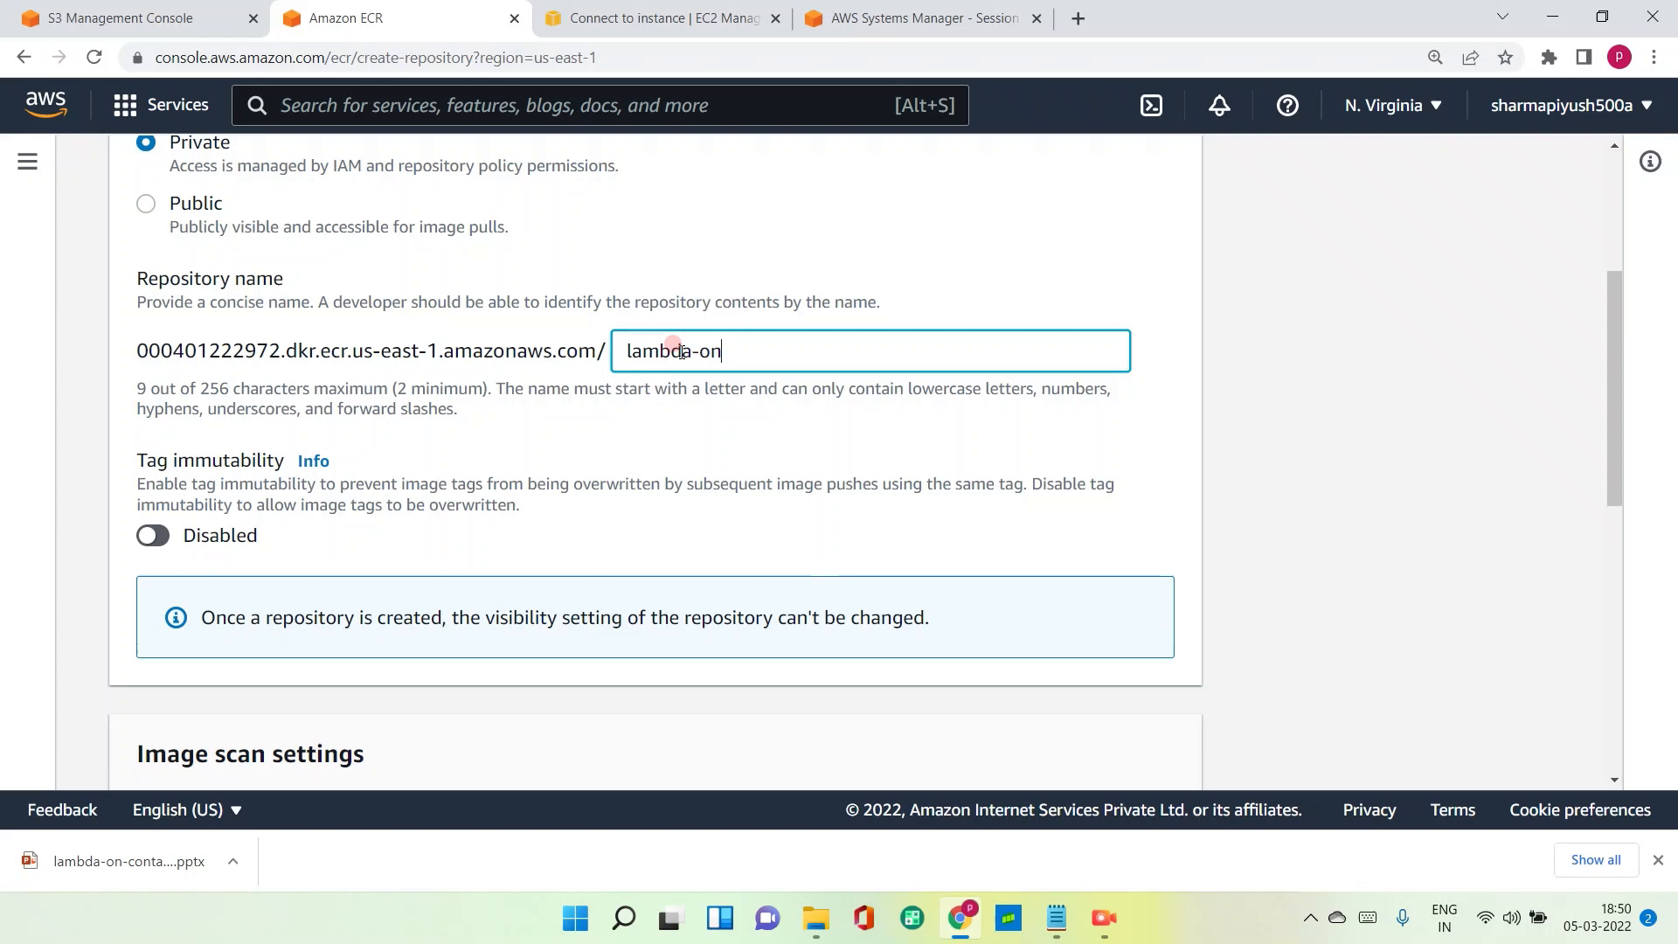
type("conta")
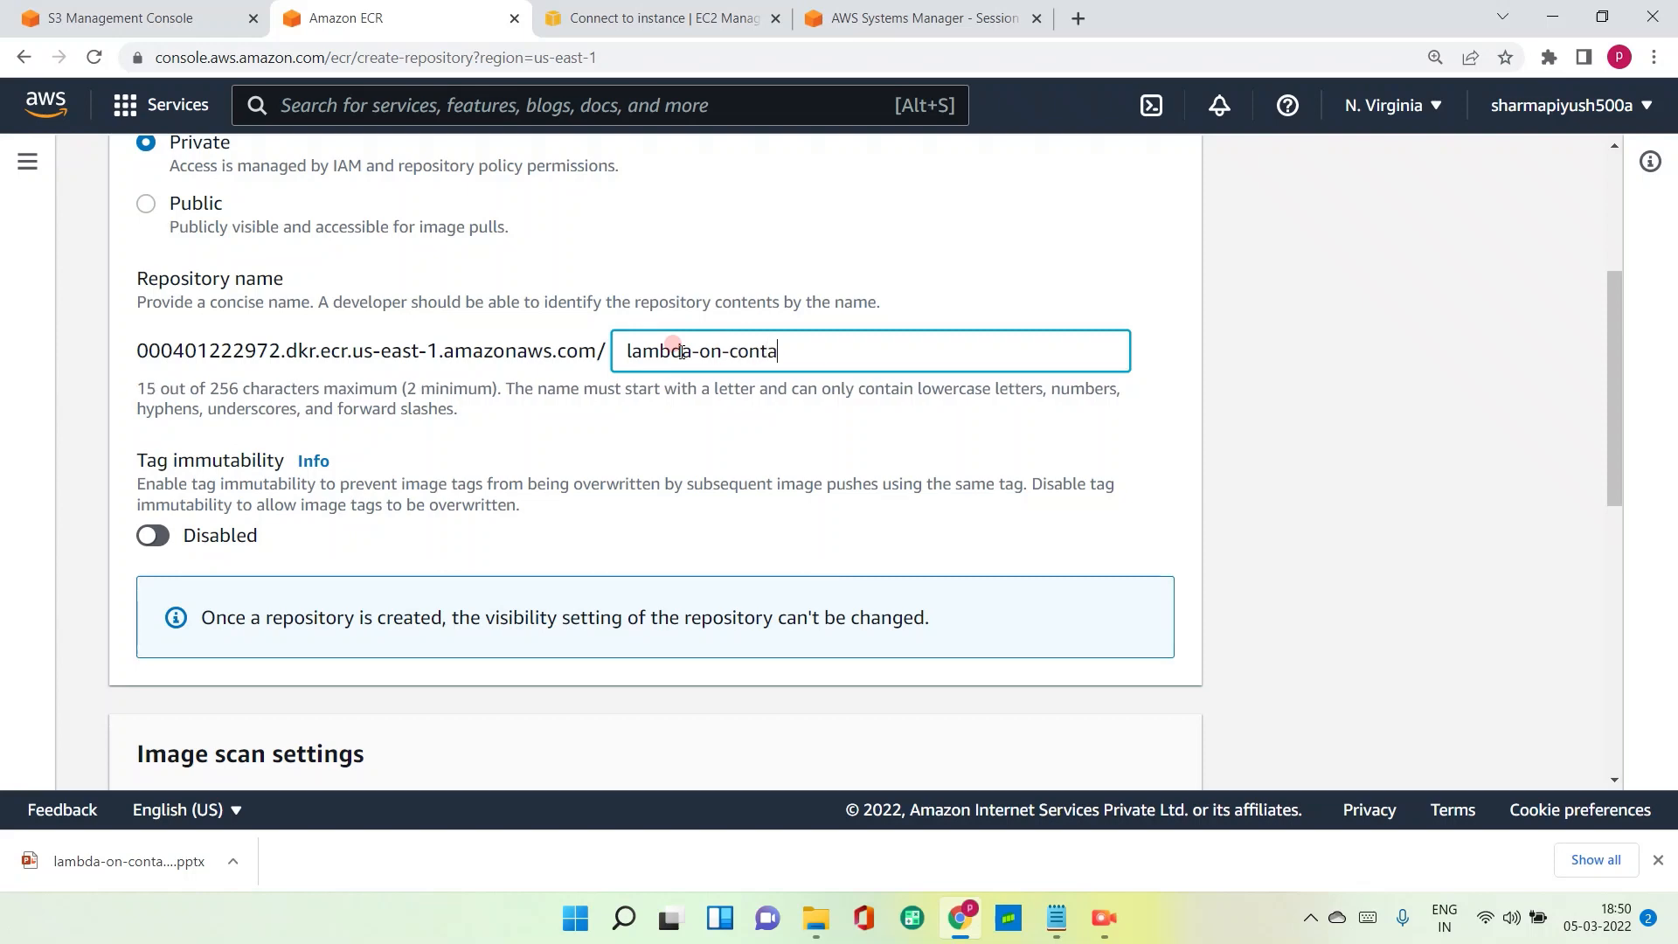
type("iner")
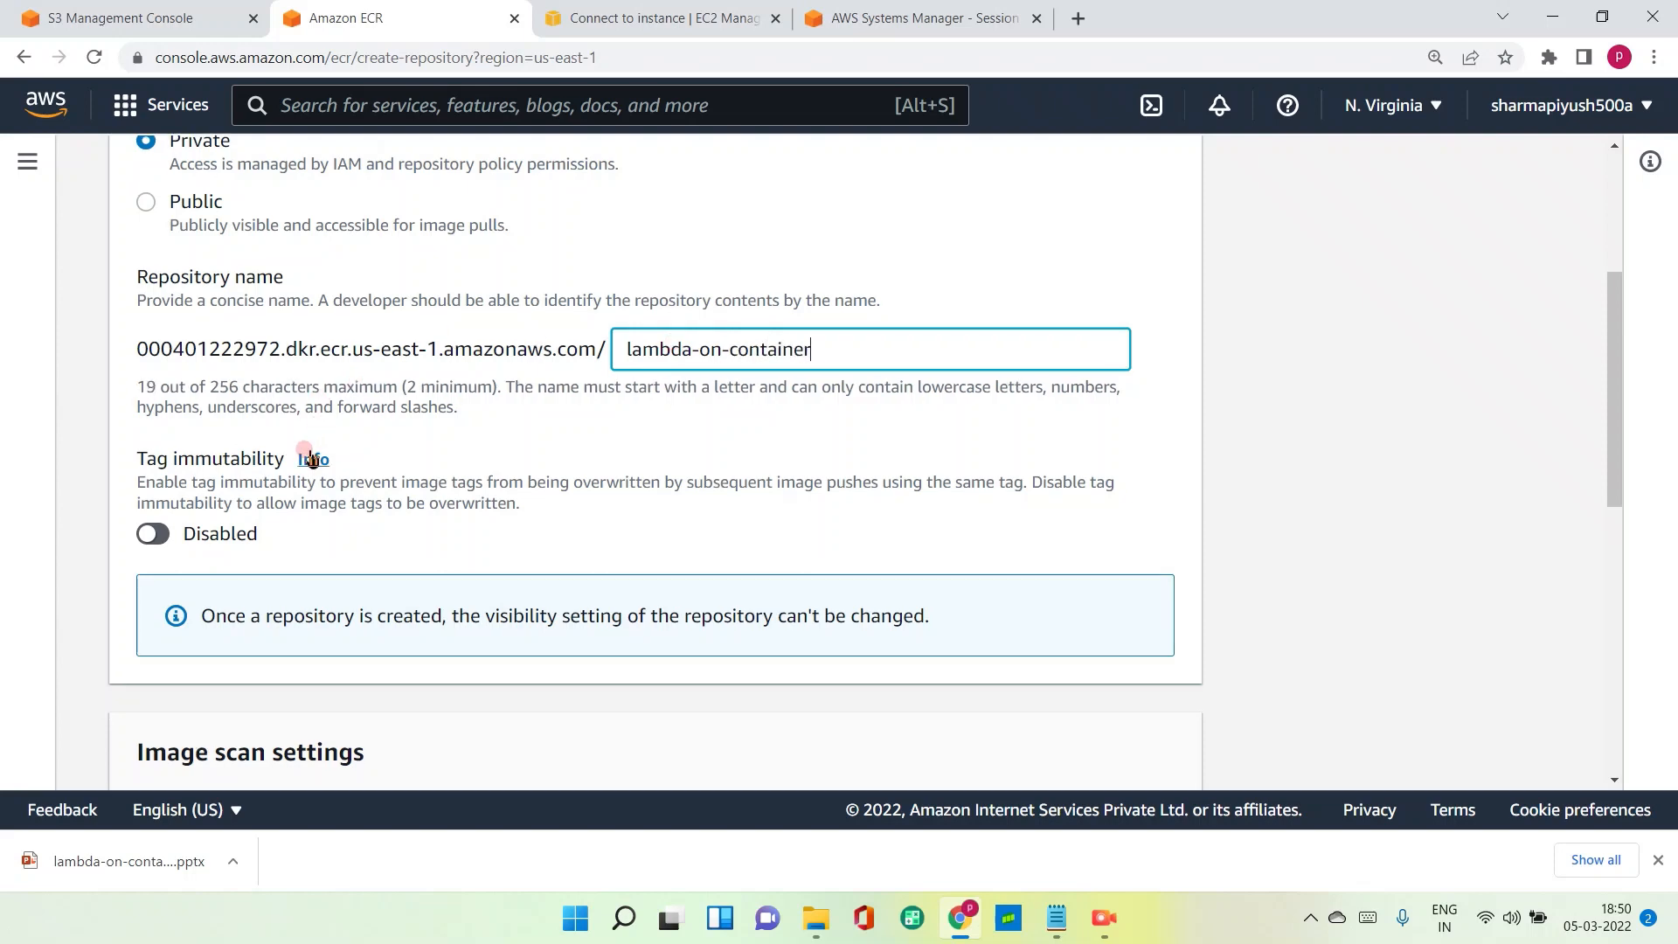
scroll("down", 3)
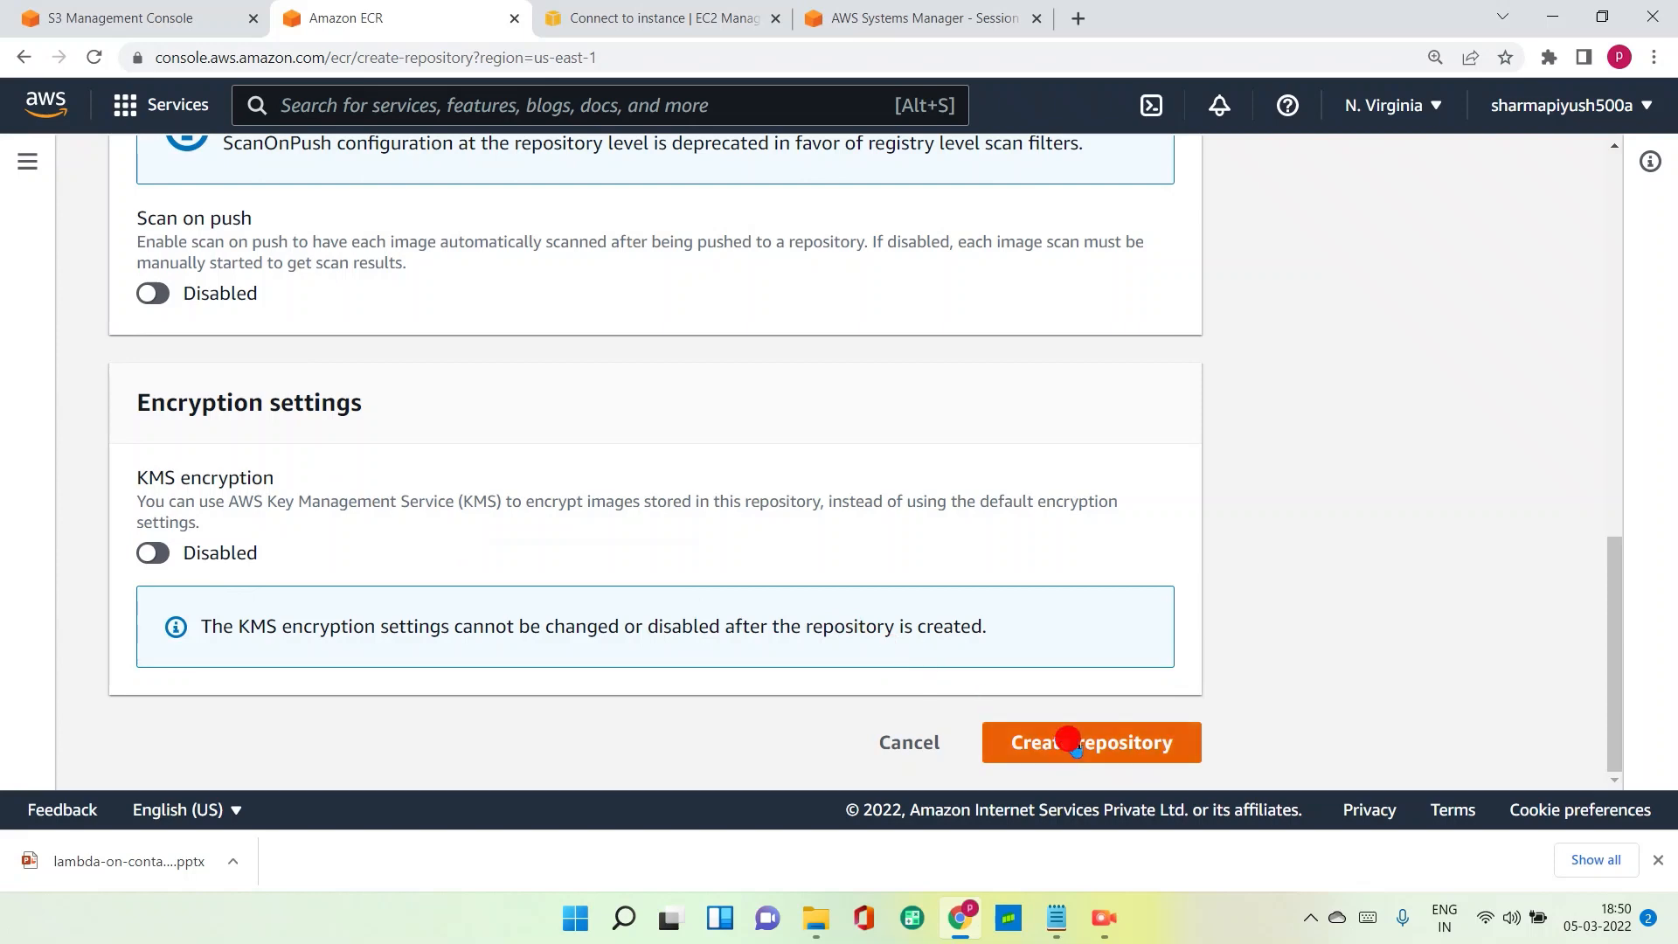
left_click(1090, 742)
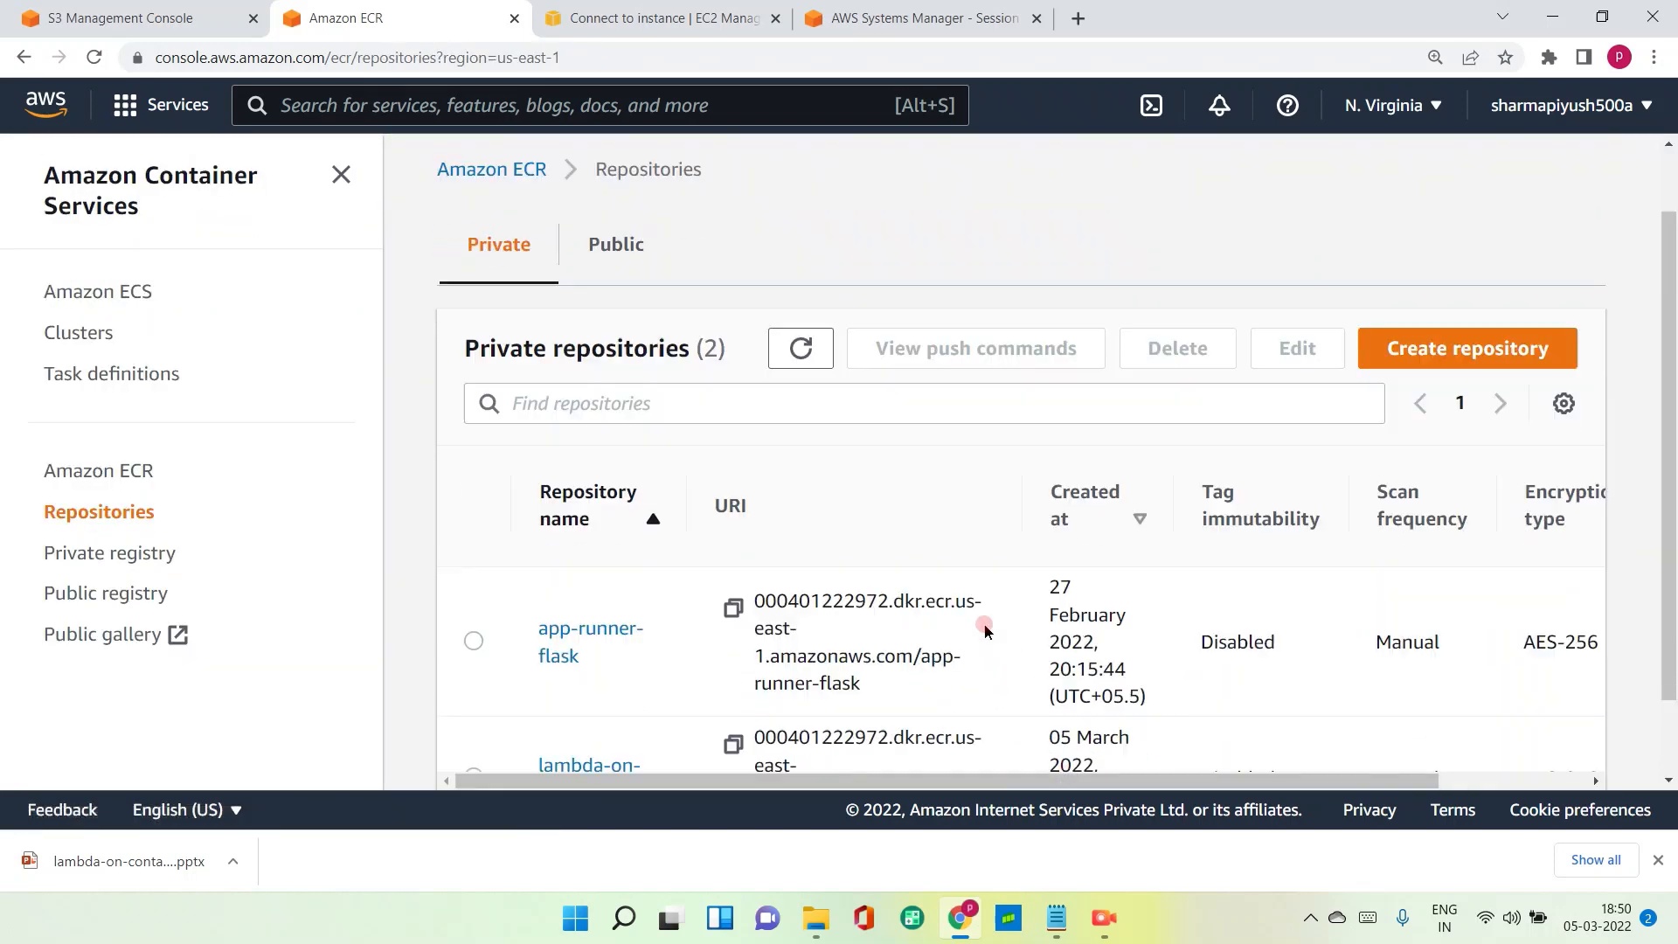
Copy the registry login command from lambda-on-container's push commands into the terminal.
left_click(588, 763)
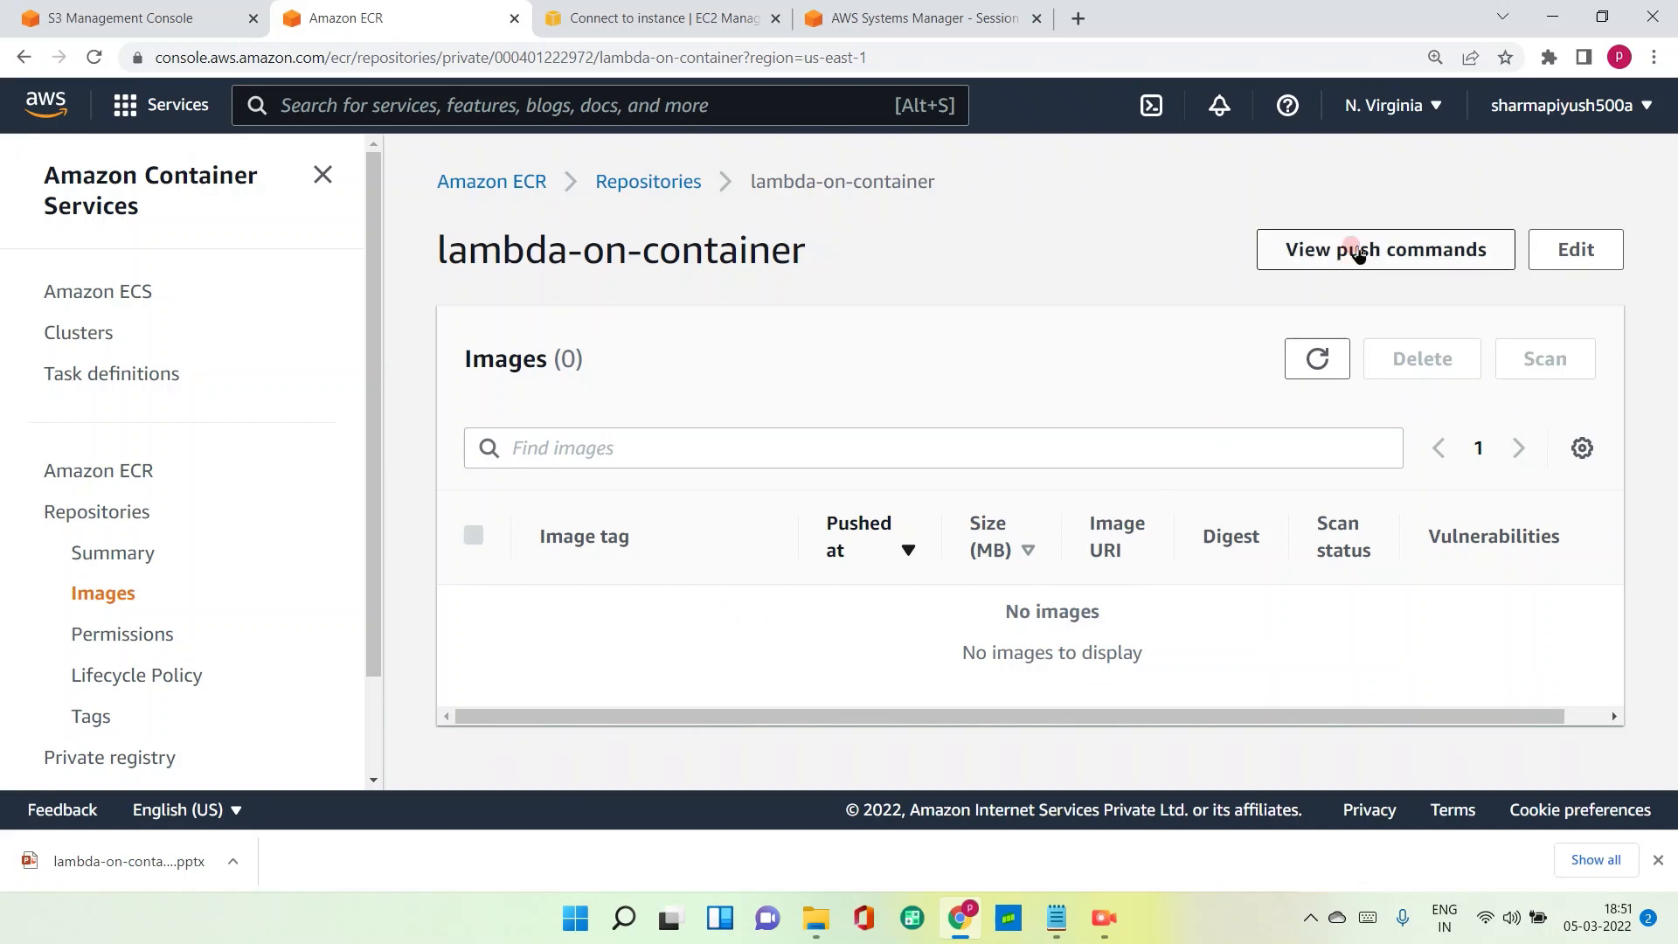
left_click(1383, 248)
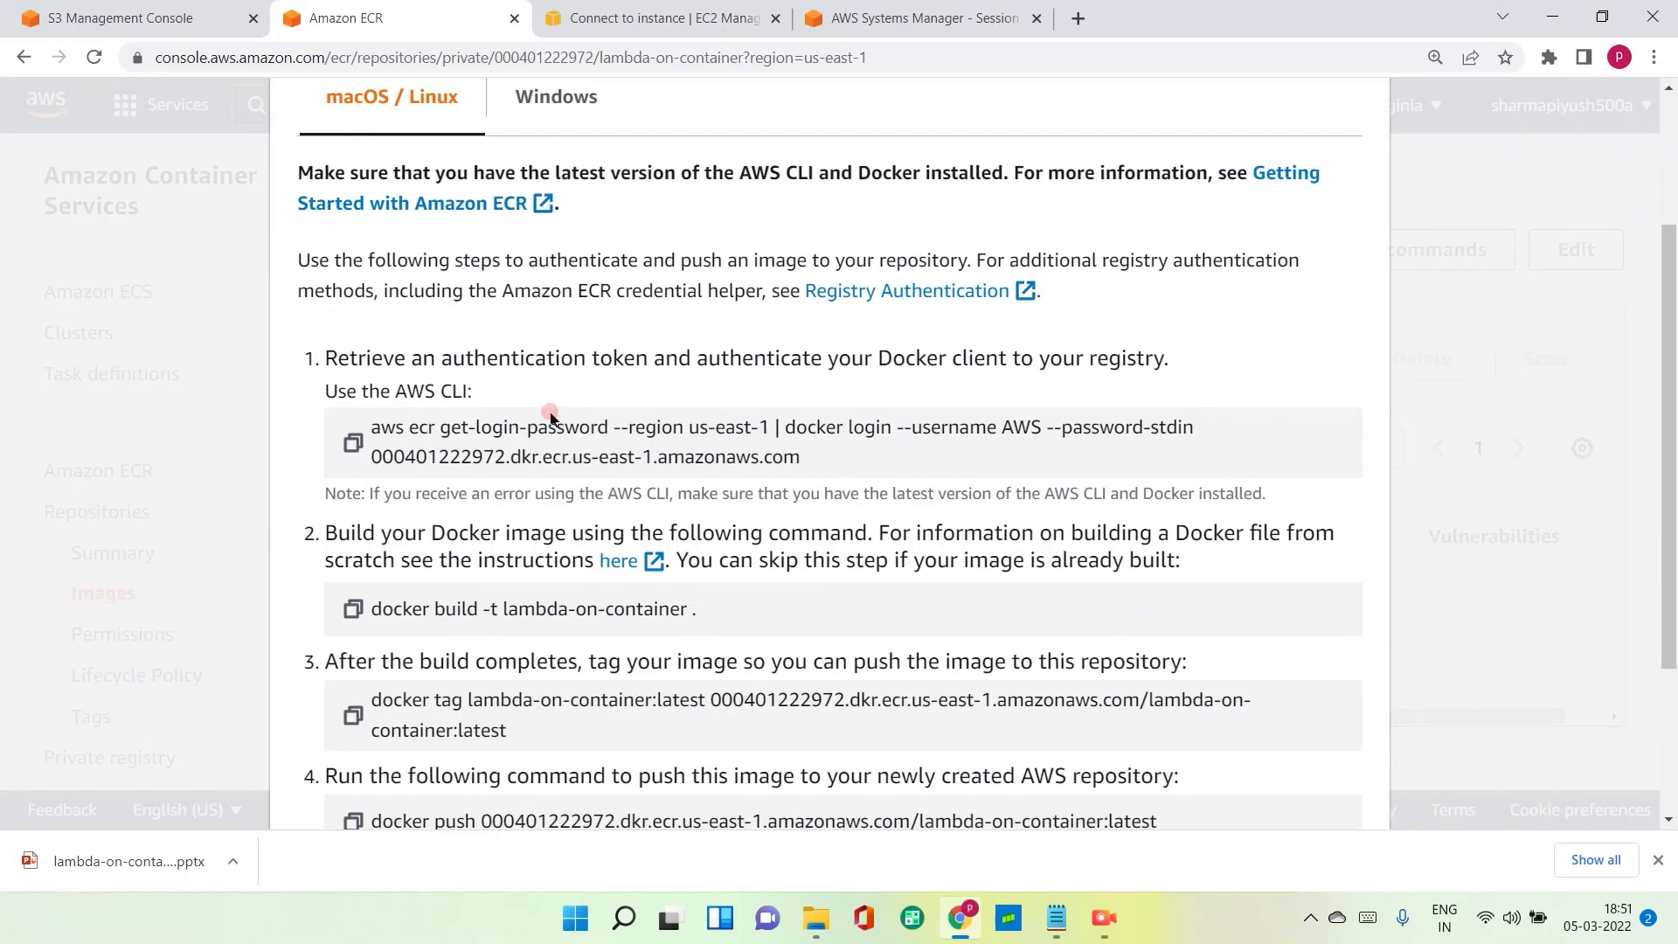
left_click(352, 442)
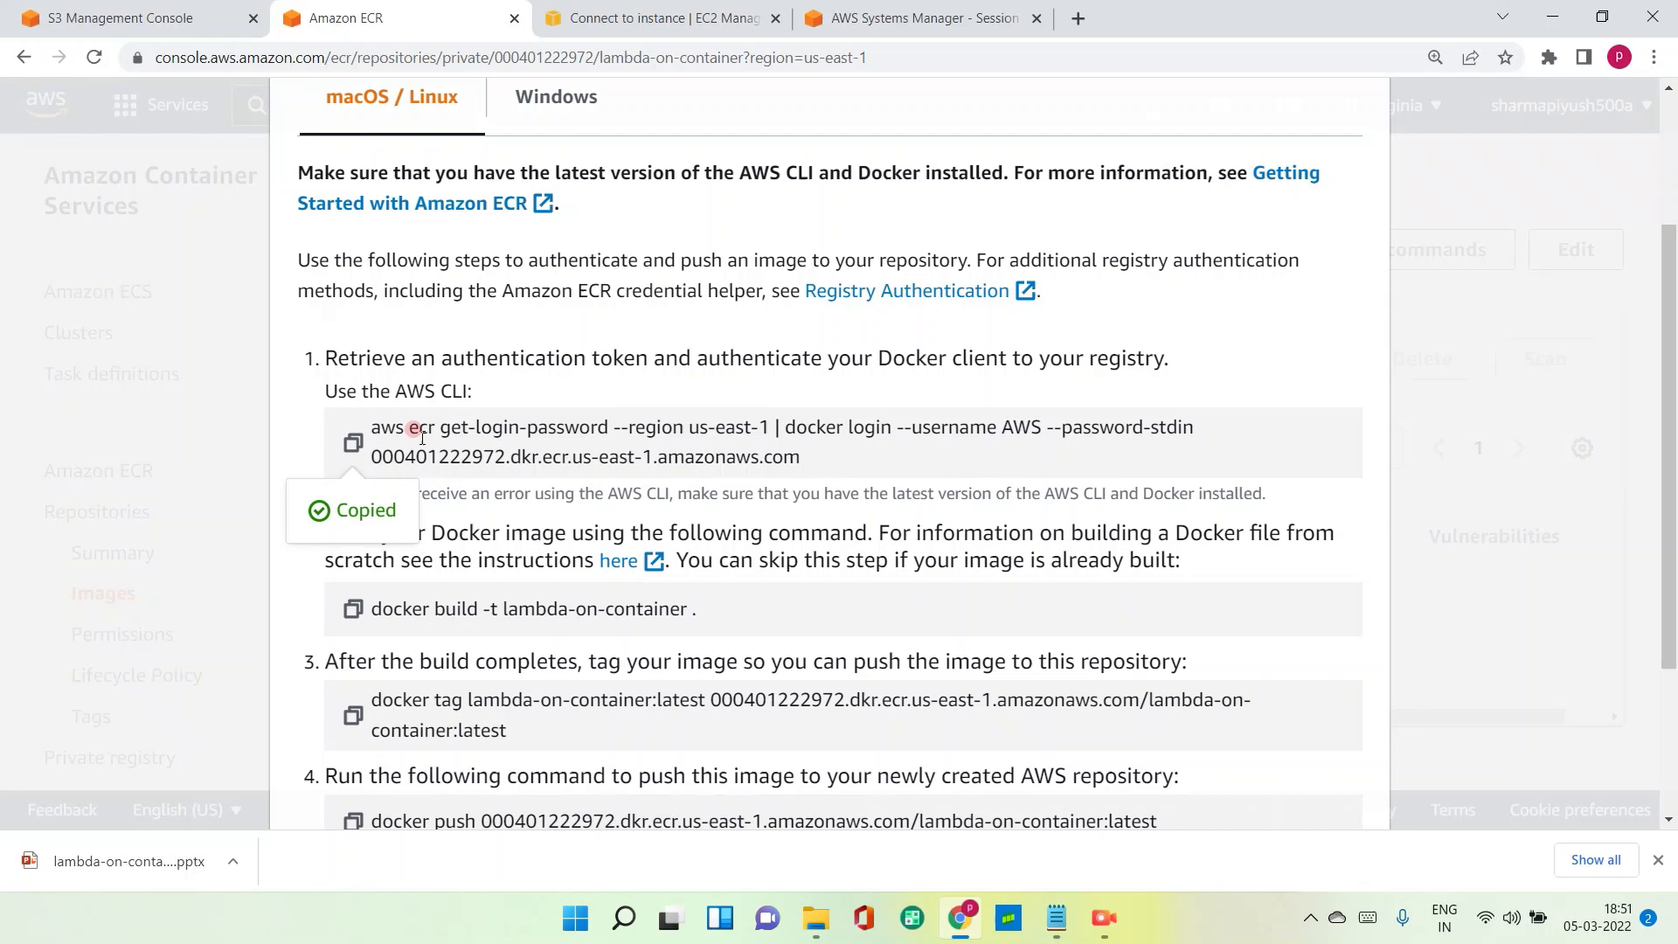
scroll("down", 3)
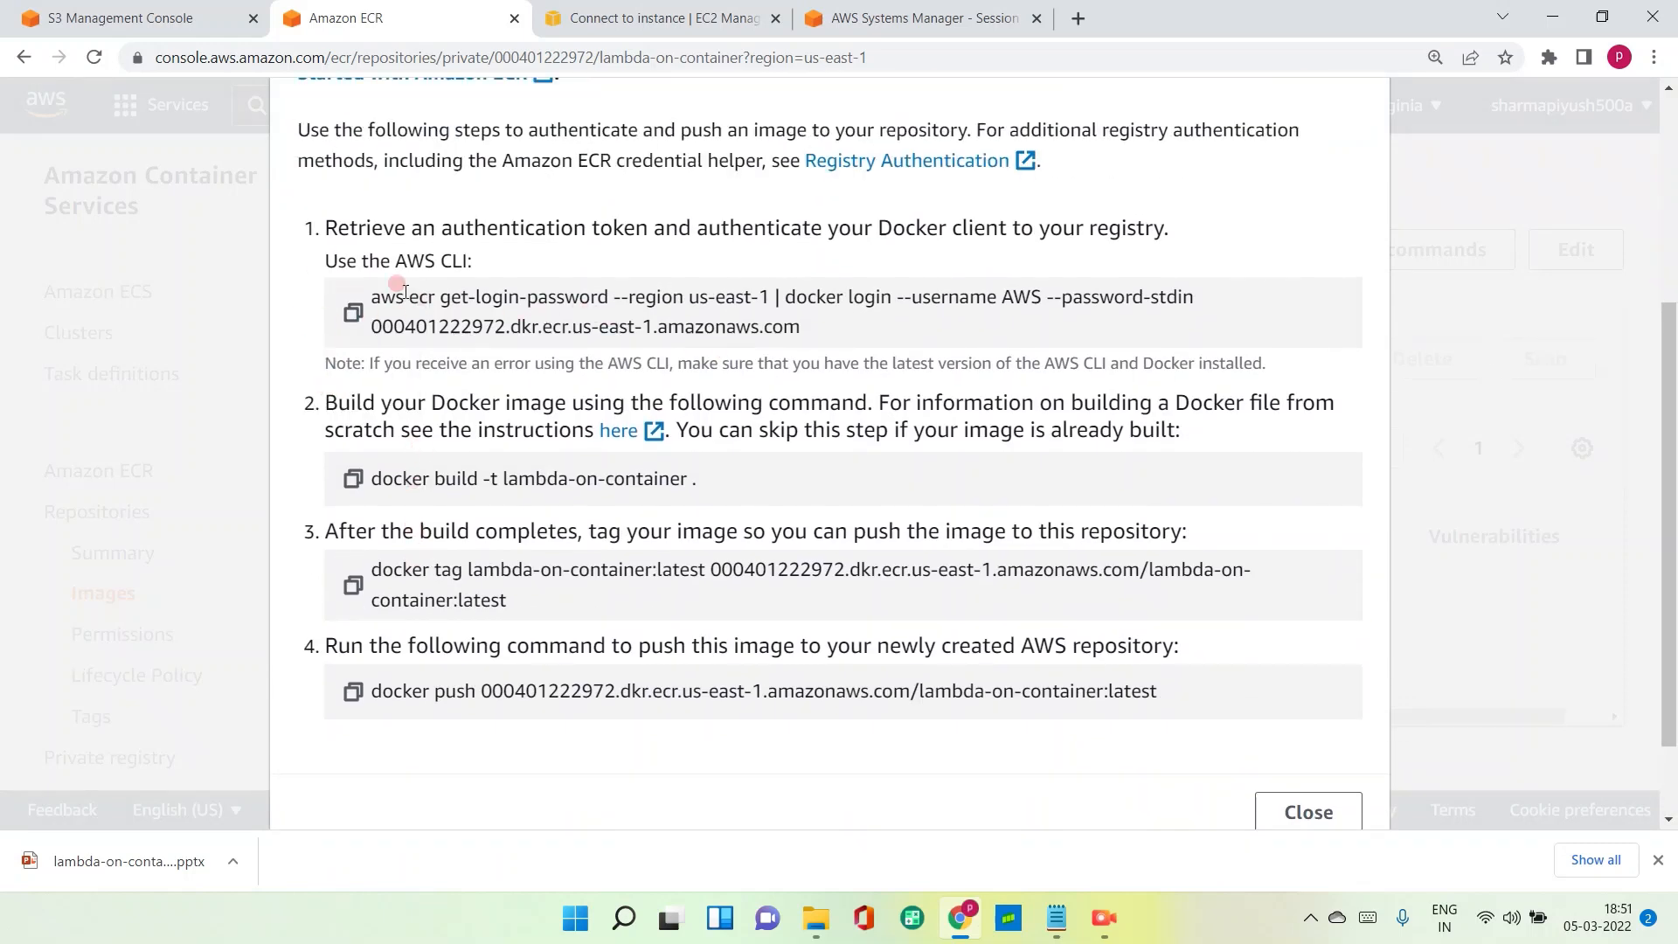
left_click(353, 311)
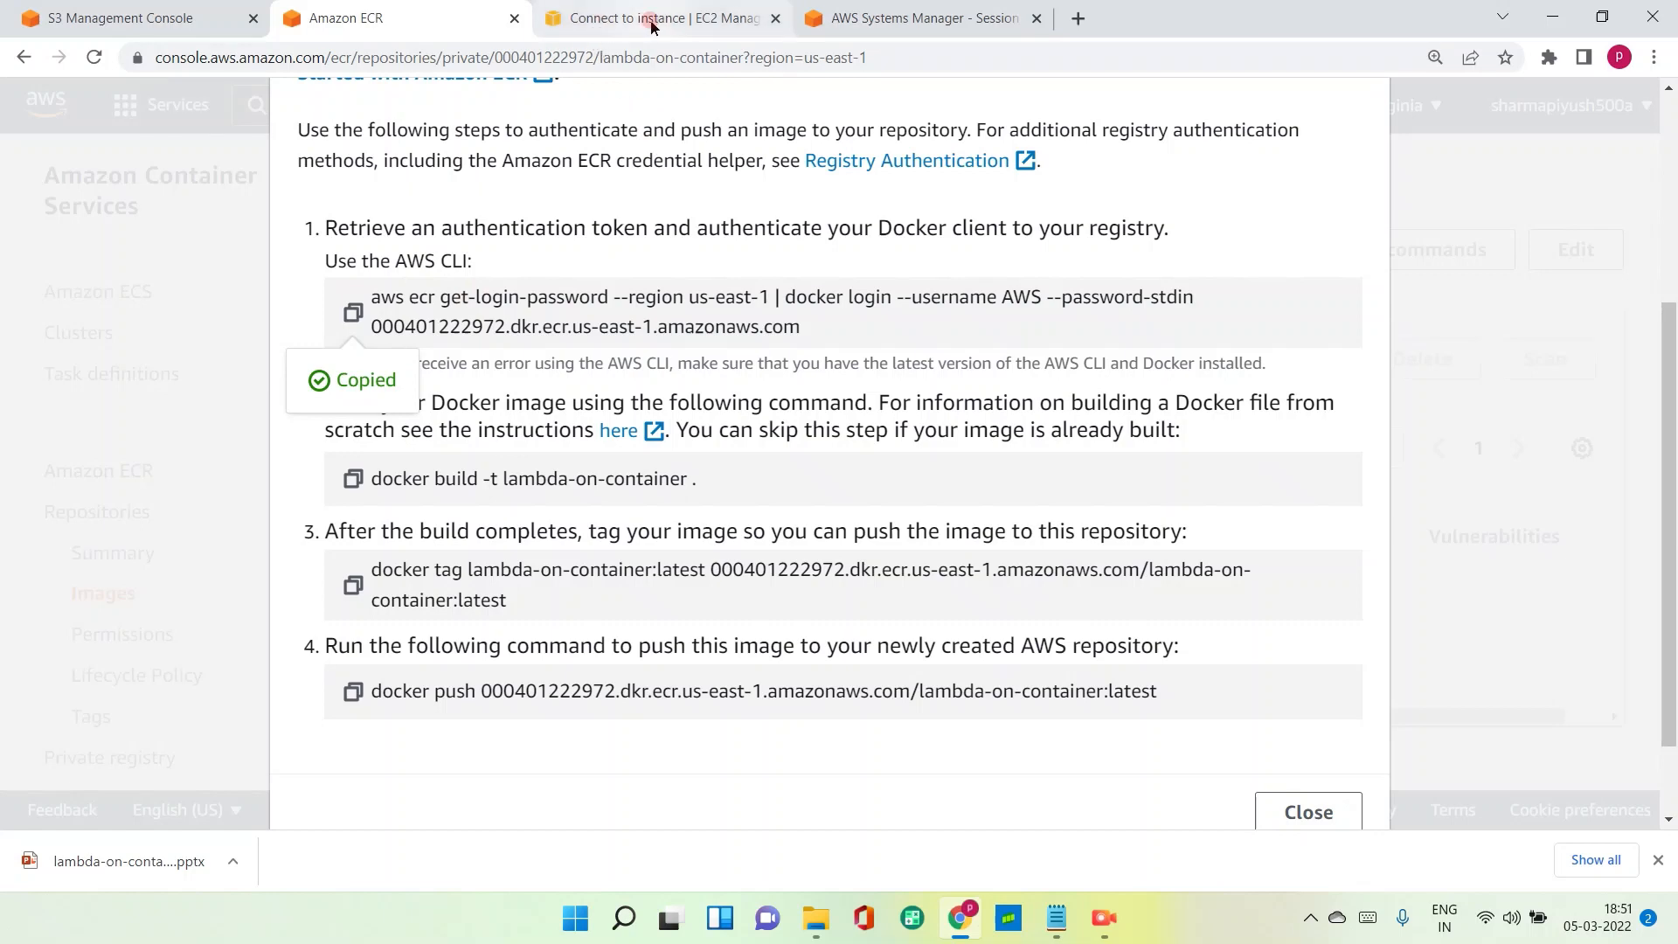
right_click(762, 461)
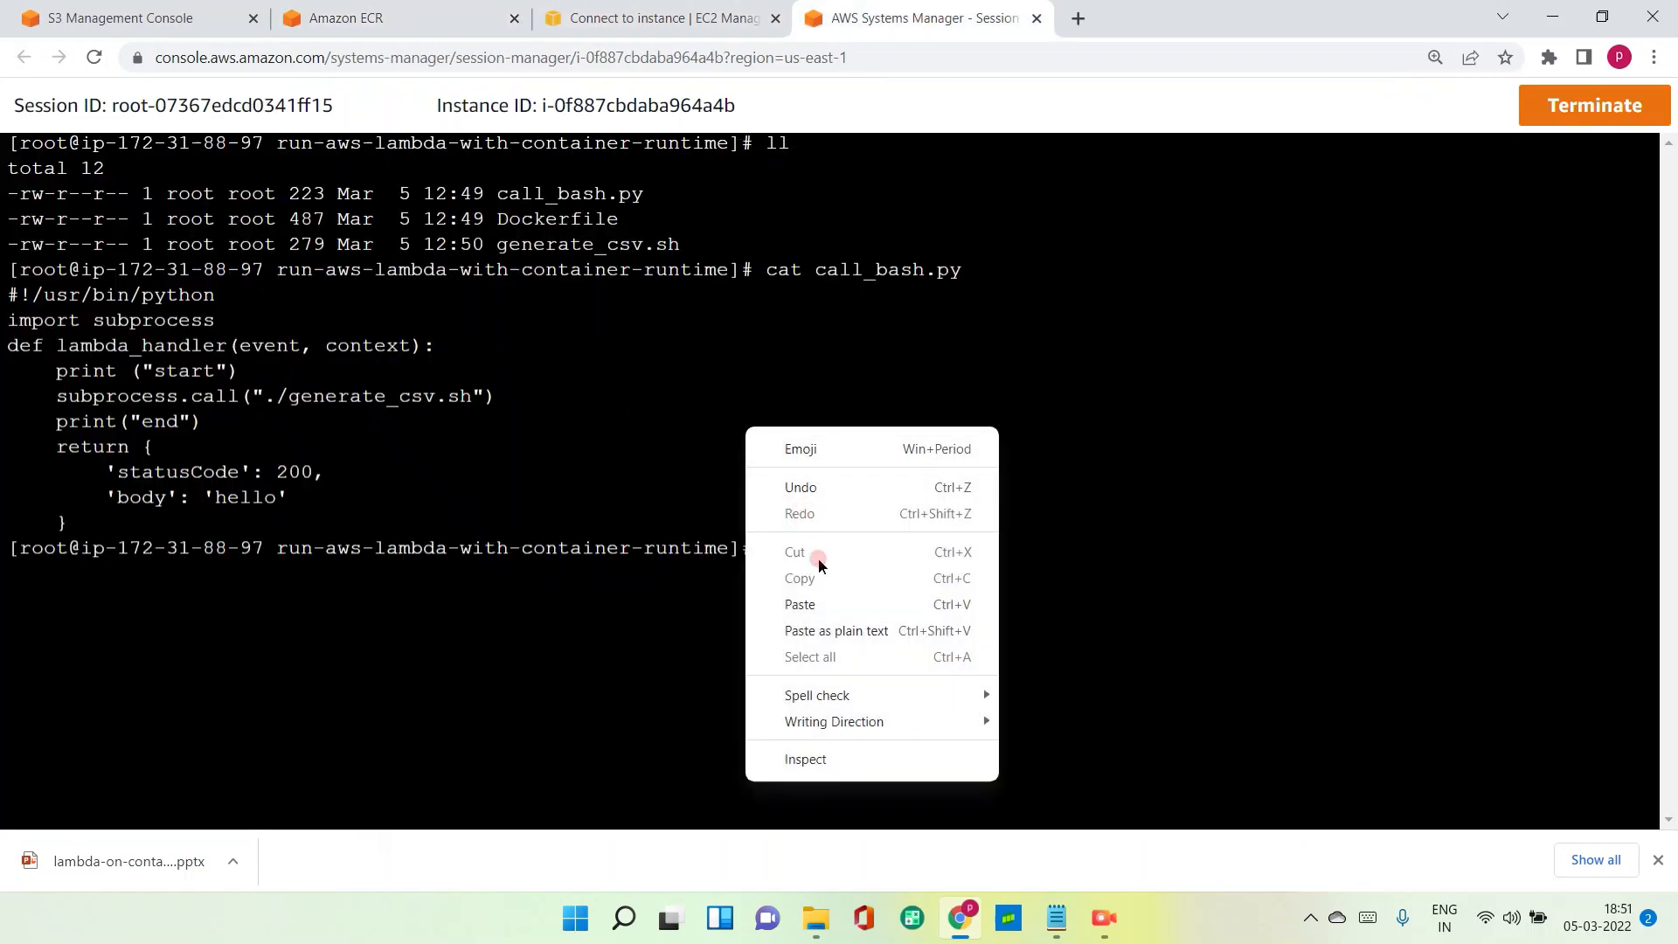
Run the ECR docker login command, then paste and run the docker build command.
left_click(799, 605)
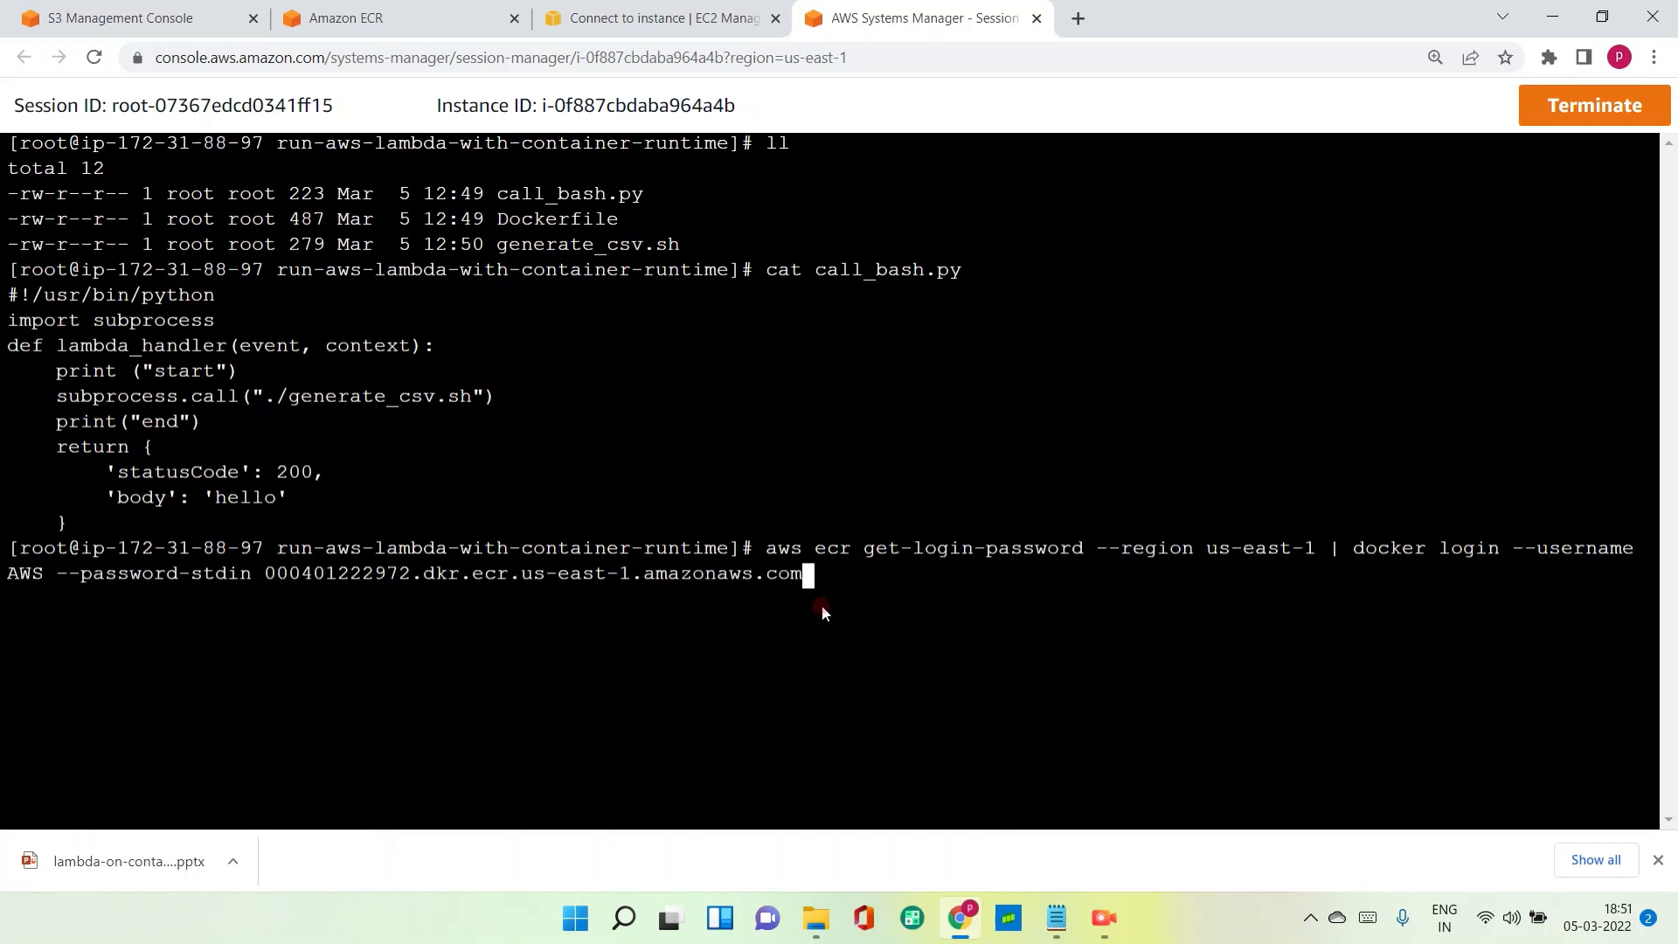
key("Return")
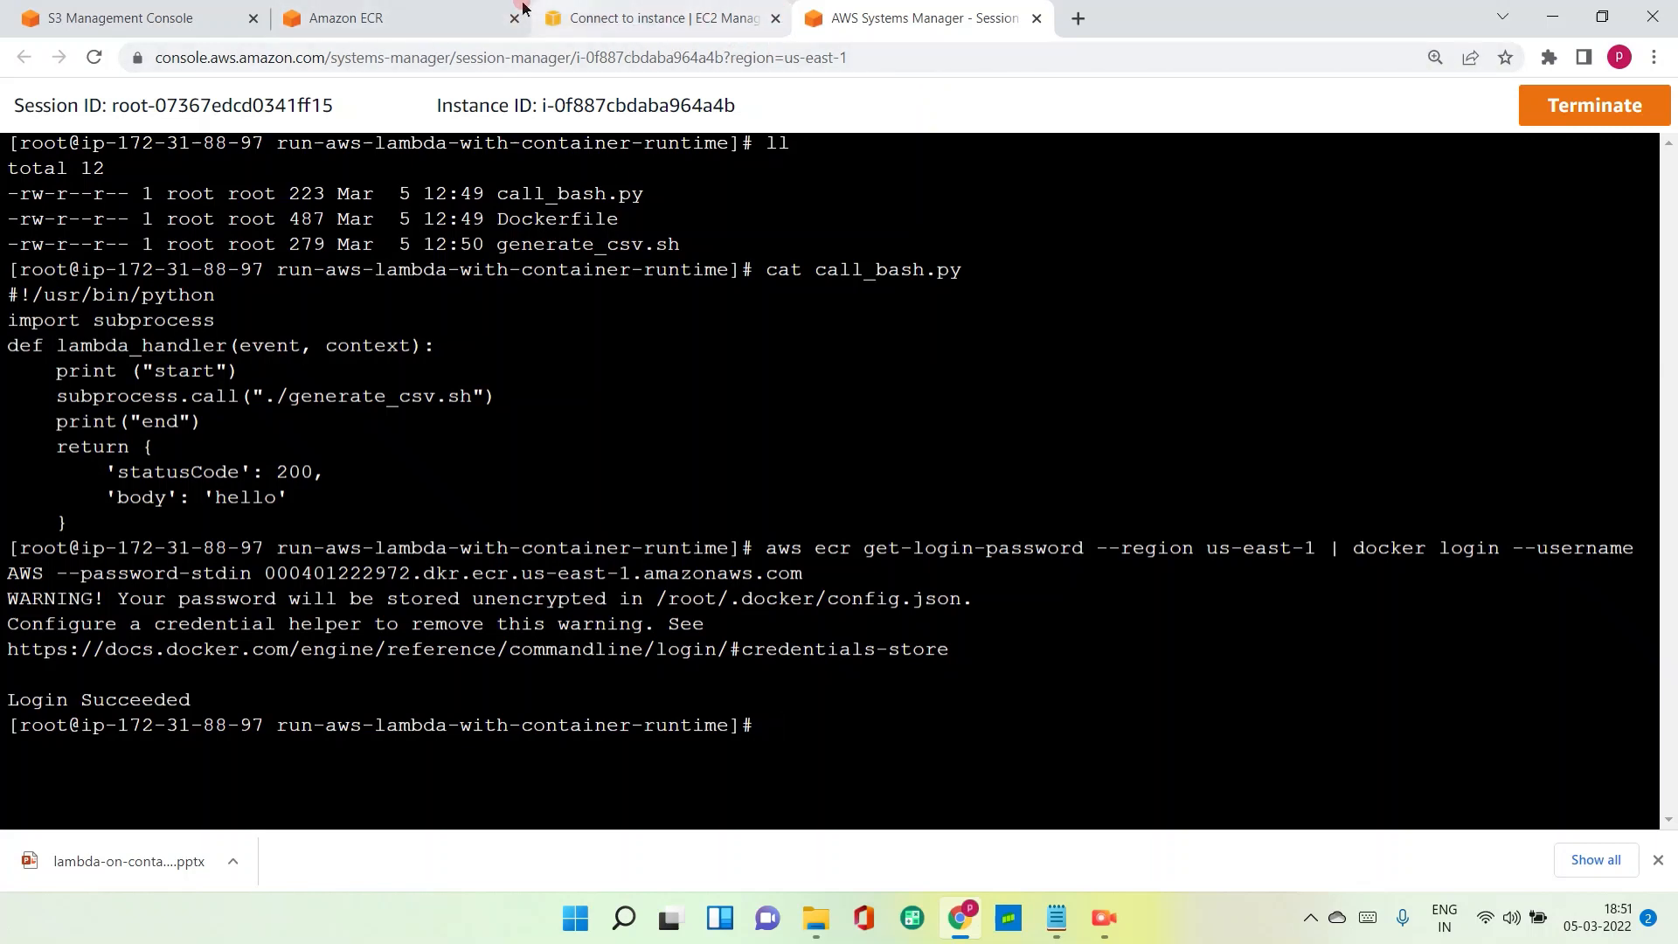
left_click(353, 18)
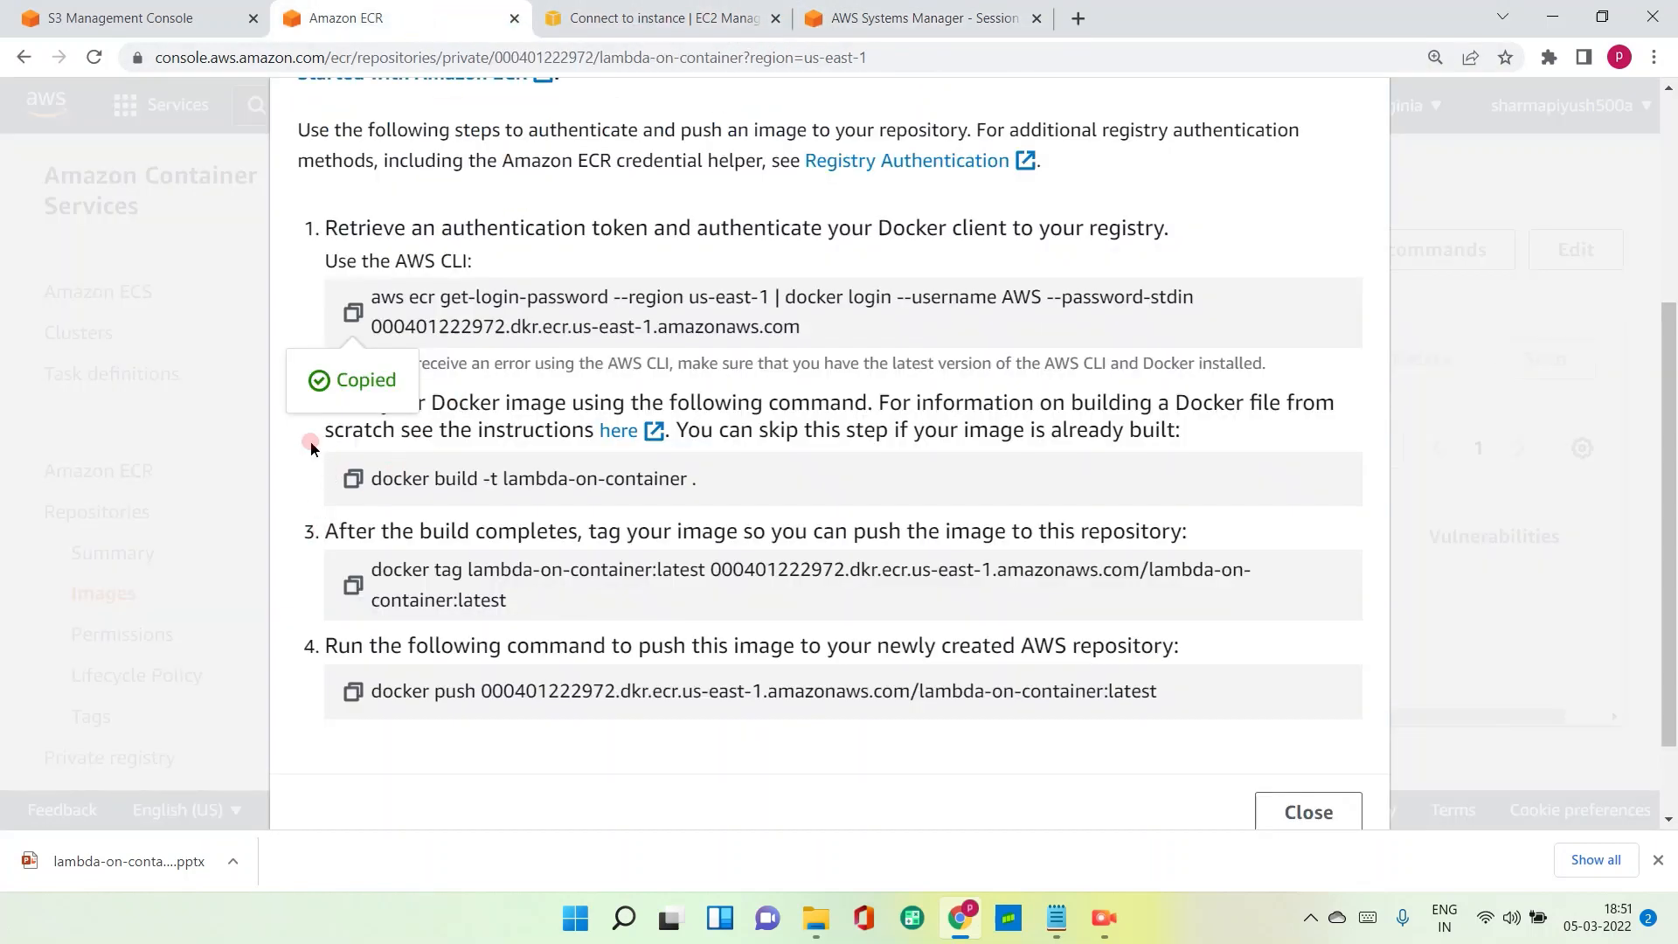
left_click(353, 477)
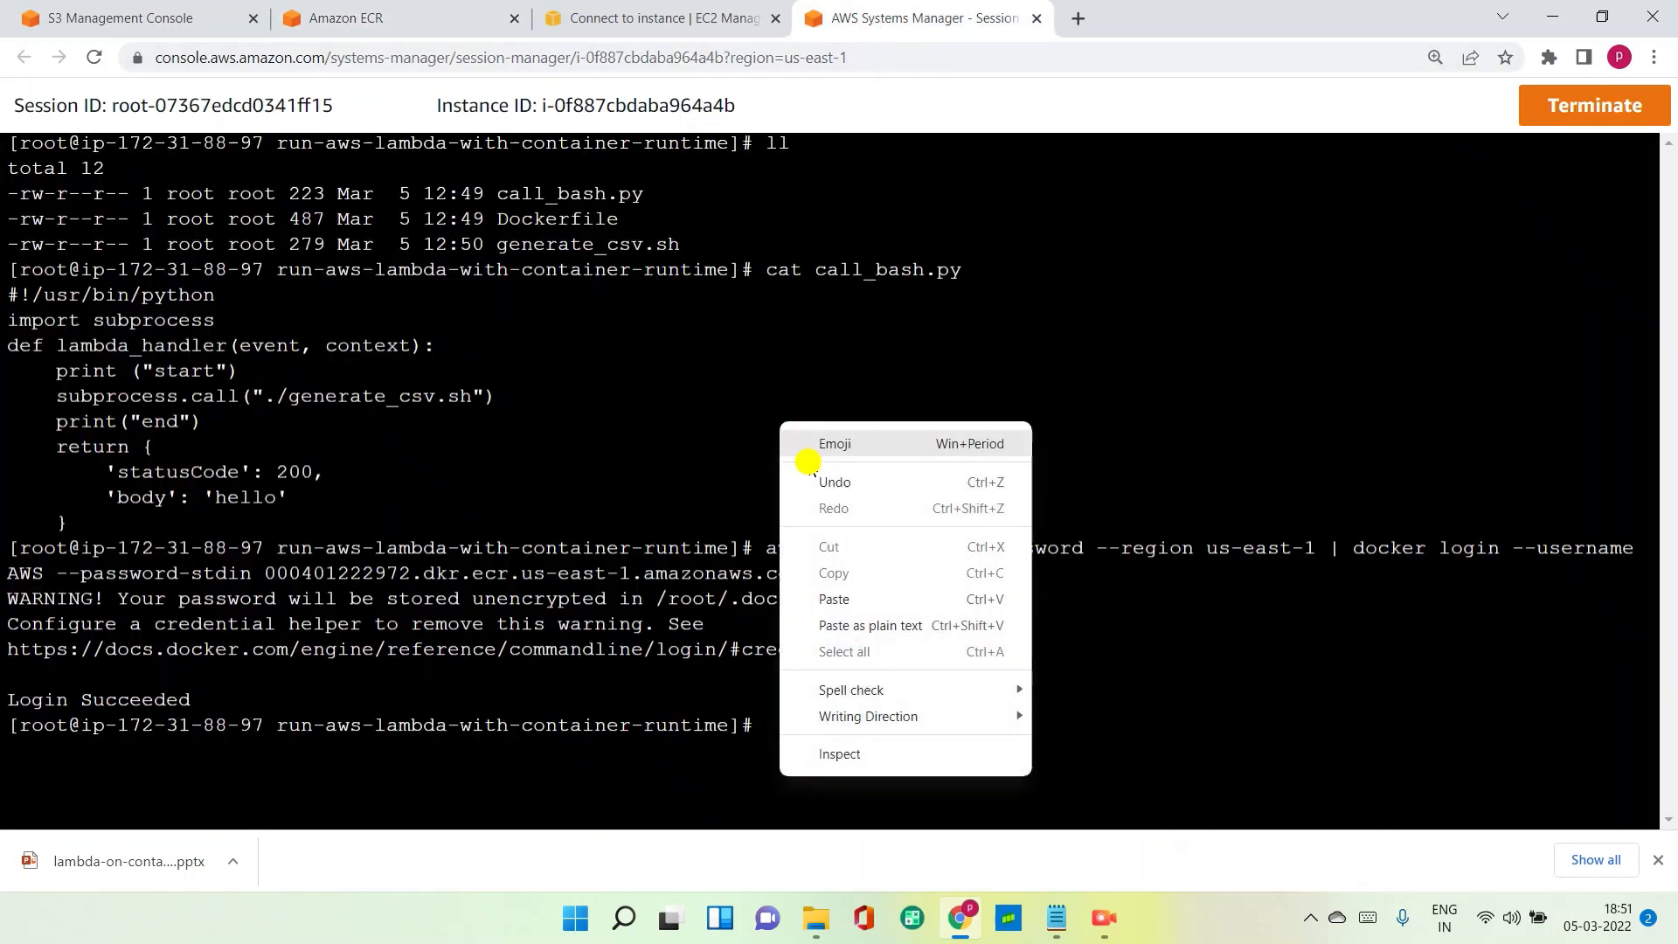
mouse_move(834, 599)
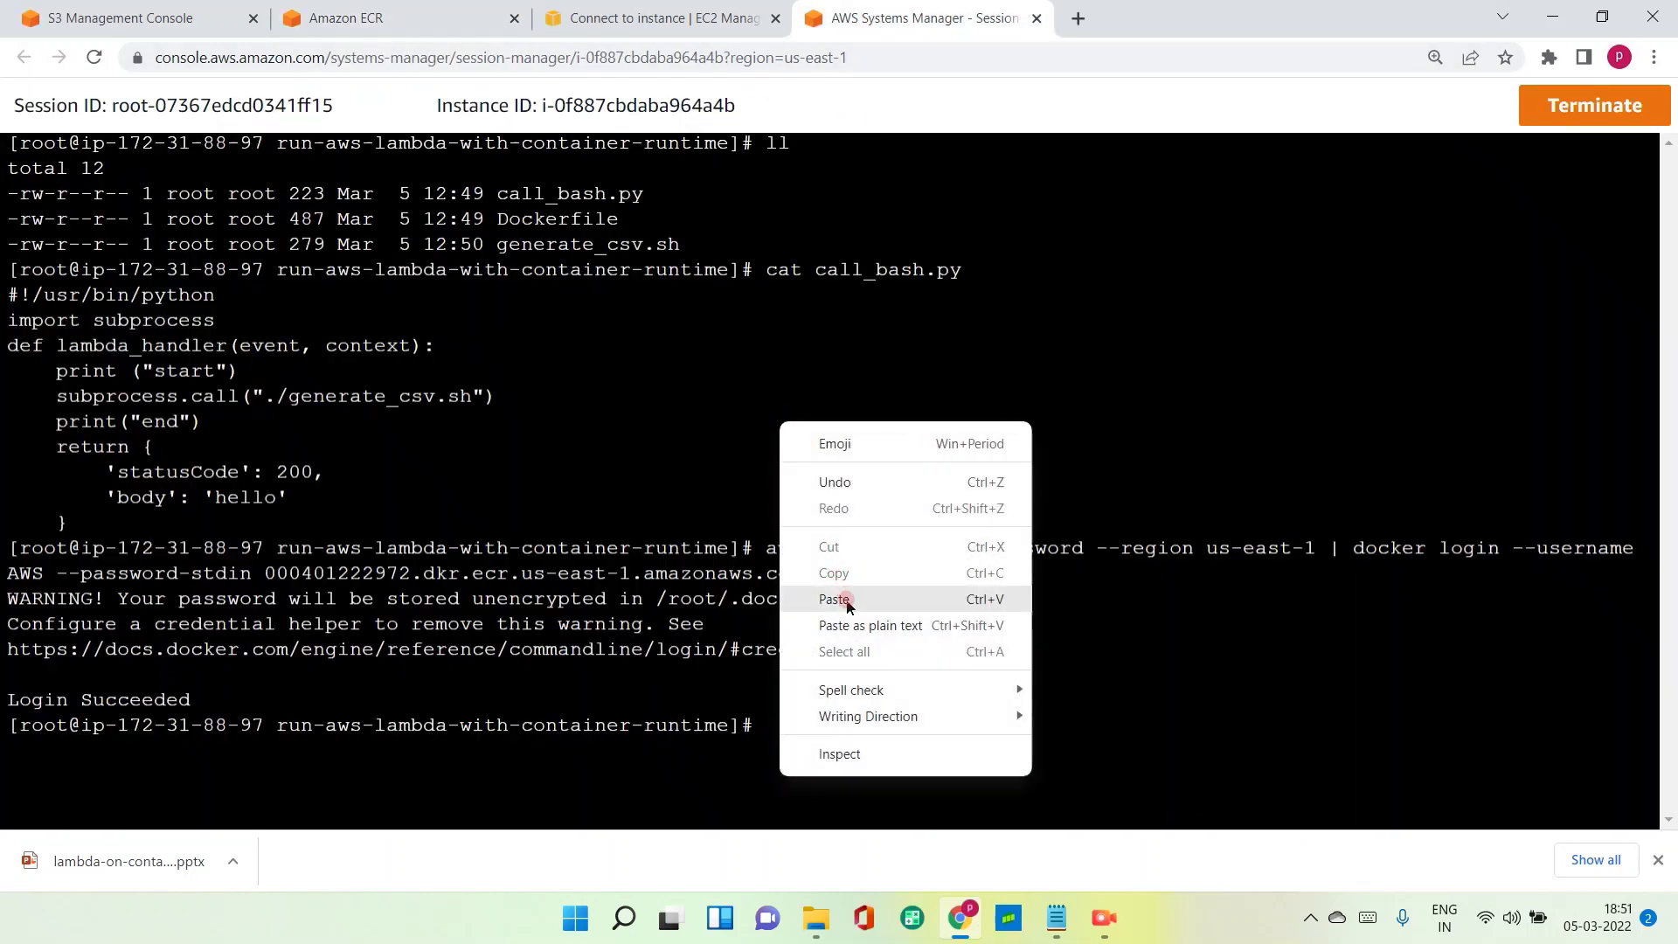
left_click(834, 598)
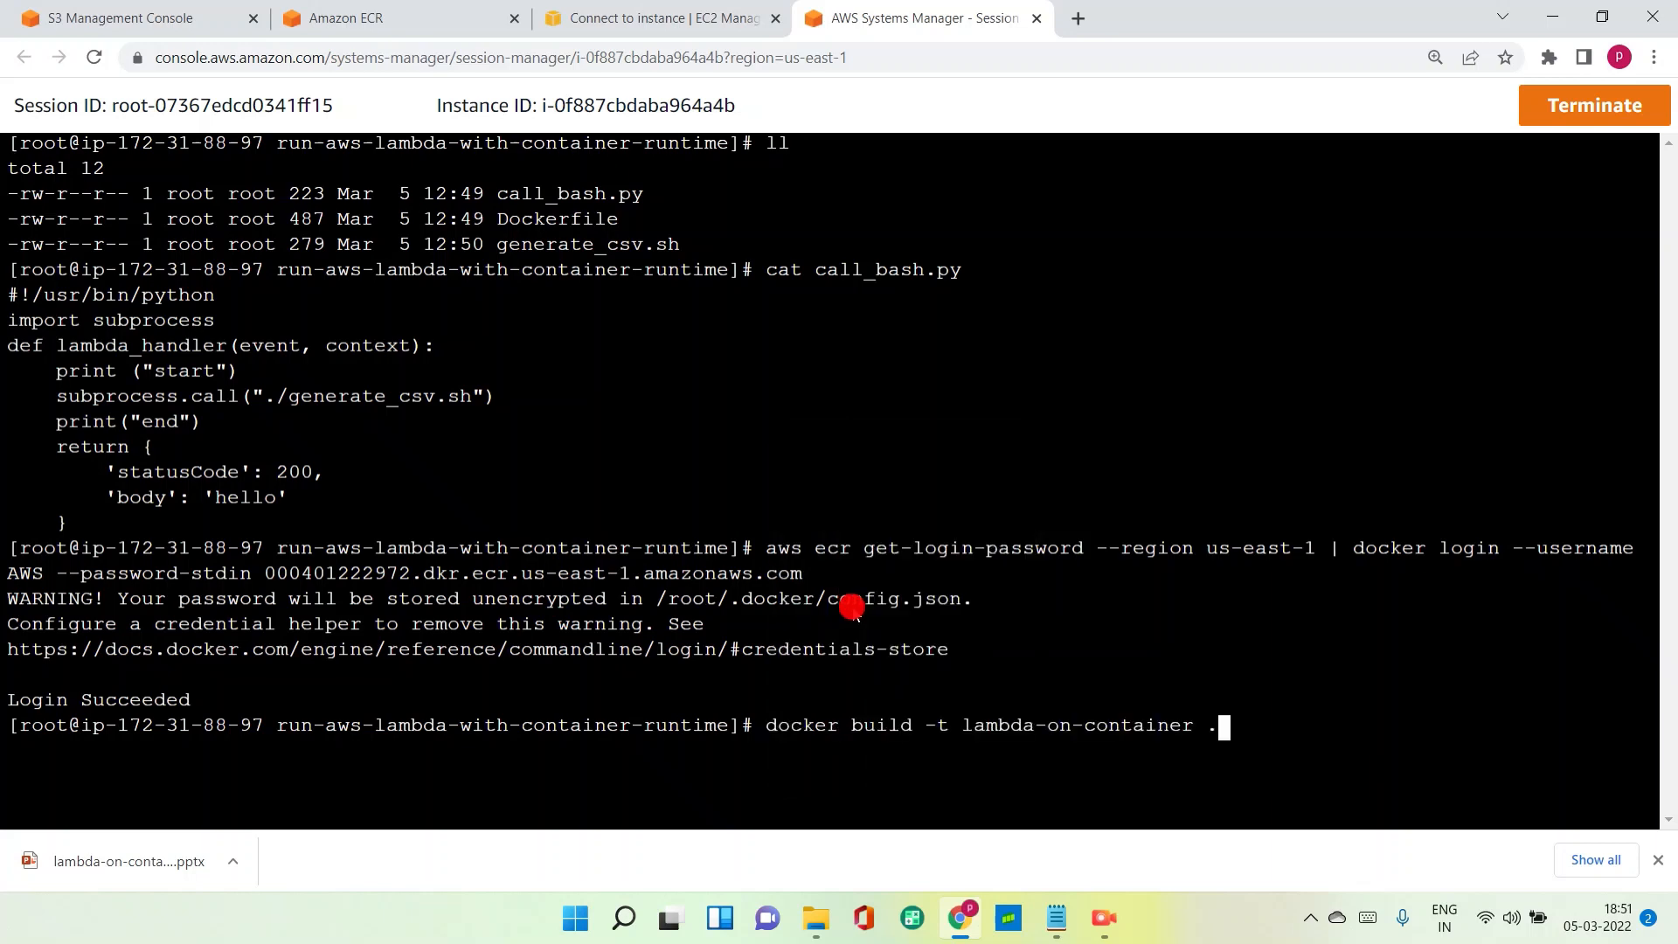
key("Return")
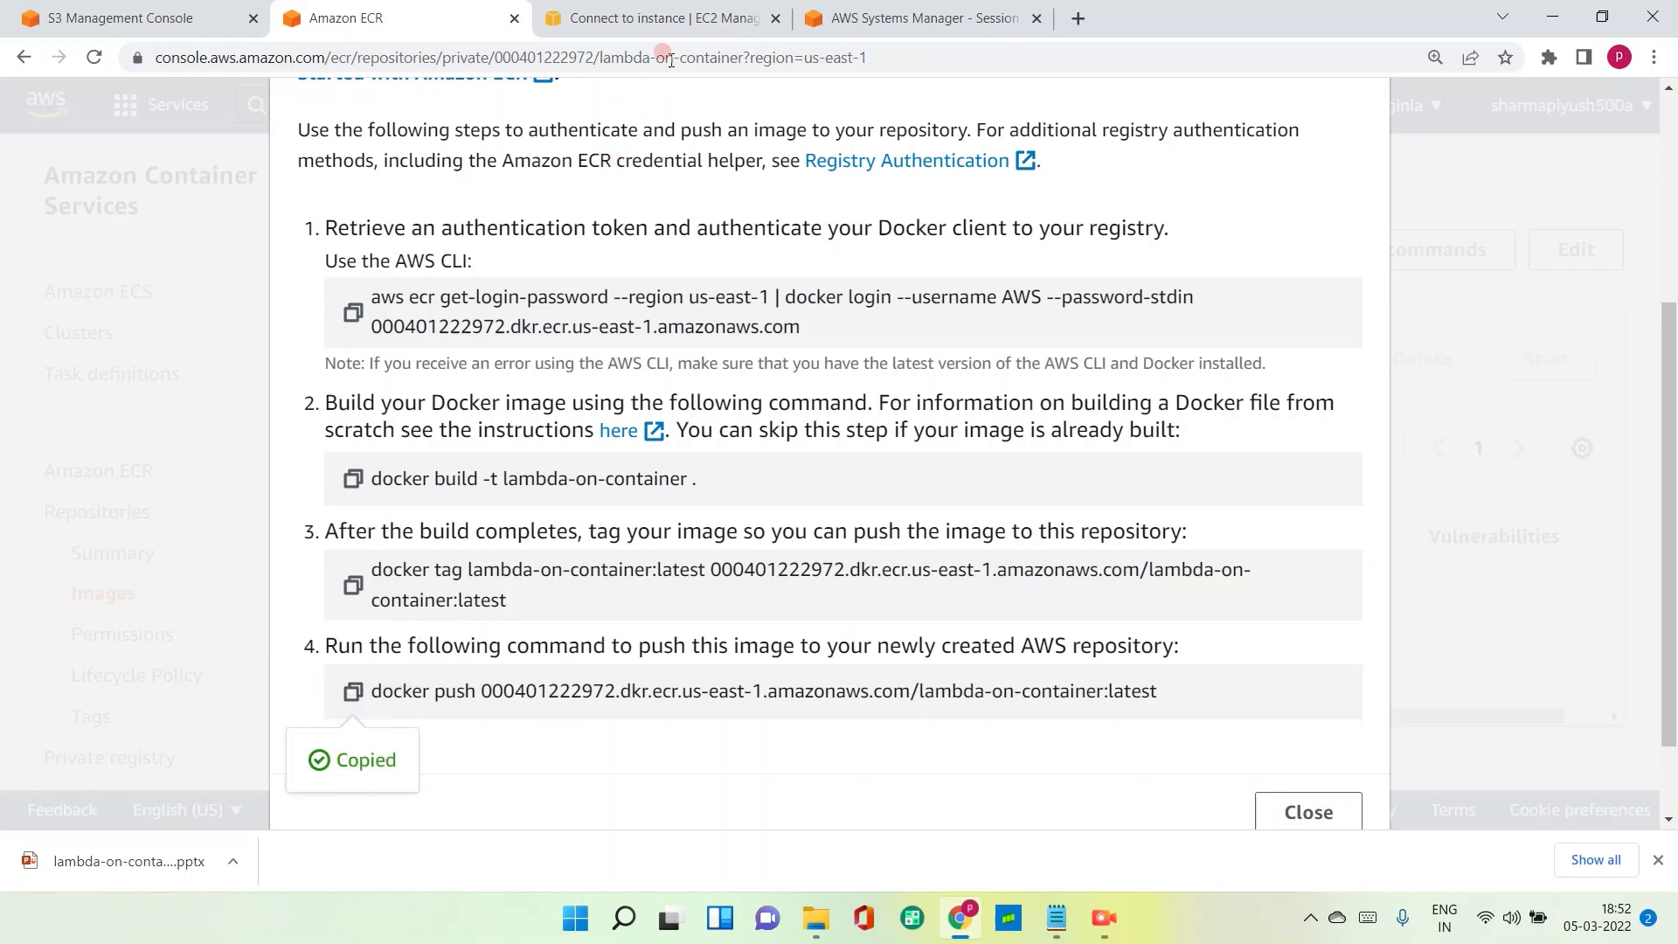
Return to the terminal to tag and push the lambda-on-container image to ECR.
left_click(920, 18)
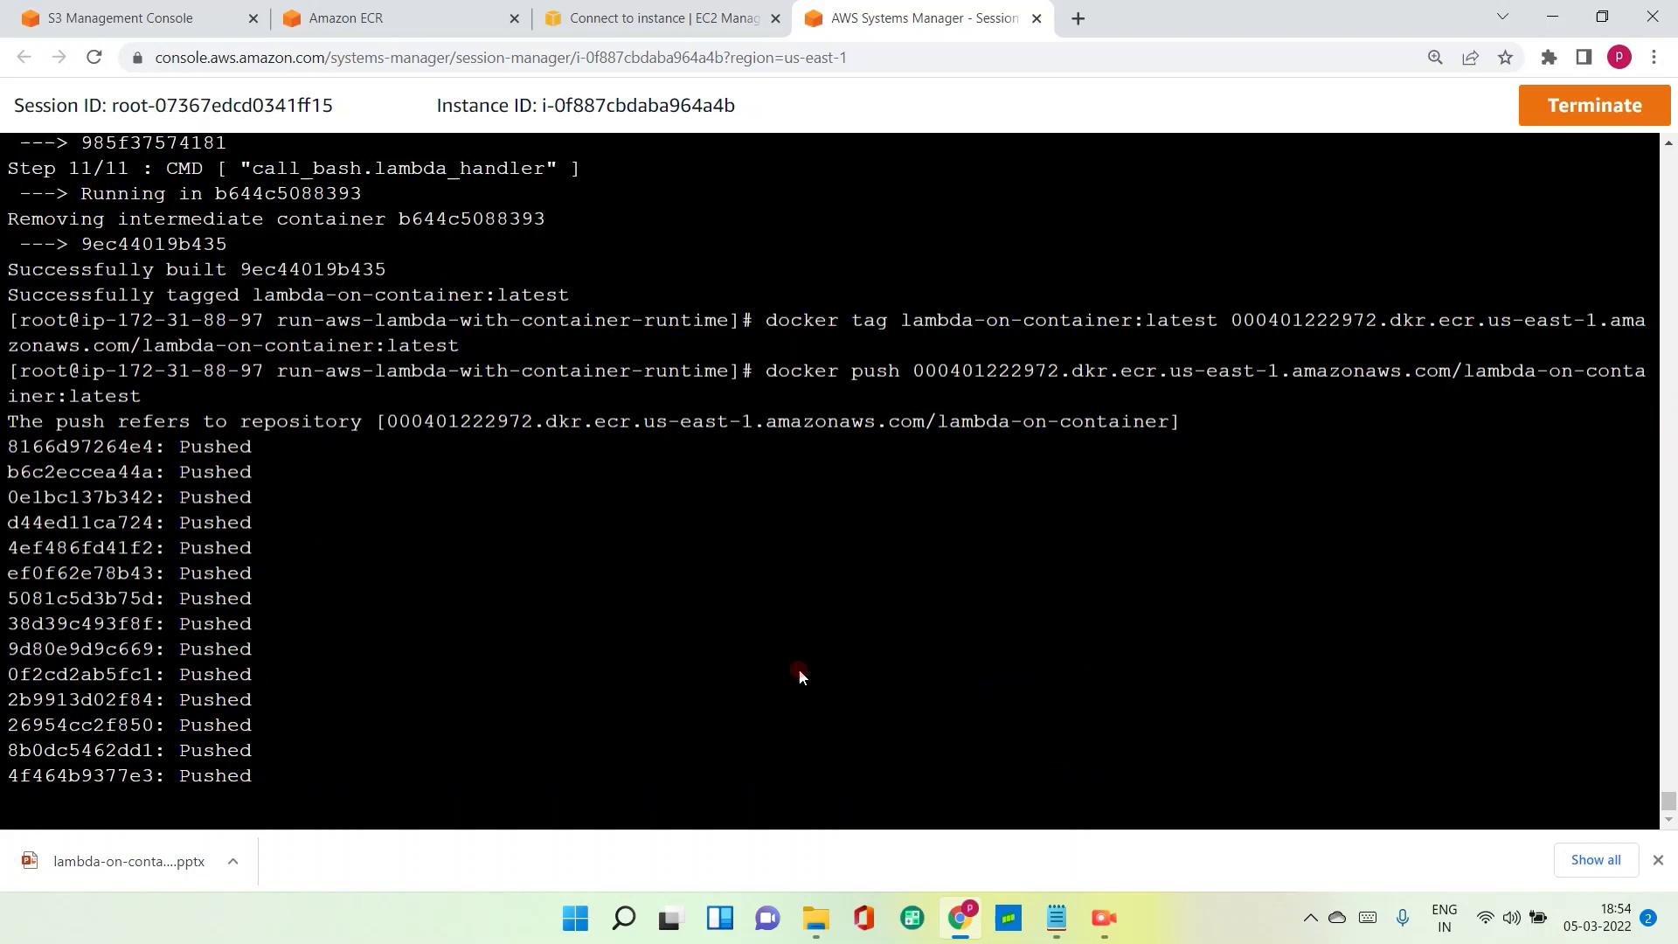
Close the push commands dialog and refresh Images to show the 432.51 MB latest image.
scroll("down", 3)
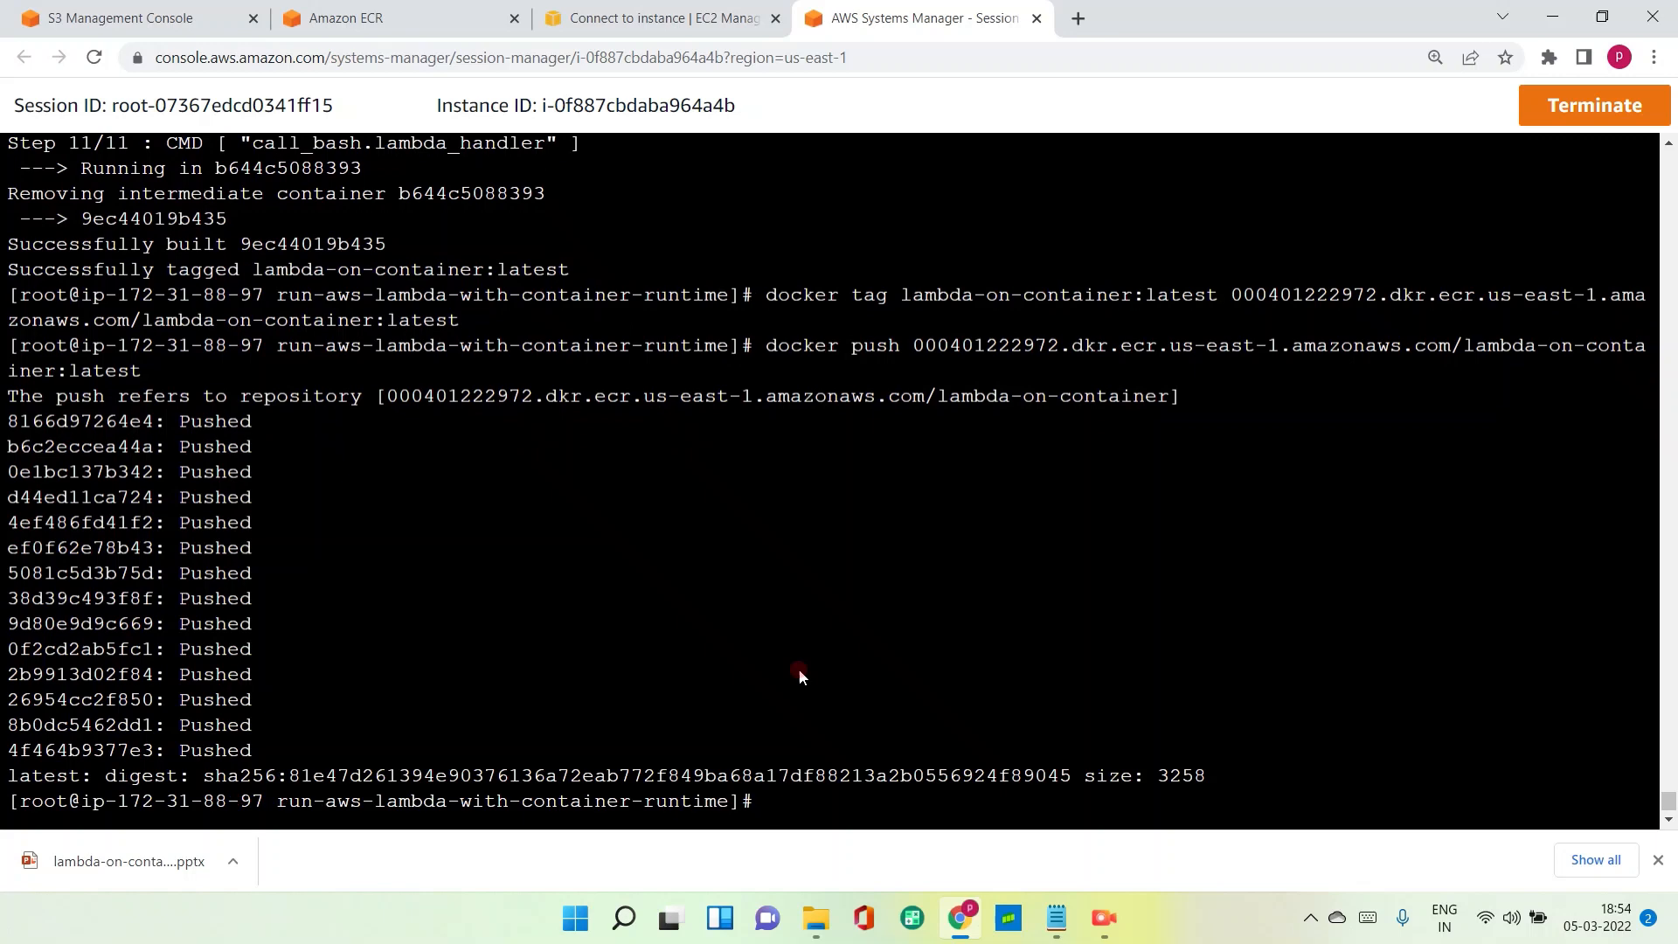
left_click(364, 18)
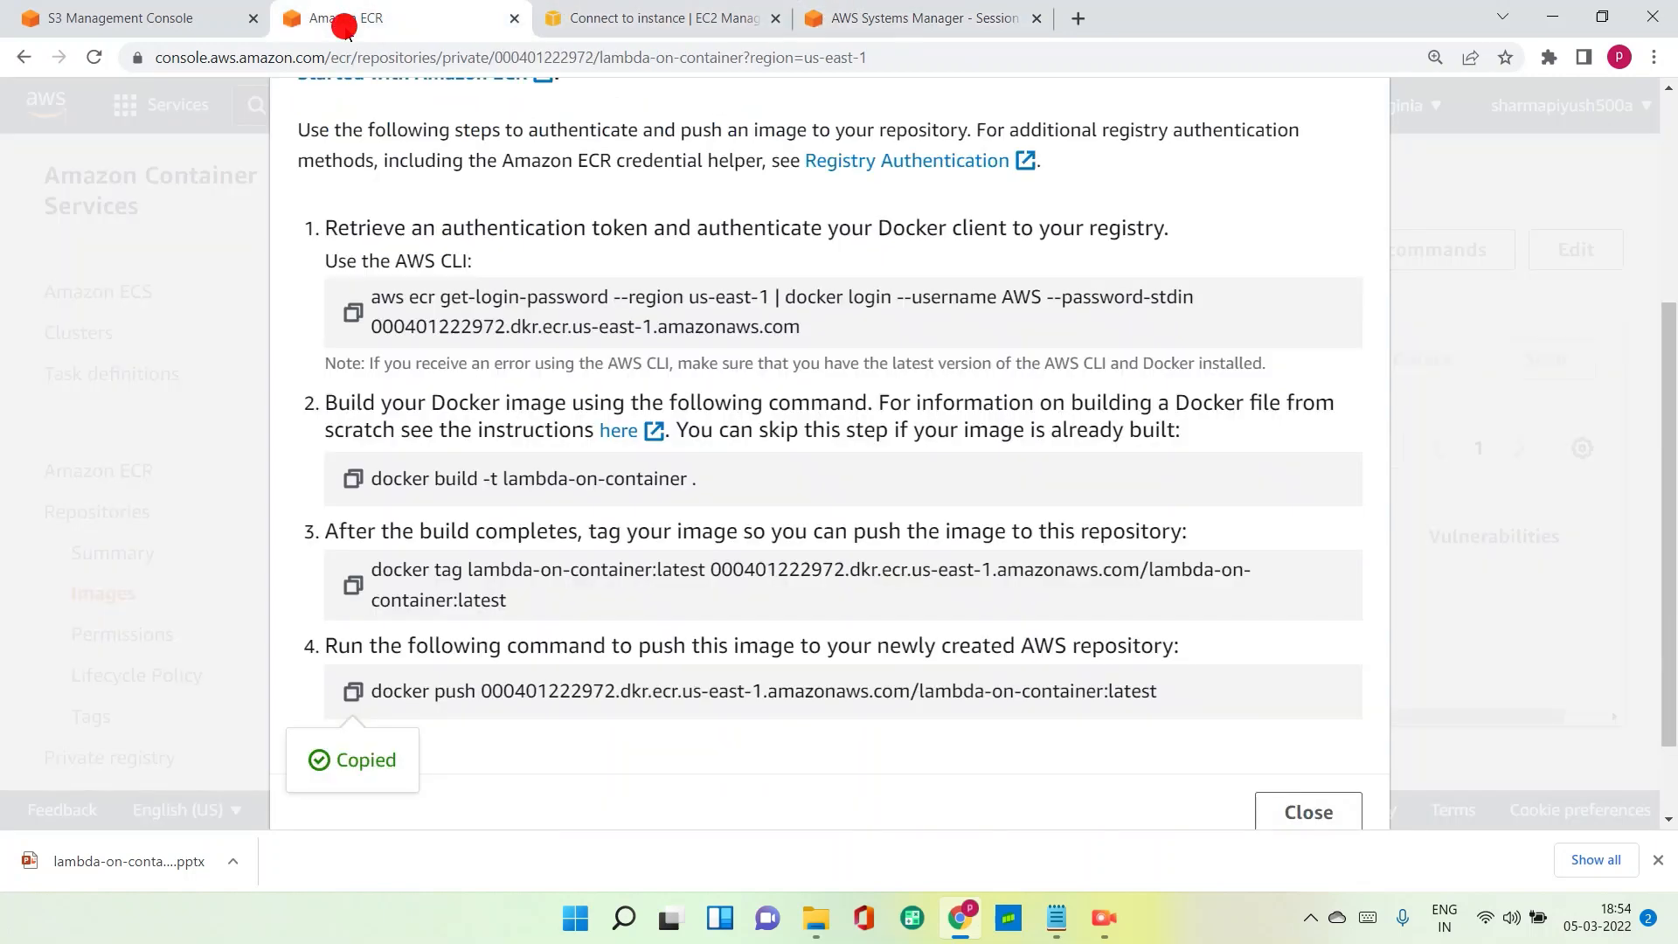
left_click(1306, 811)
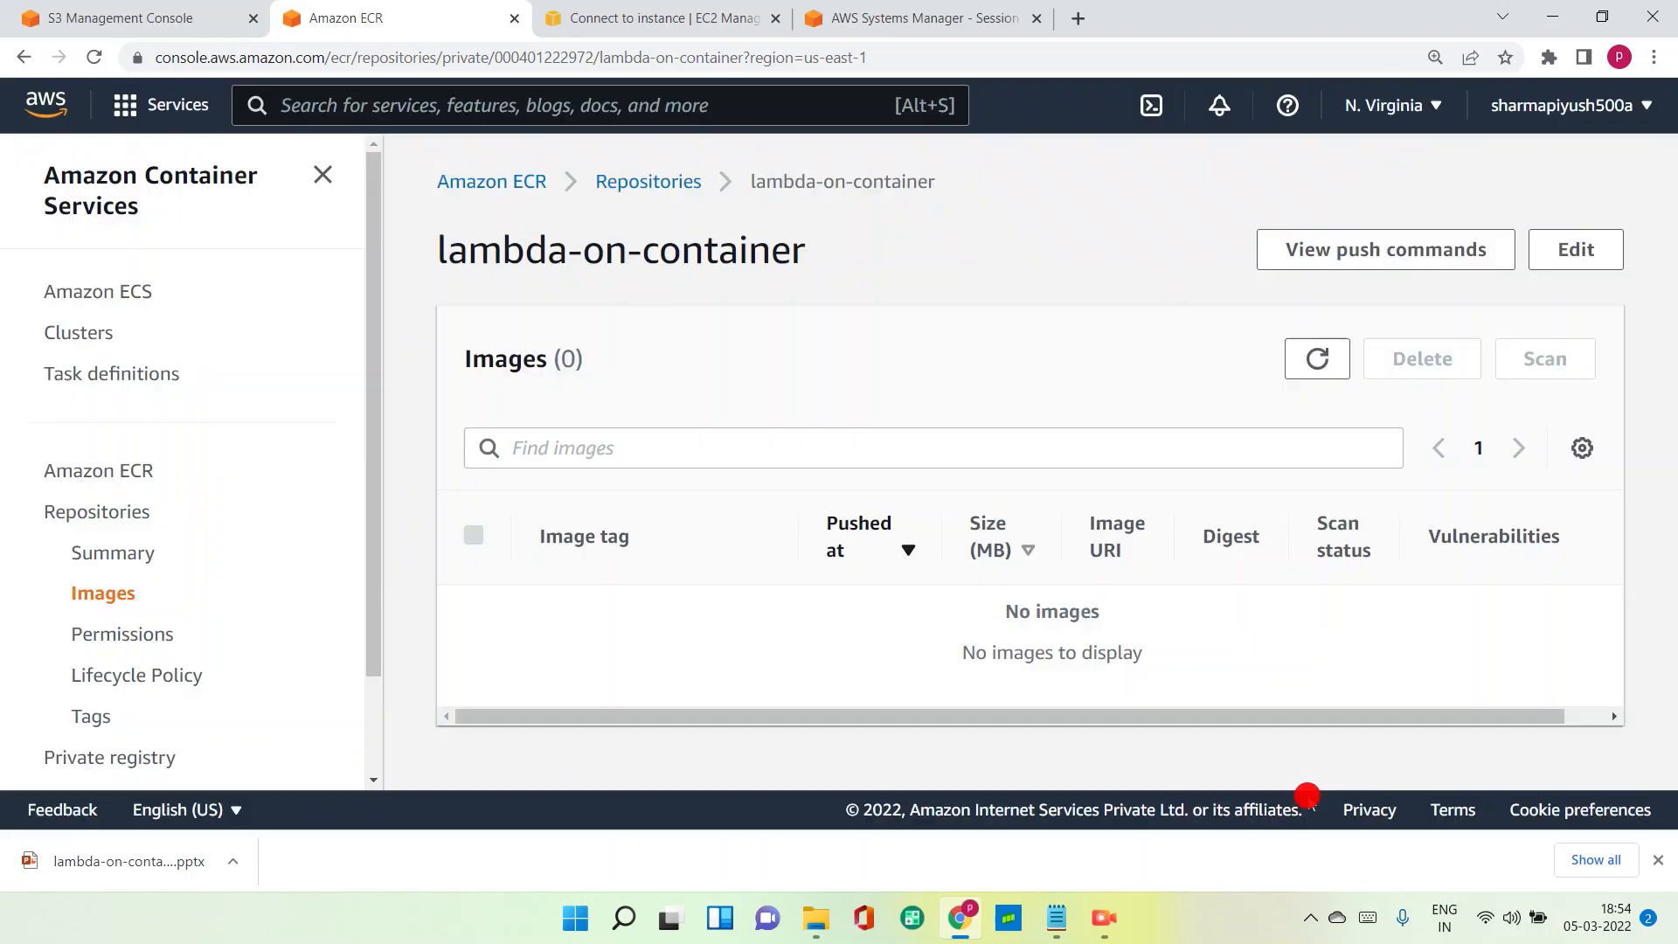
left_click(1315, 358)
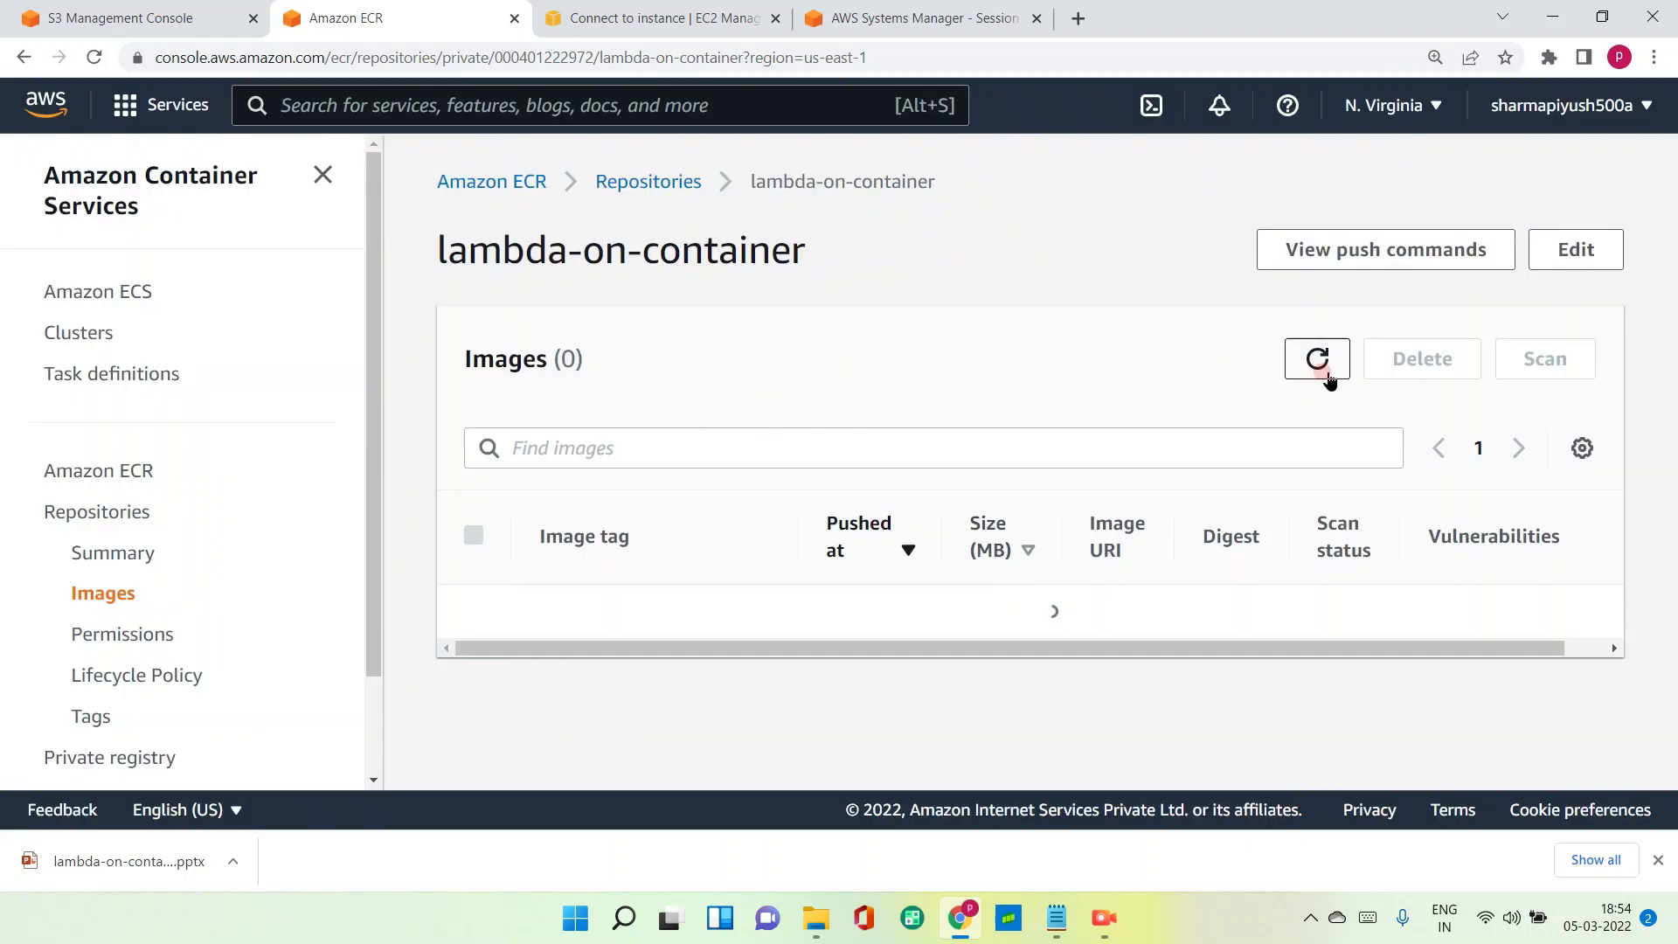
left_click(1316, 358)
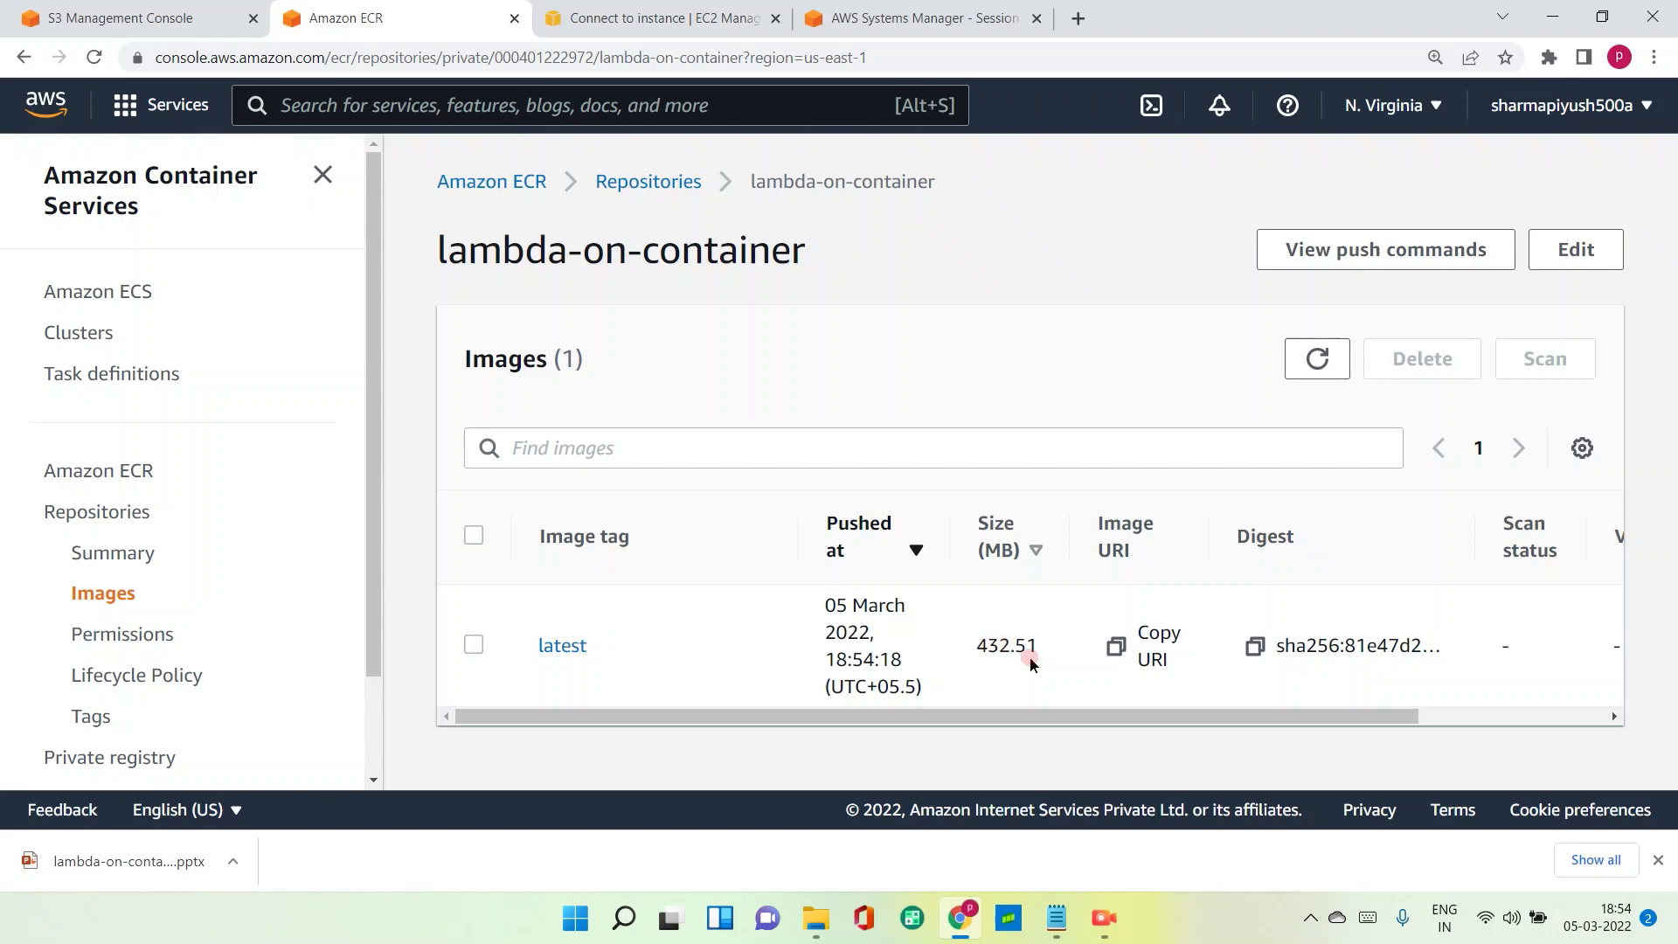
mouse_move(990, 654)
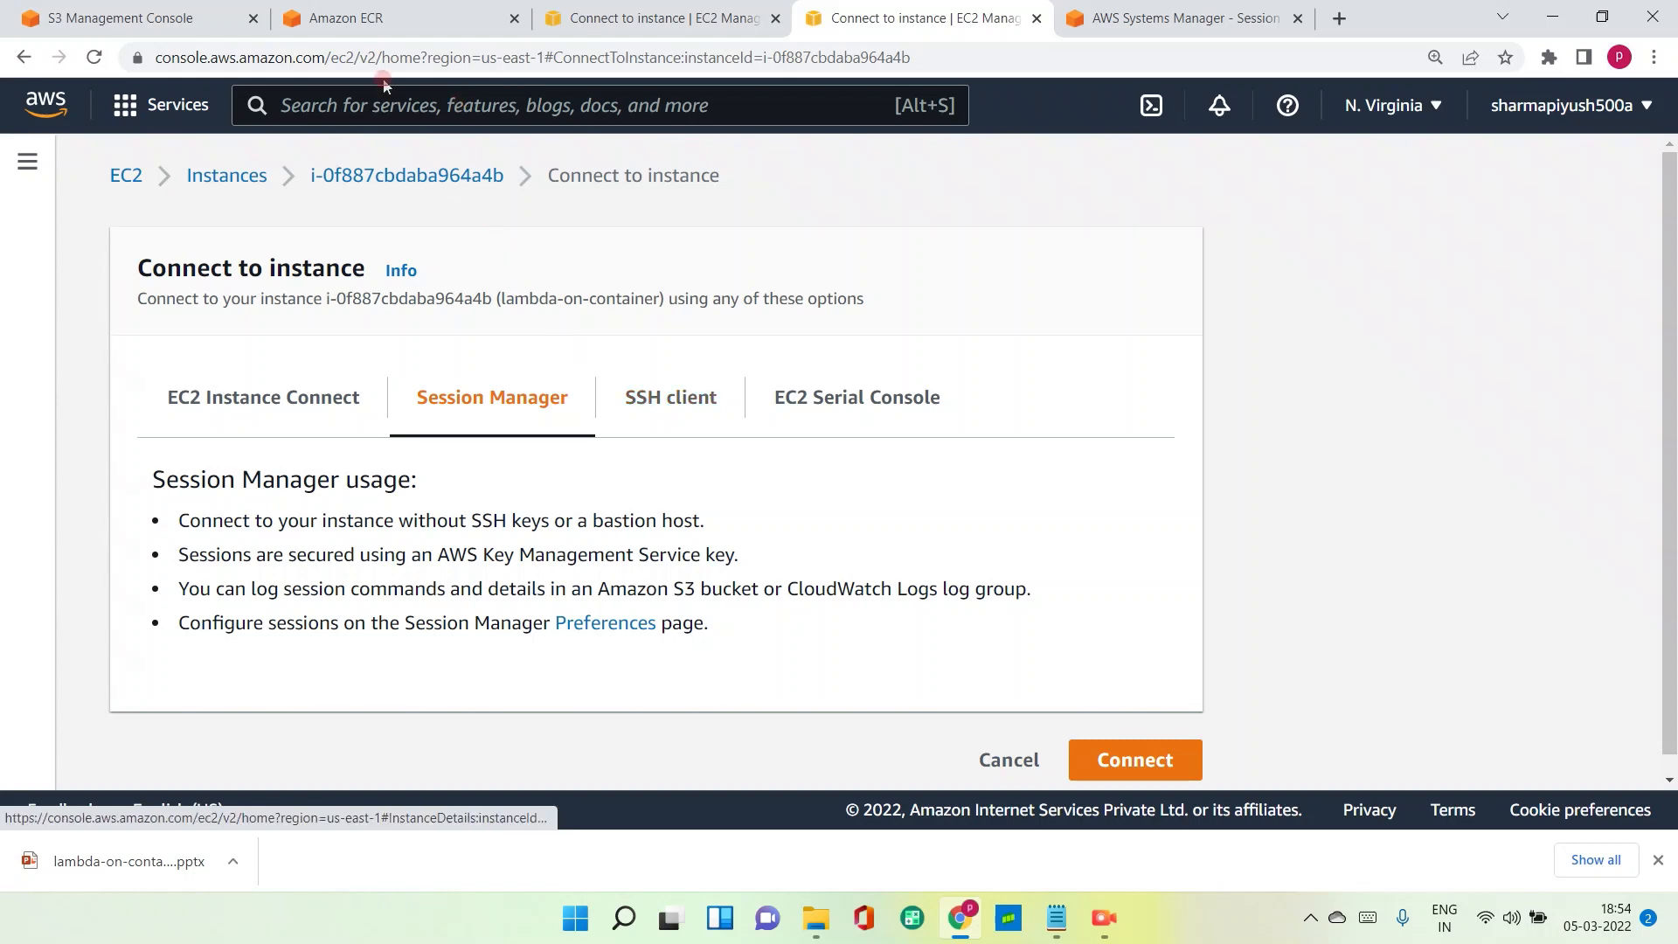
Search 'lambda', open the Lambda service, and go to the empty Functions list.
type("lambda")
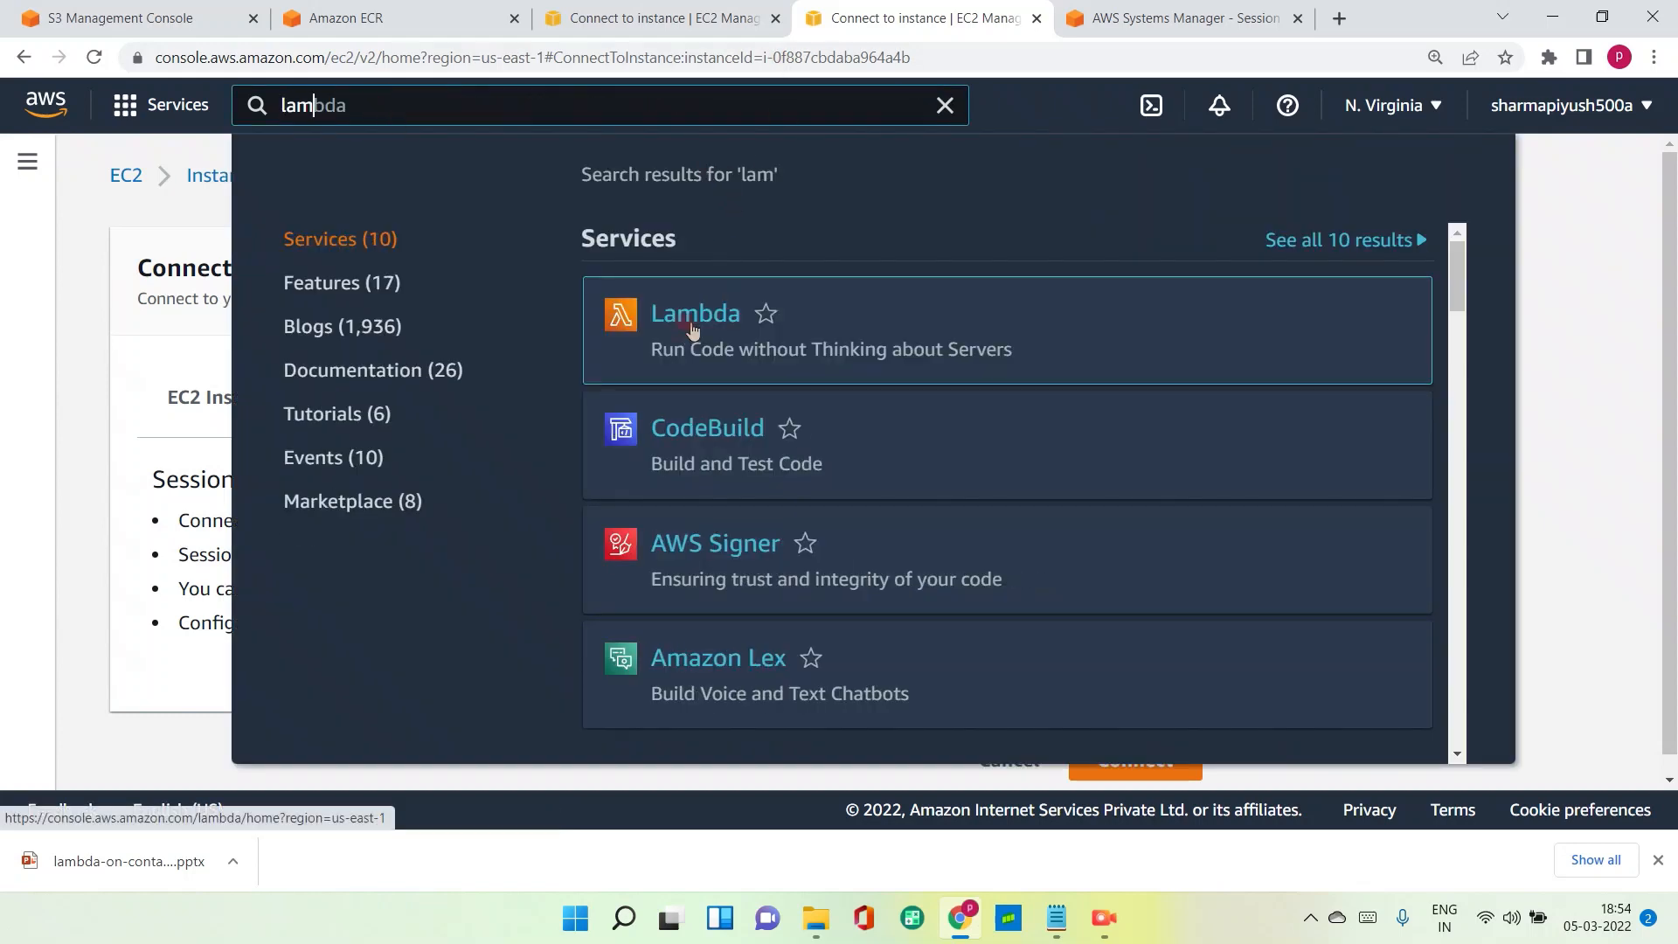
left_click(695, 314)
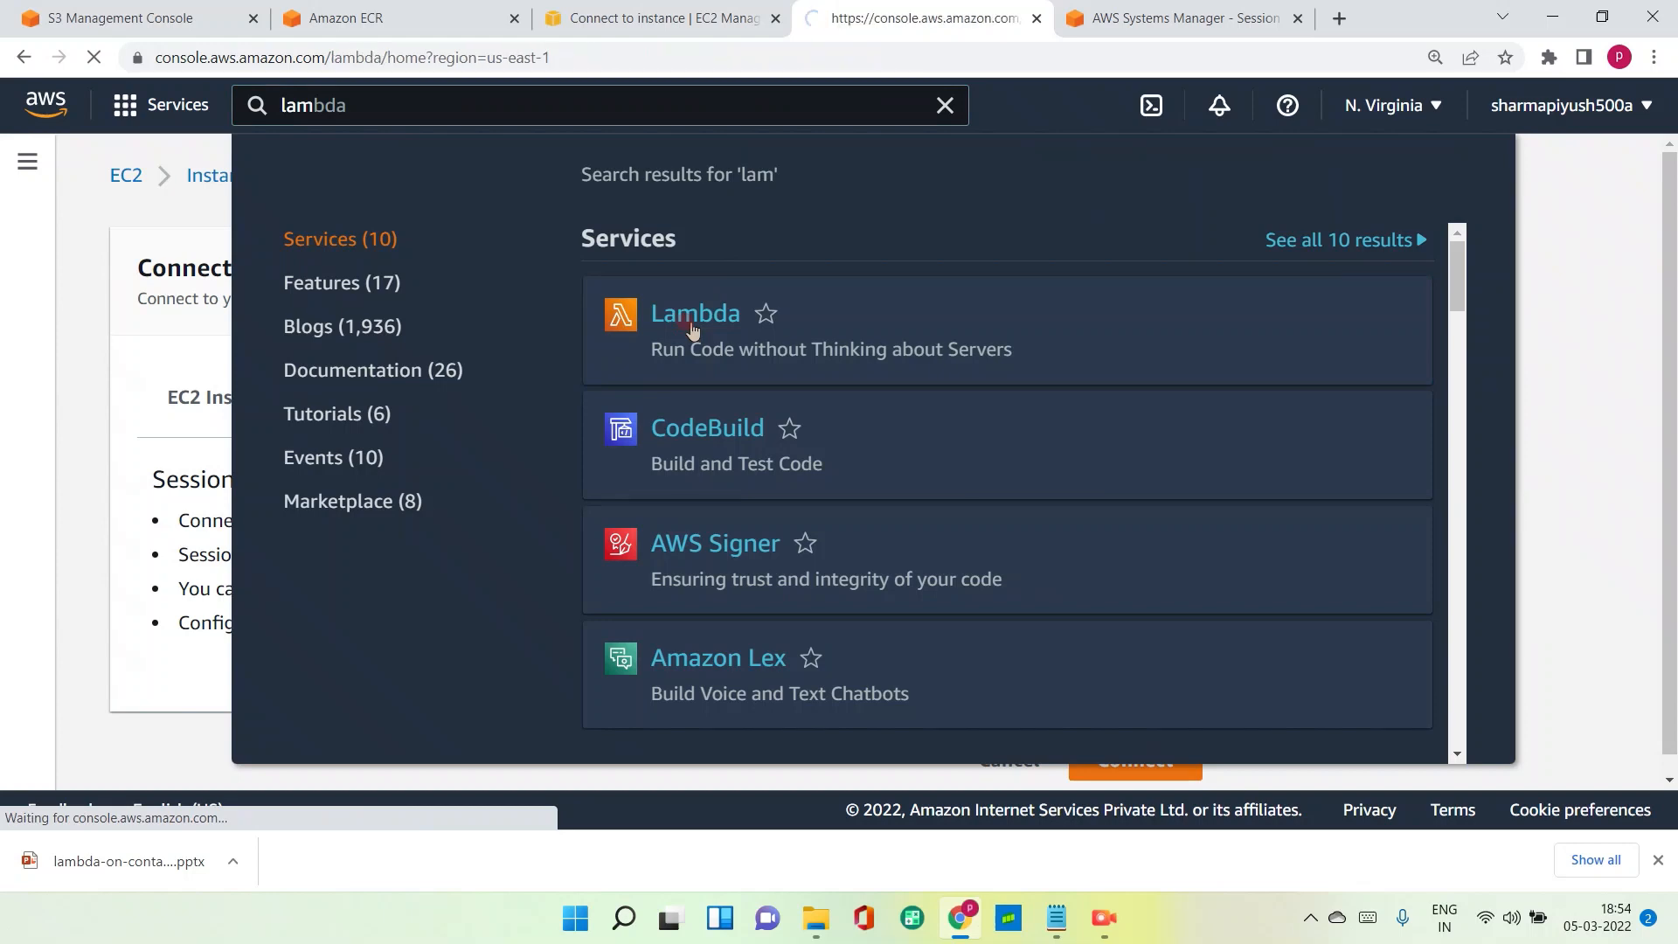
left_click(693, 312)
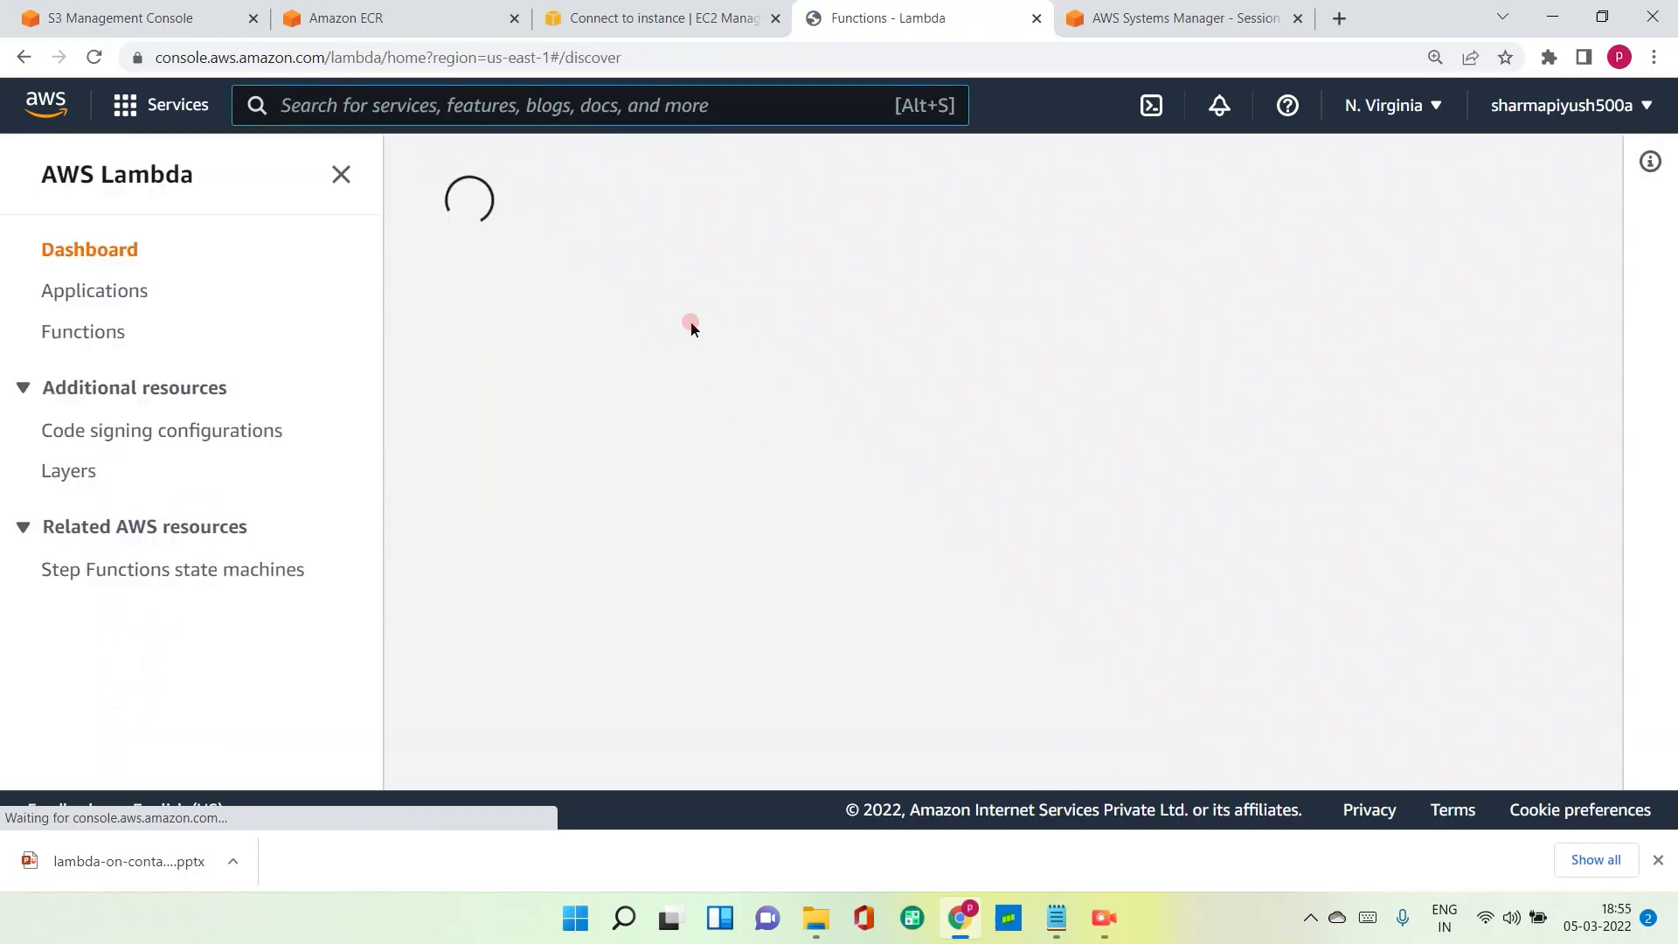
left_click(82, 332)
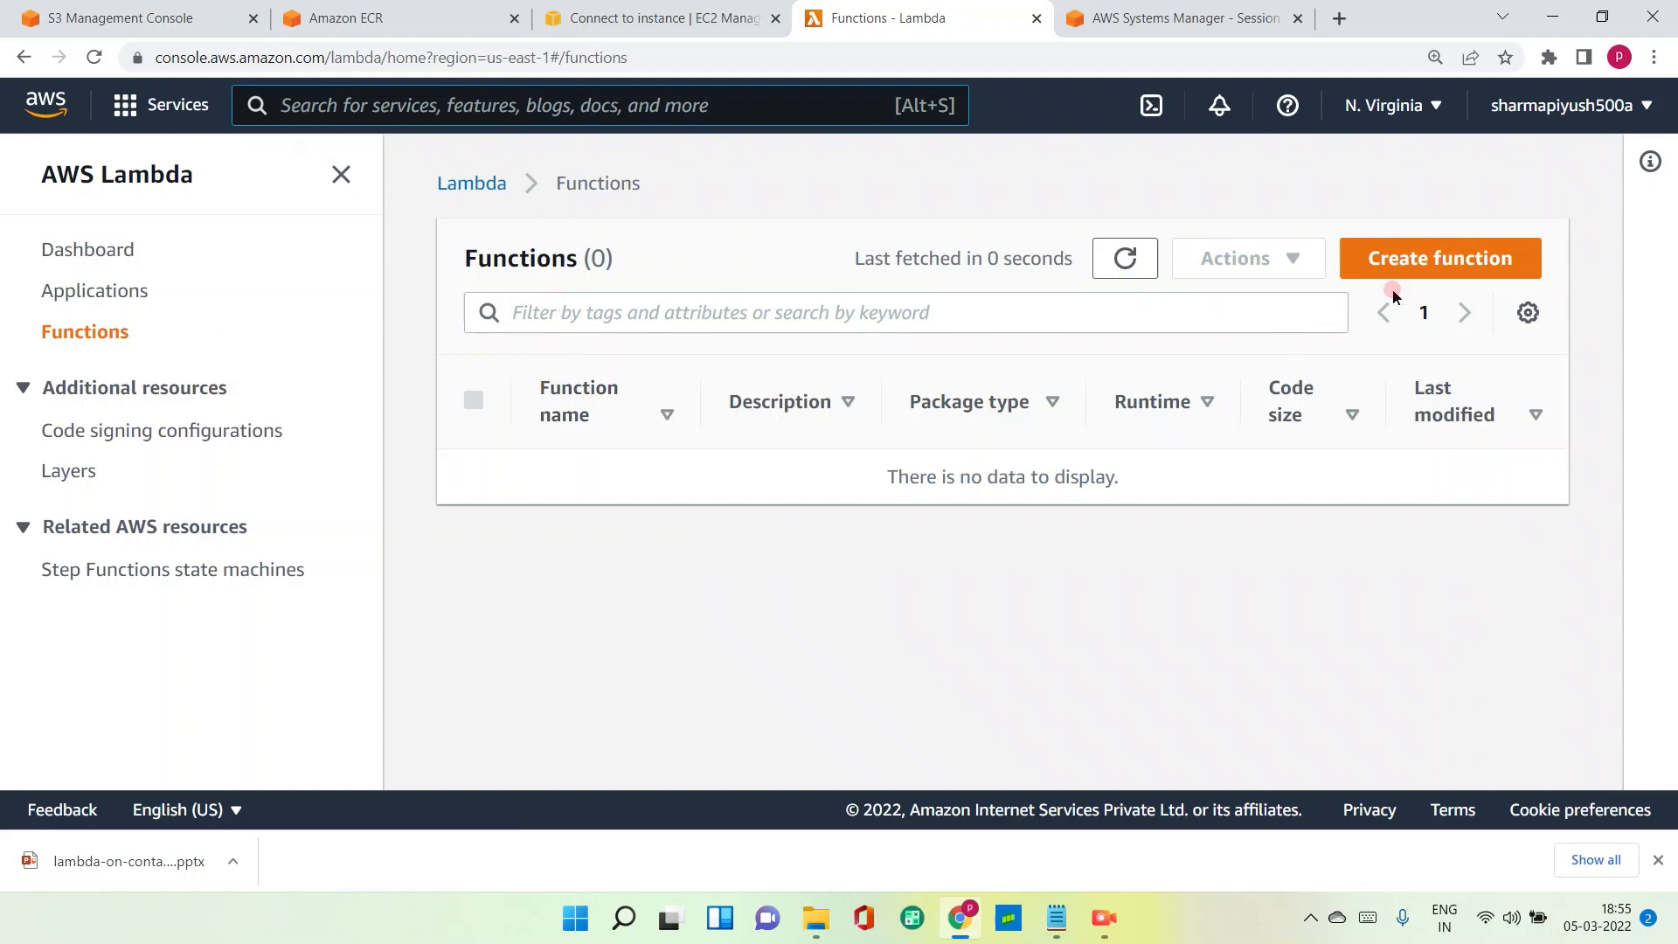
Start a container-image Lambda function named copy-csv-to-s3.
left_click(1439, 258)
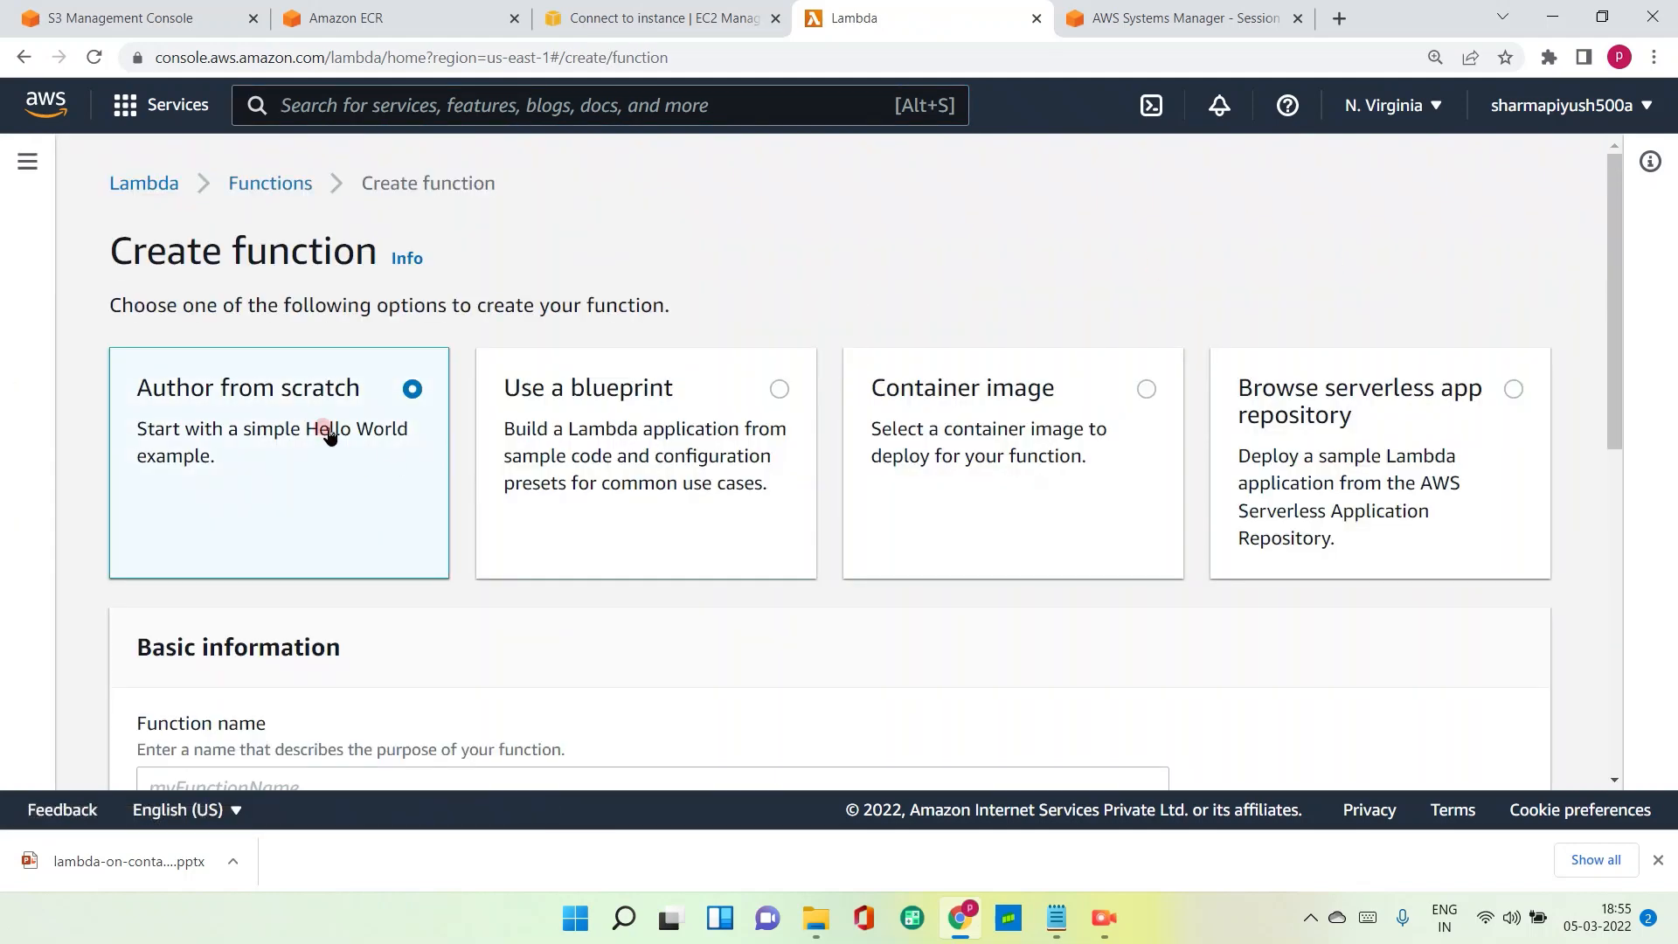
mouse_move(261, 387)
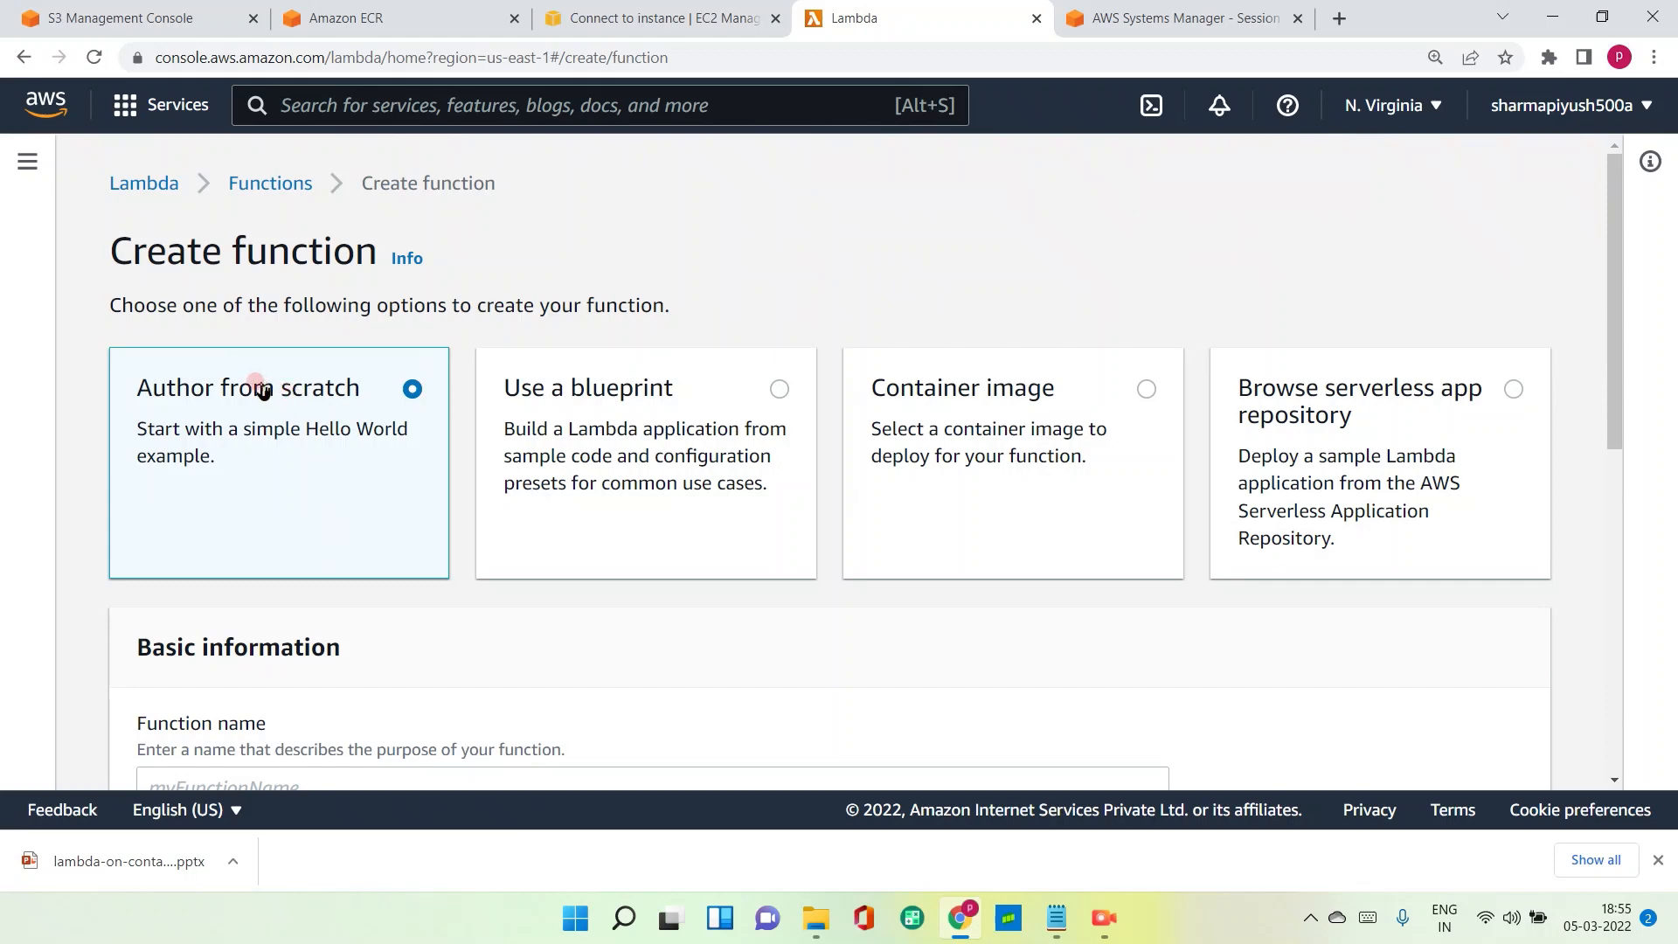
mouse_move(306, 410)
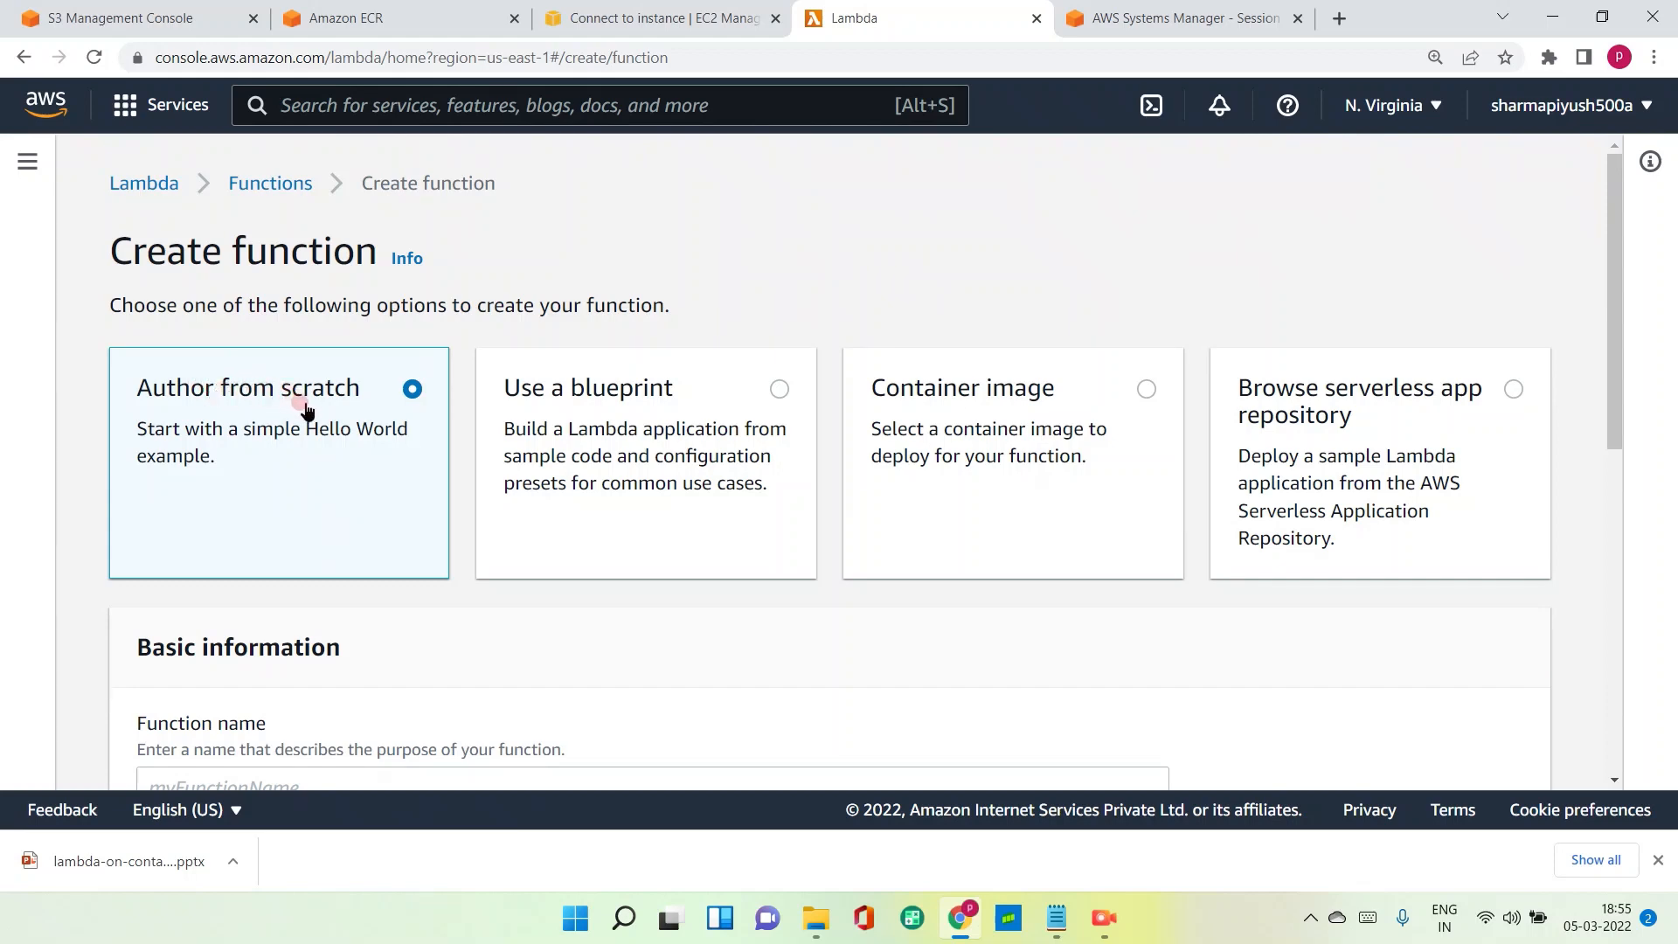
mouse_move(914, 404)
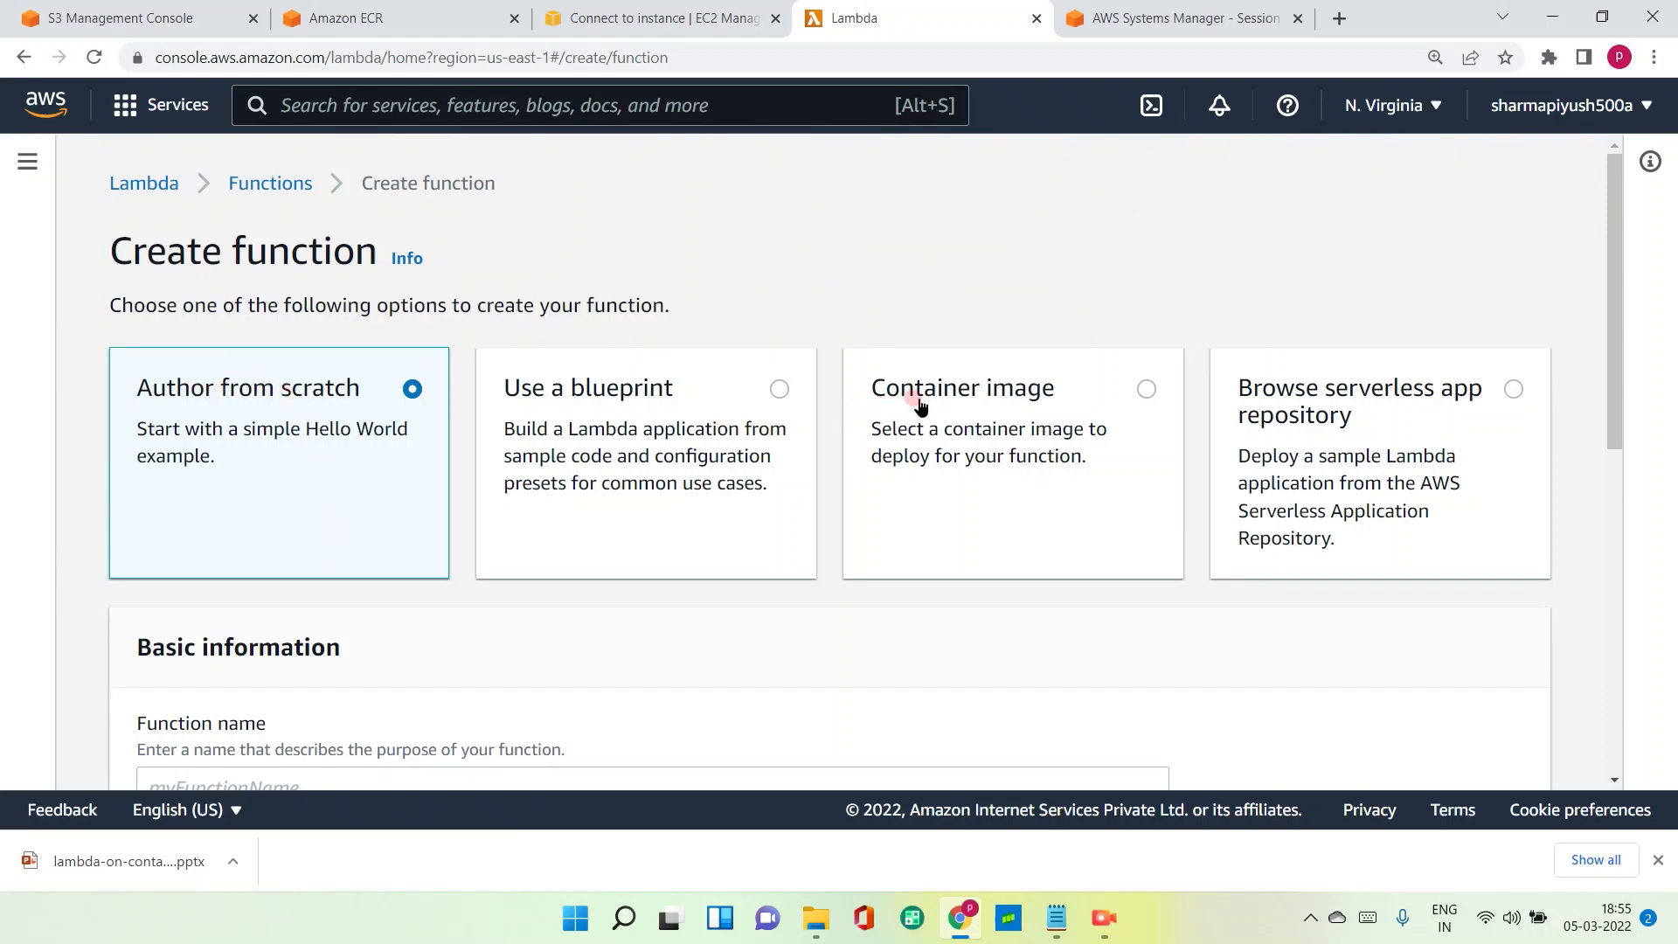
left_click(1144, 388)
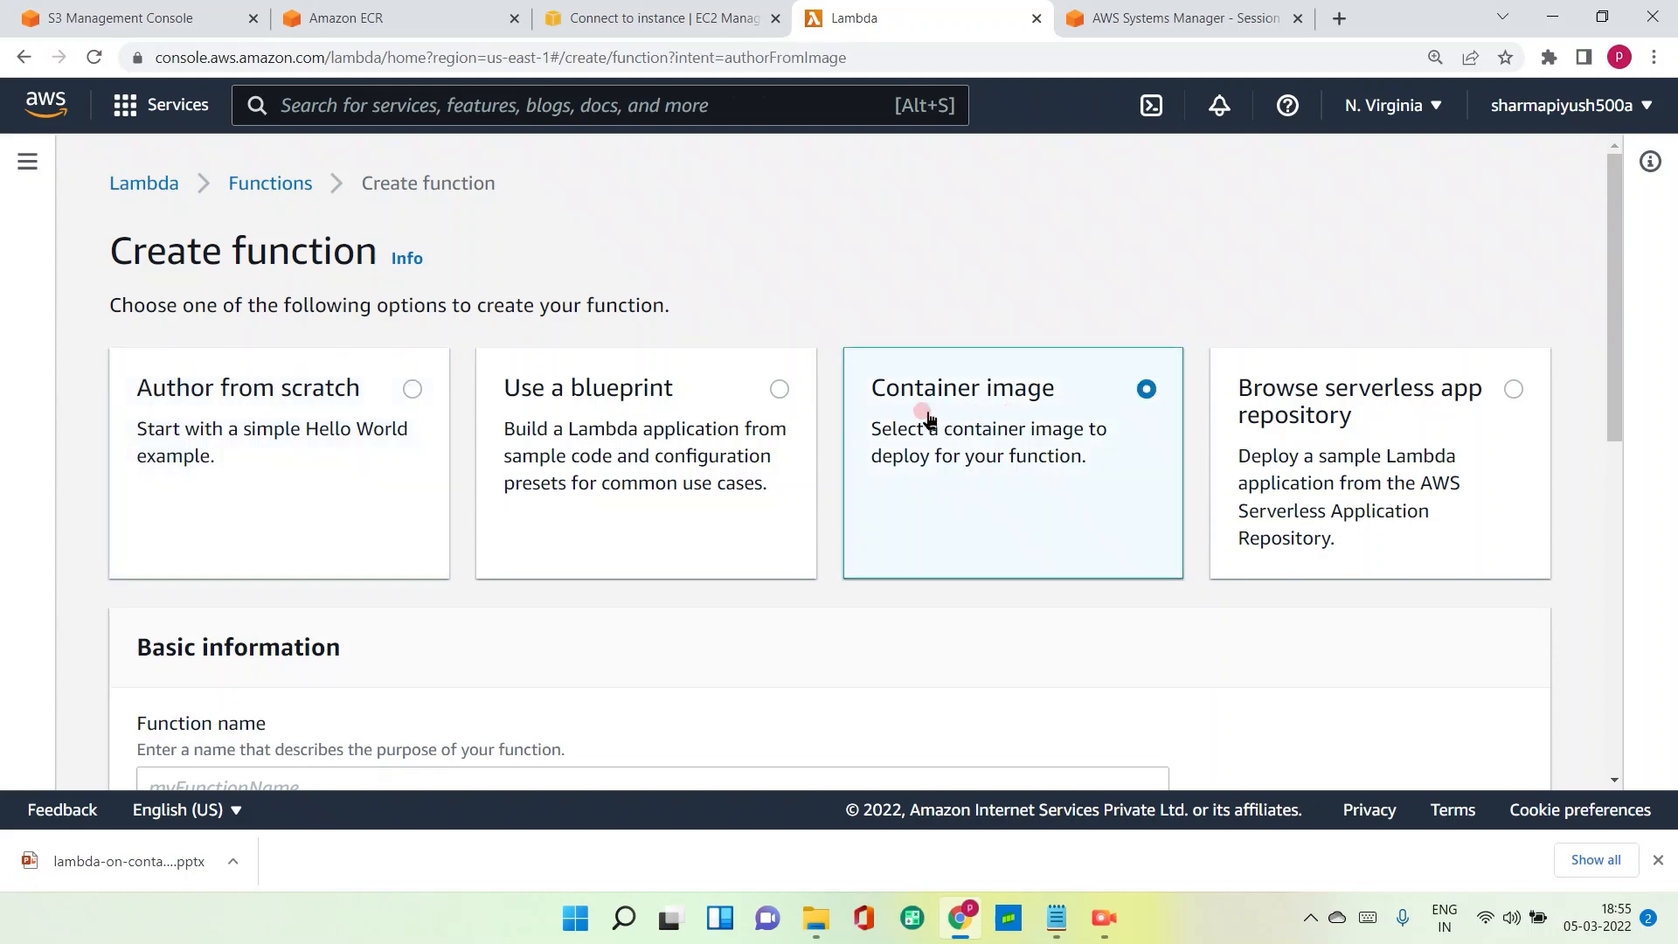
mouse_move(313, 407)
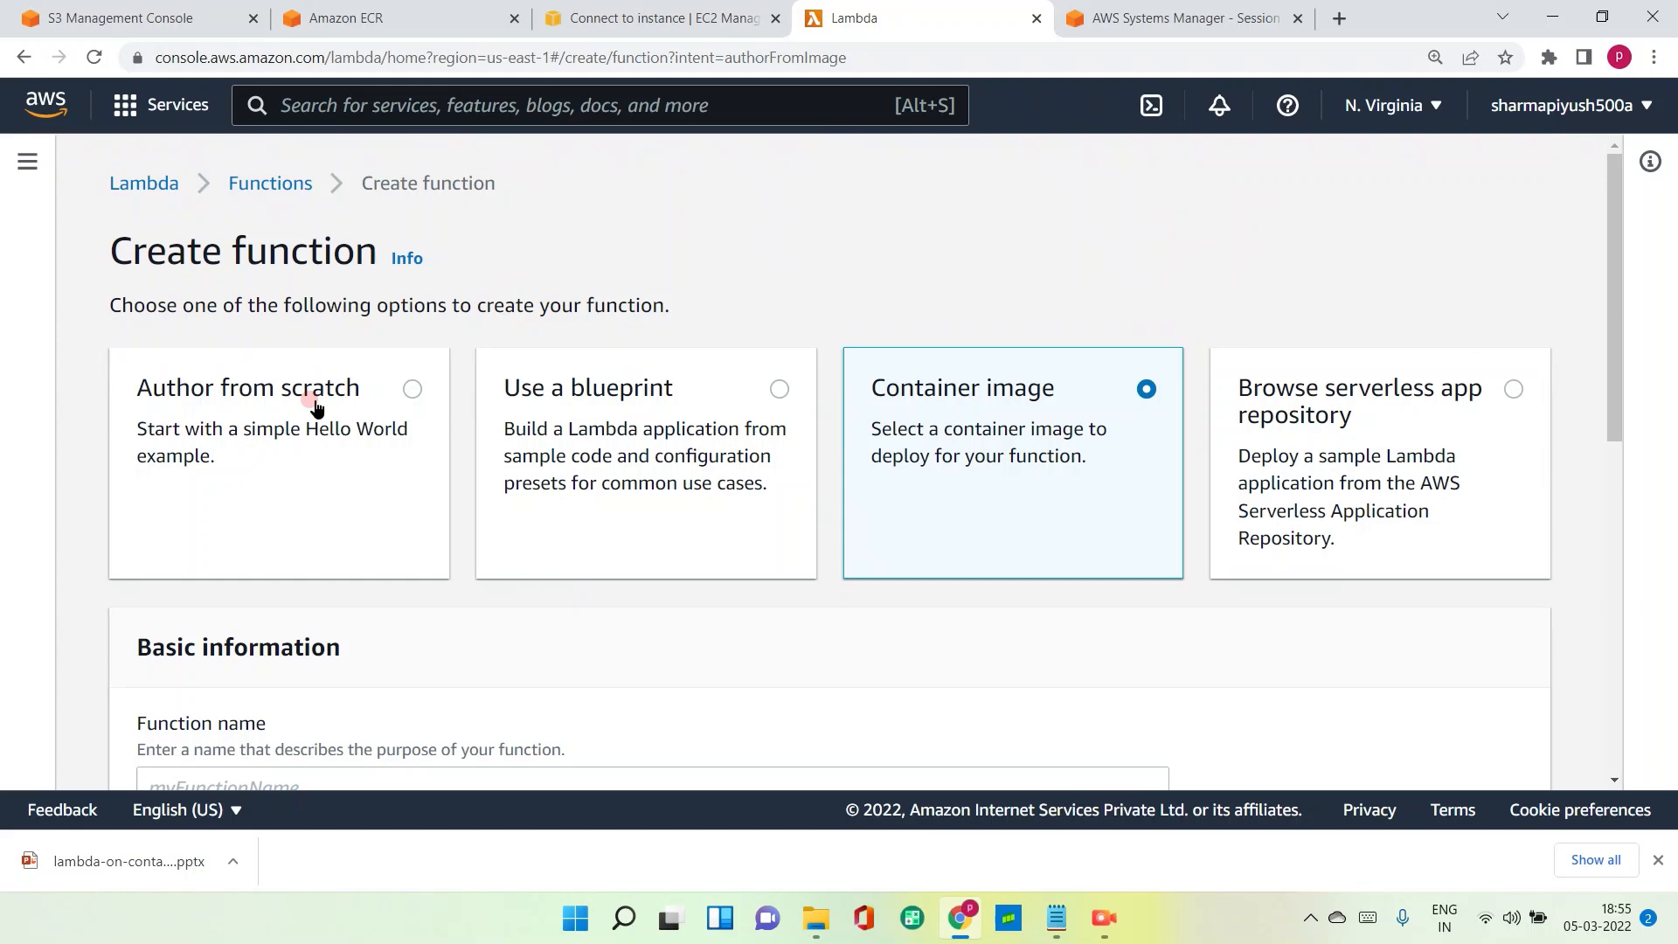
mouse_move(1078, 401)
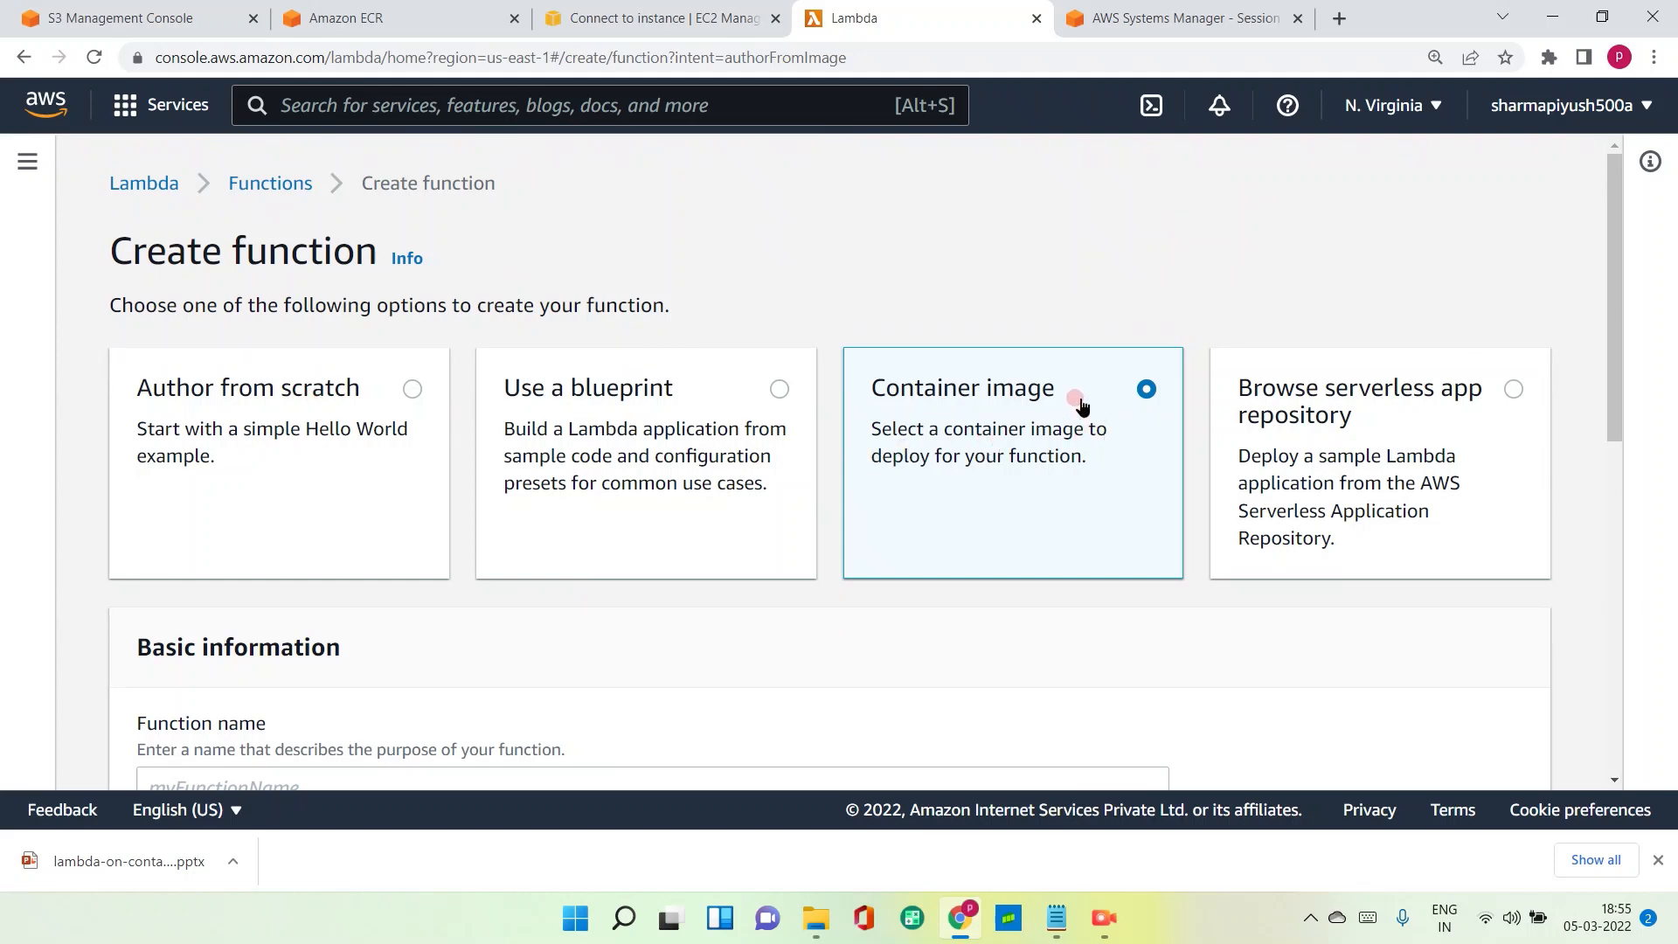
scroll("down", 3)
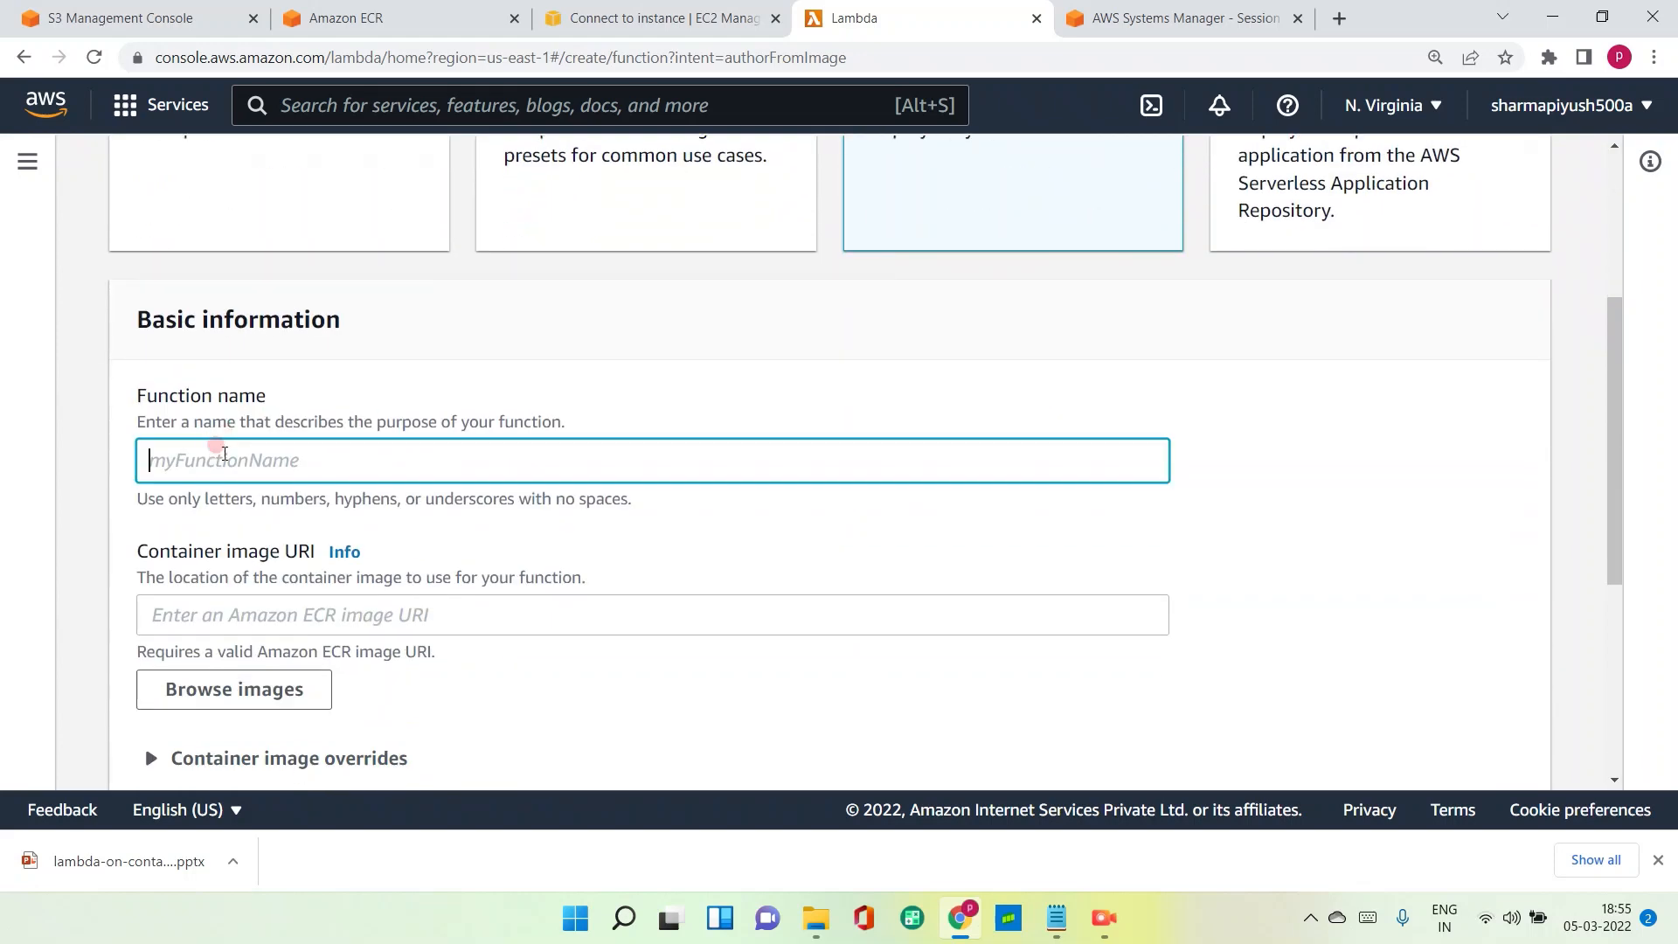
type("copy-c")
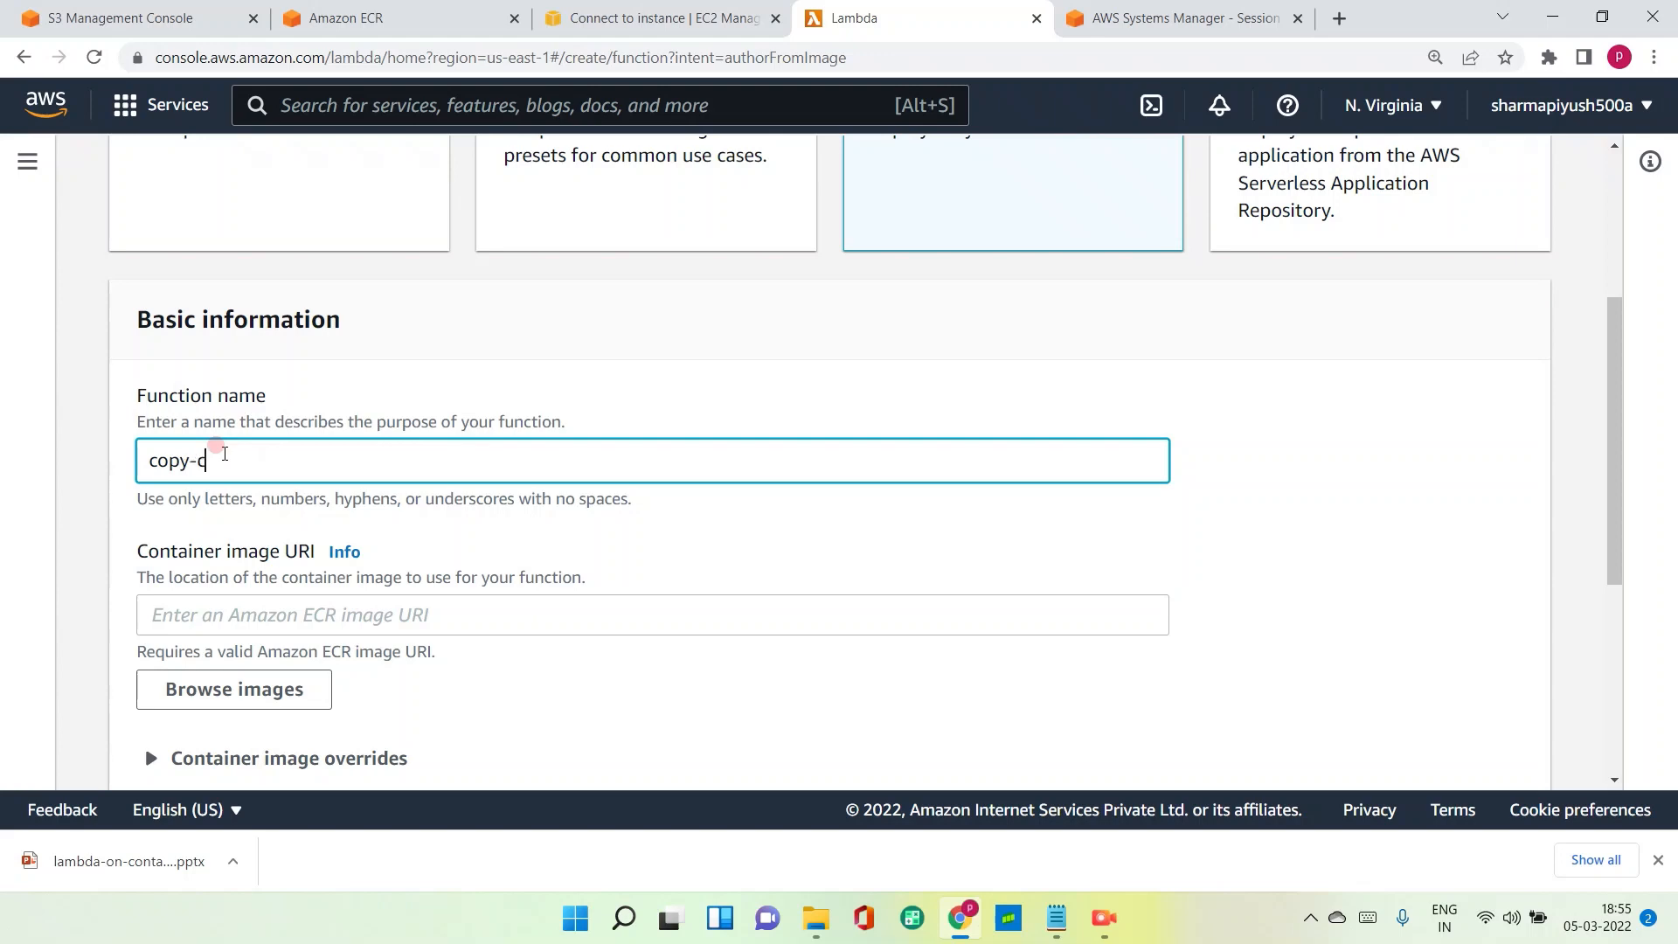
type("sv-to")
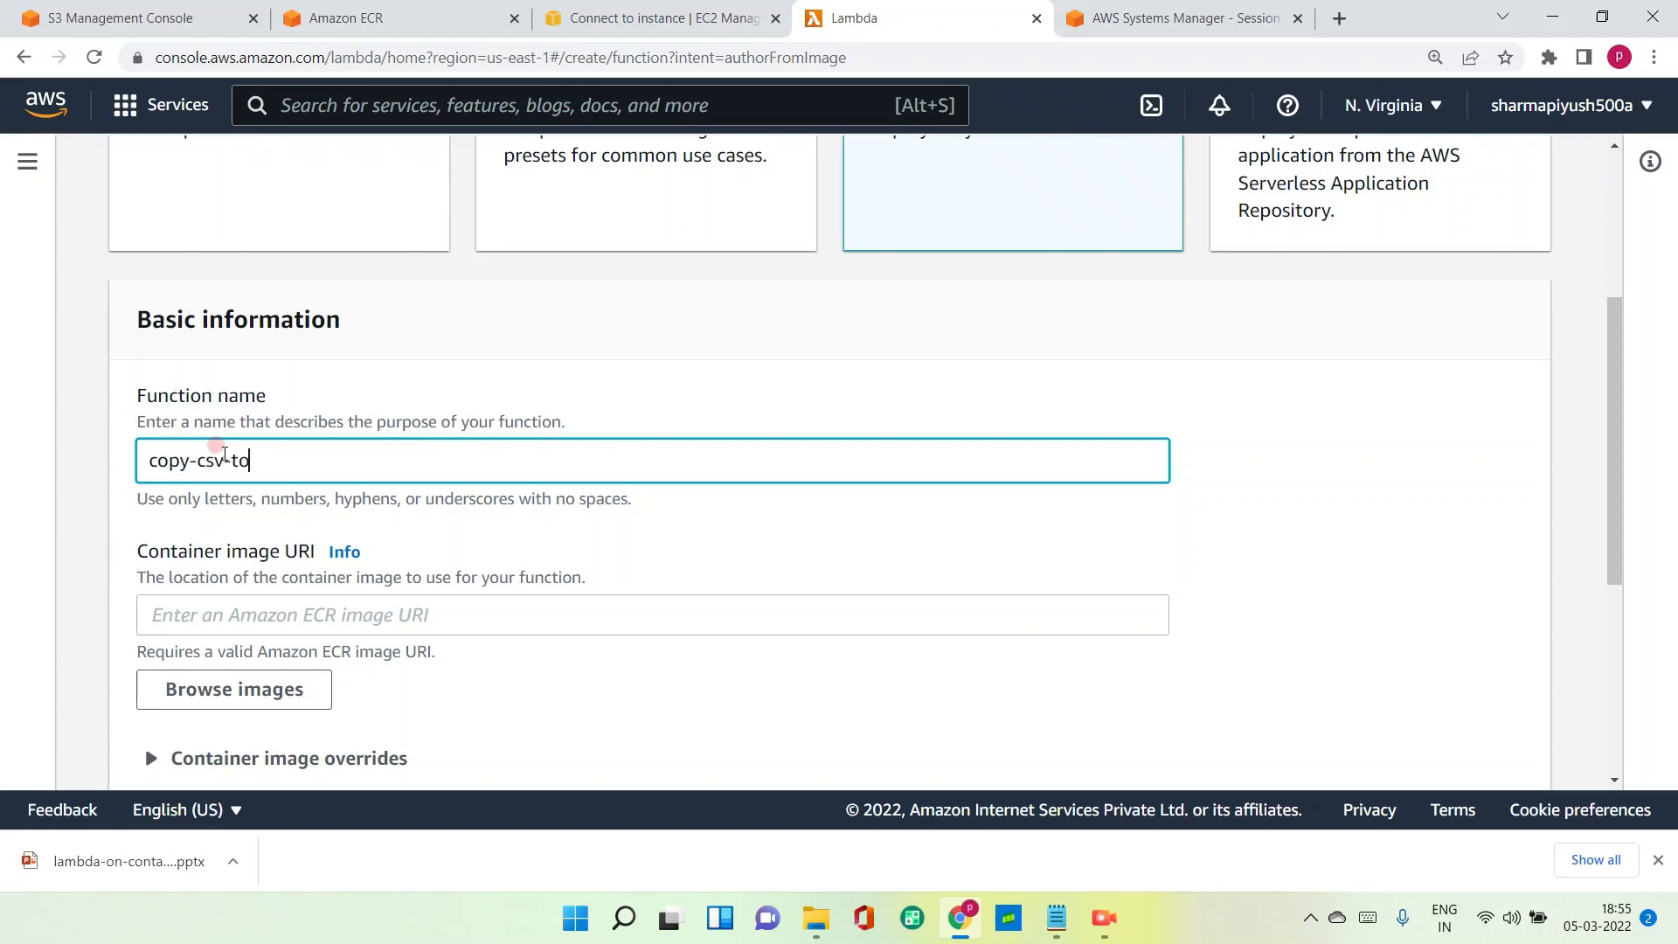
type("-s3")
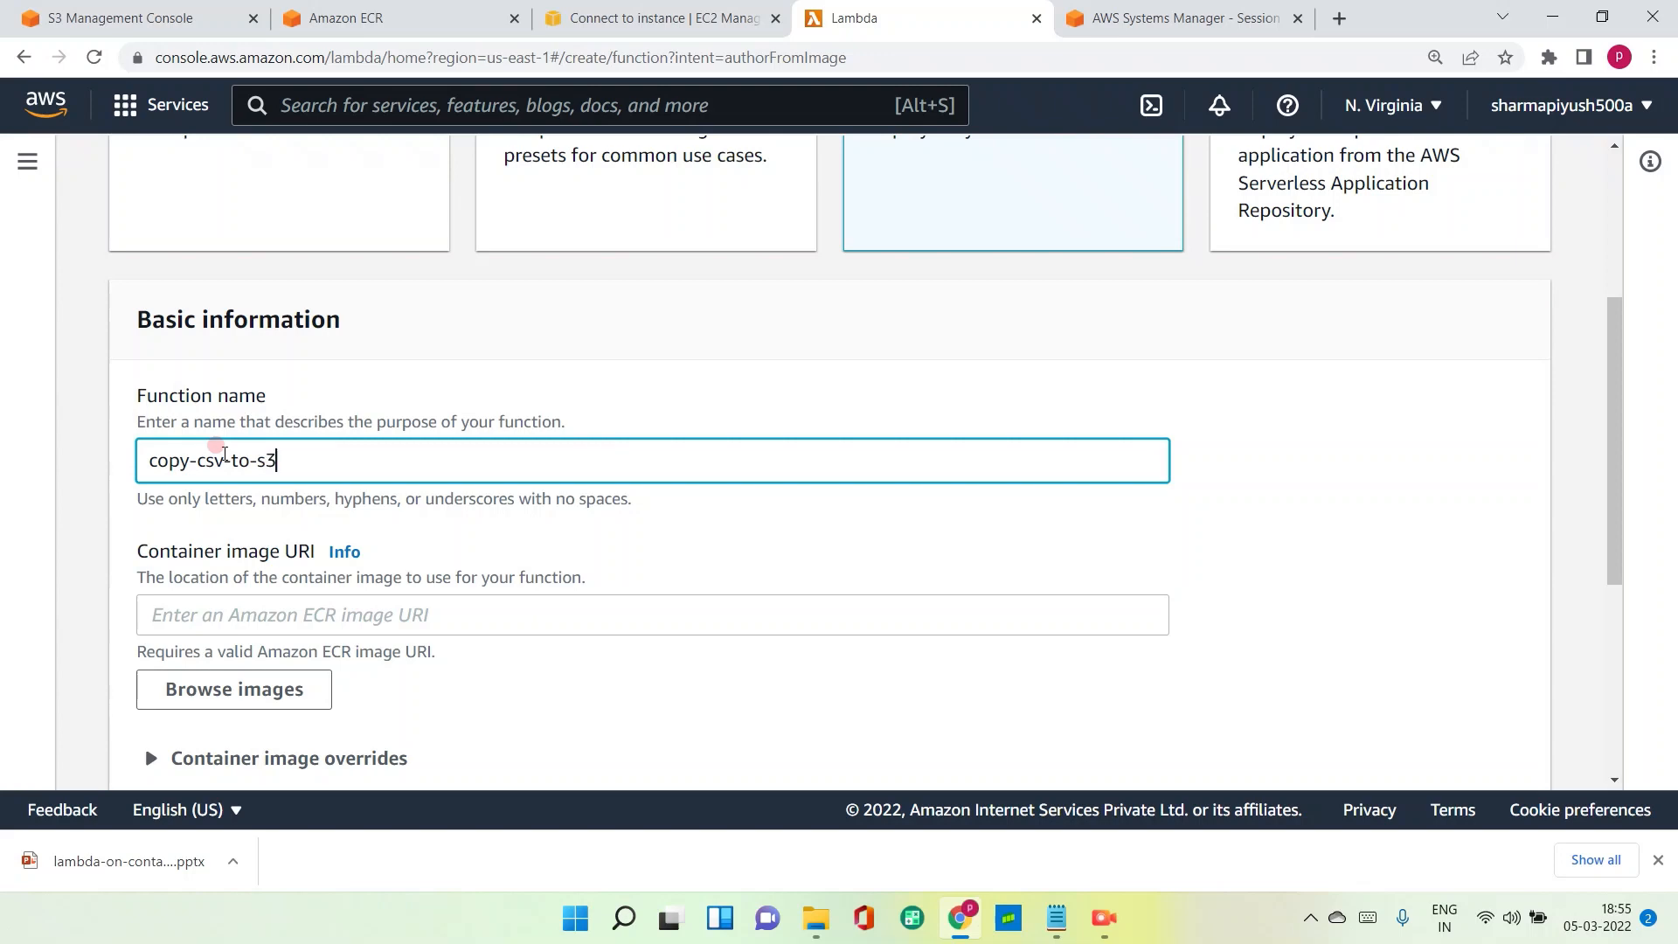
mouse_move(247, 614)
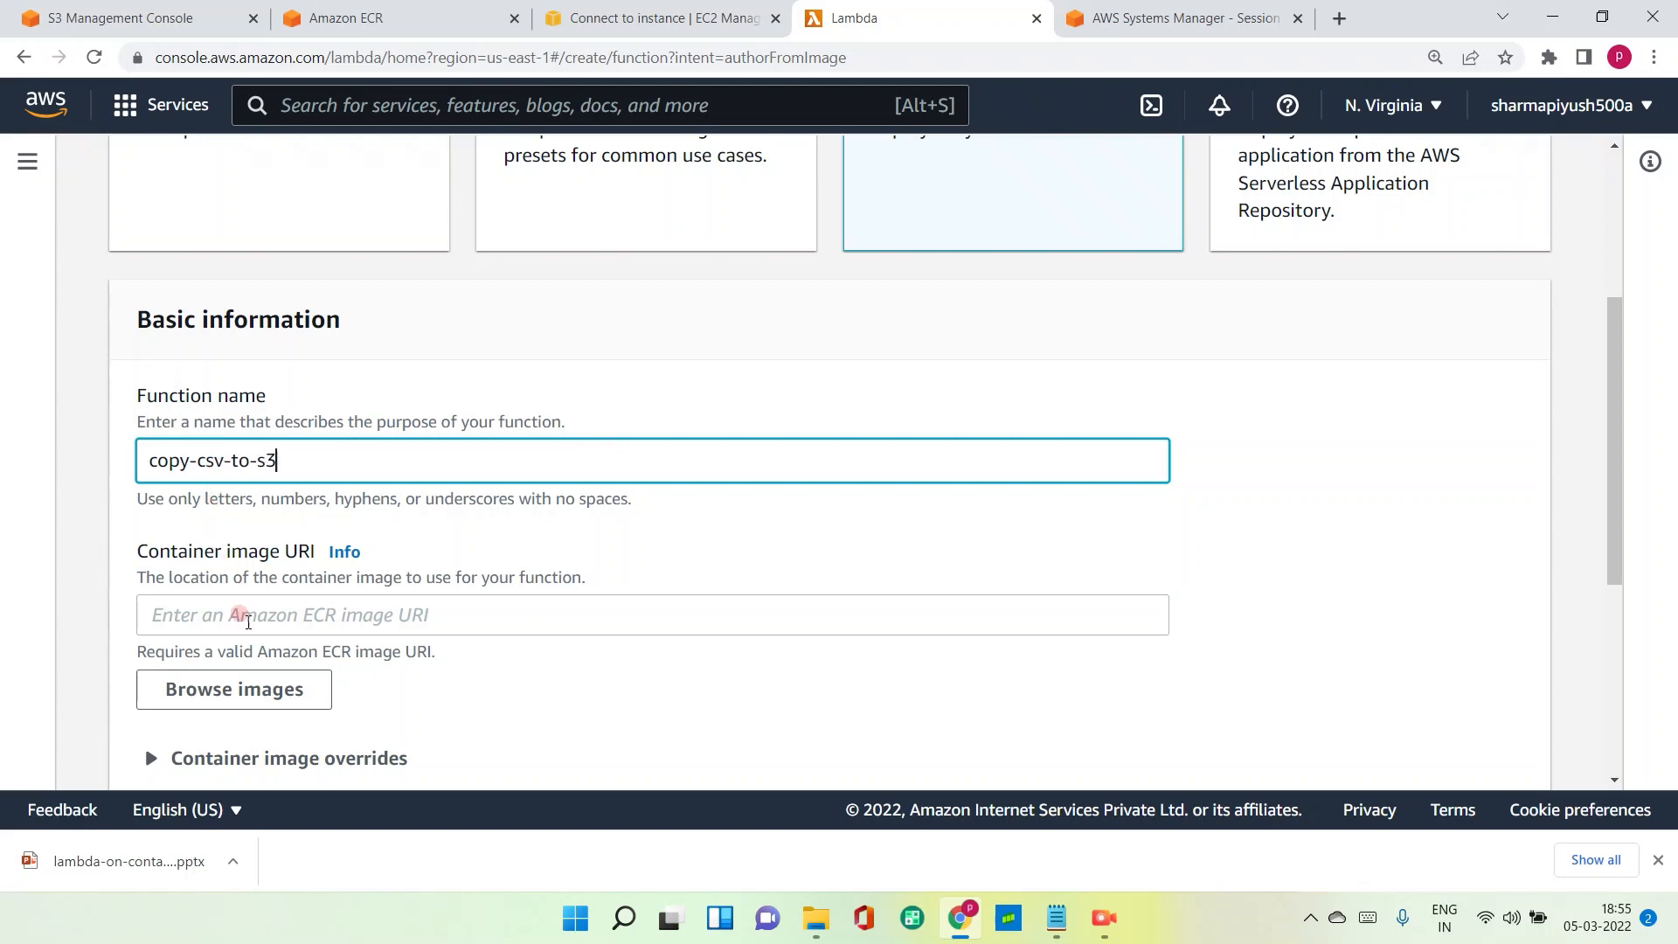
Select the lambda-on-container image tagged latest as the function's image.
left_click(234, 688)
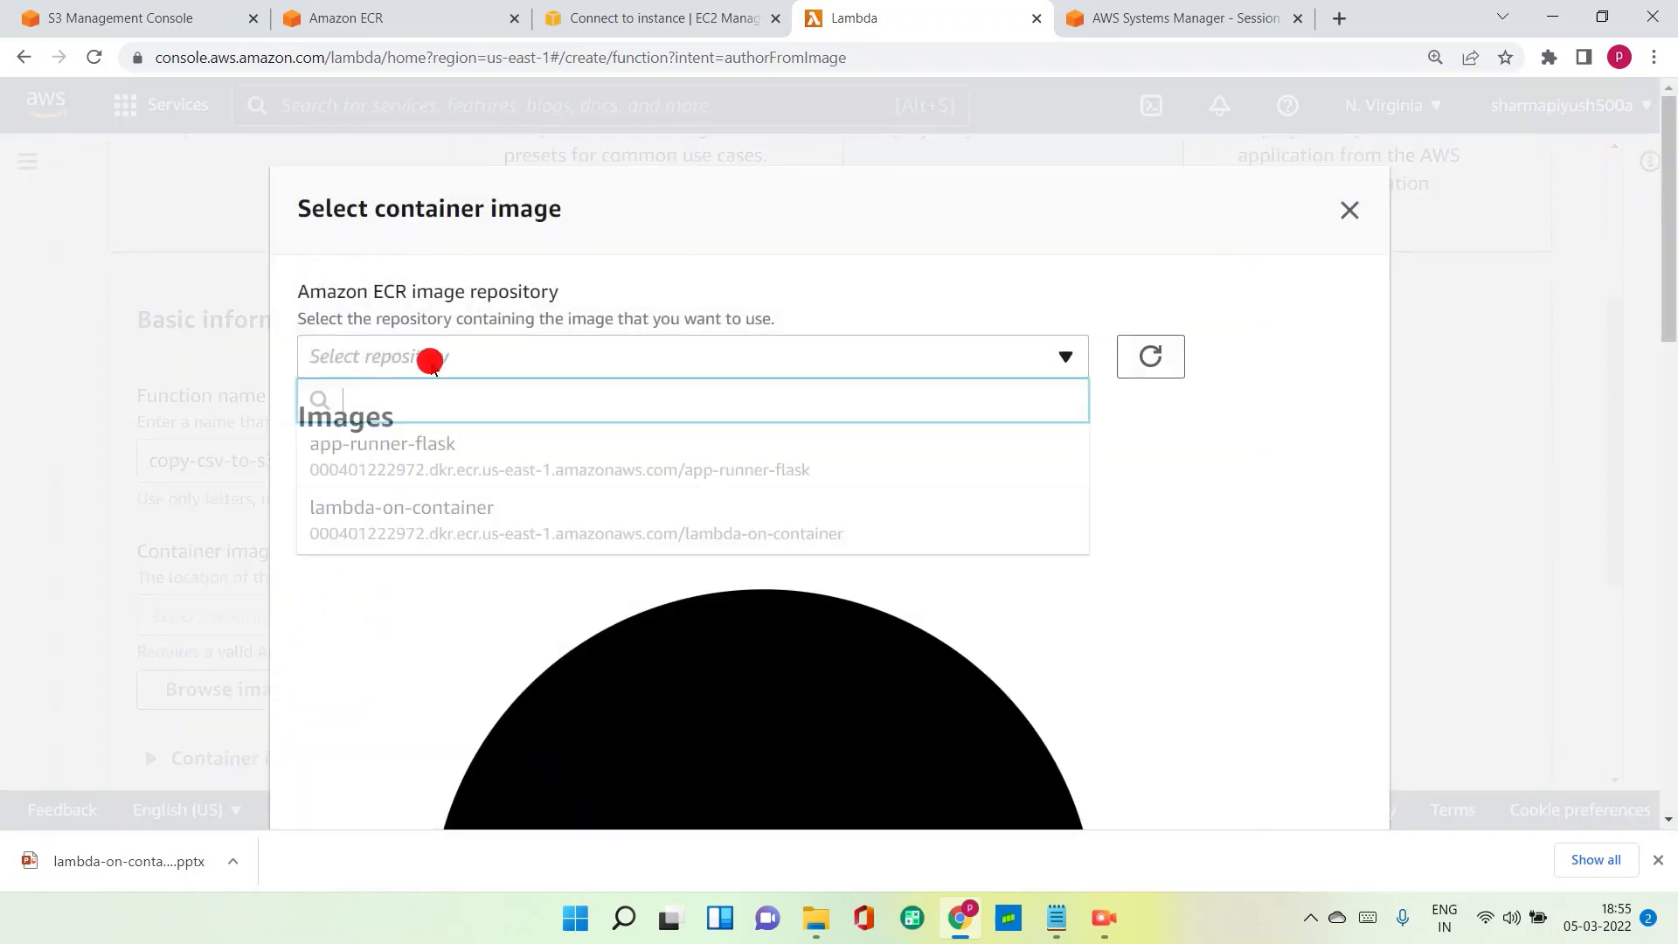
left_click(401, 519)
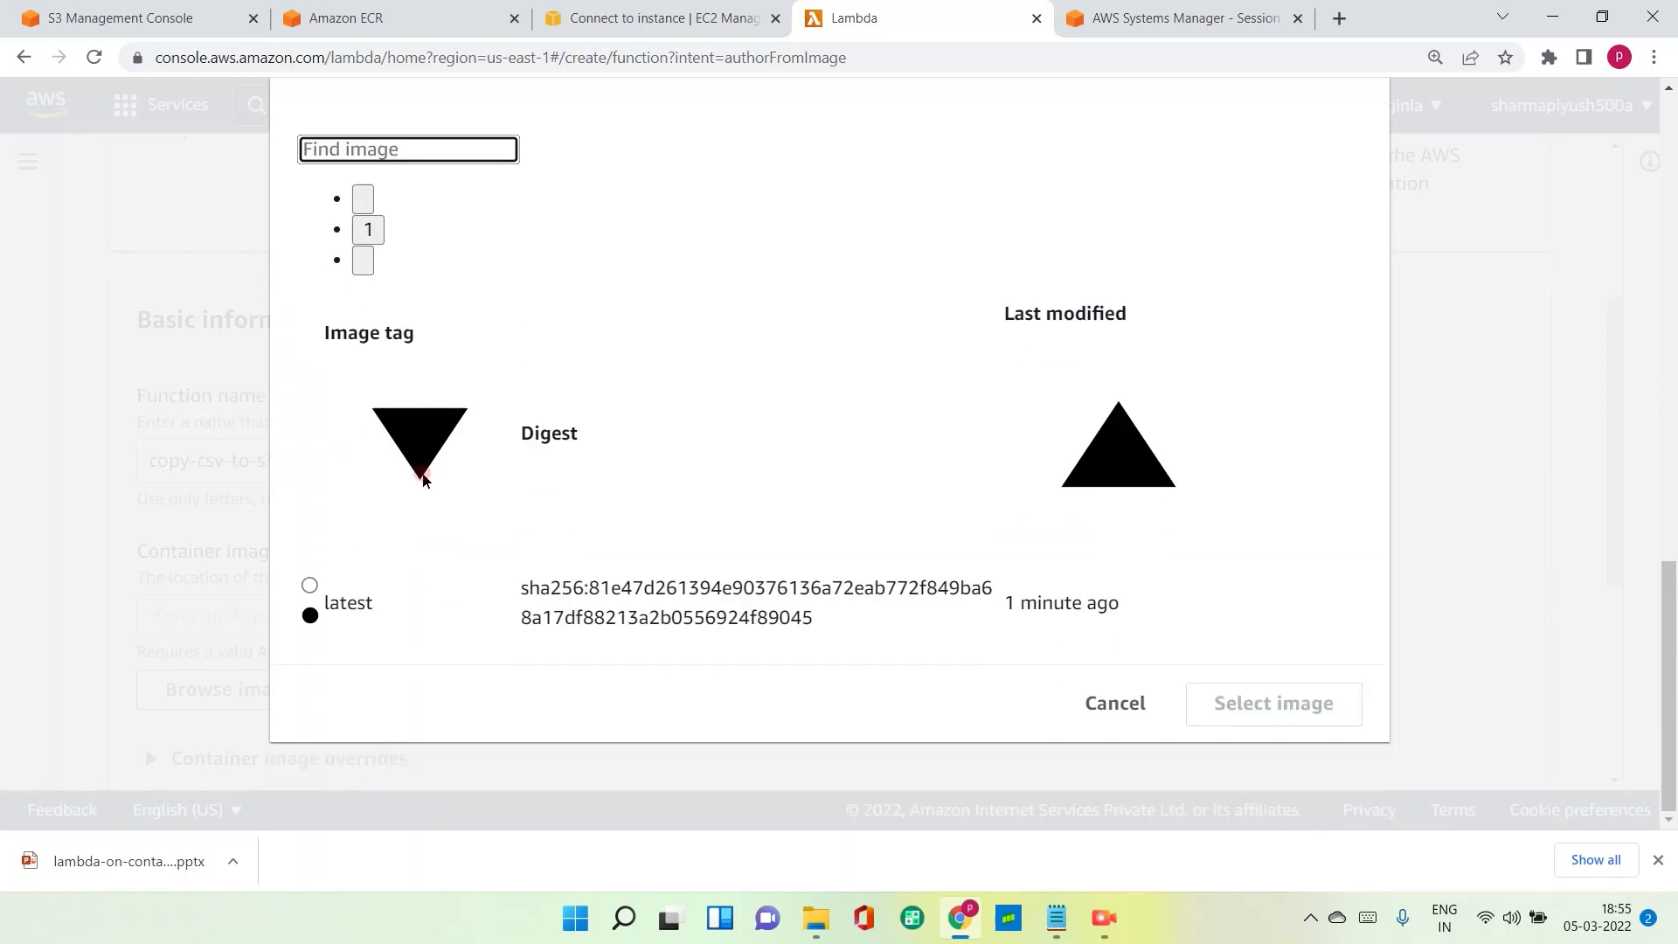
left_click(309, 586)
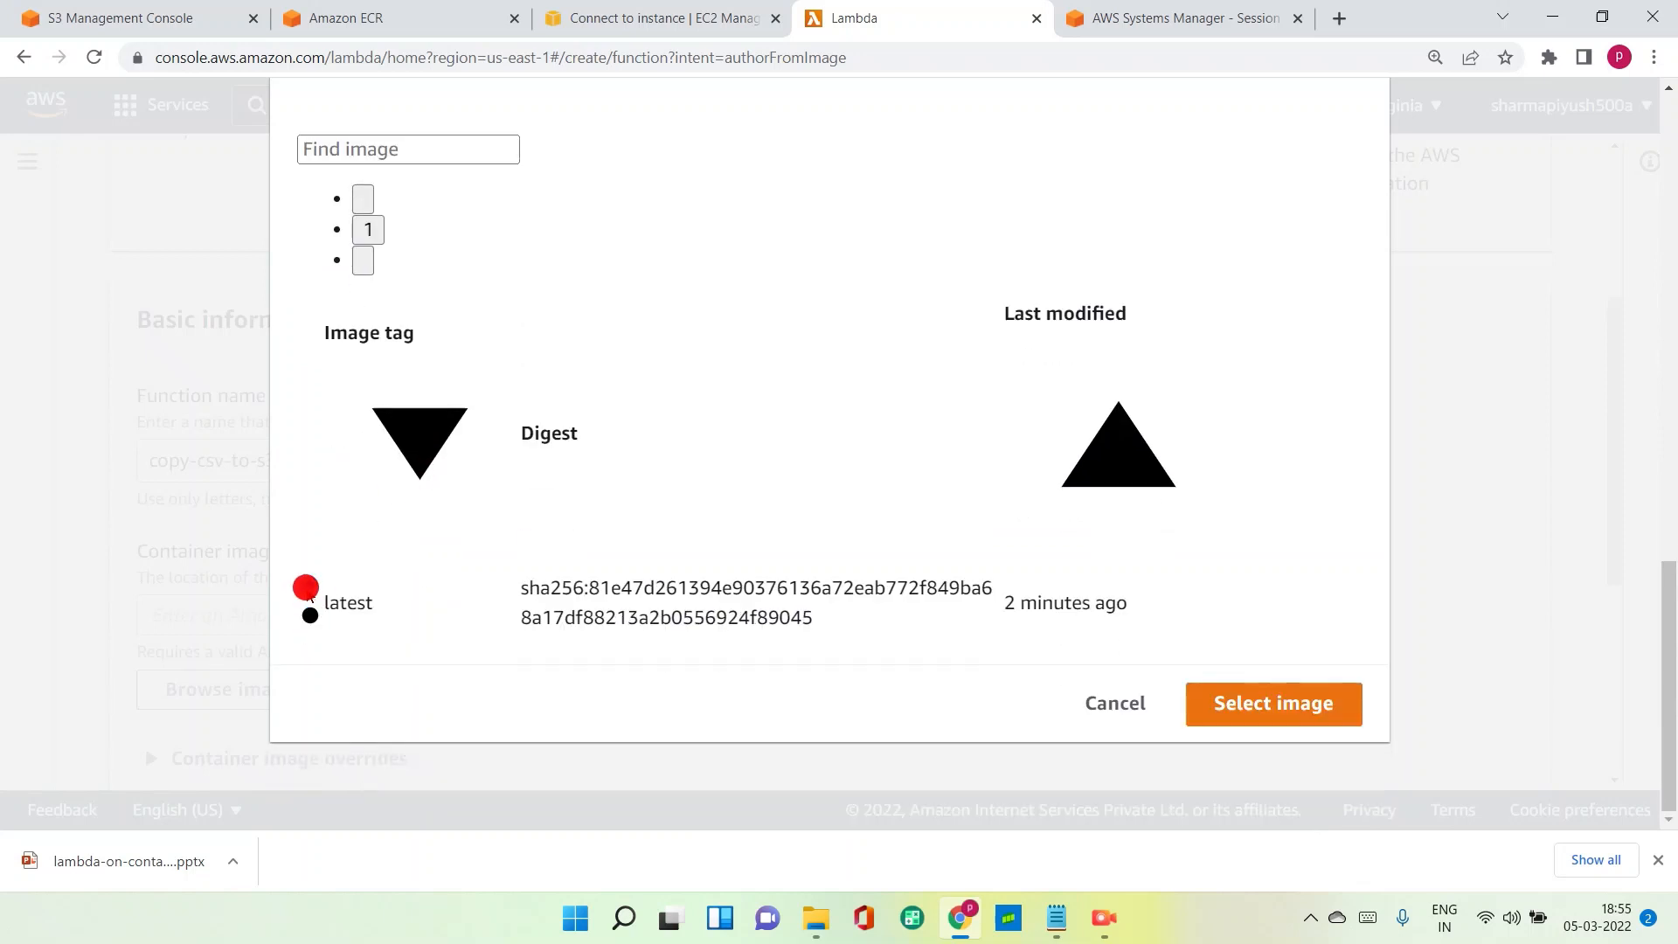
left_click(309, 585)
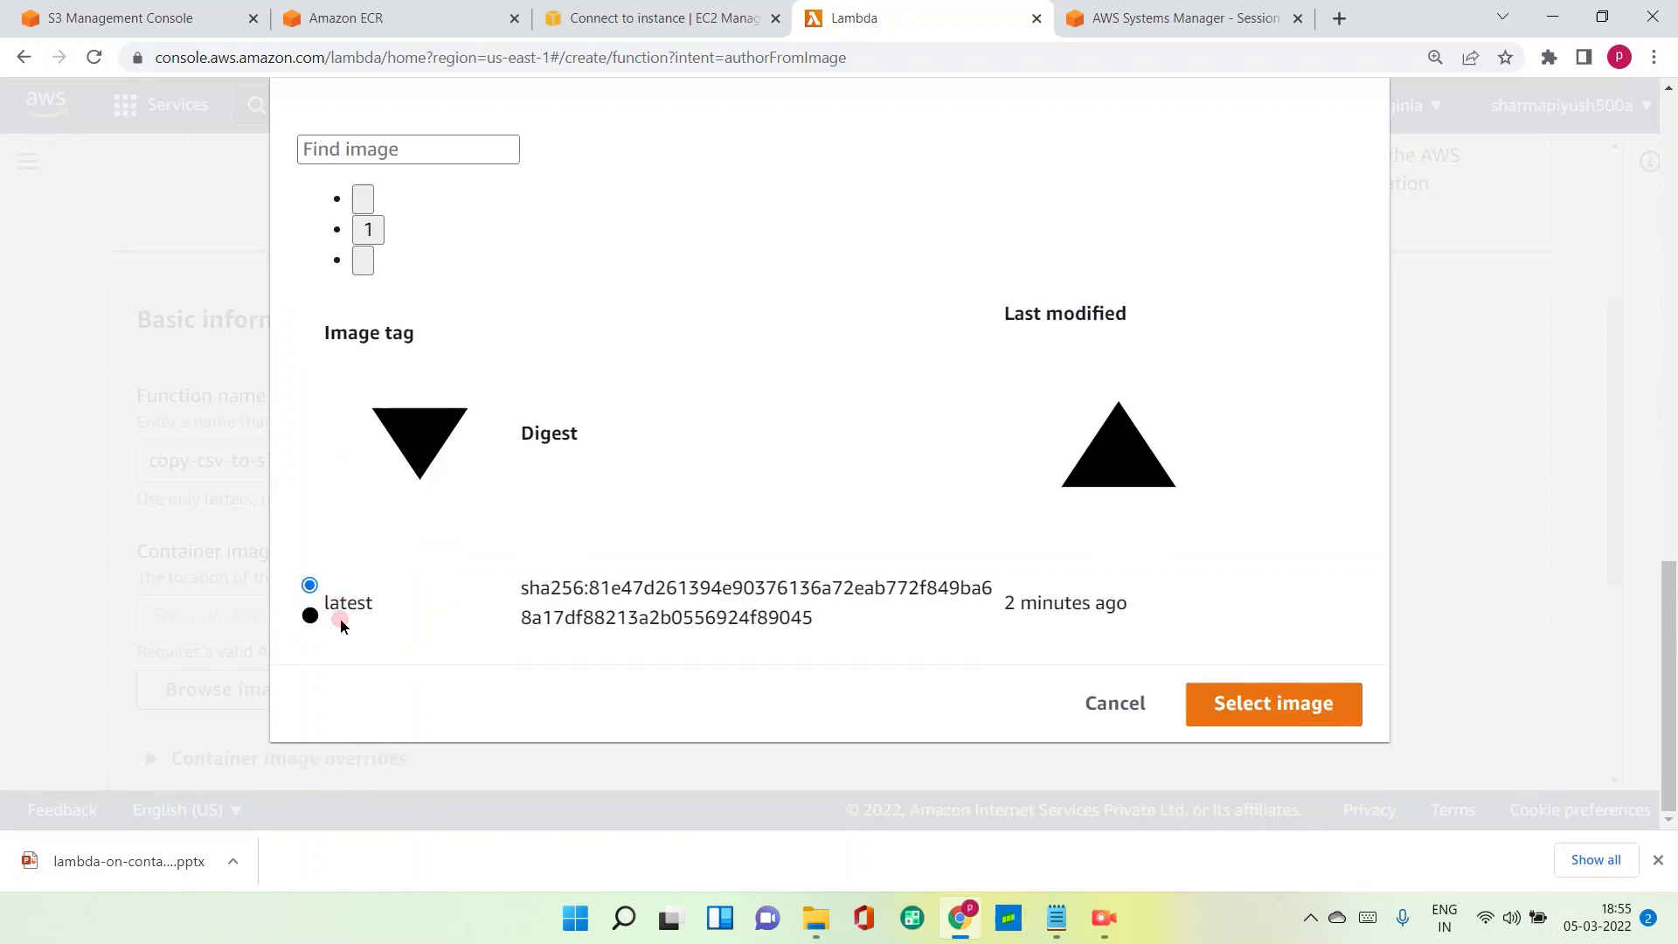
left_click(1271, 702)
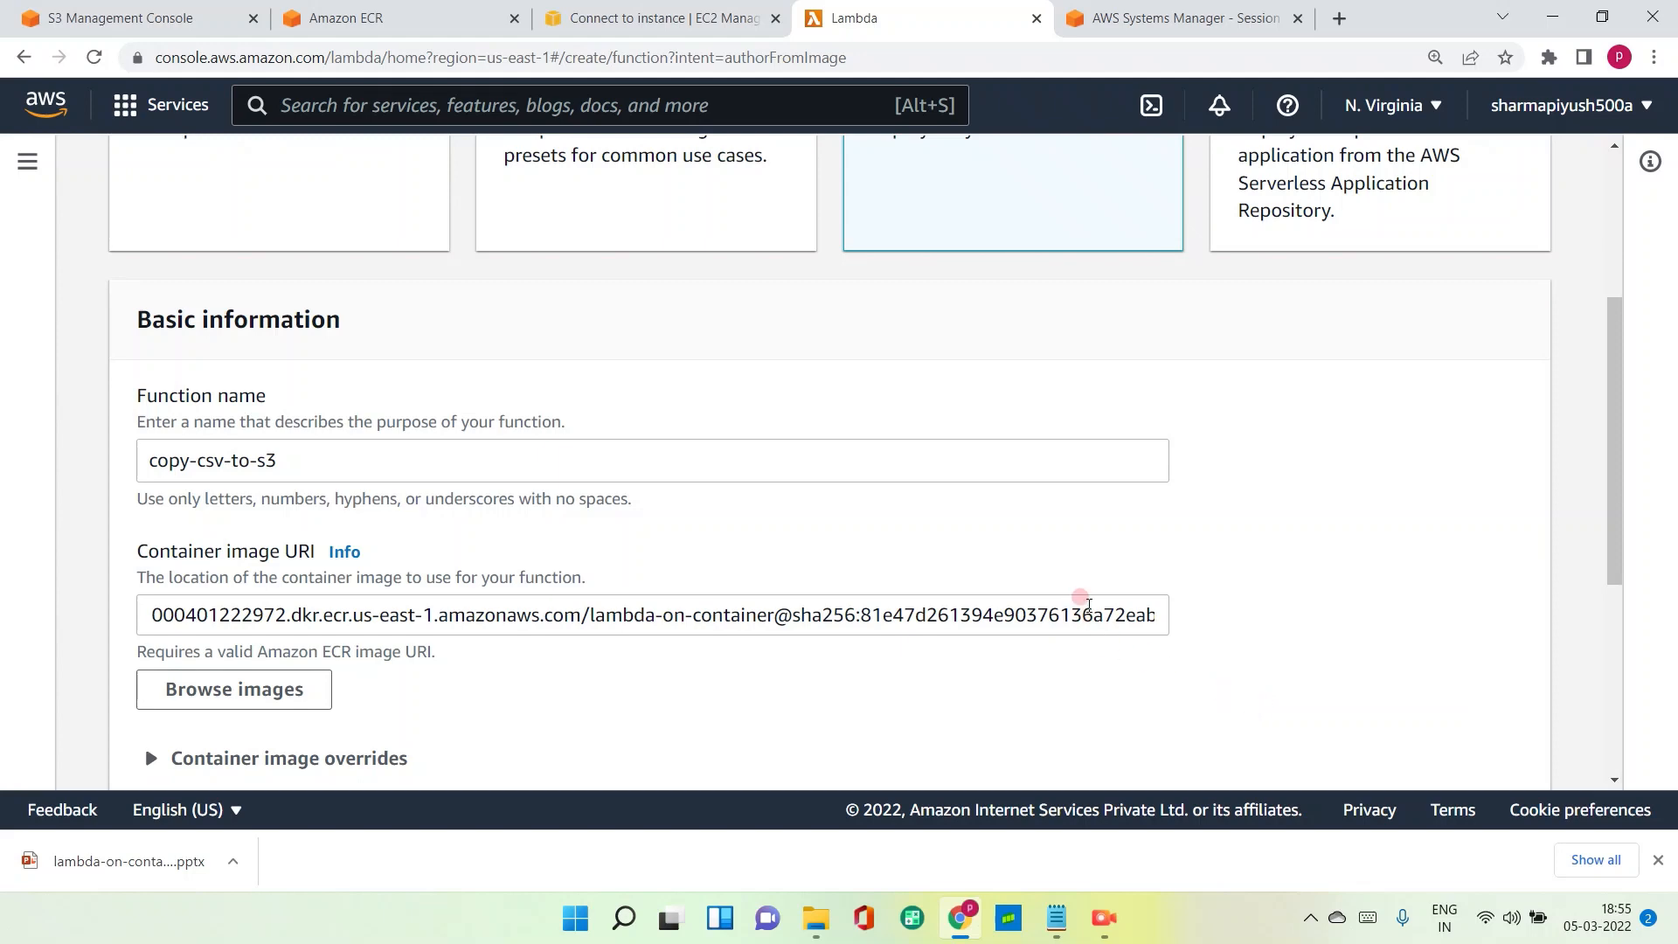
mouse_move(579, 630)
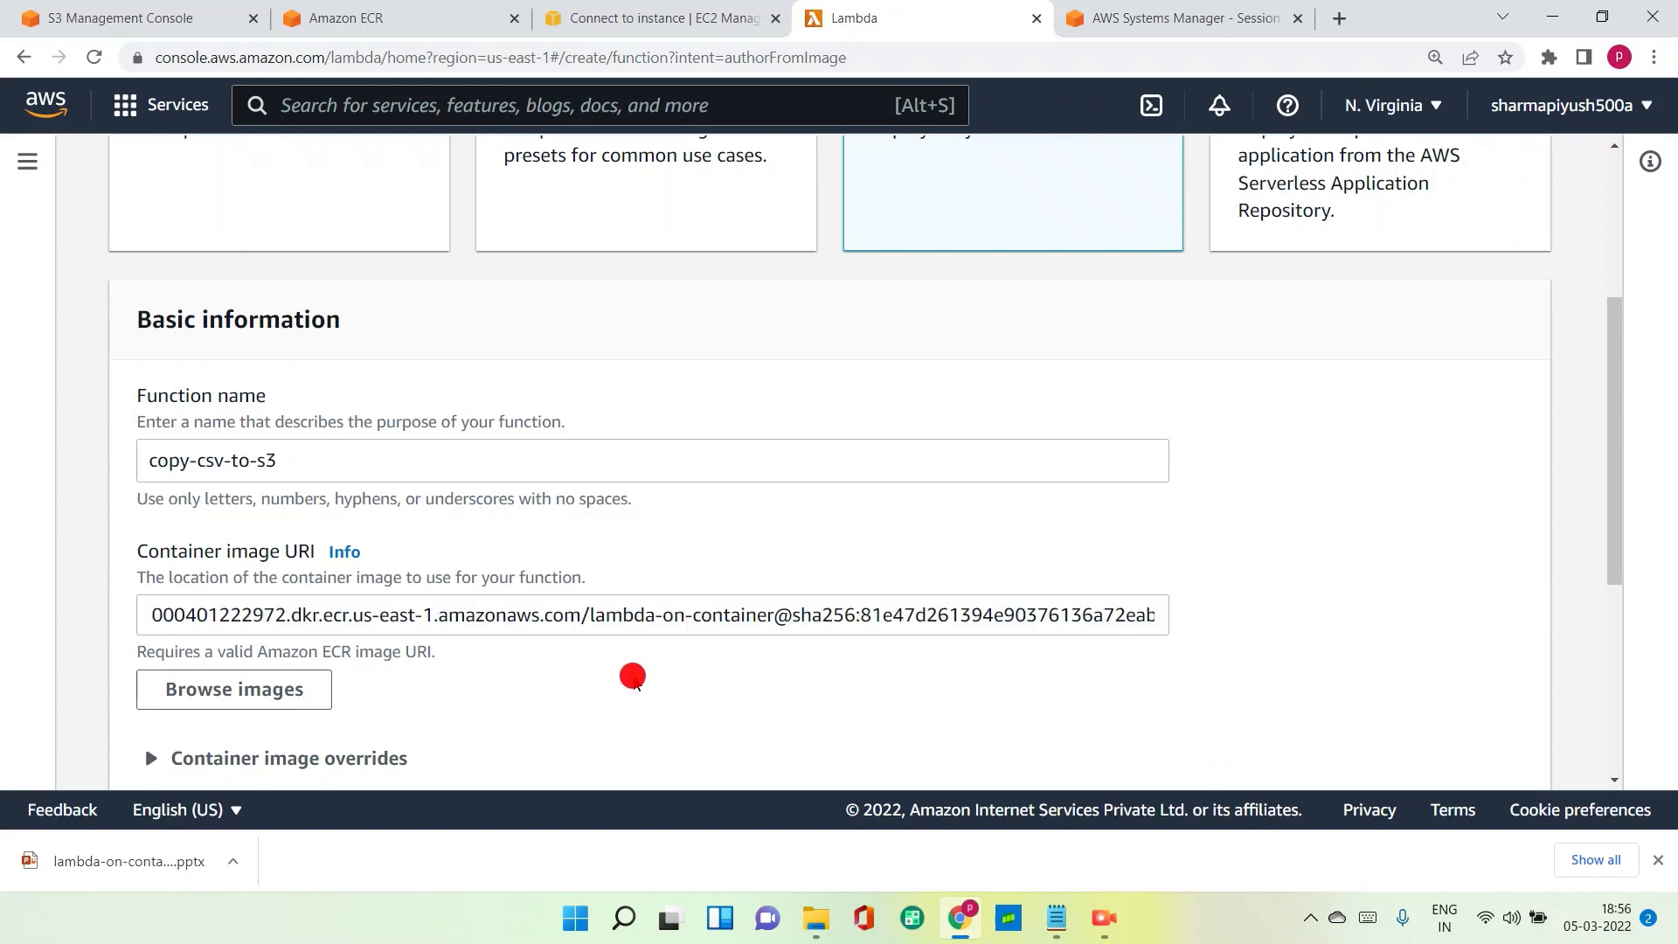
Scroll past Architecture and Permissions and create the copy-csv-to-s3 function.
scroll("down", 3)
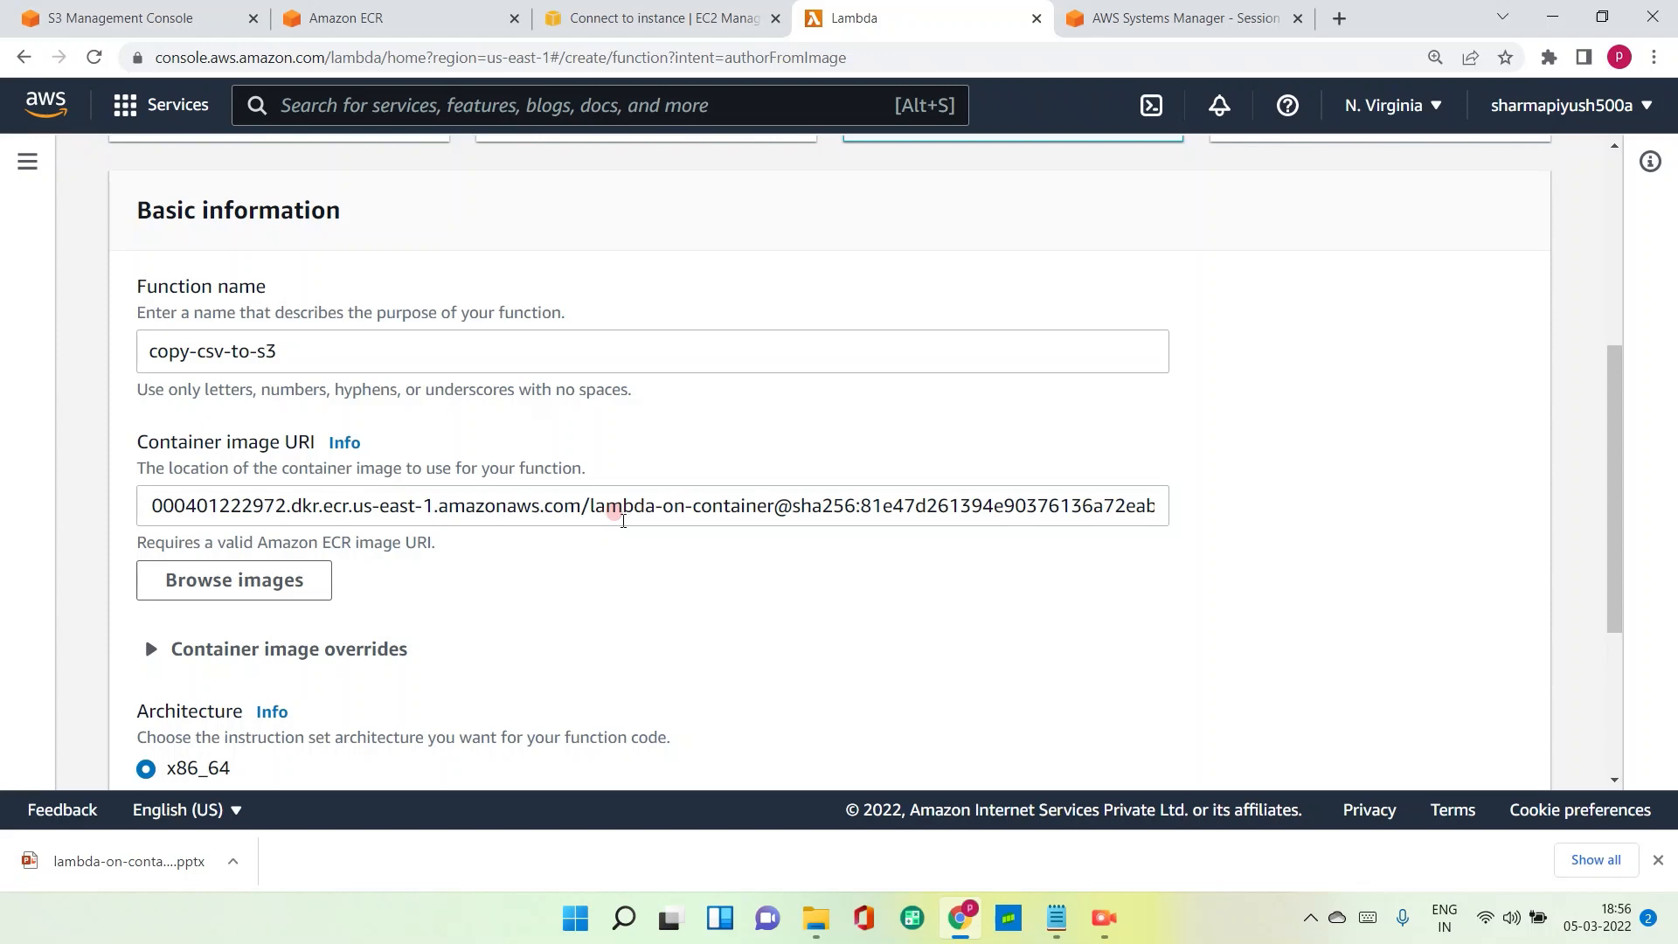
scroll("down", 3)
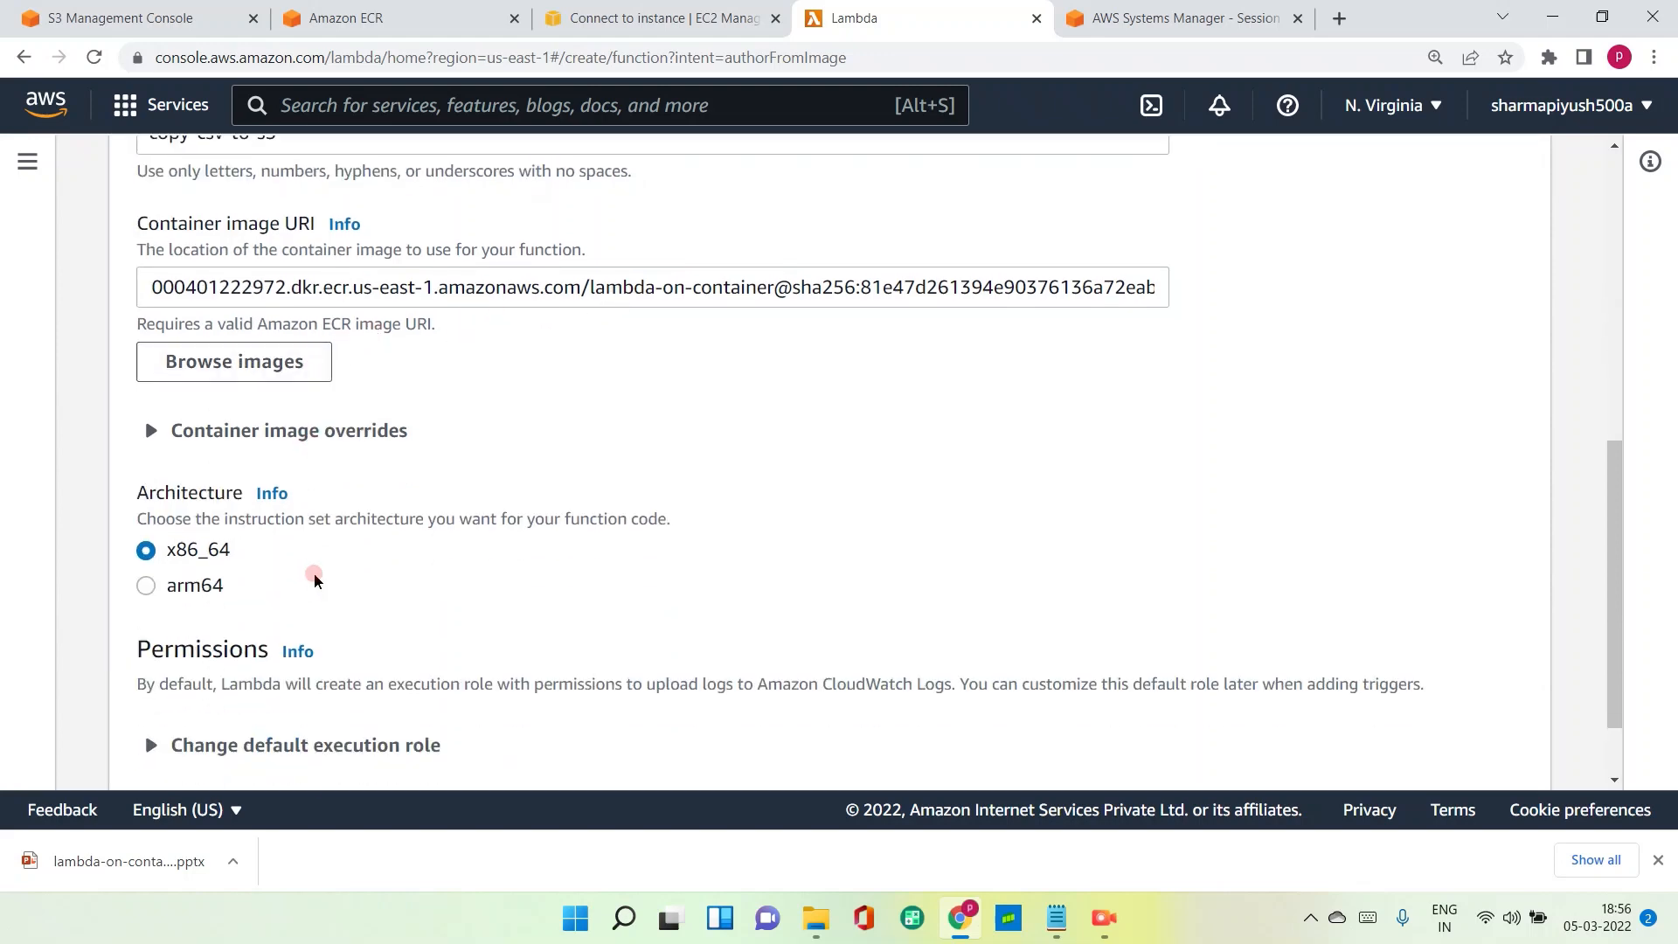
scroll("down", 3)
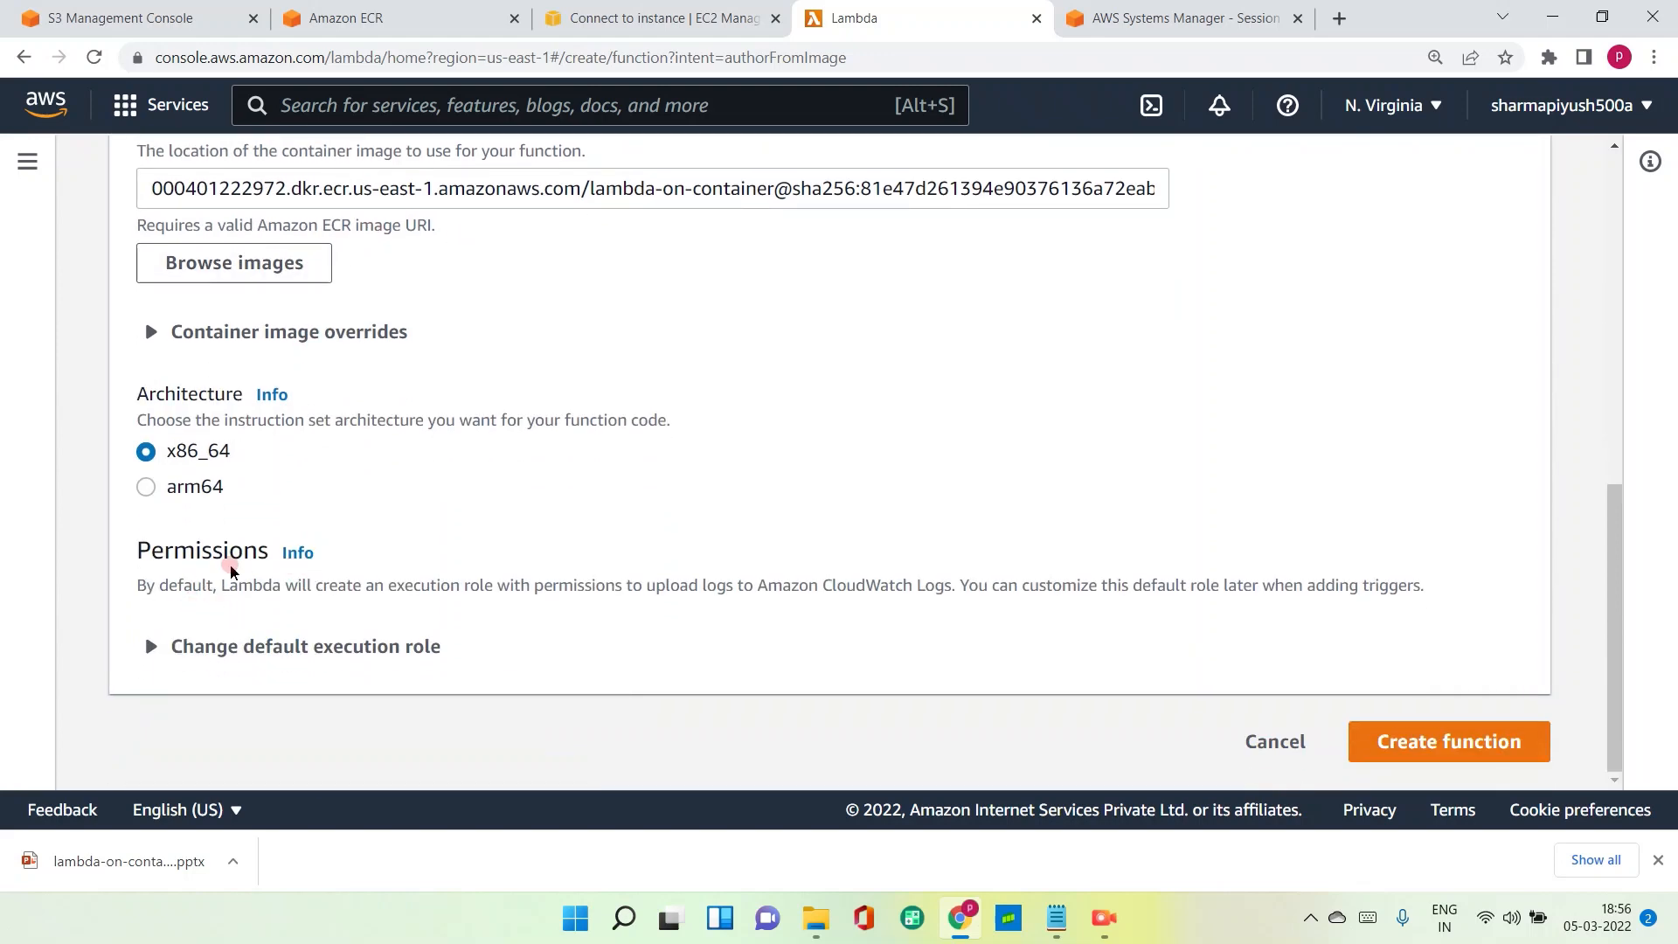
left_click(1447, 740)
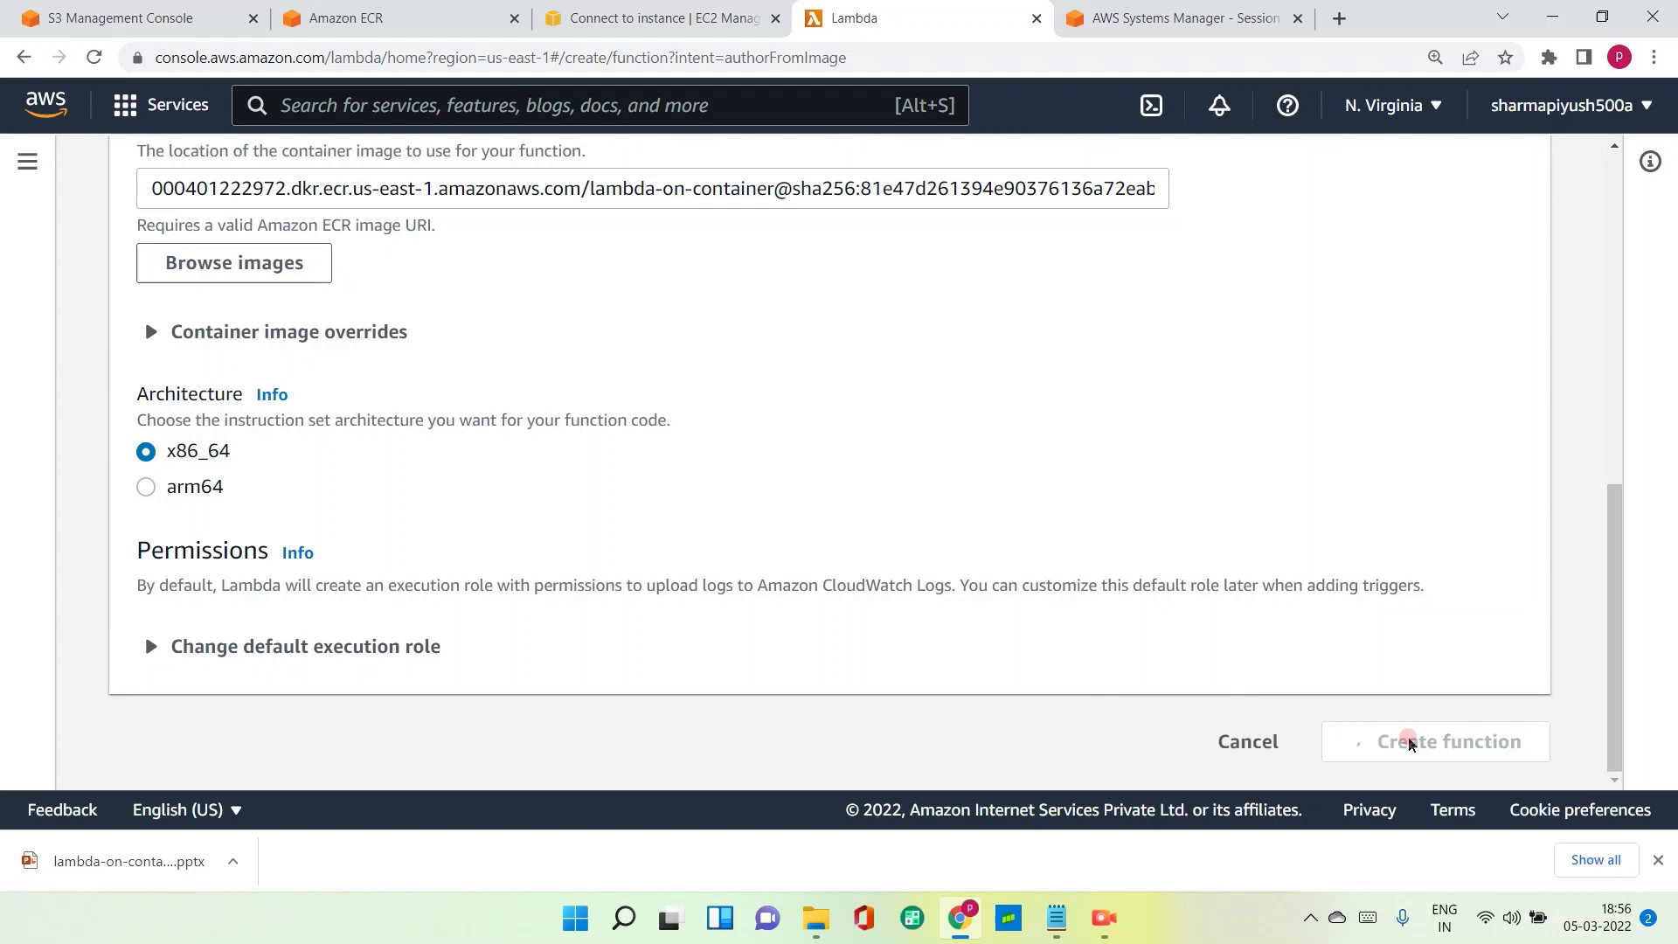
left_click(1448, 740)
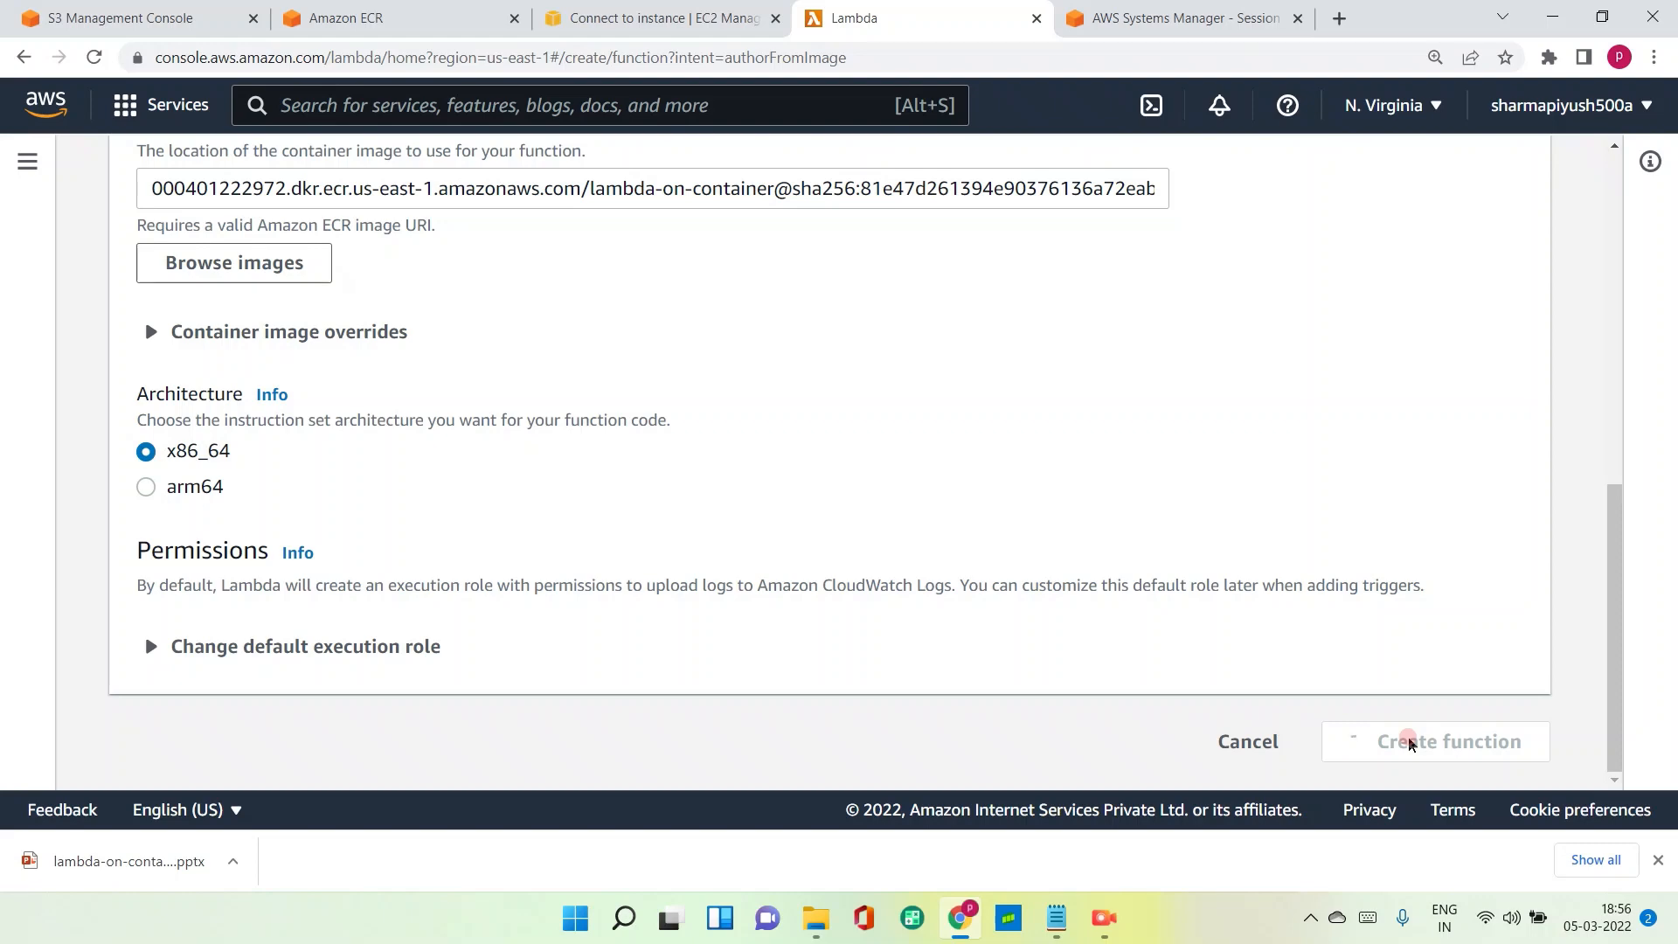
left_click(1446, 740)
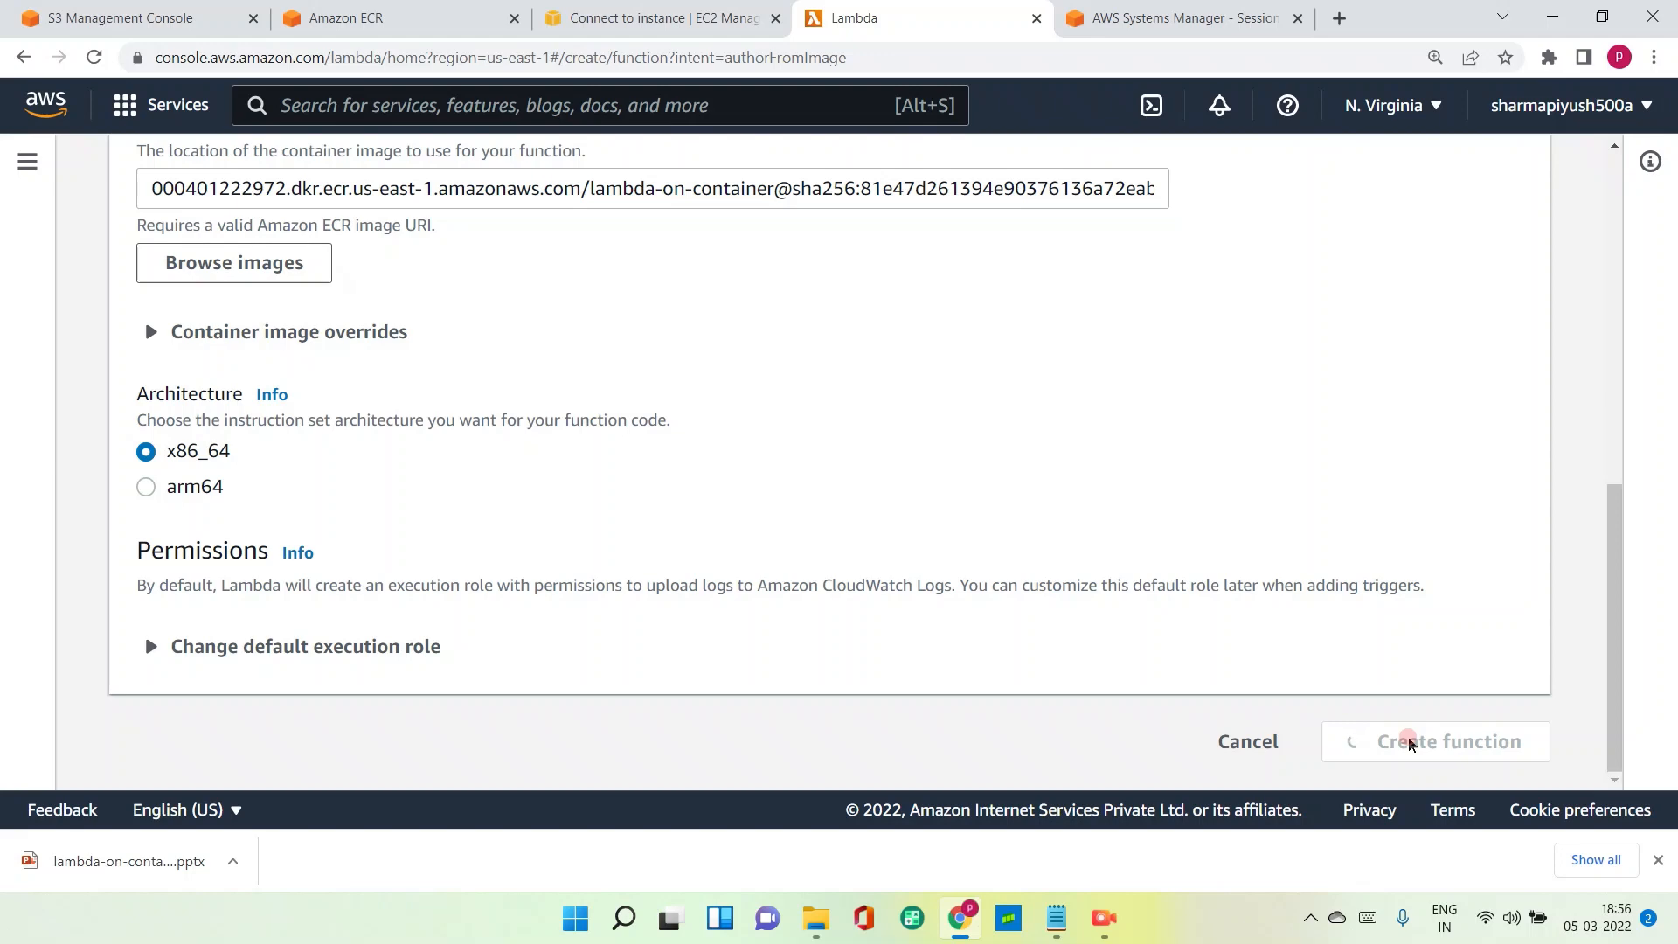
left_click(1448, 740)
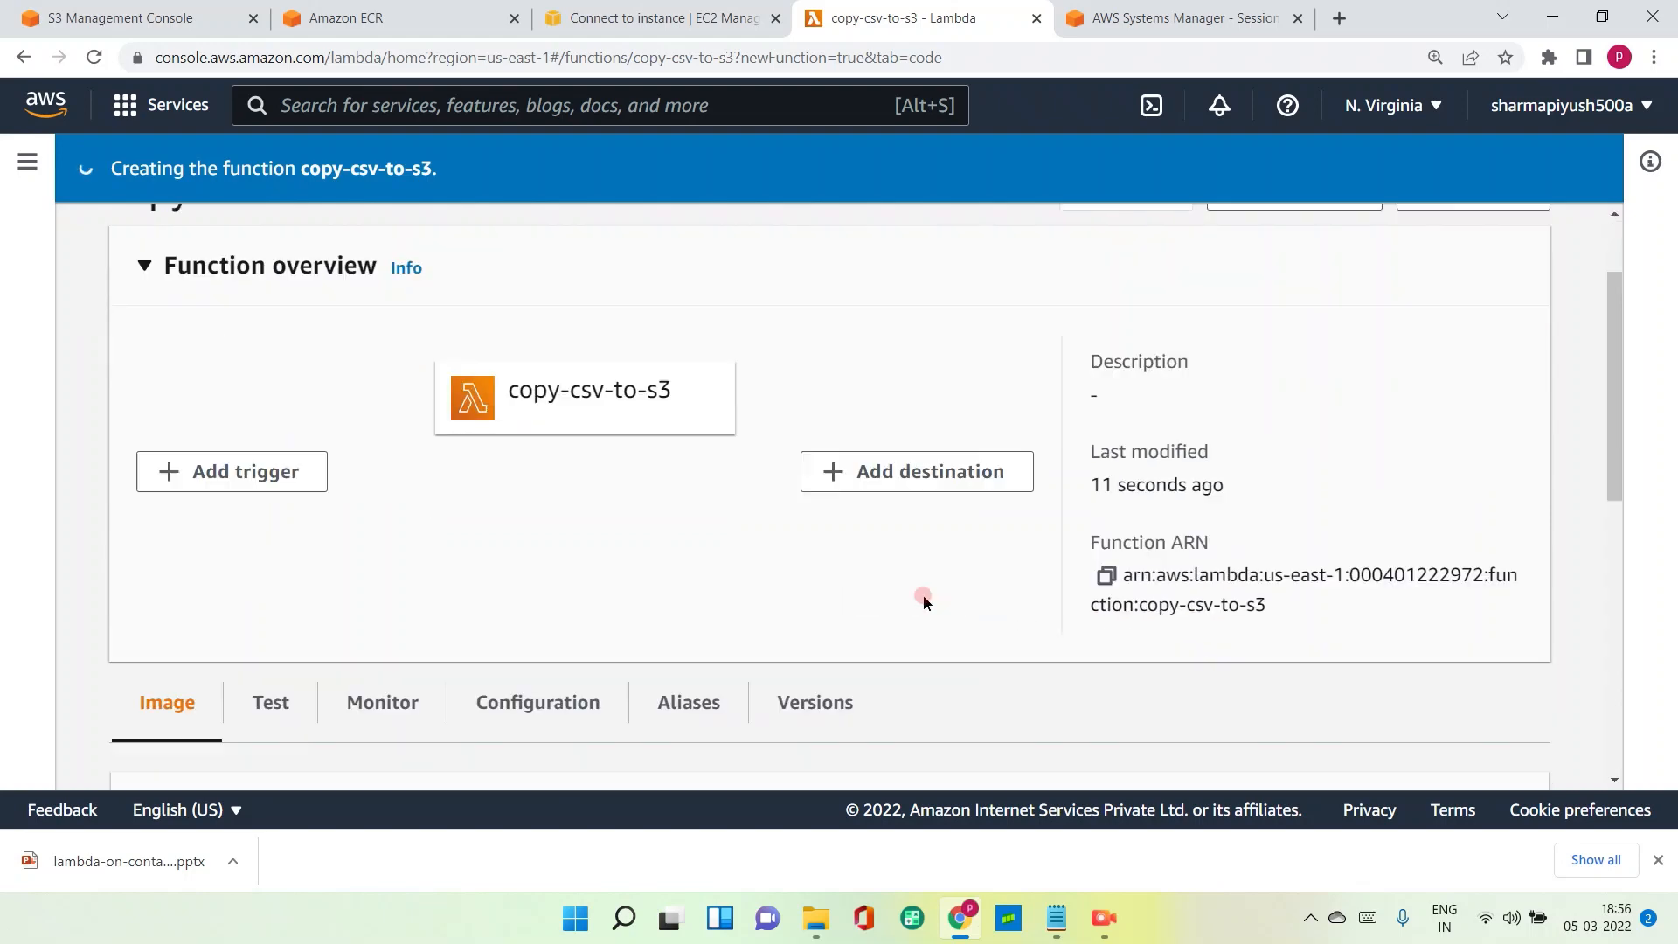
Find execution role copy-csv-to-s3-role-50geyosf under Configuration > Permissions and copy its name.
scroll("down", 3)
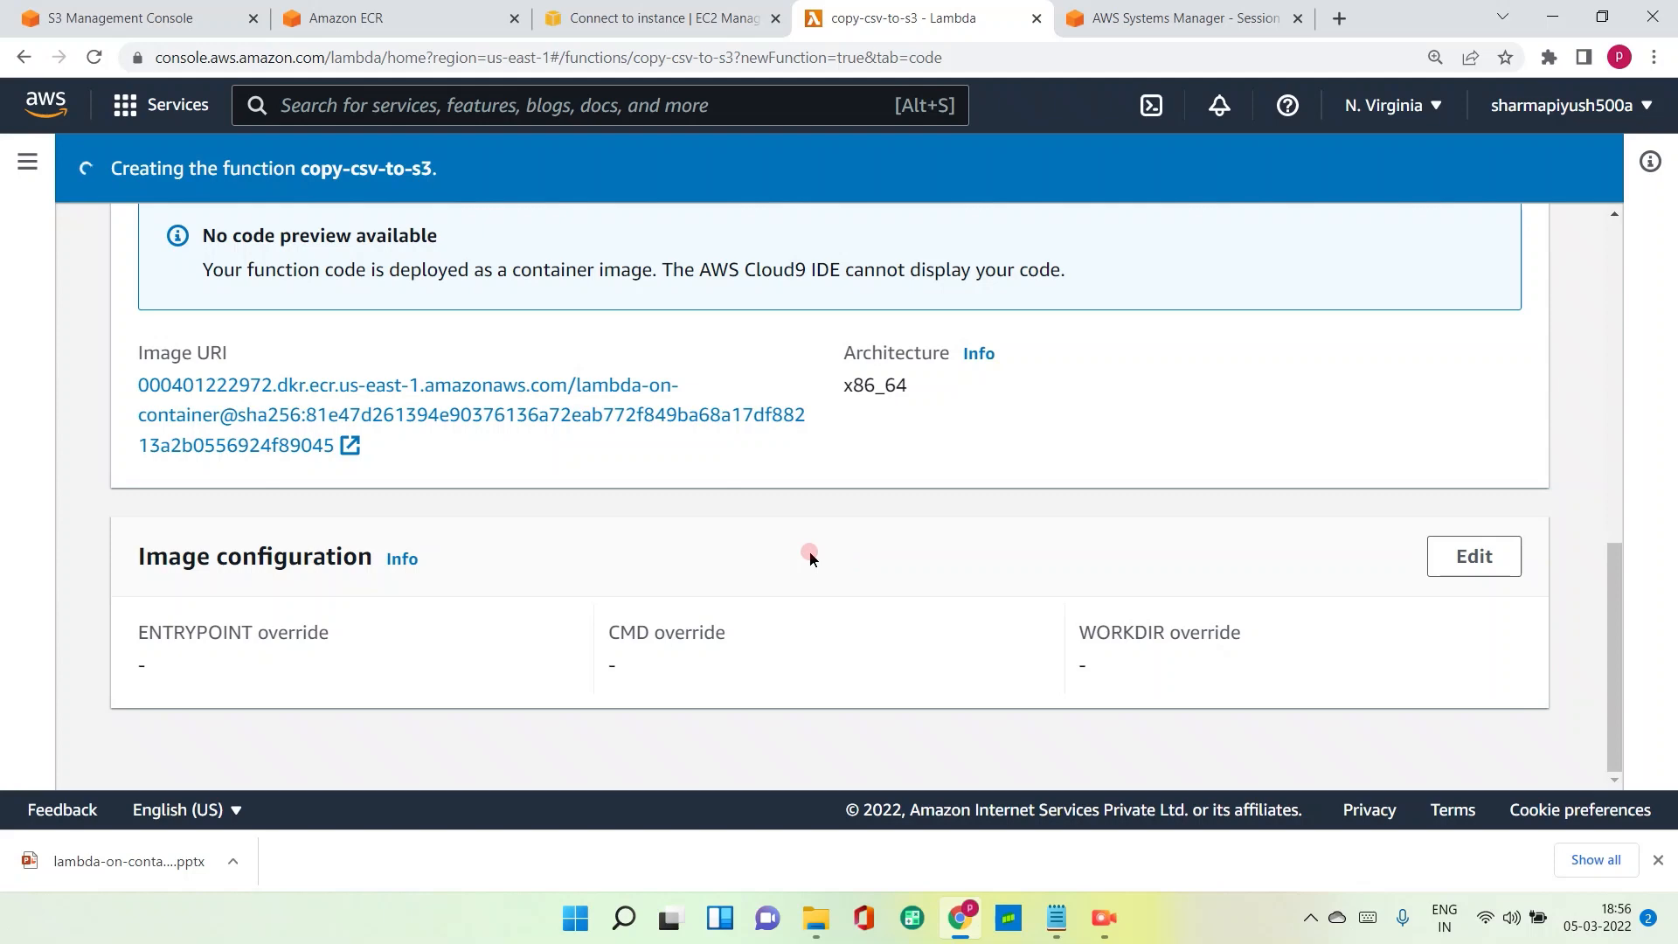
scroll("down", 3)
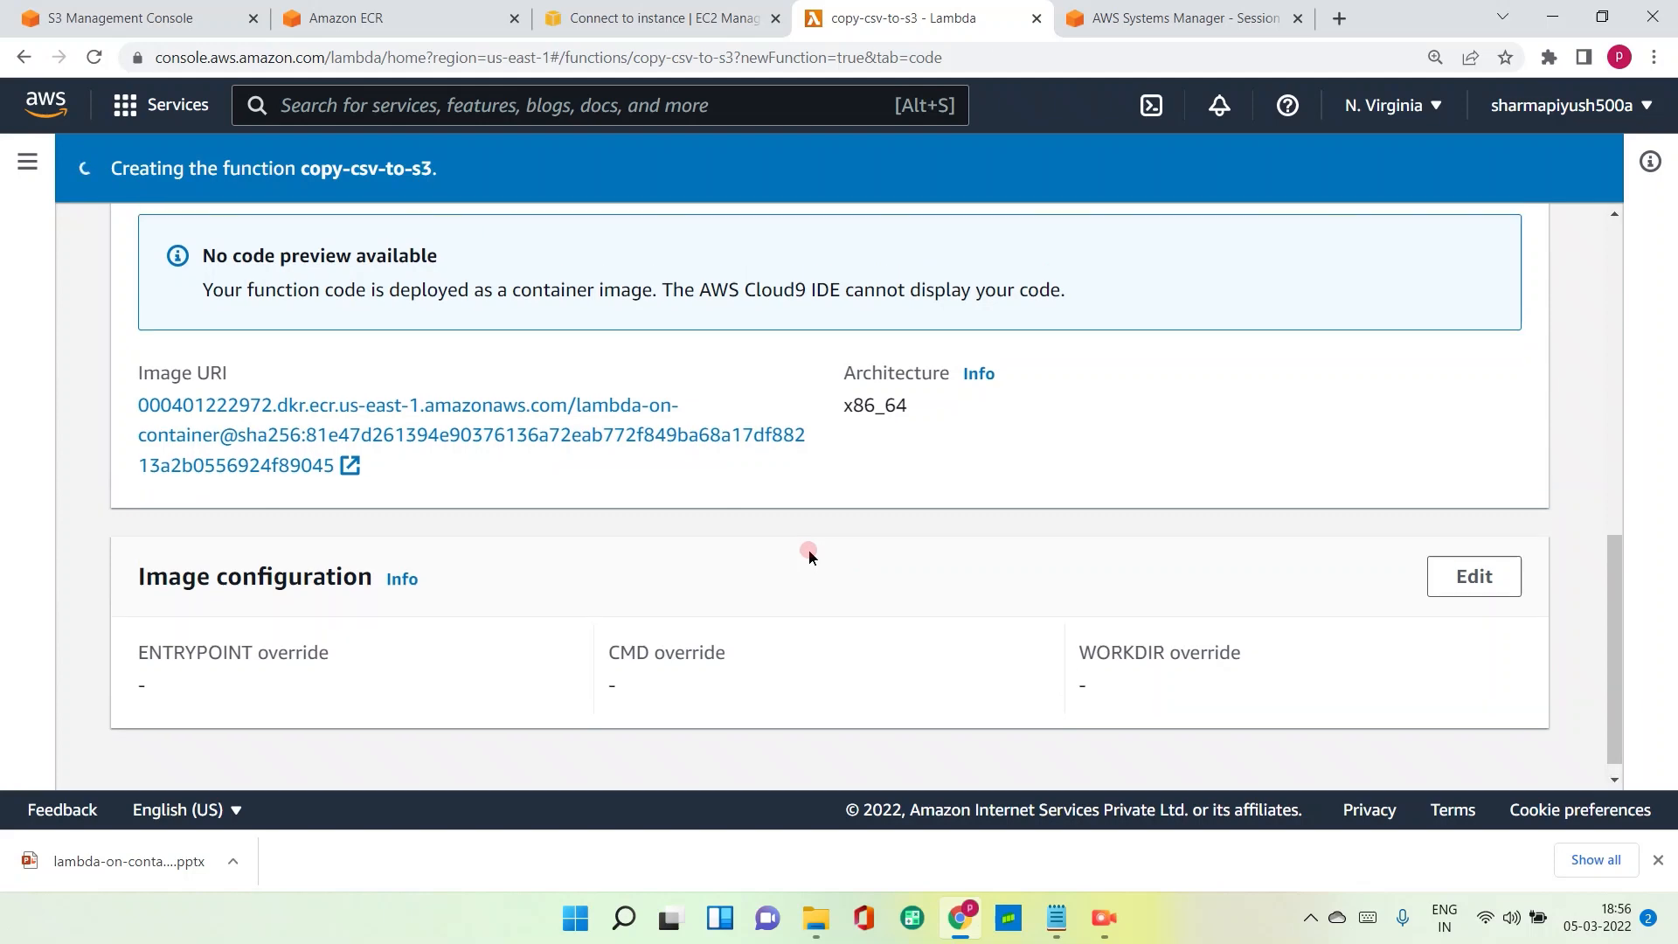
left_click(538, 338)
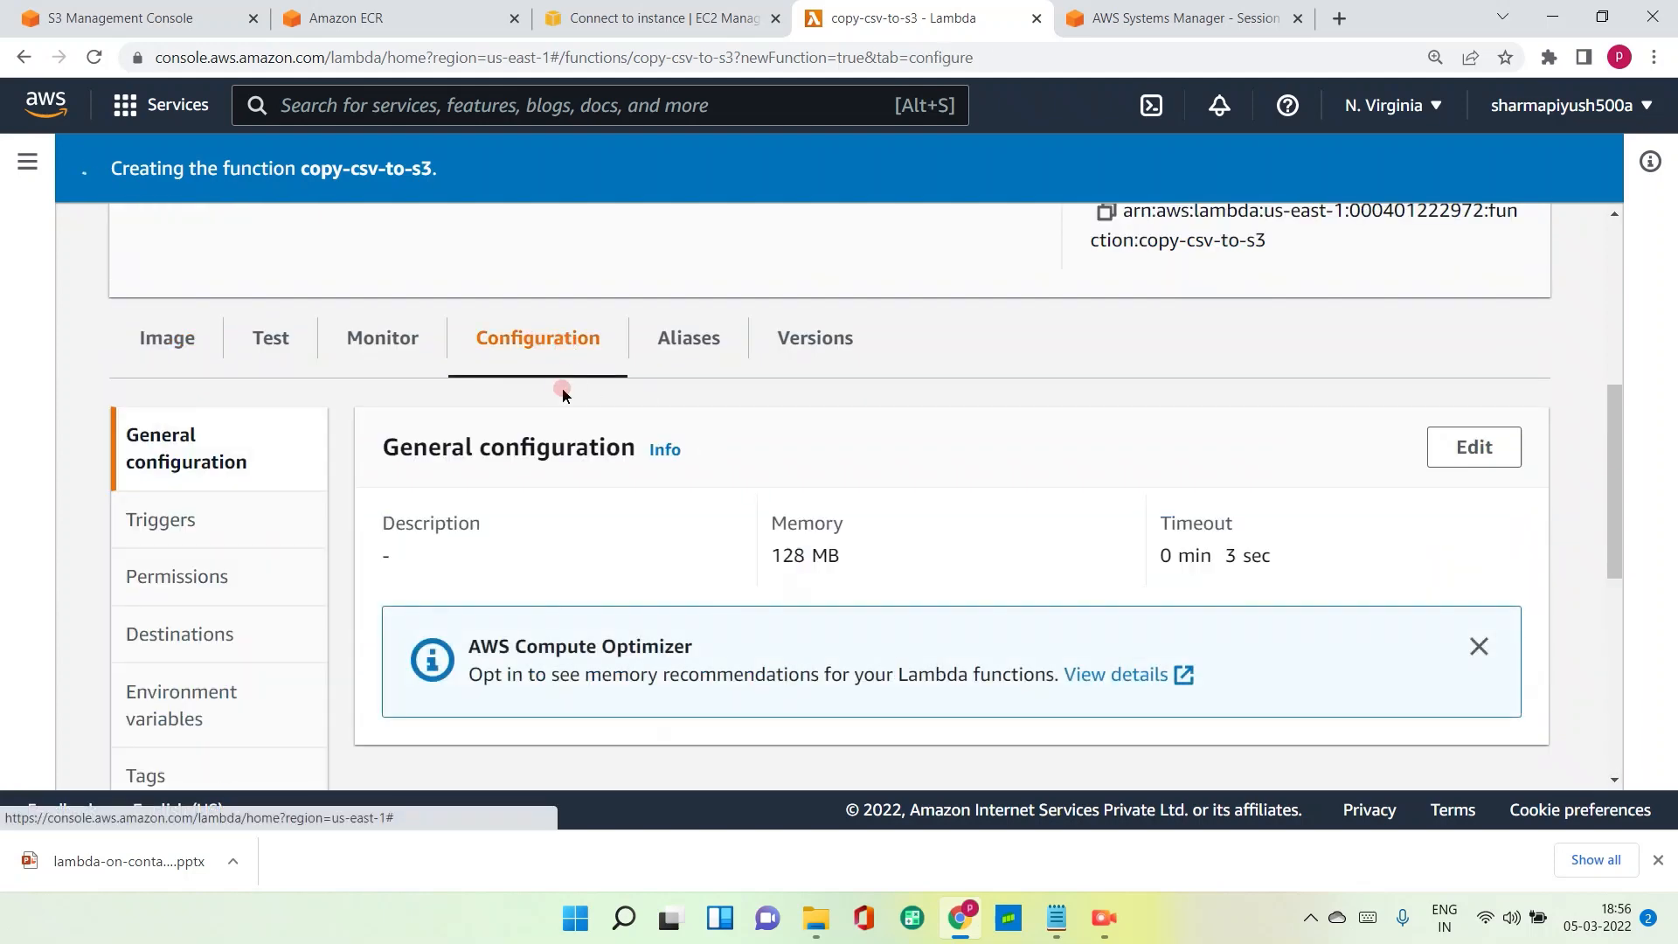
scroll("up", 3)
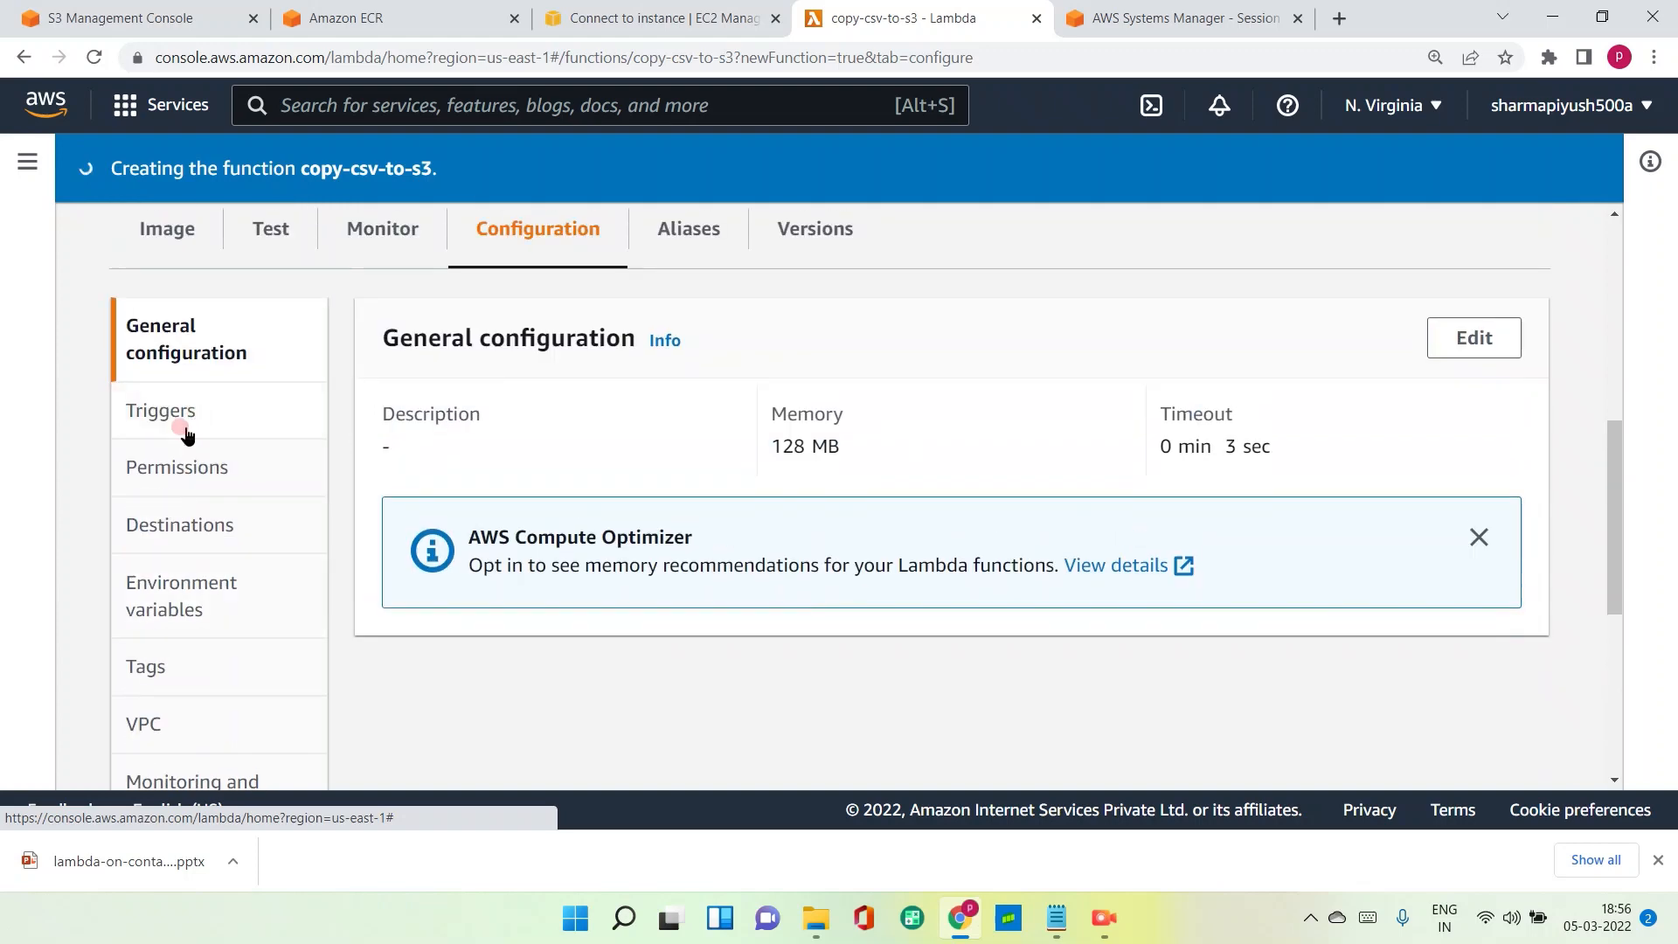
left_click(176, 468)
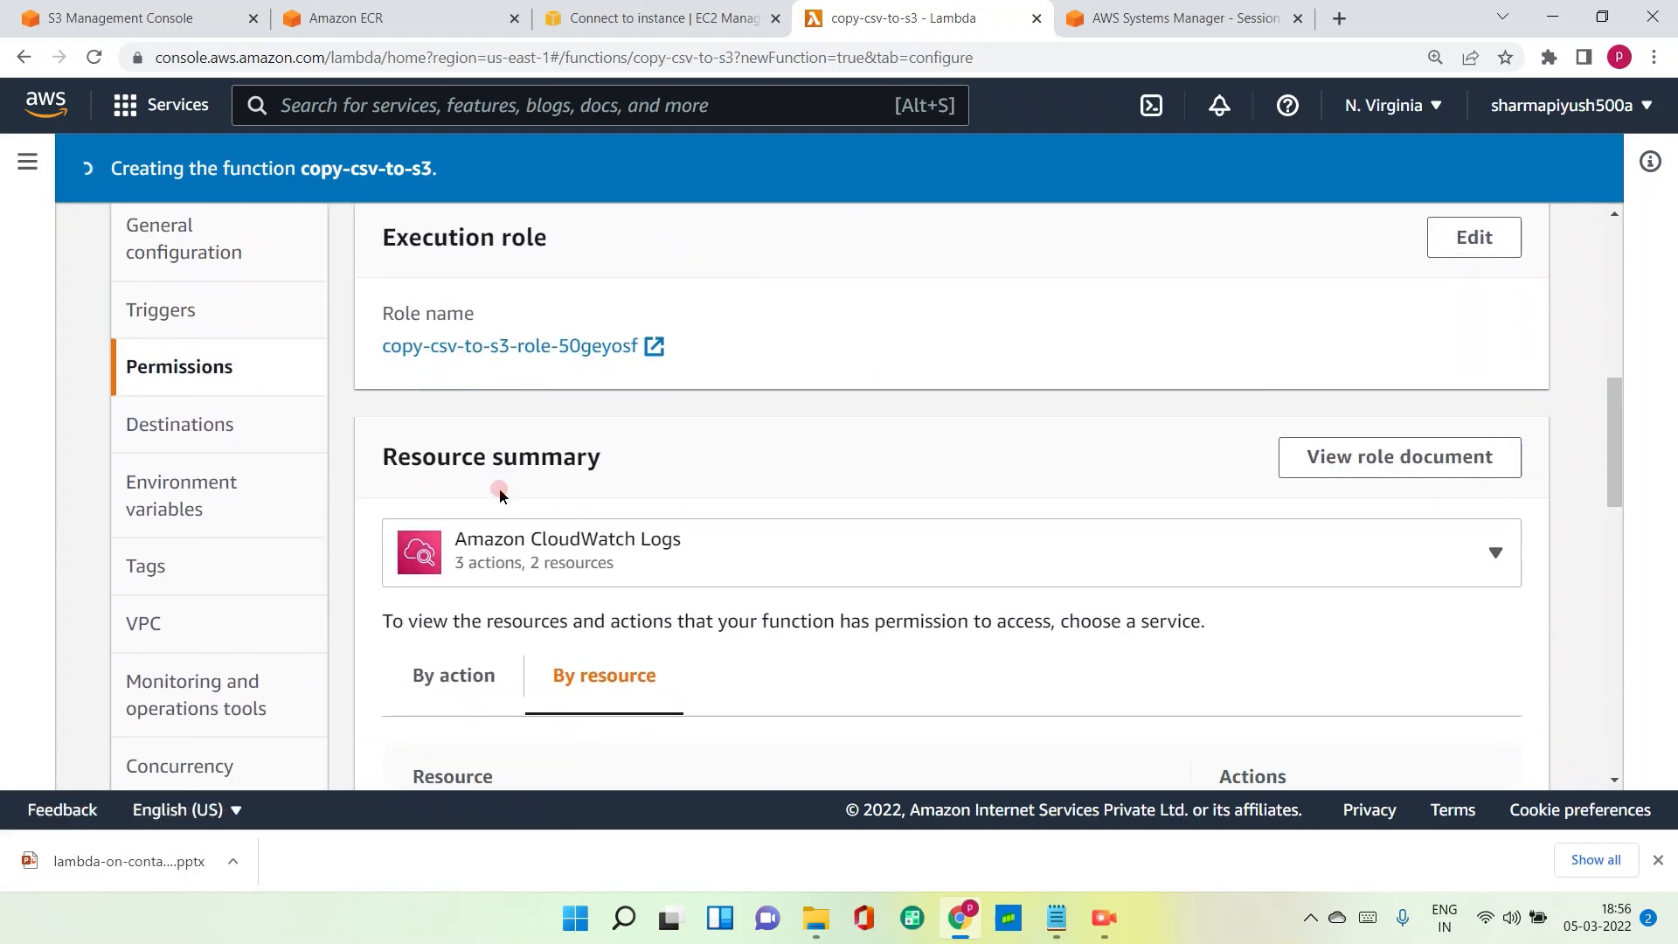
double_click(509, 346)
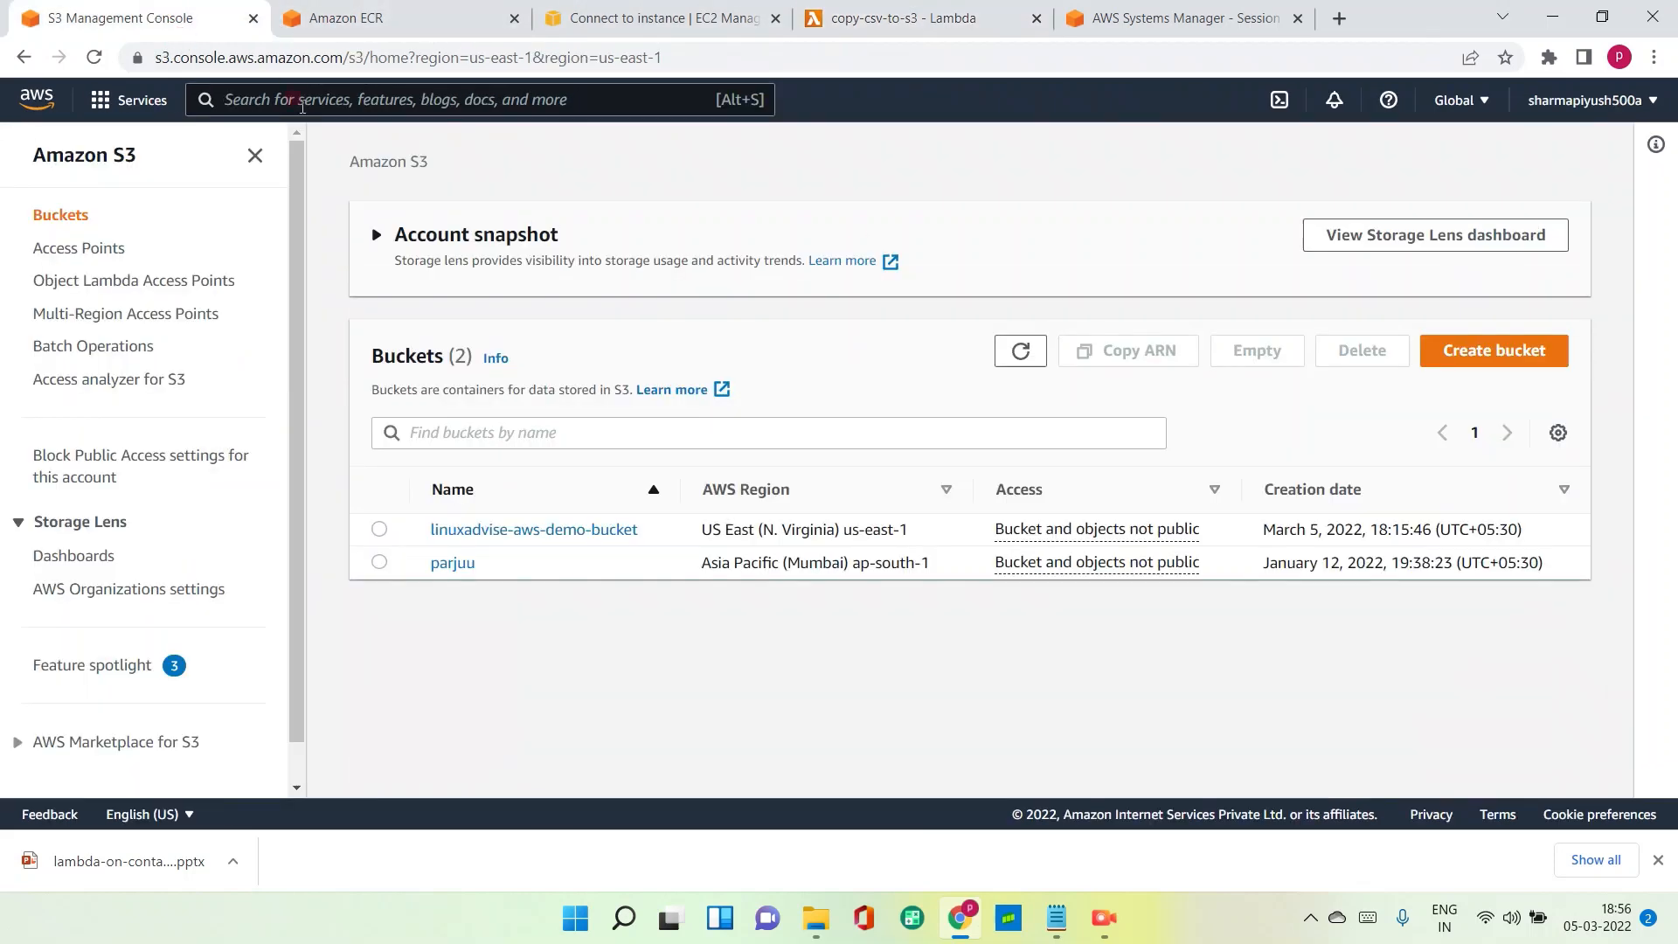
Open IAM from the service search and go to the Roles list.
left_click(369, 19)
type("iam")
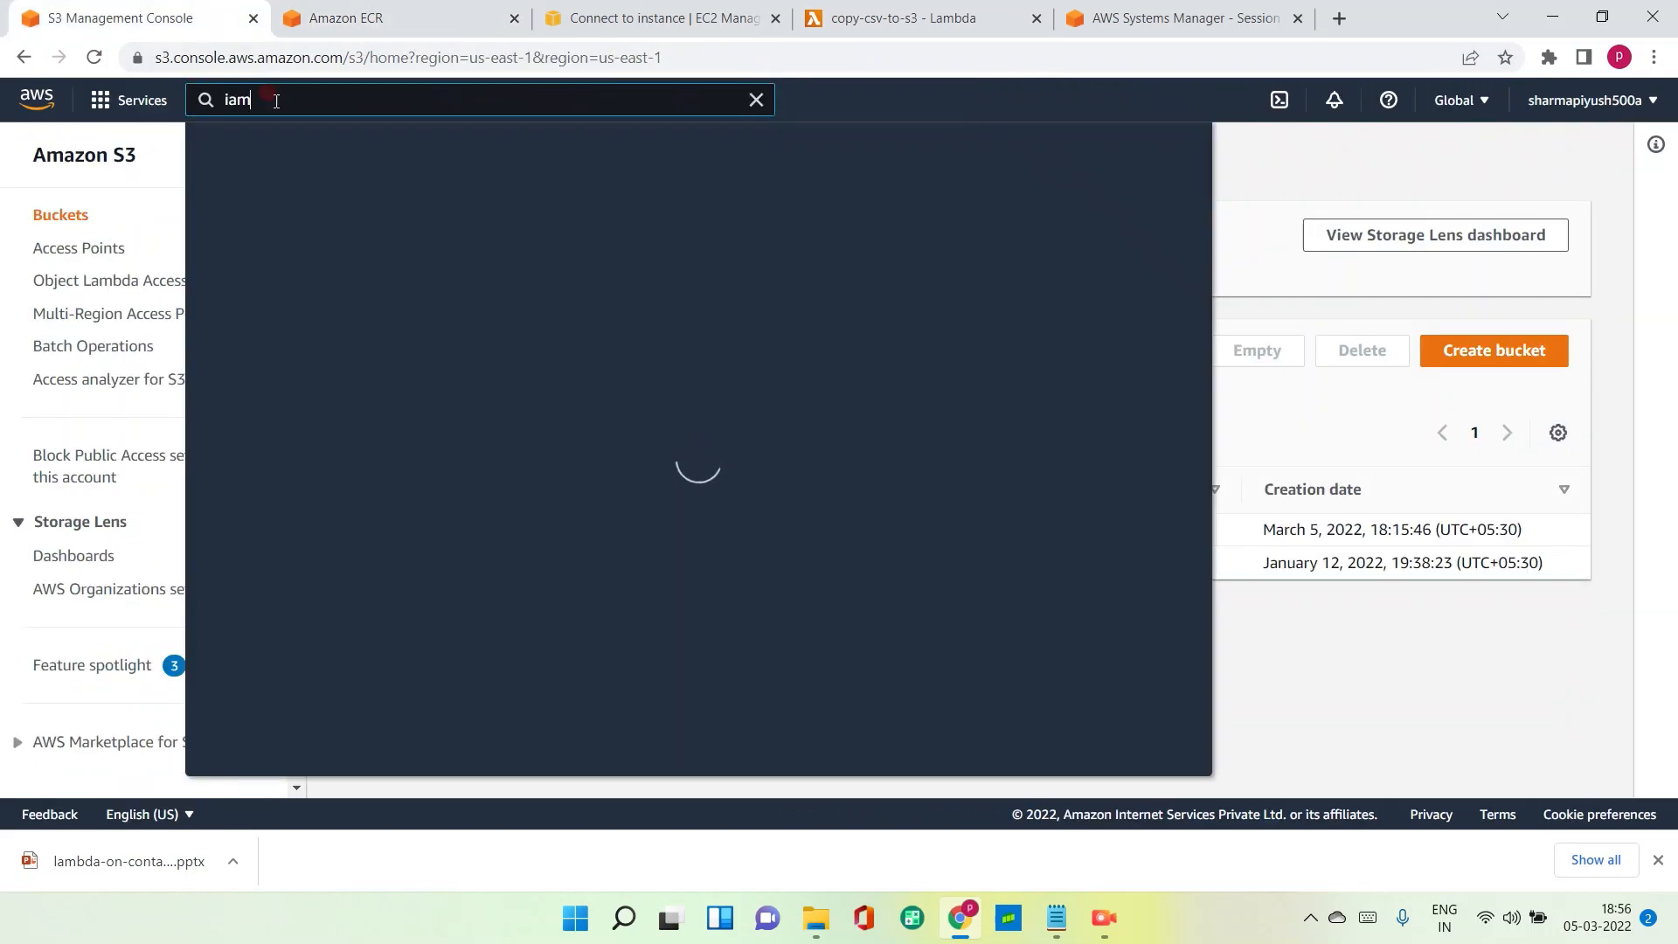
left_click(537, 266)
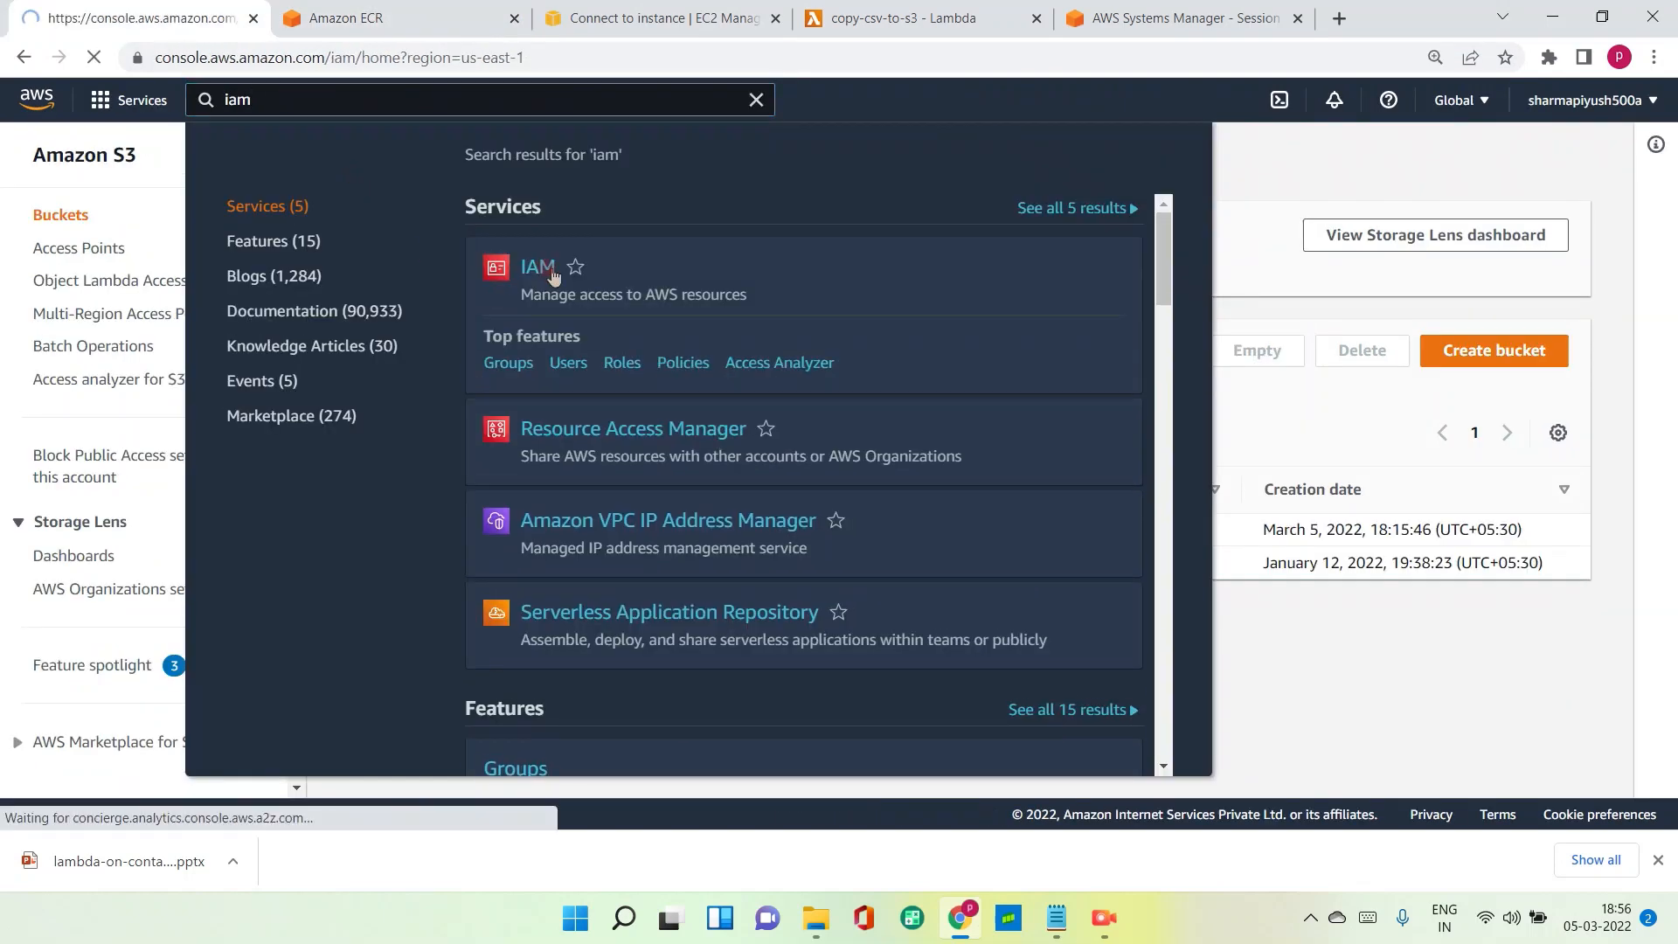
left_click(537, 266)
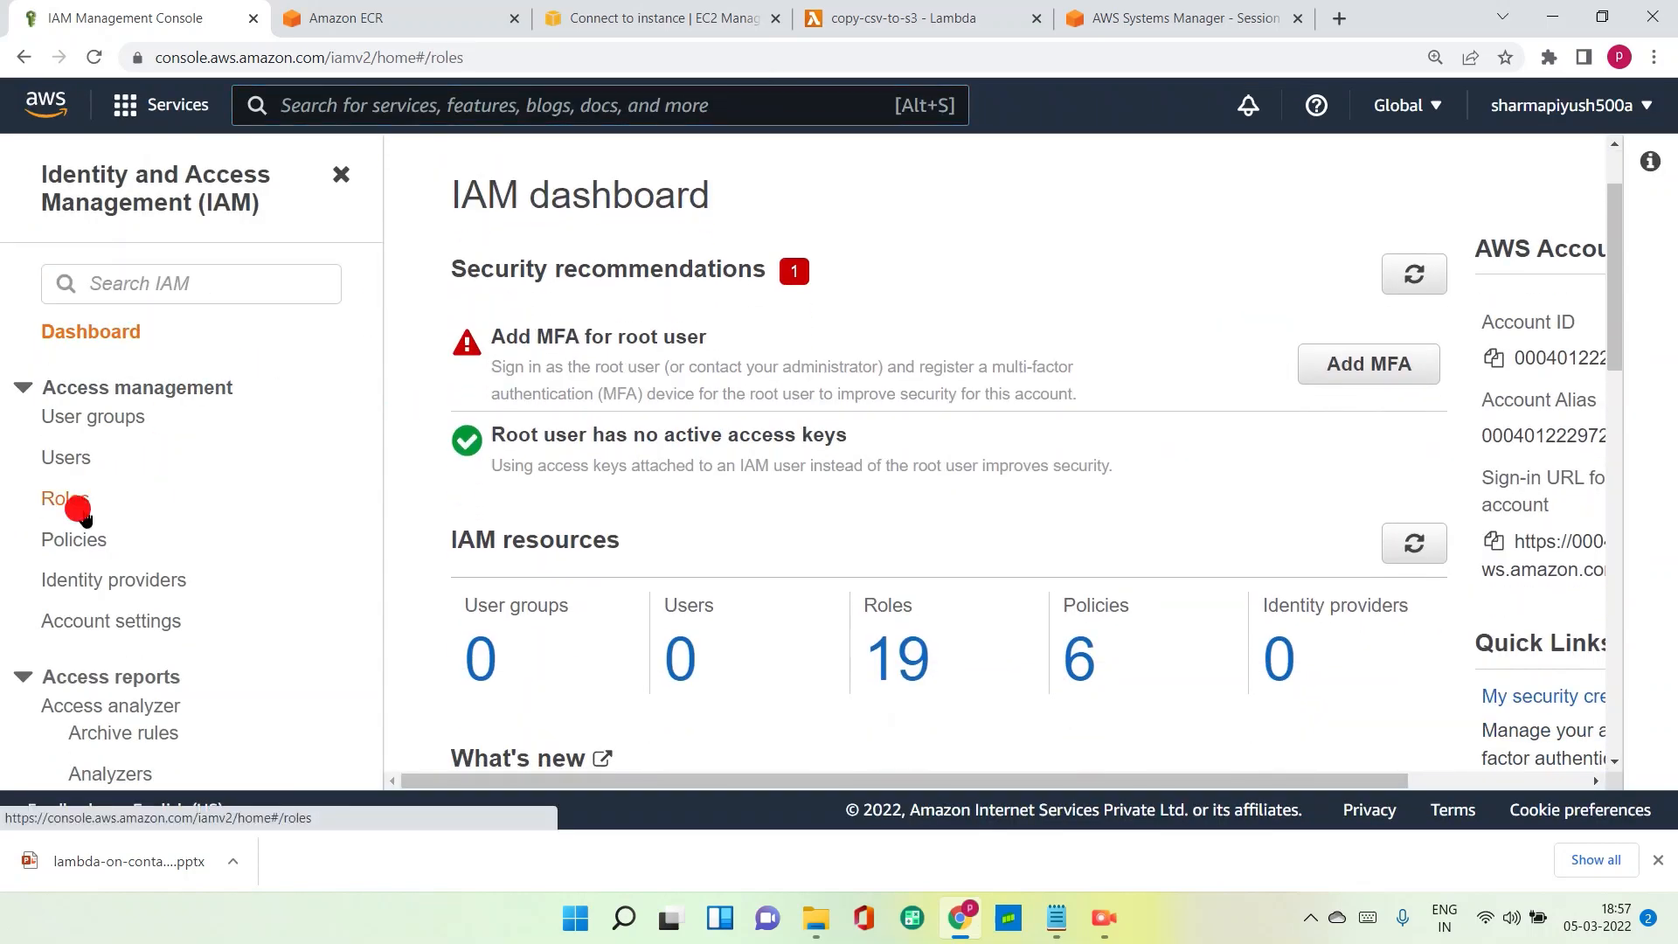
left_click(66, 497)
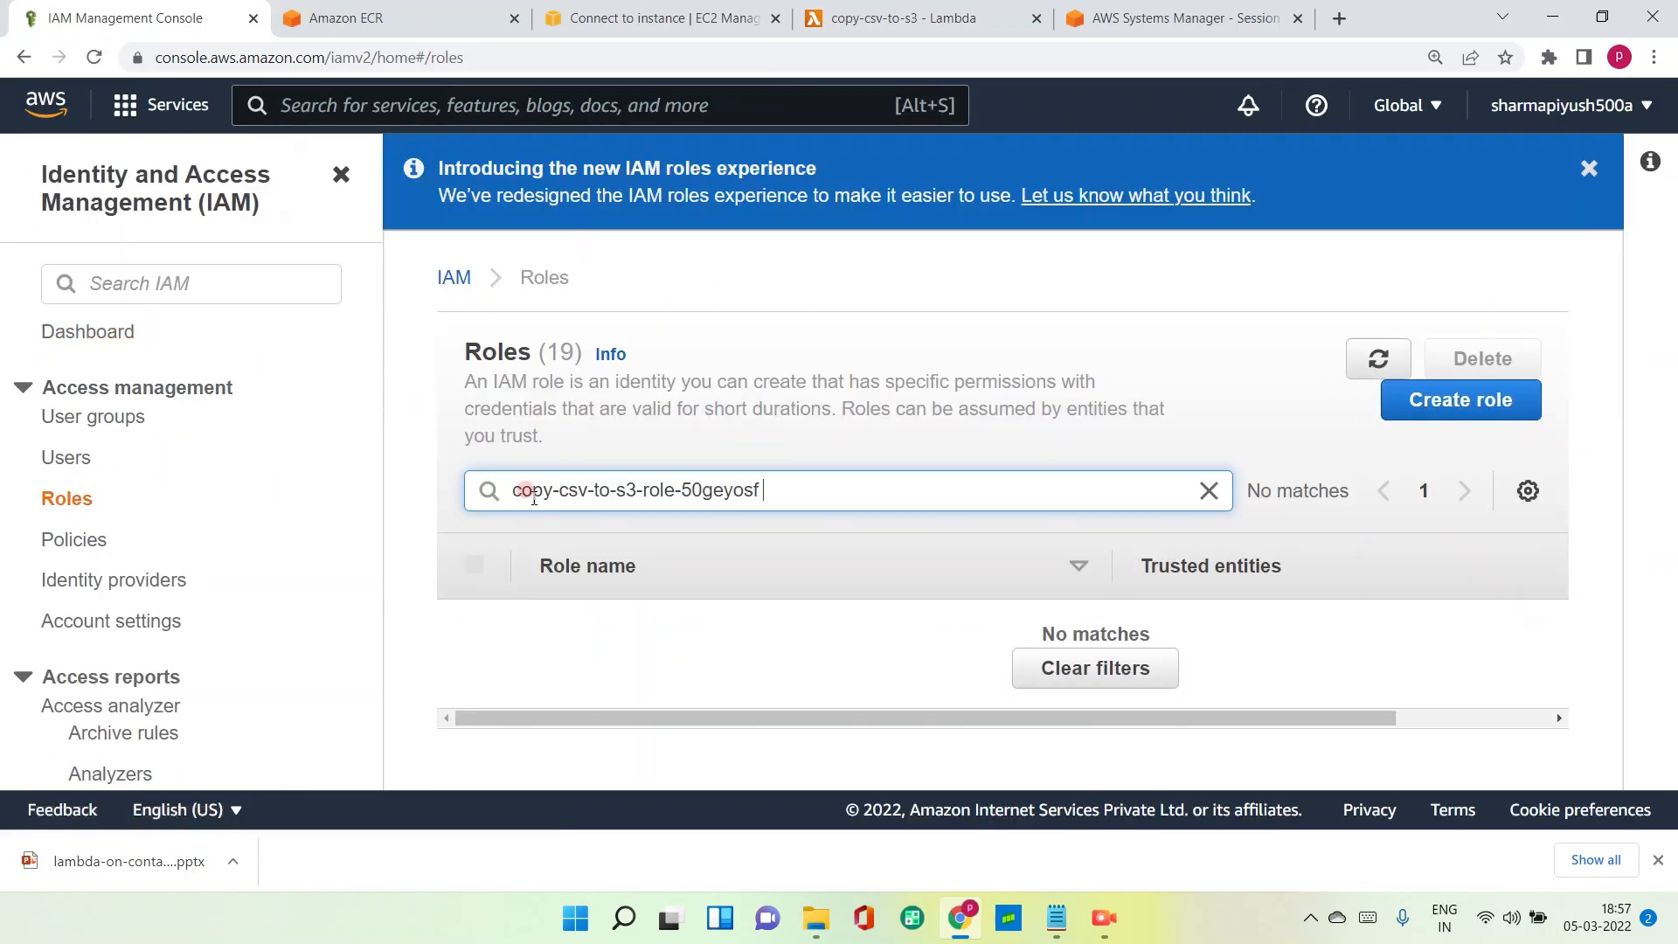
mouse_move(1402, 442)
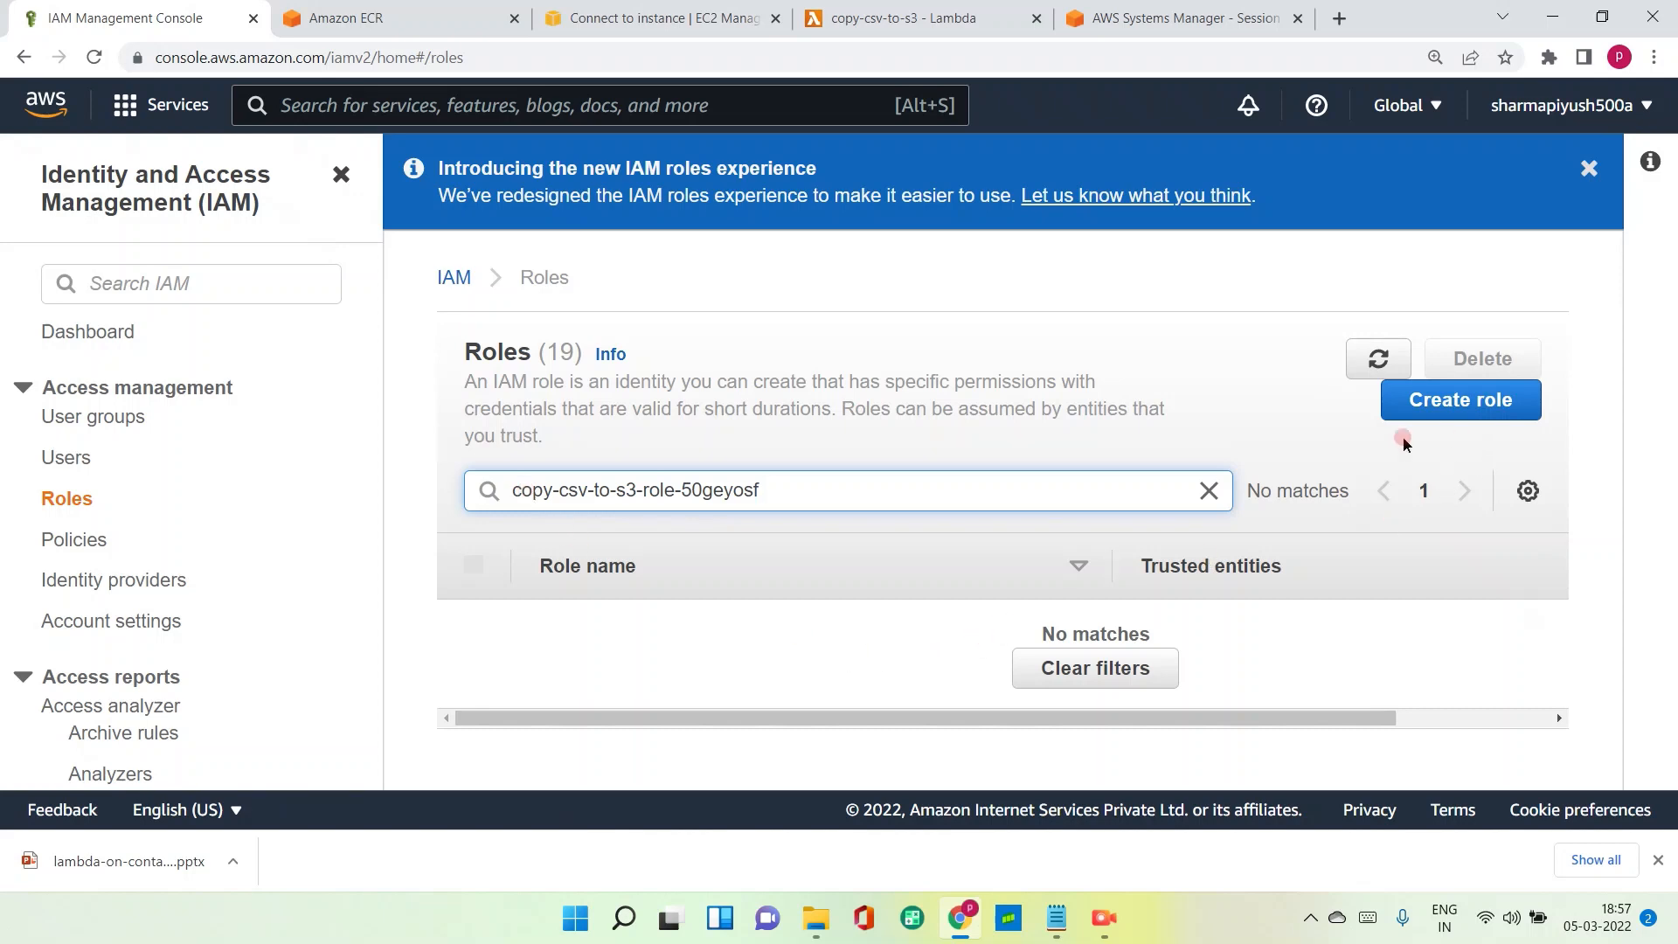
mouse_move(869, 516)
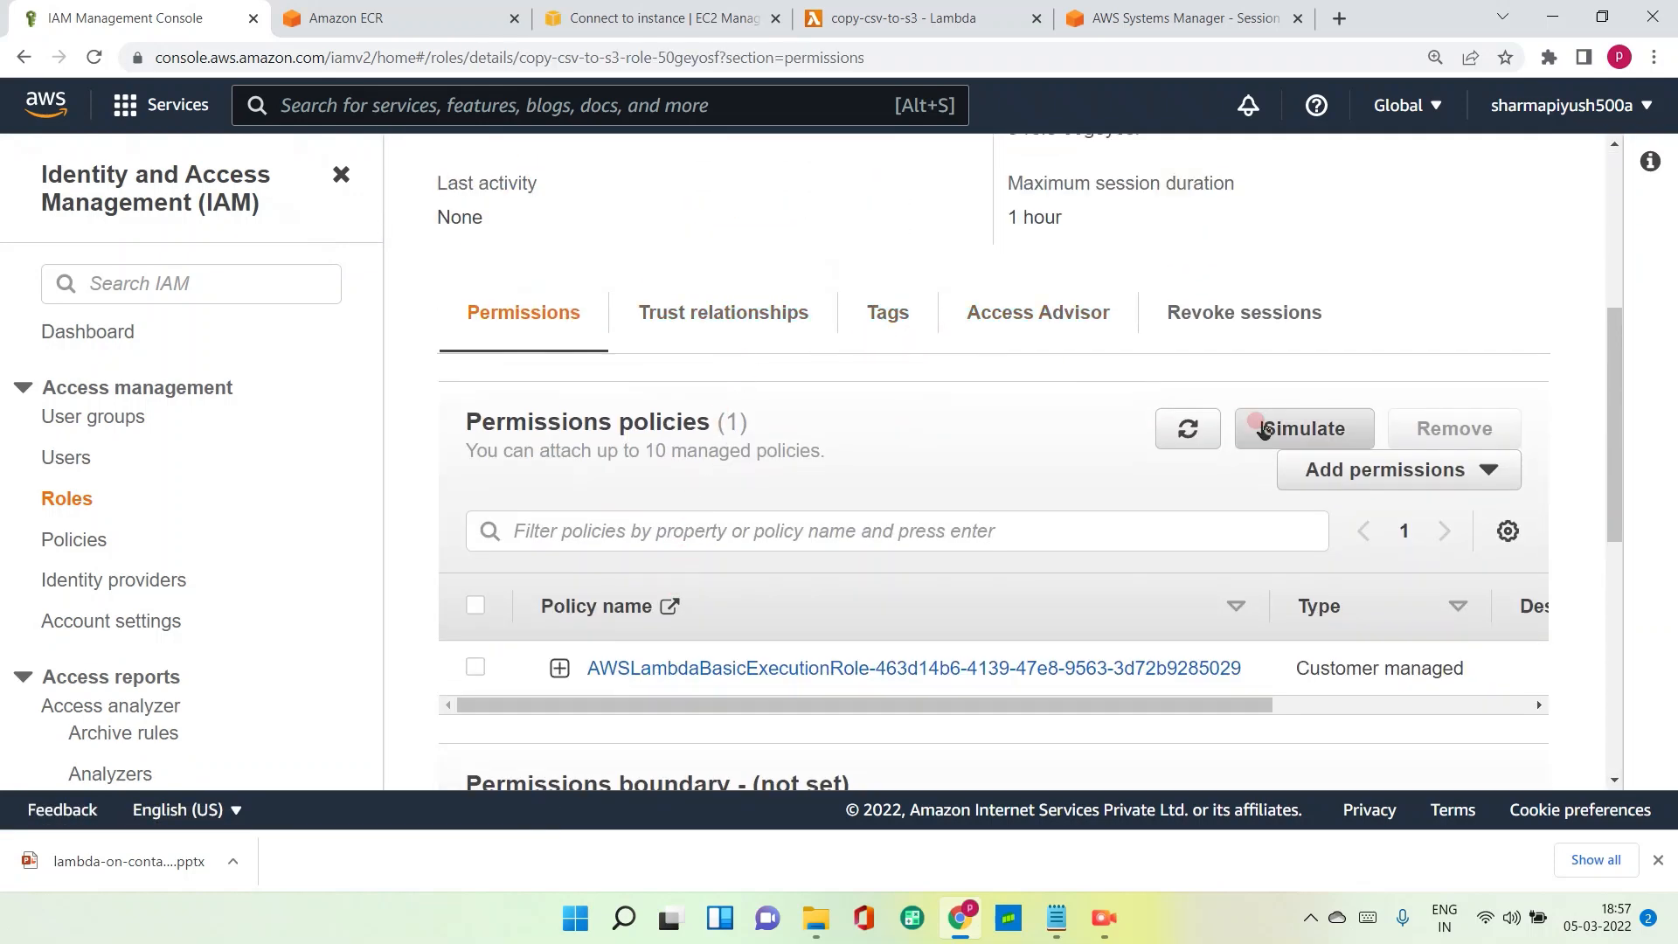
Attach the AmazonS3FullAccess policy to the role and return to the Lambda function.
left_click(1383, 469)
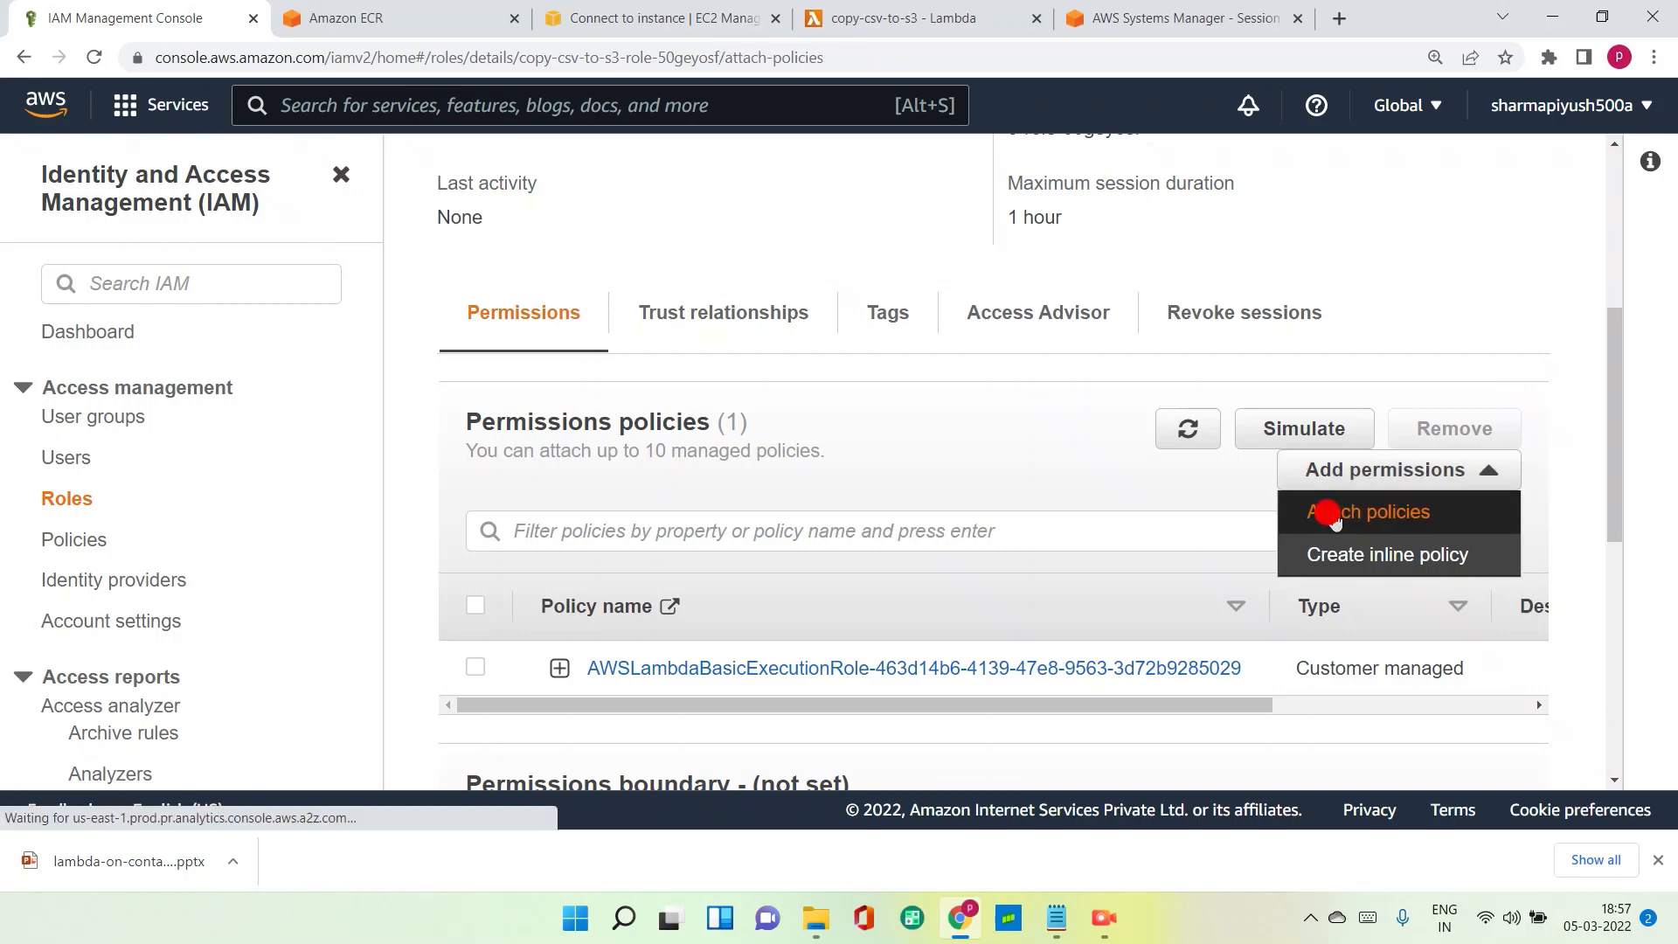
left_click(1367, 511)
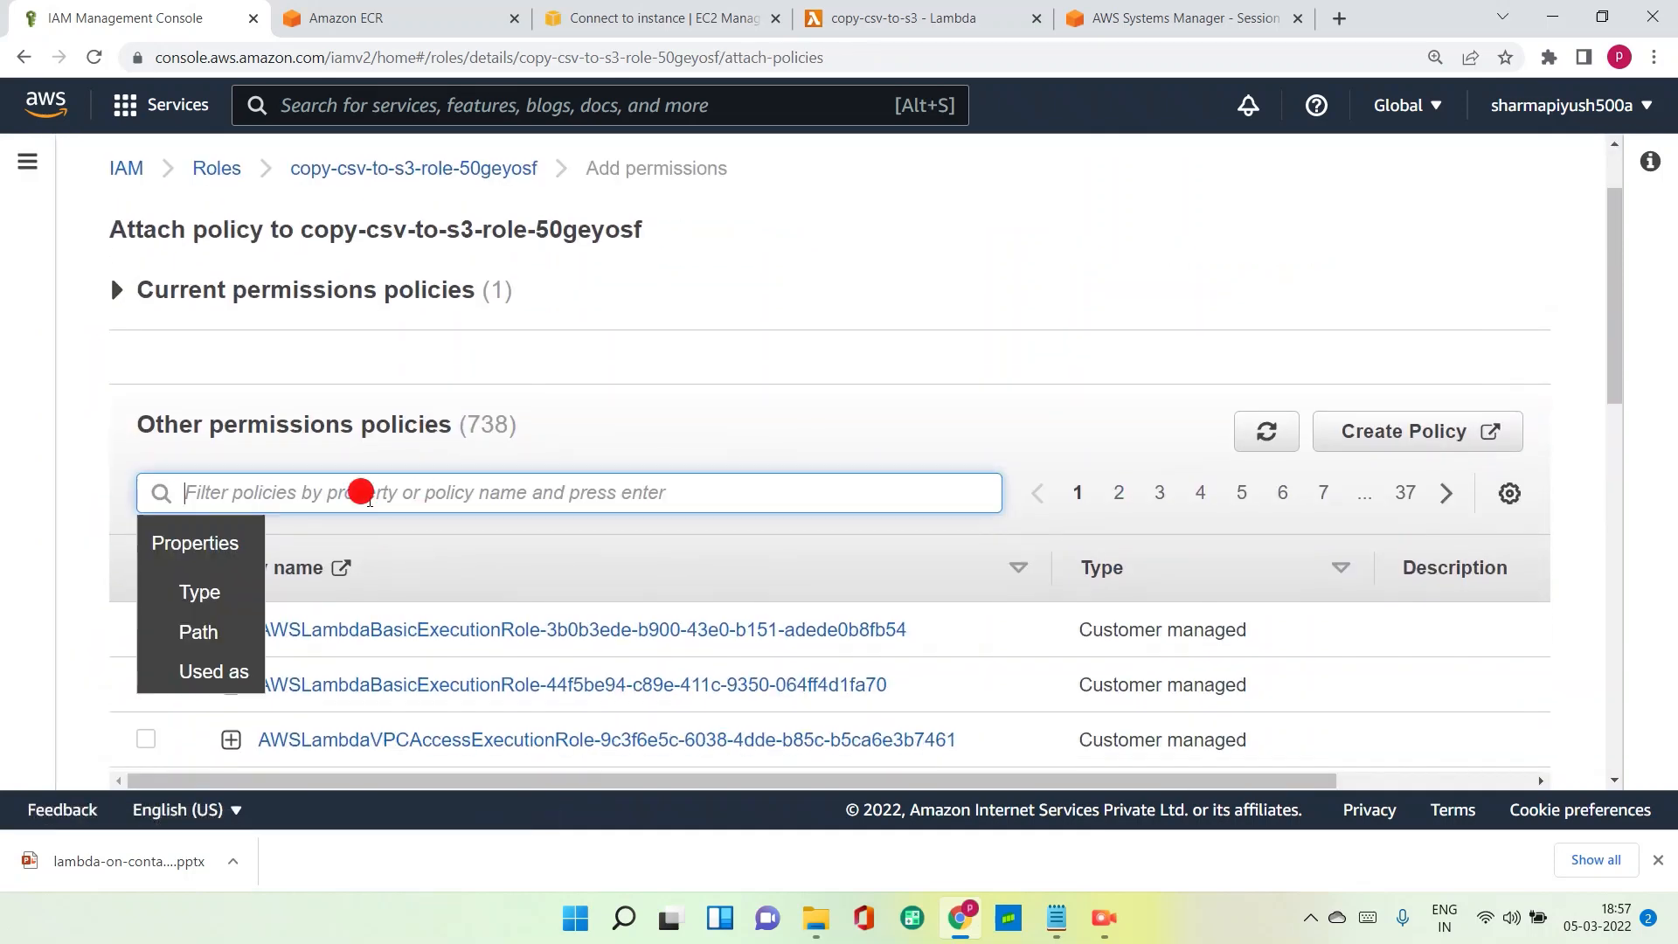
type("s3")
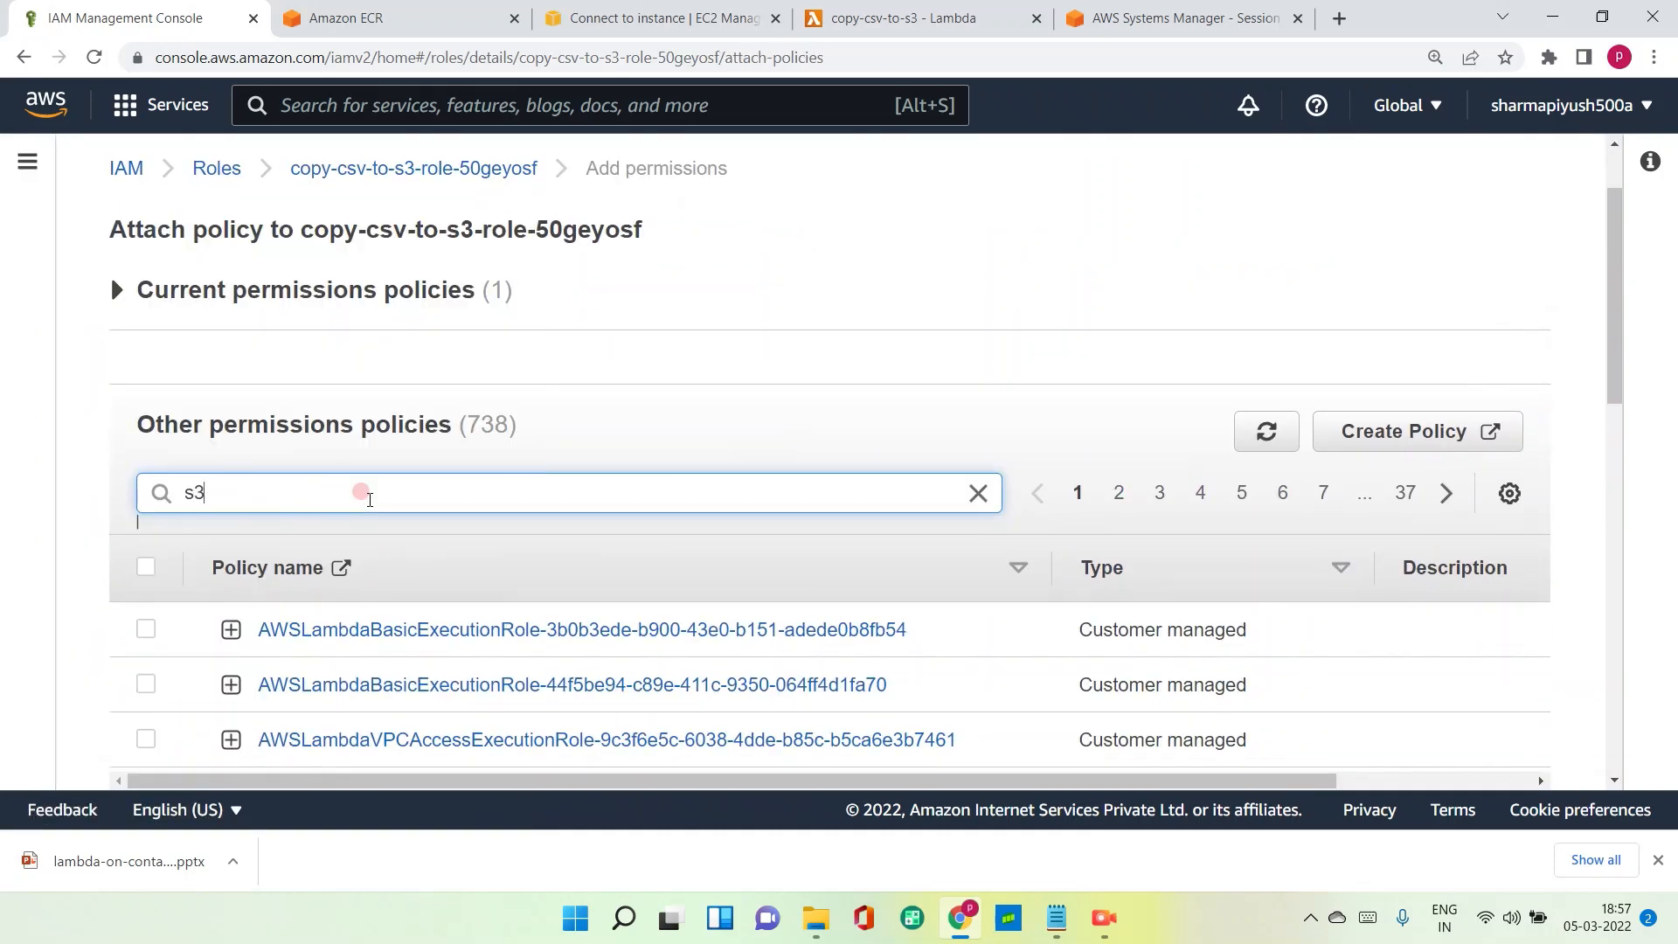
type("fulla")
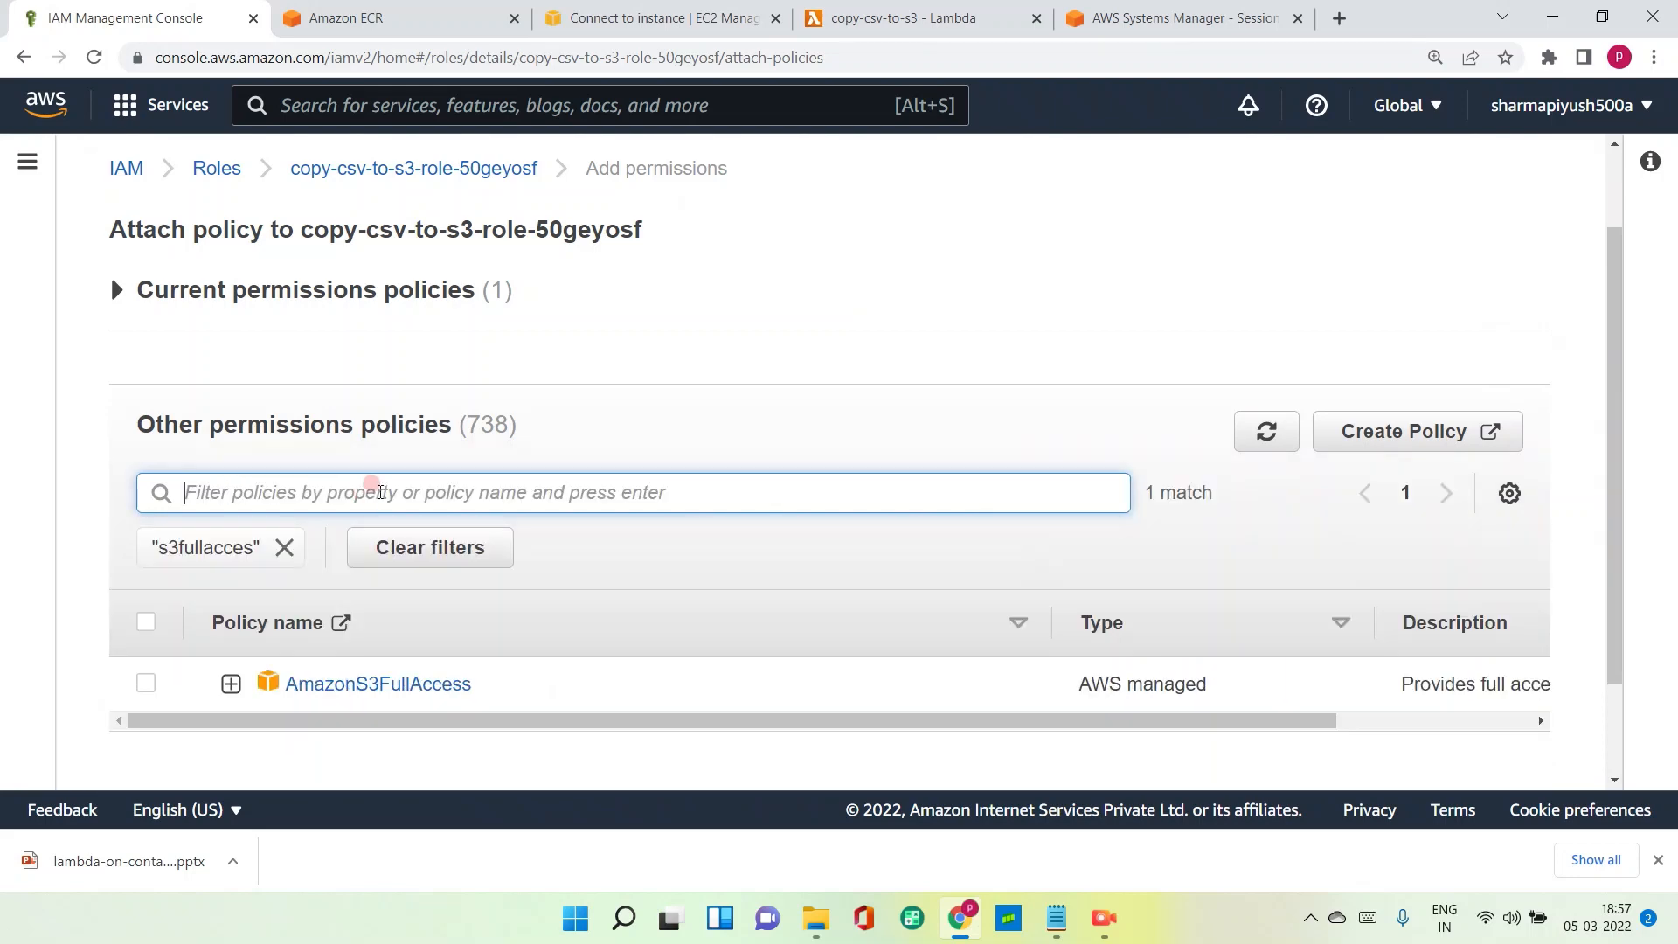
left_click(145, 682)
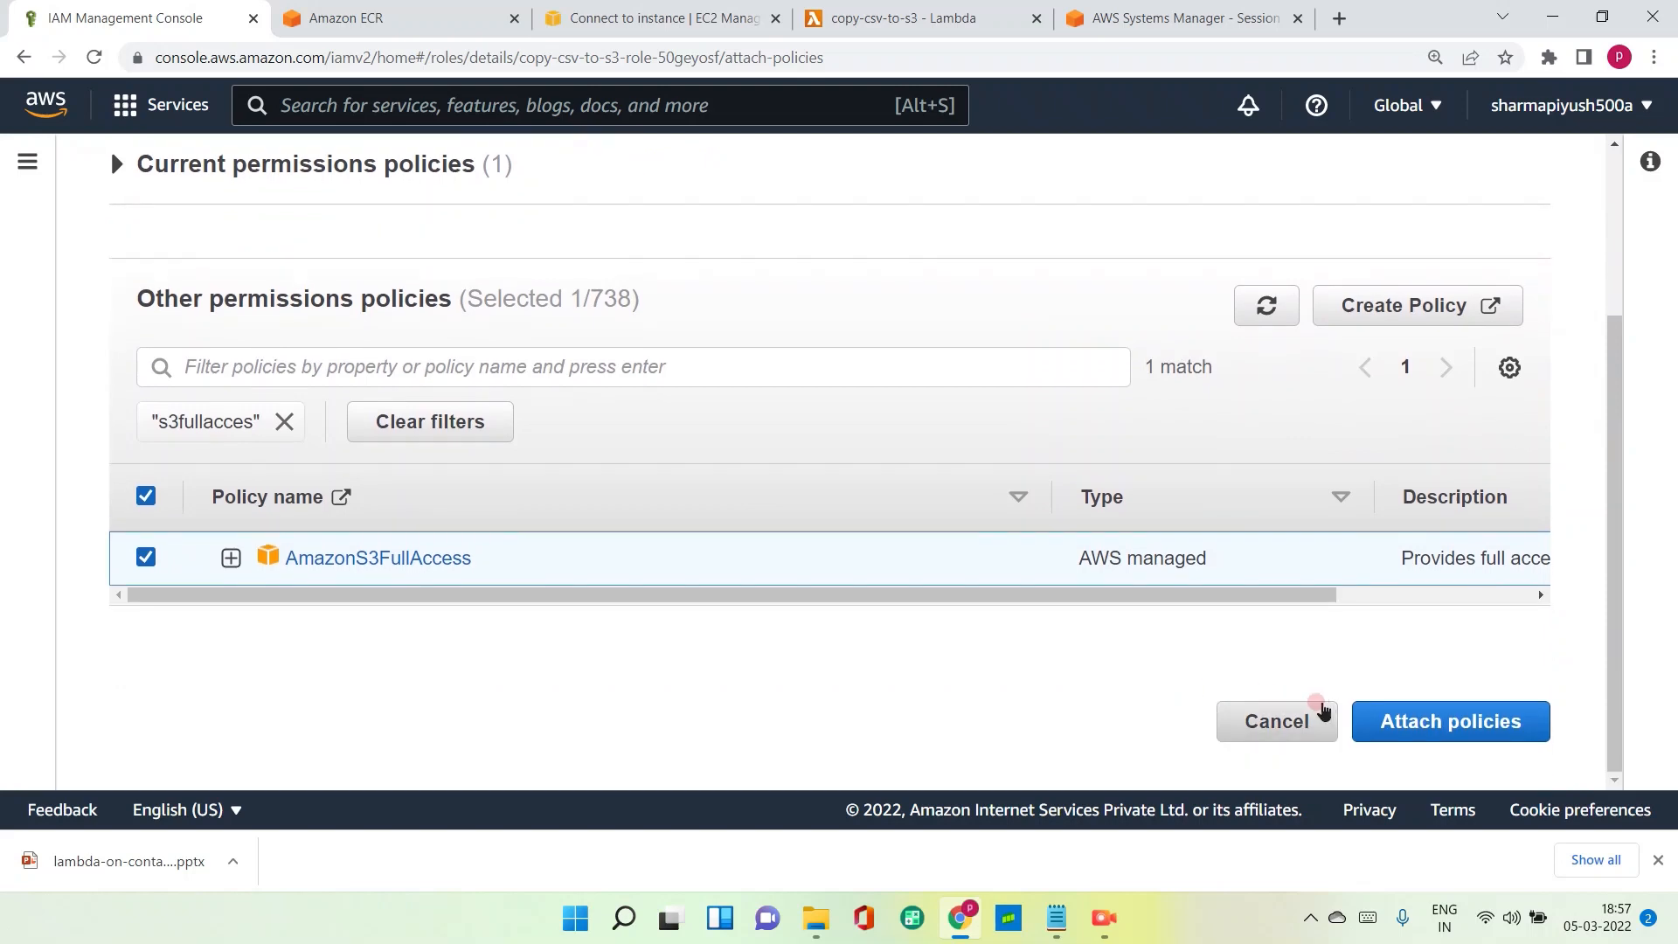
left_click(1449, 720)
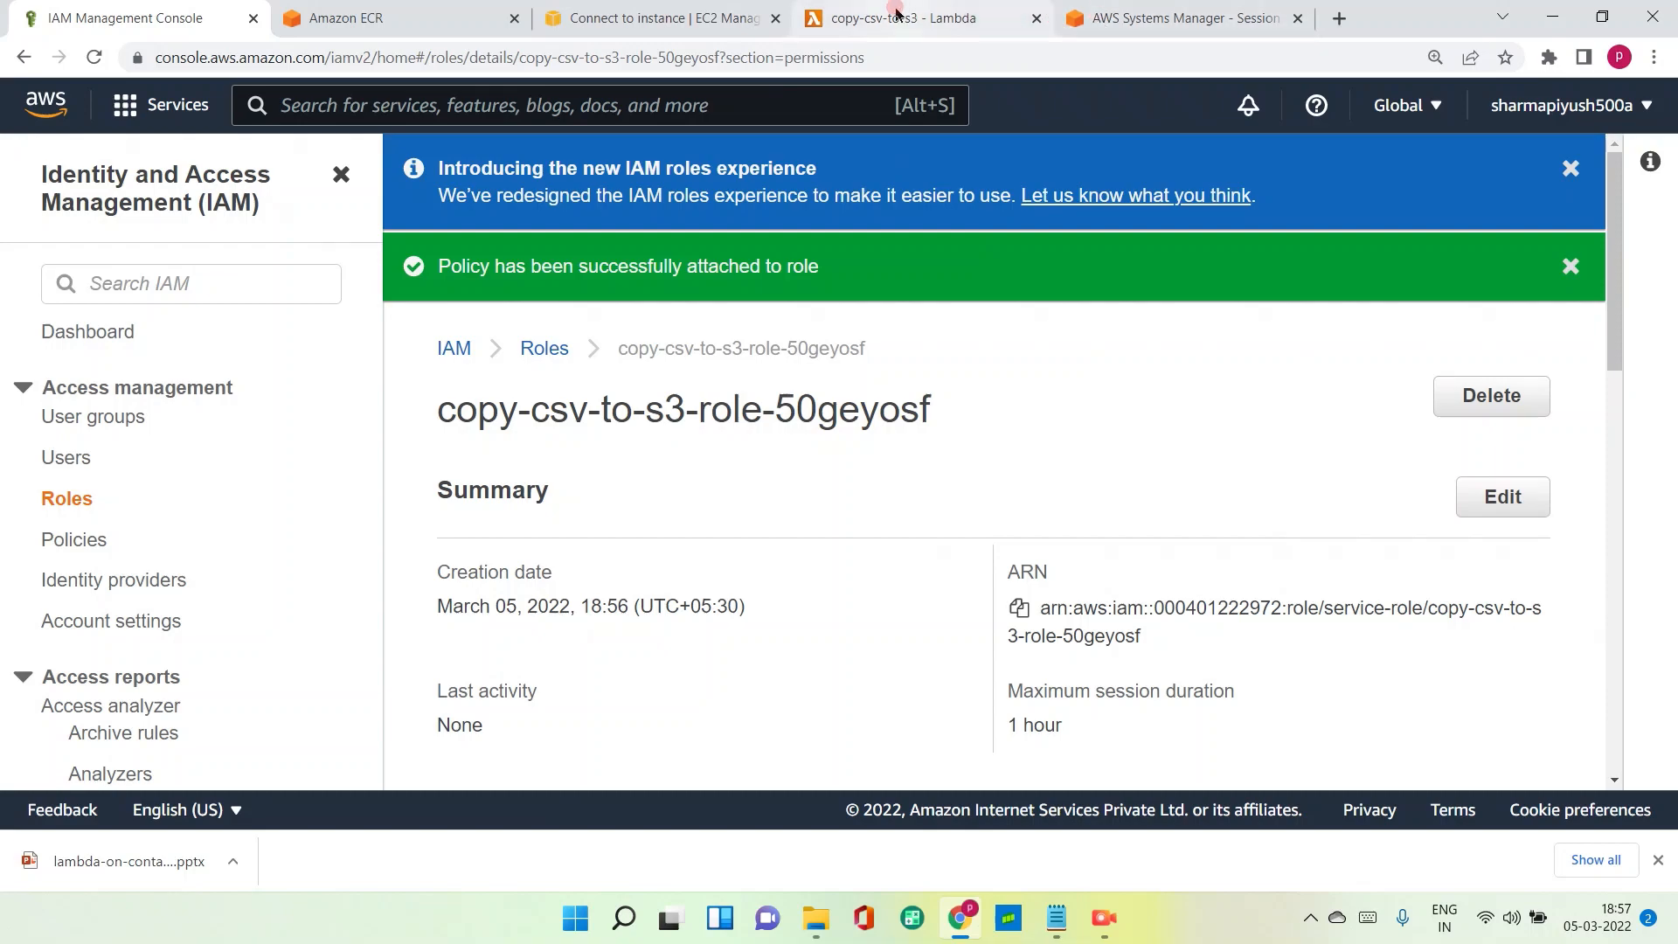
left_click(915, 18)
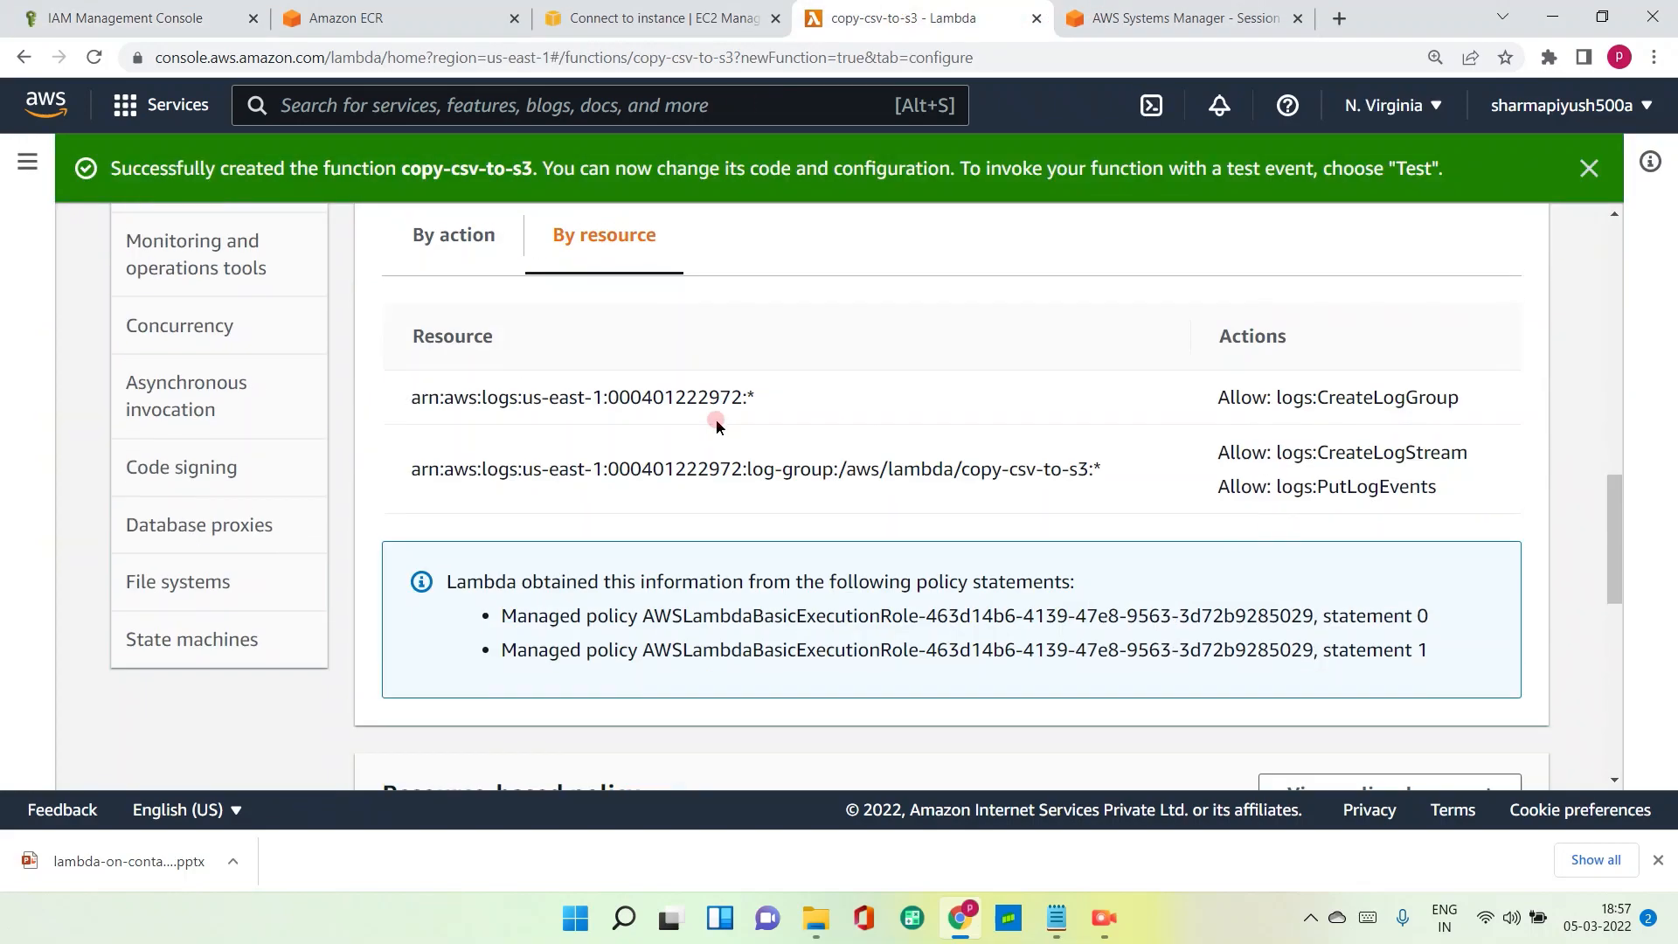
Reopen copy-csv-to-s3, check its Actions menu, and view the container image URI.
scroll("up", 3)
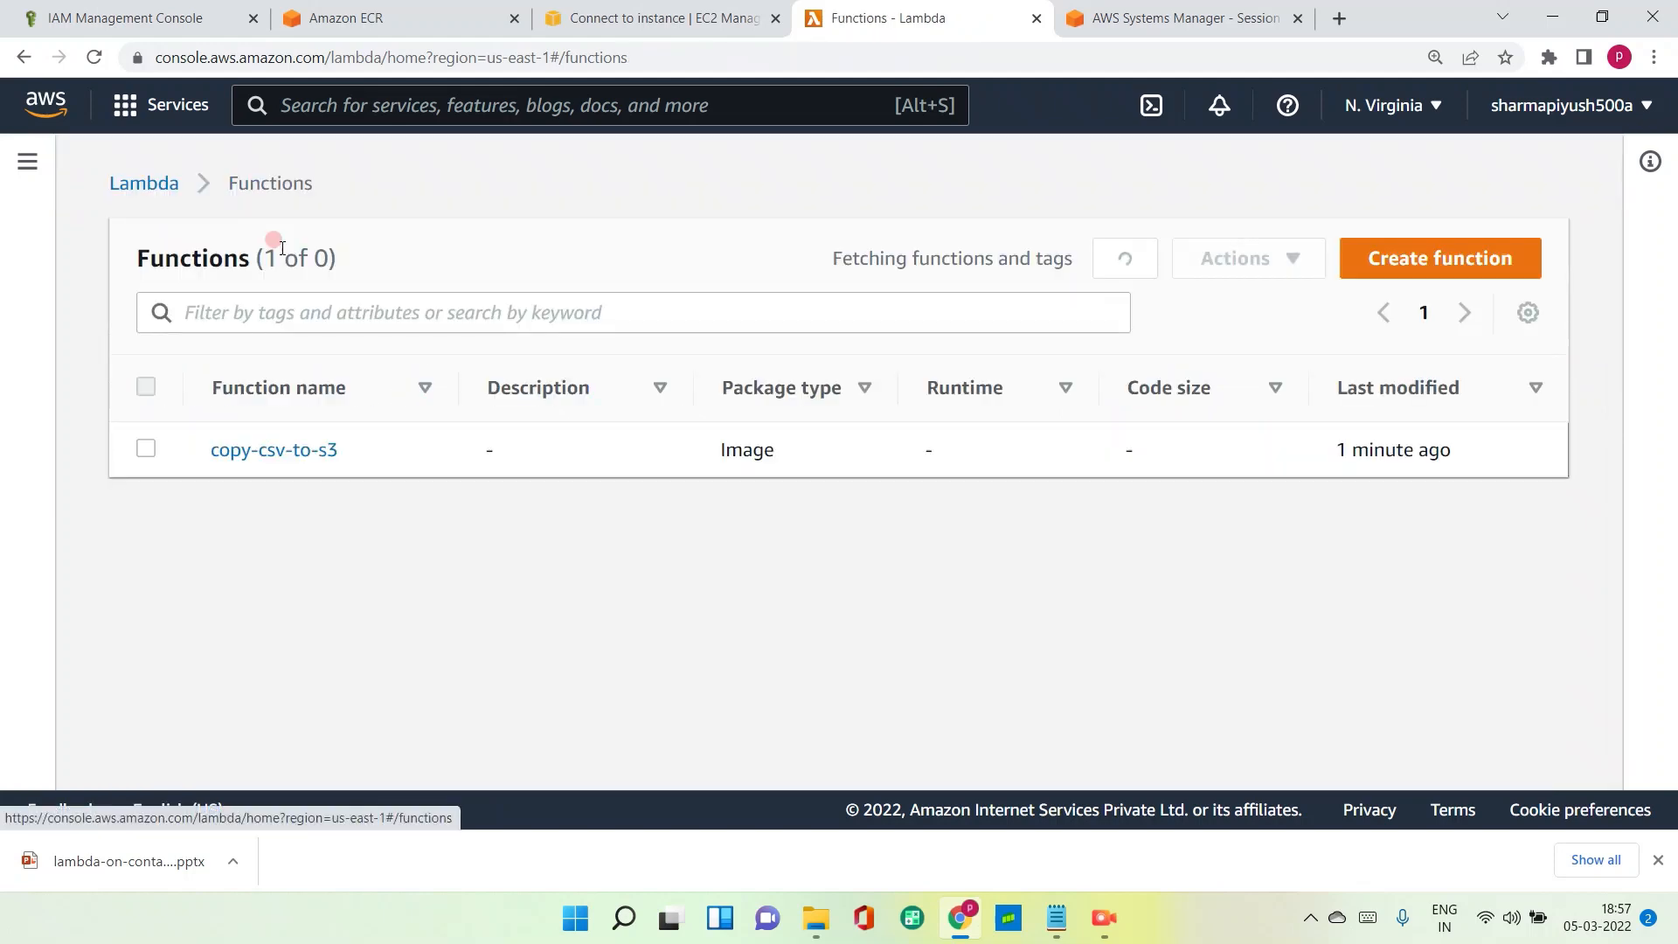
left_click(272, 449)
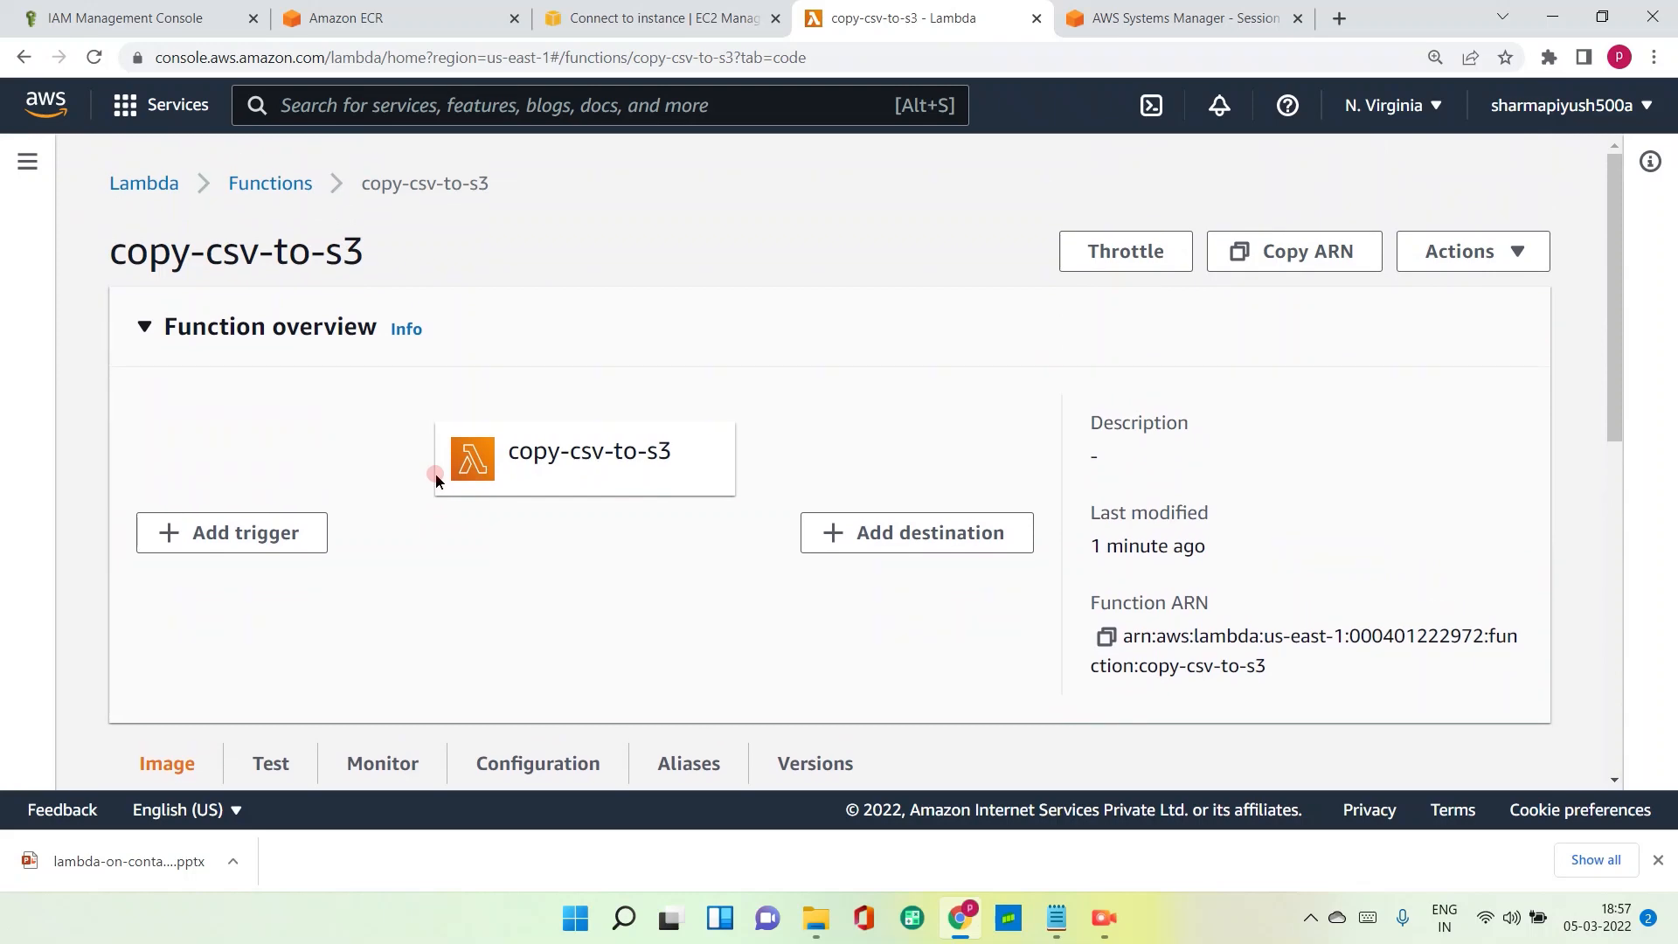
mouse_move(530, 297)
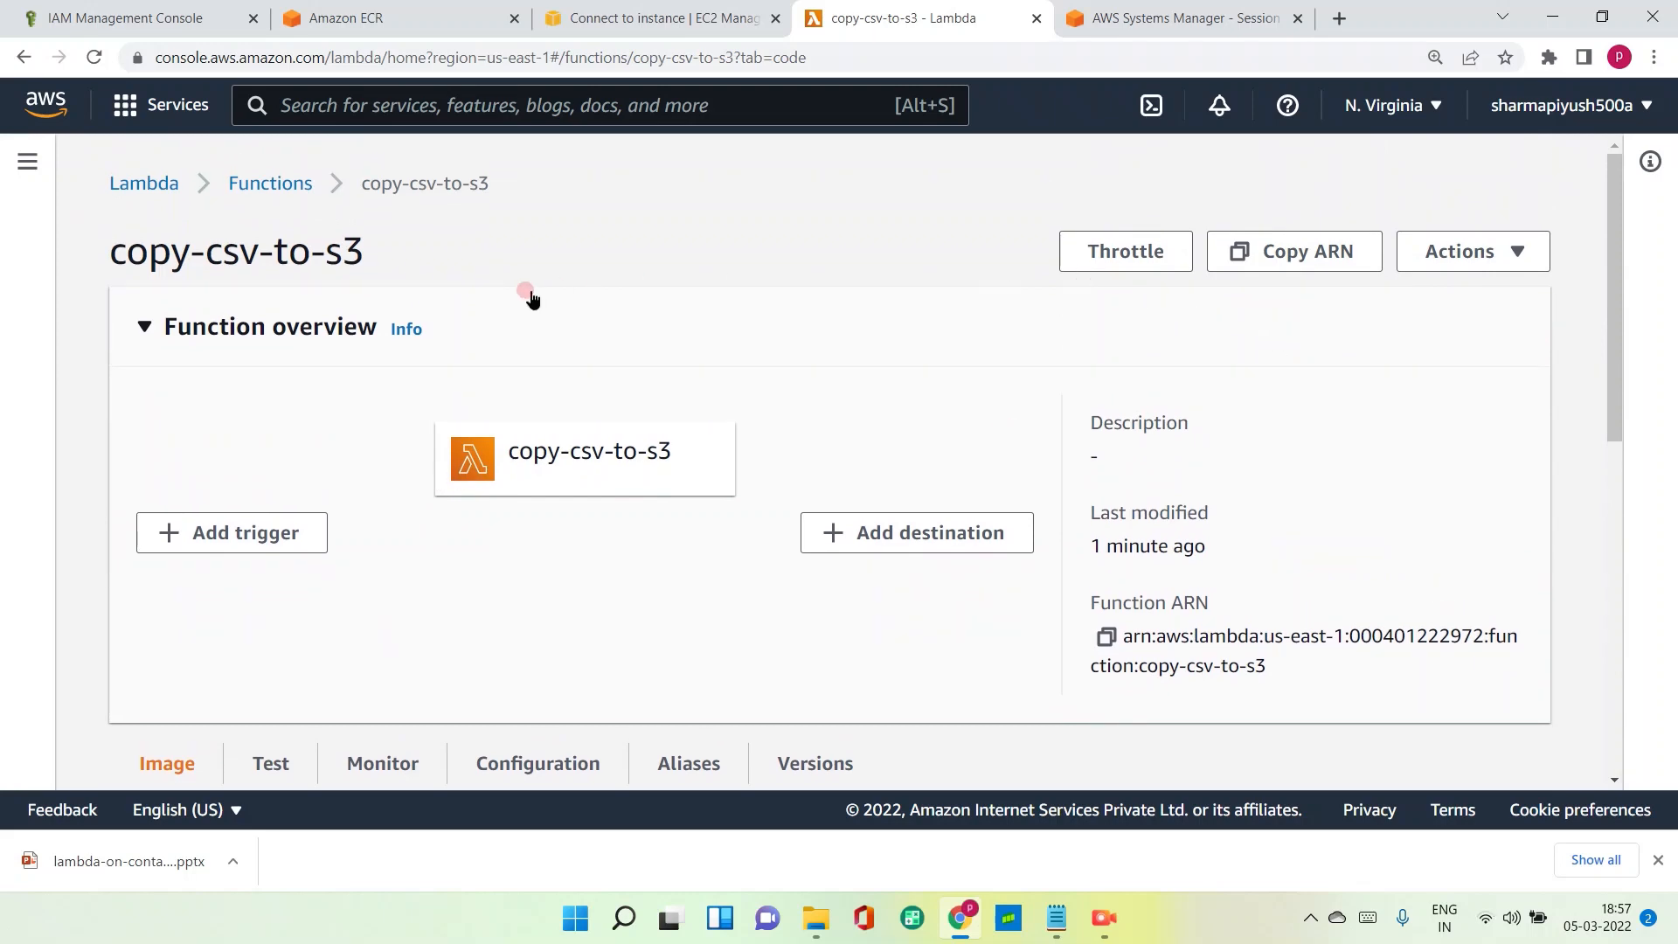
scroll("down", 3)
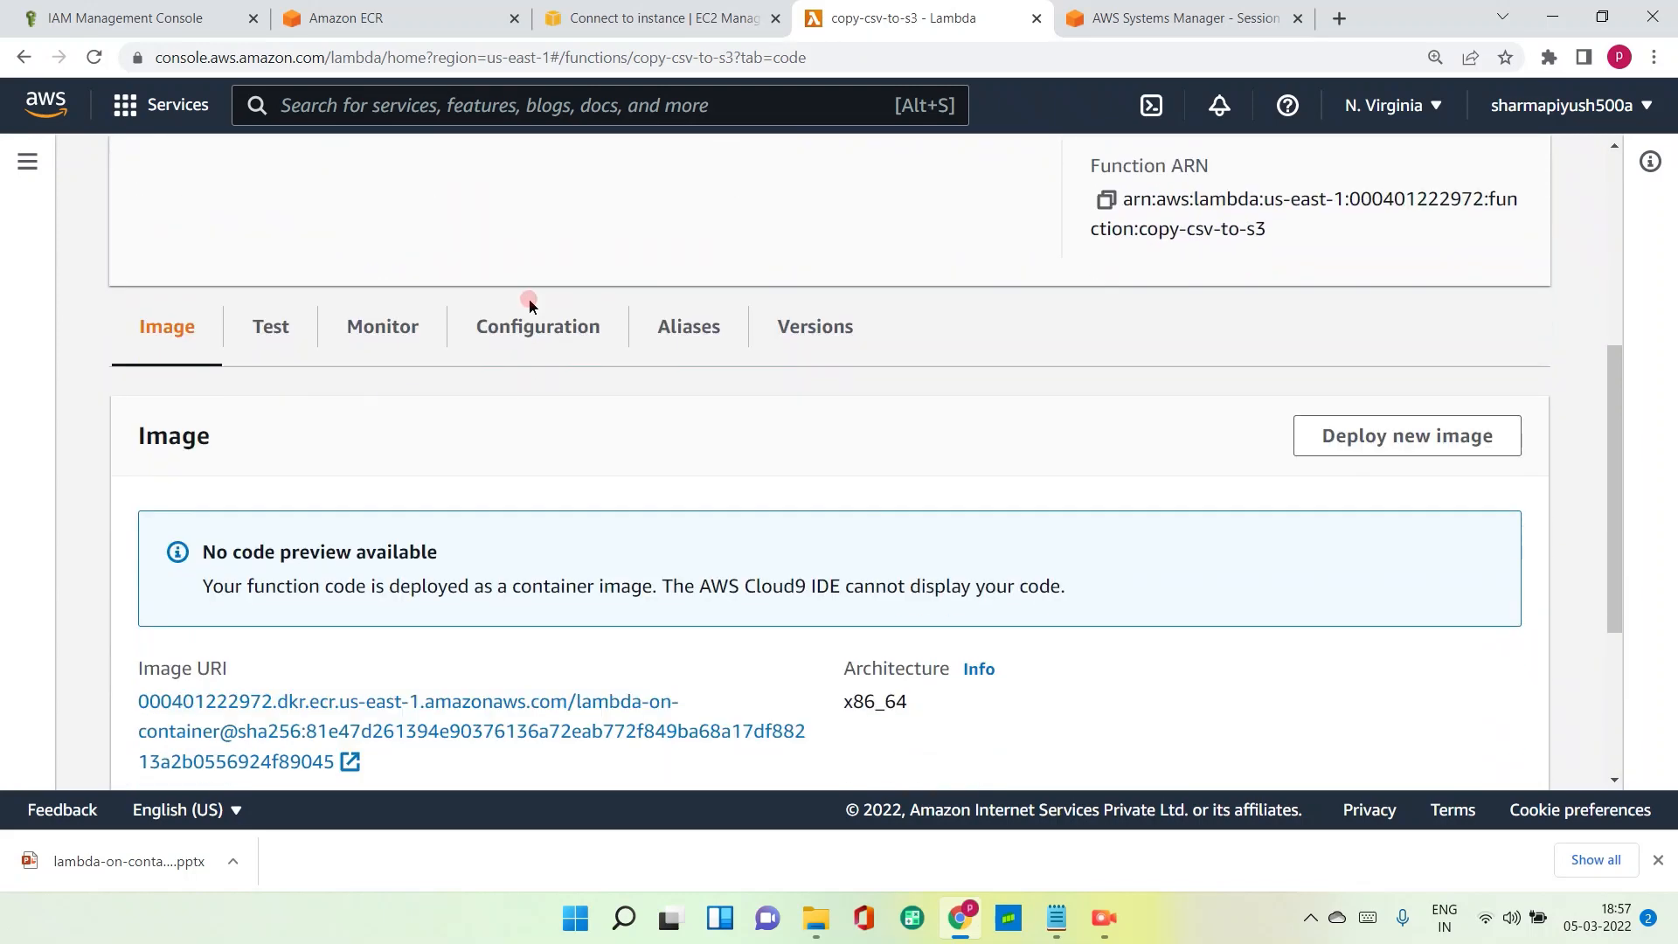
scroll("up", 3)
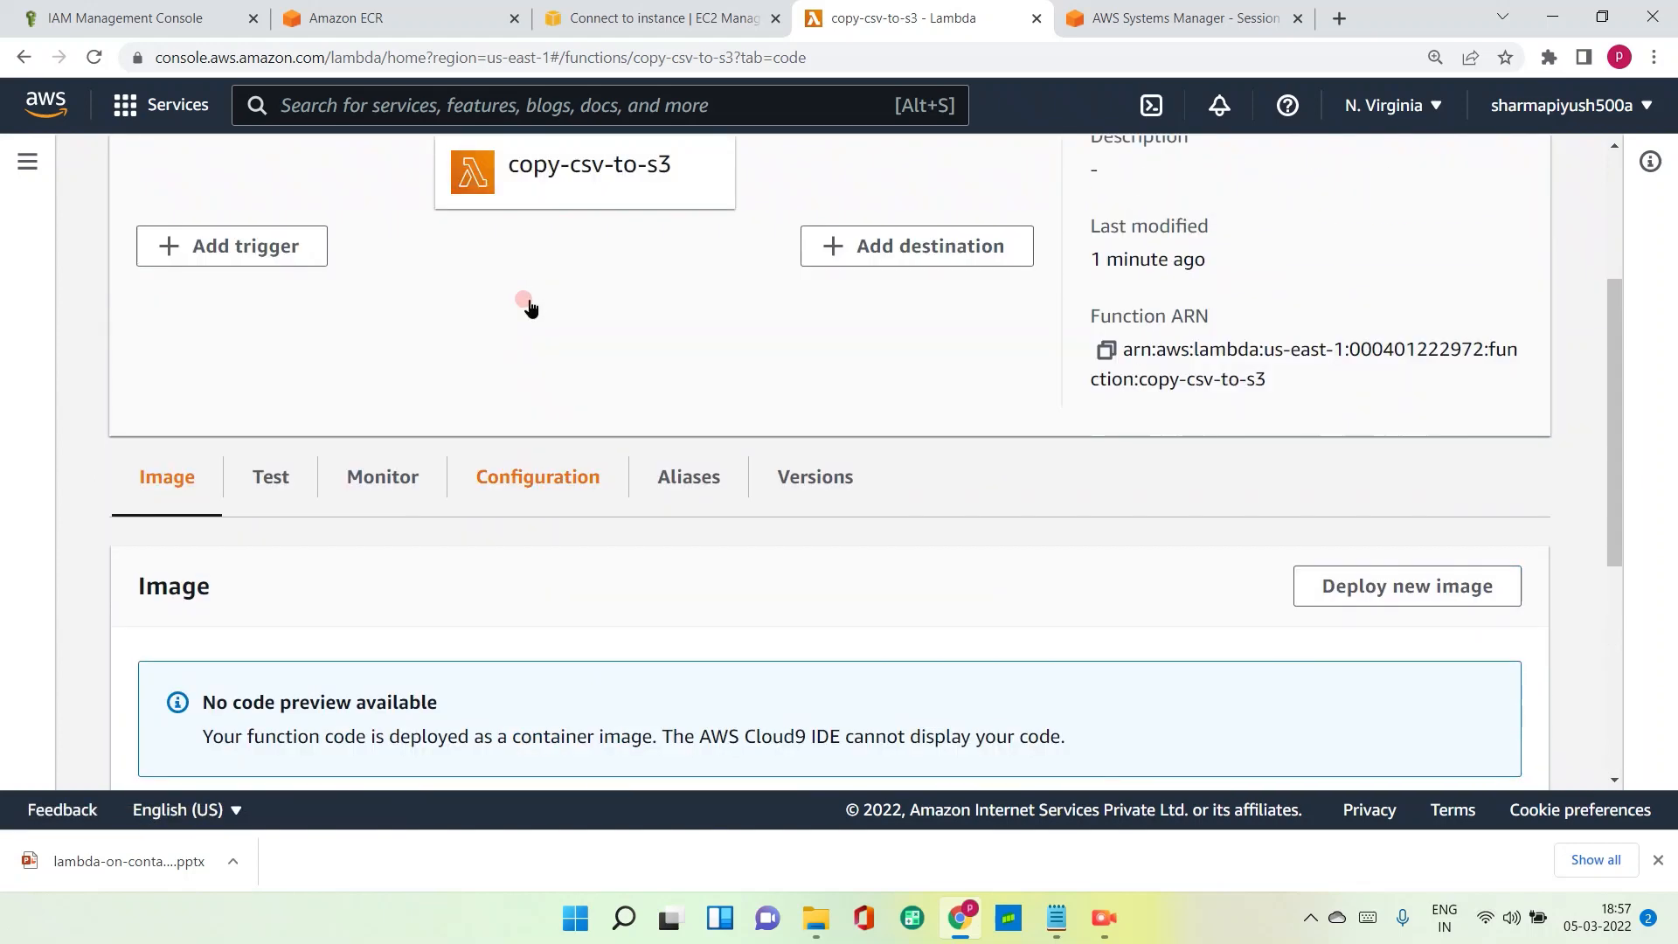
scroll("up", 3)
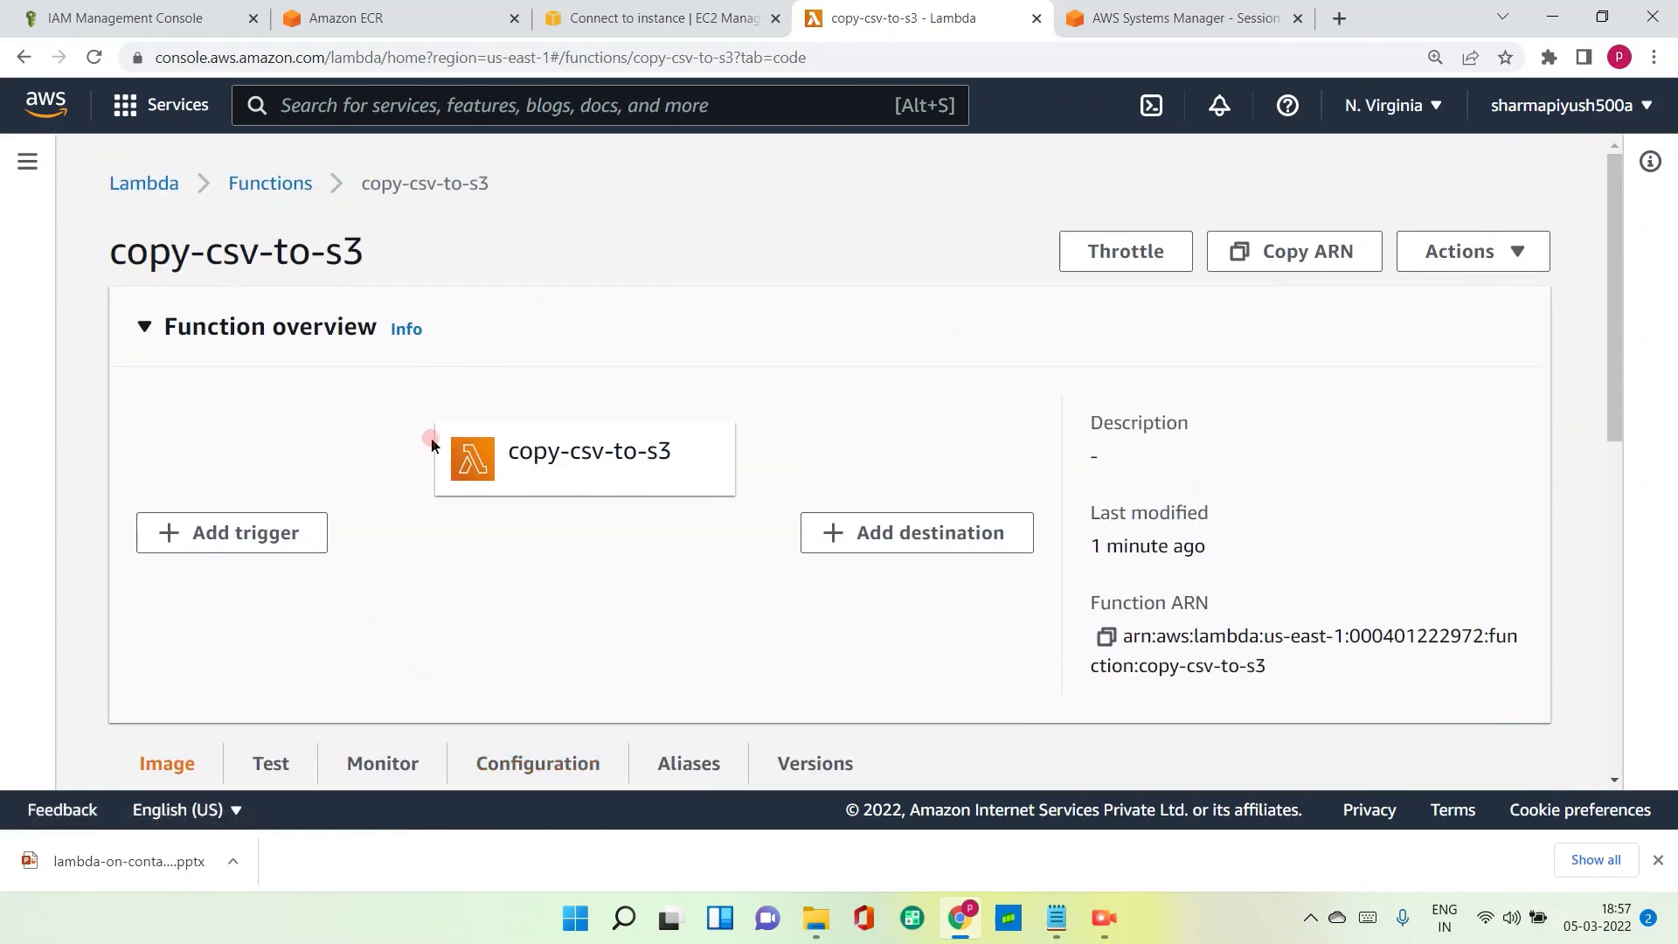
mouse_move(782, 386)
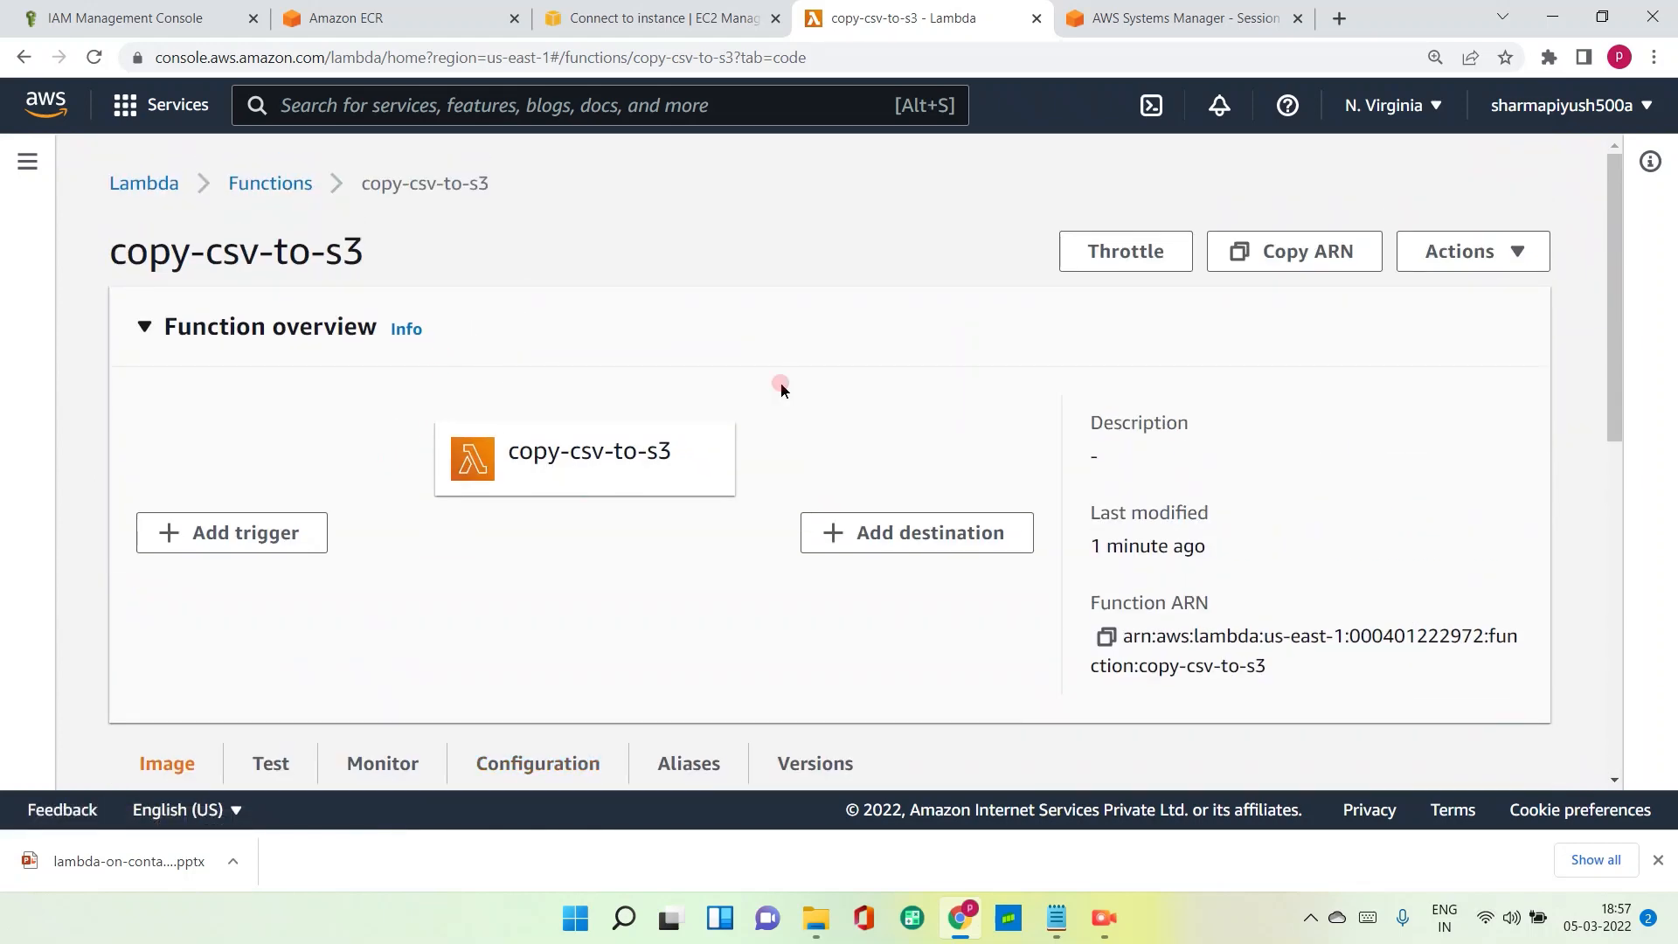
left_click(1472, 251)
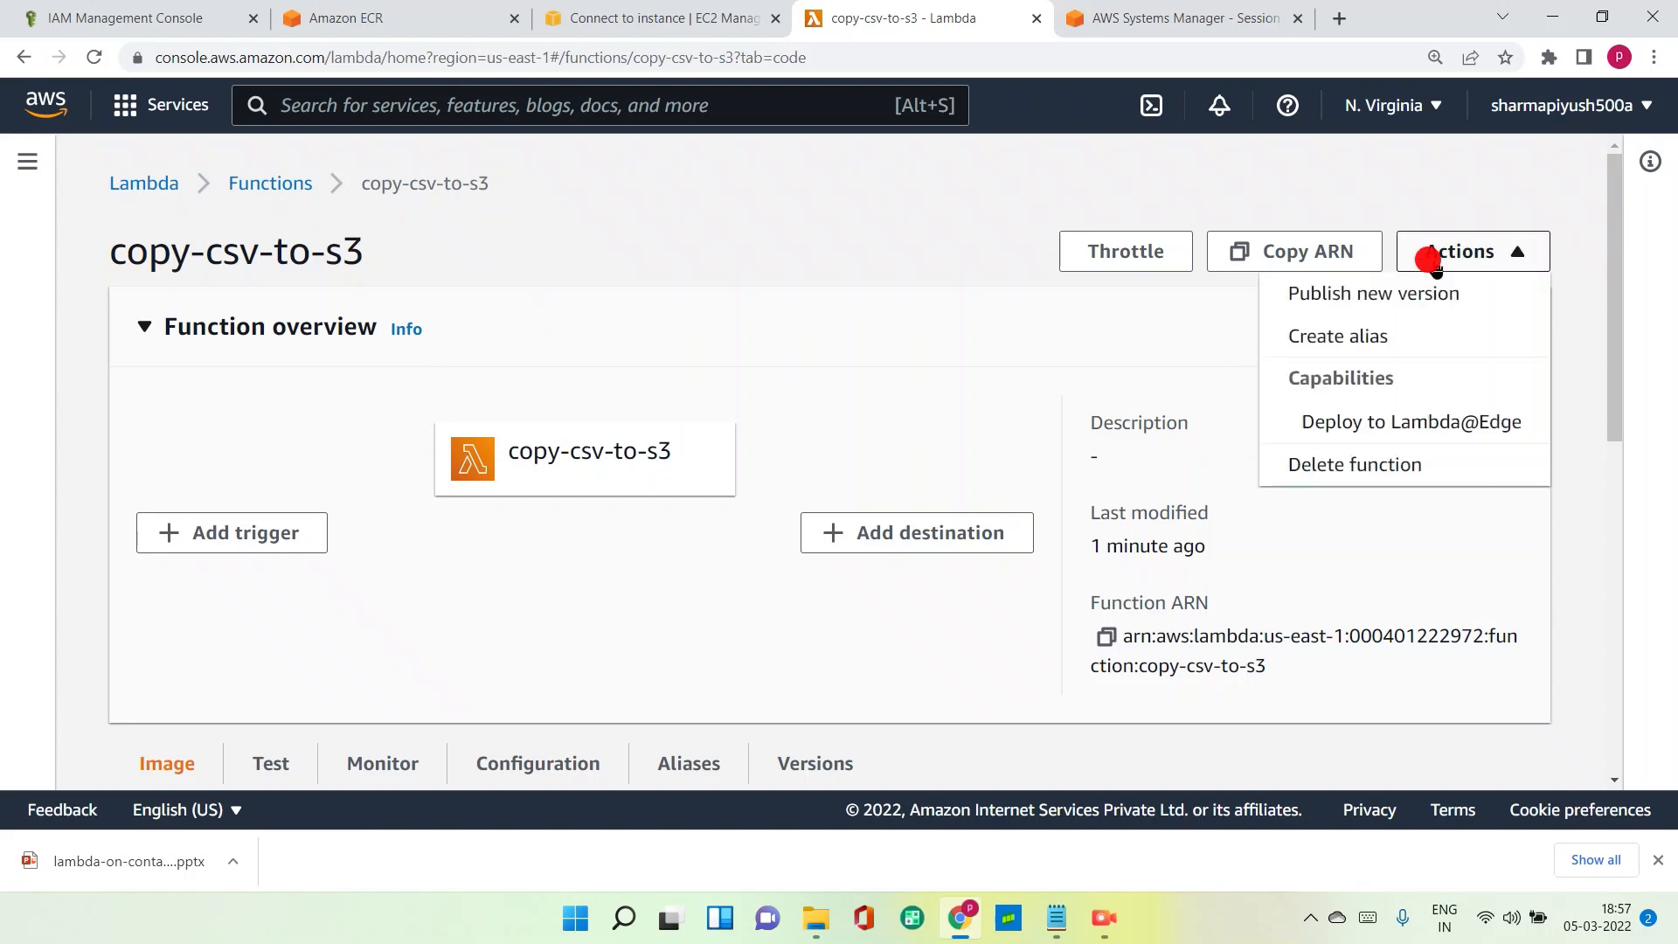
mouse_move(655, 270)
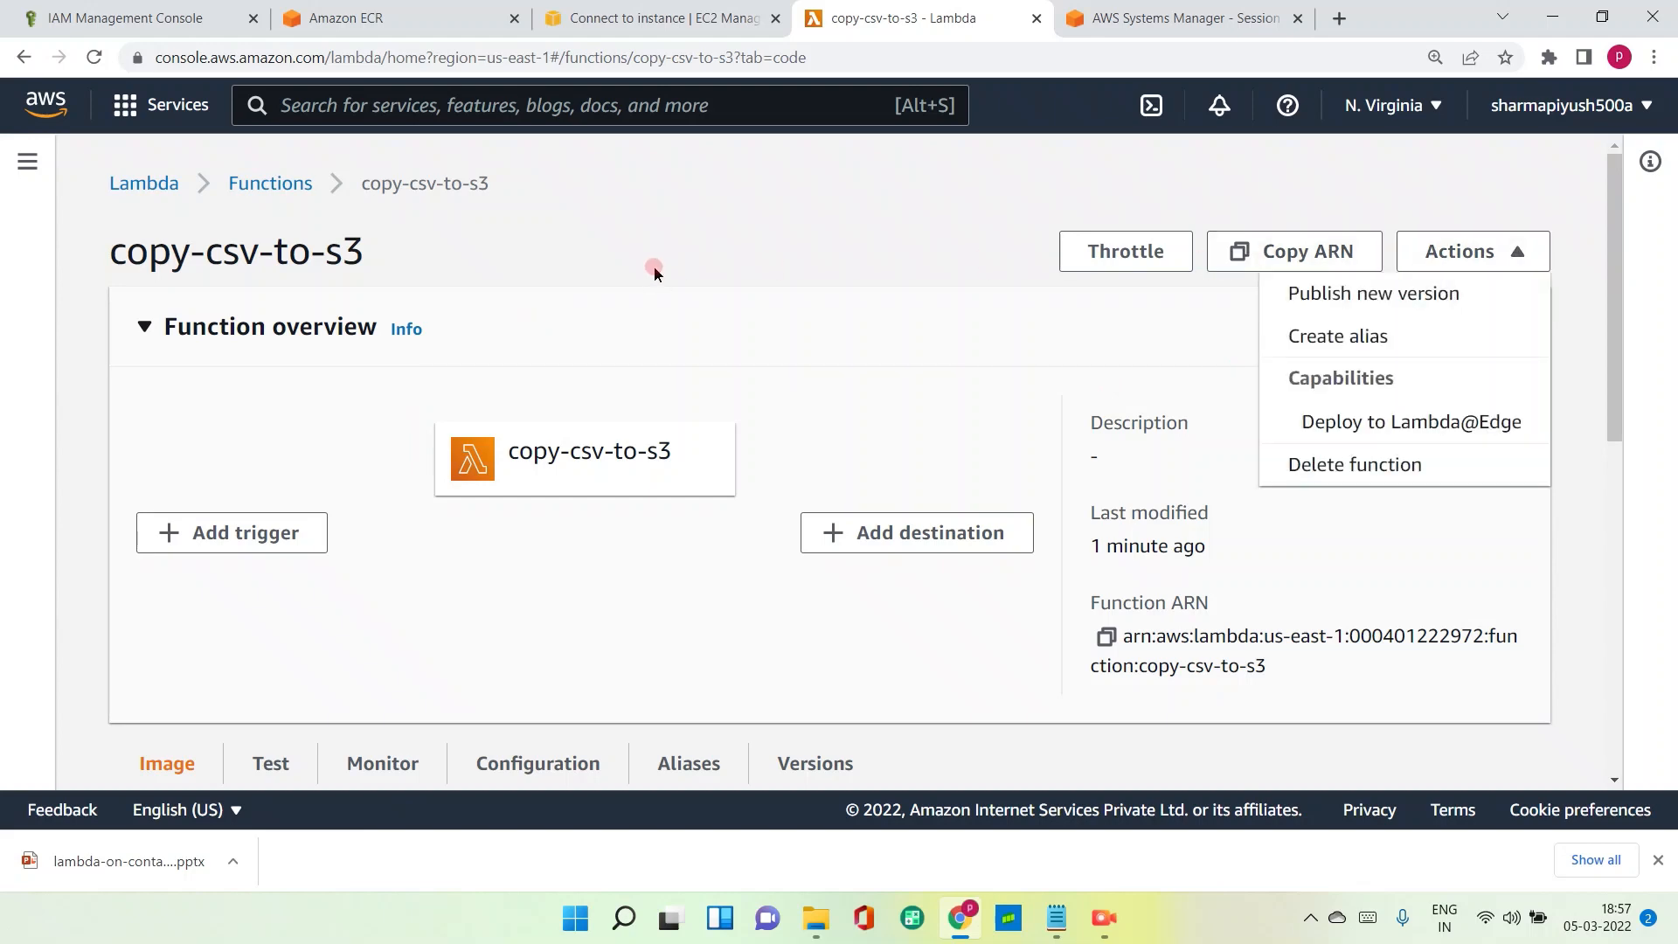
scroll("down", 3)
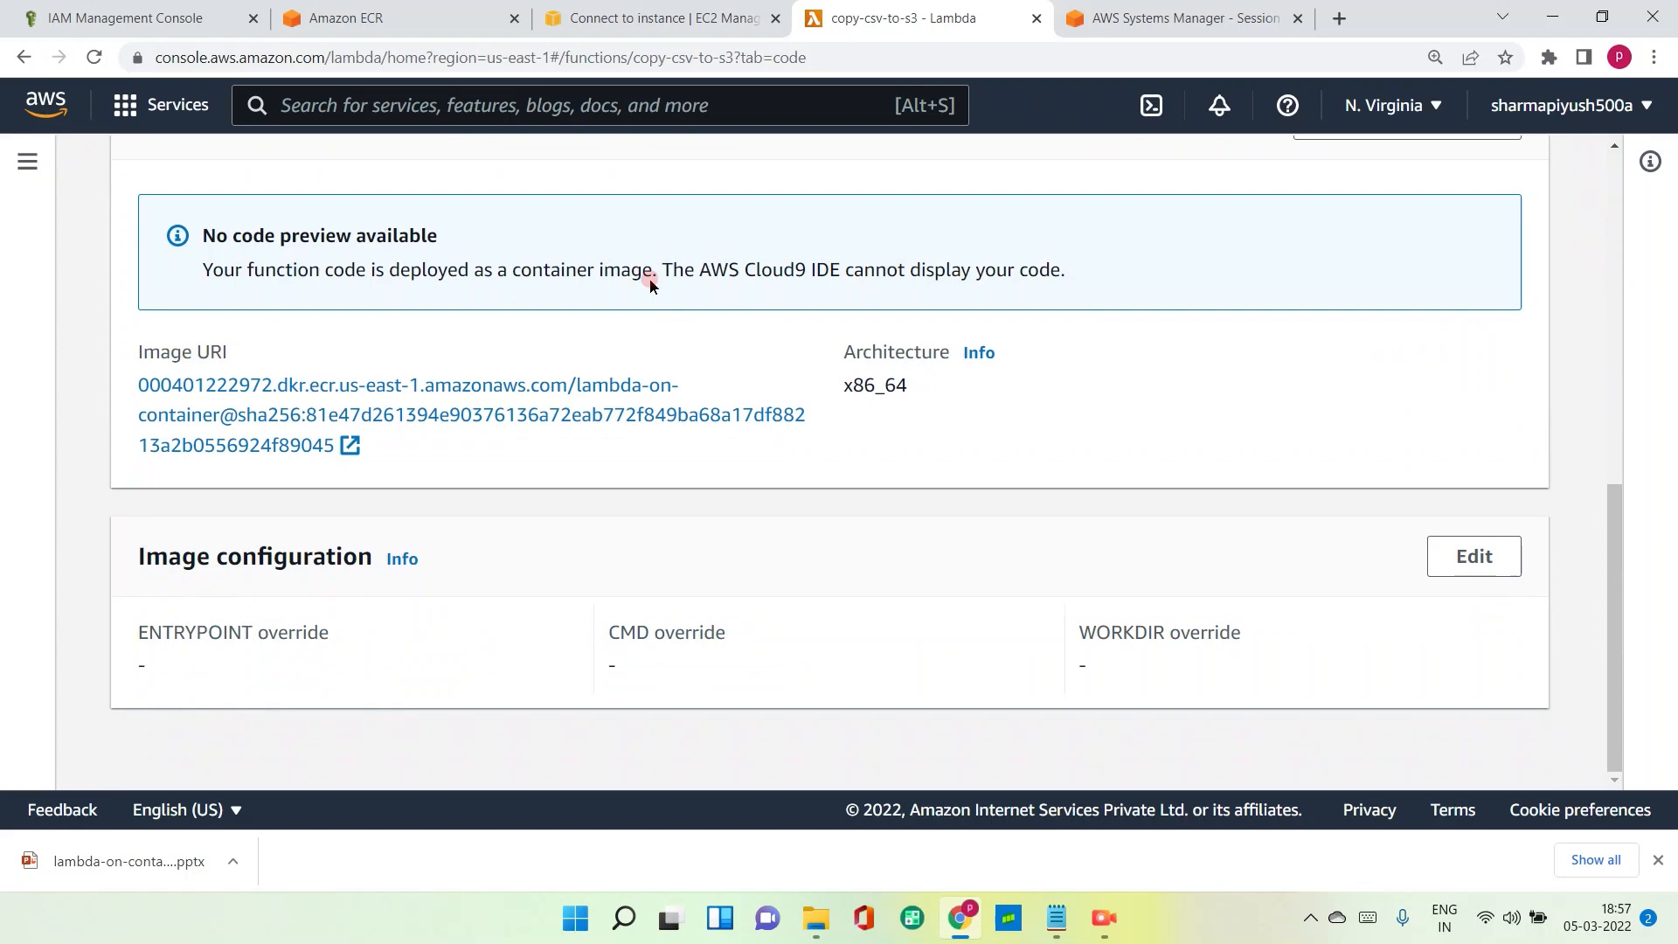
Run the hello-world test event and expand details showing a 3.00-second timeout.
scroll("up", 3)
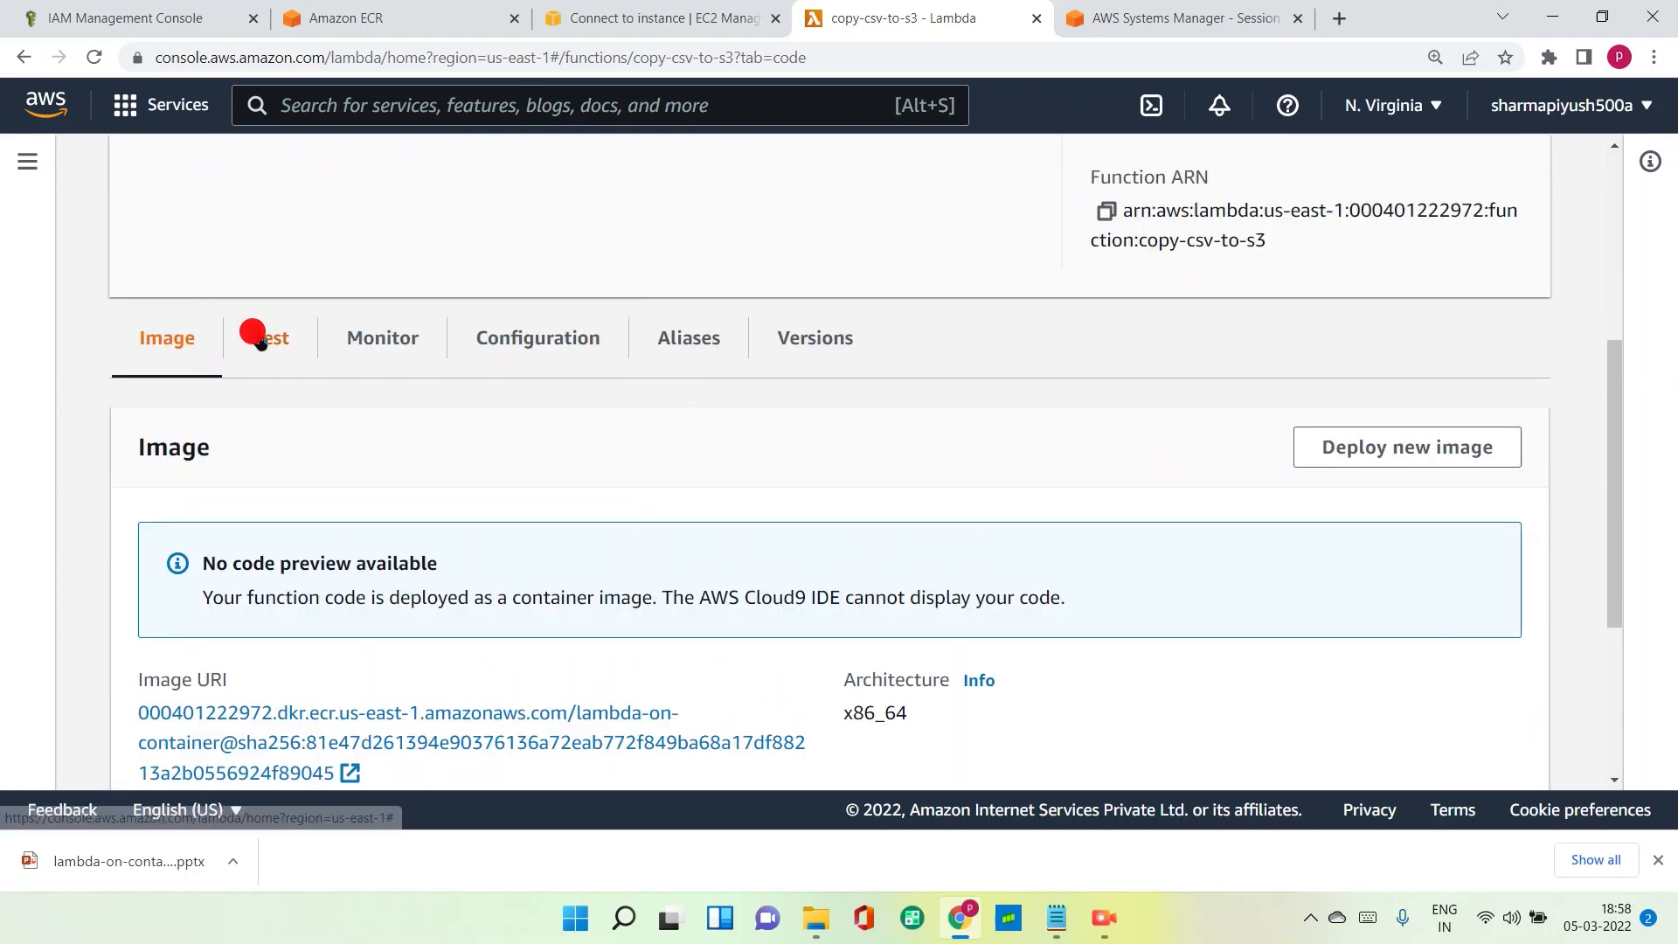
left_click(262, 337)
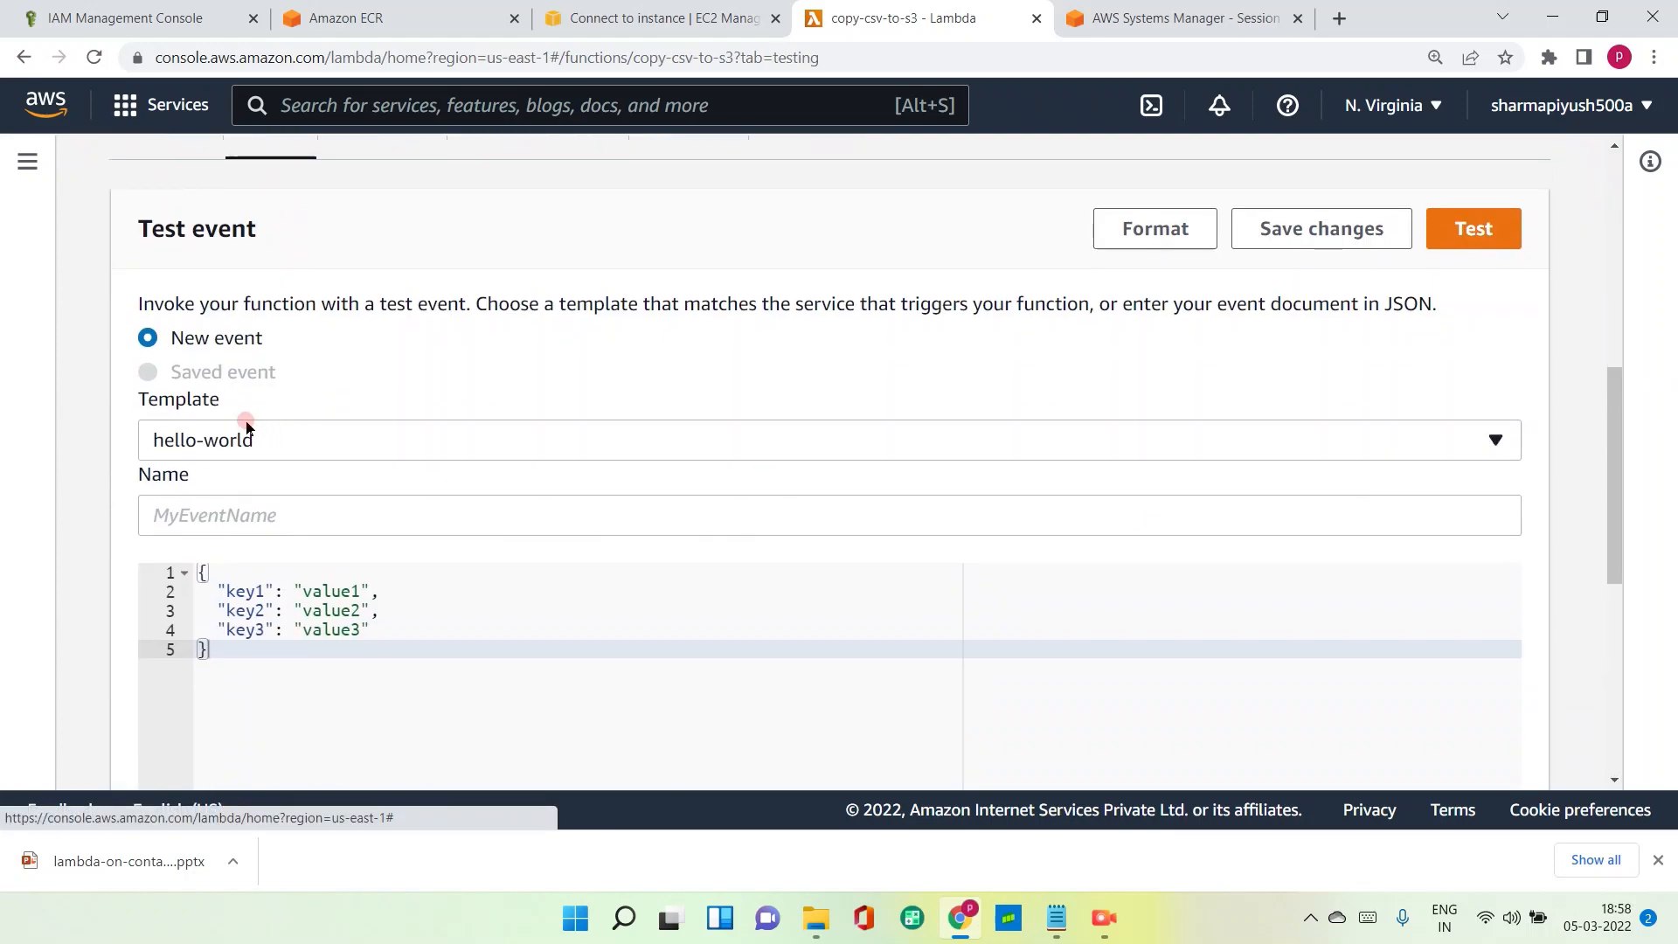
scroll("up", 3)
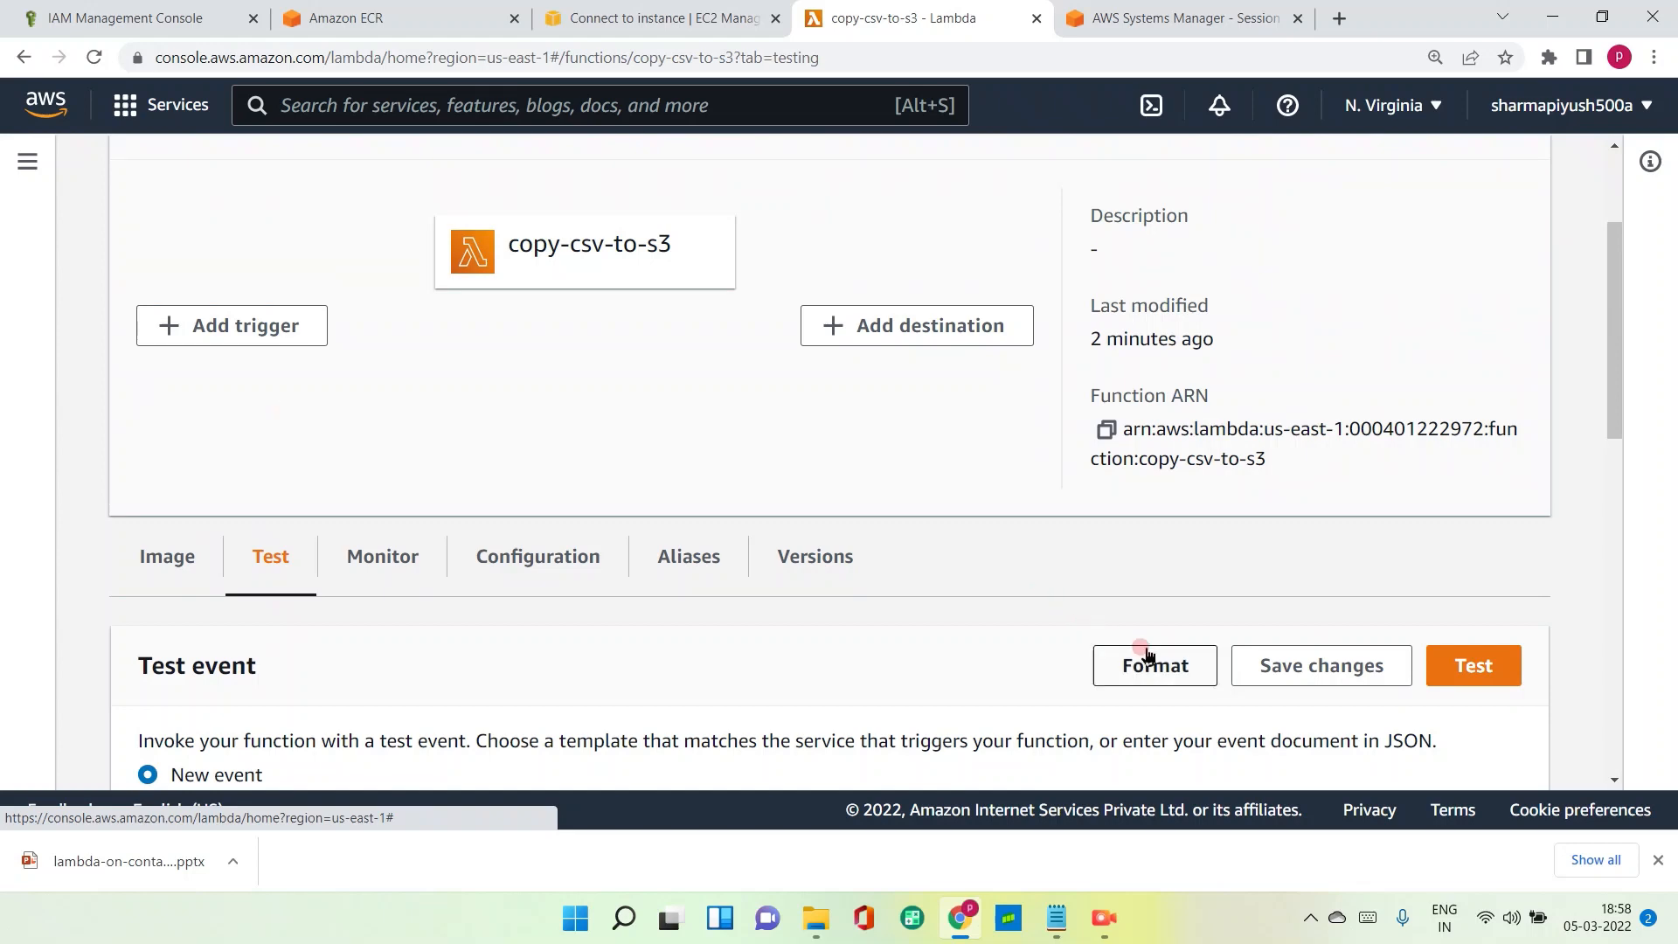
scroll("down", 3)
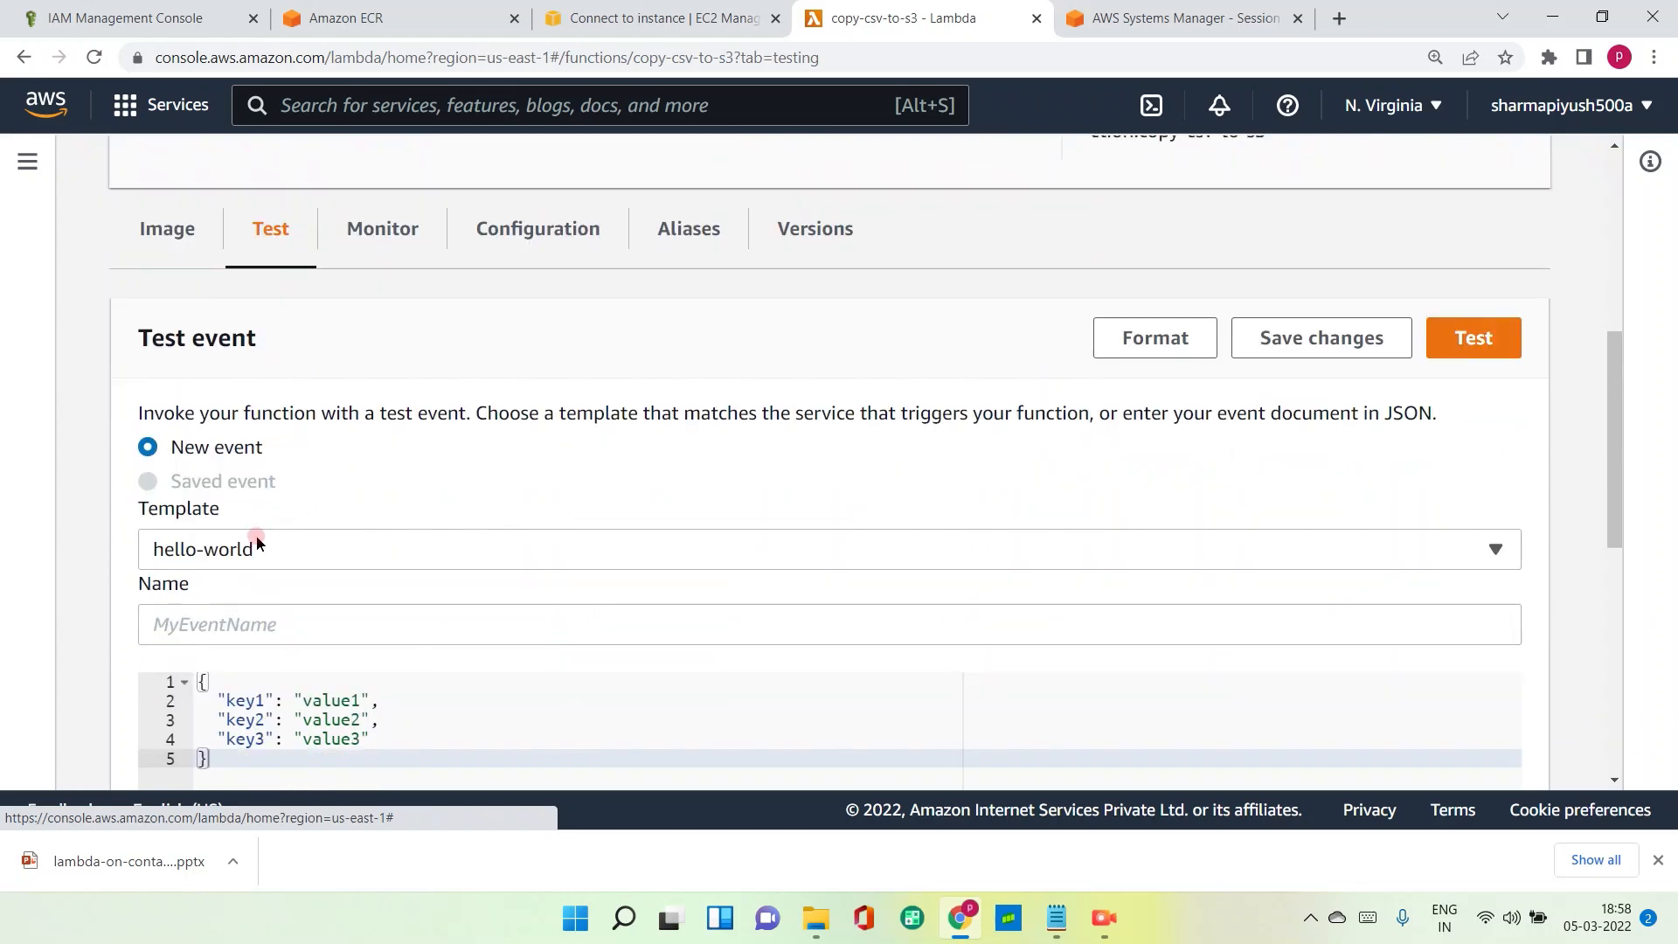
left_click(1472, 337)
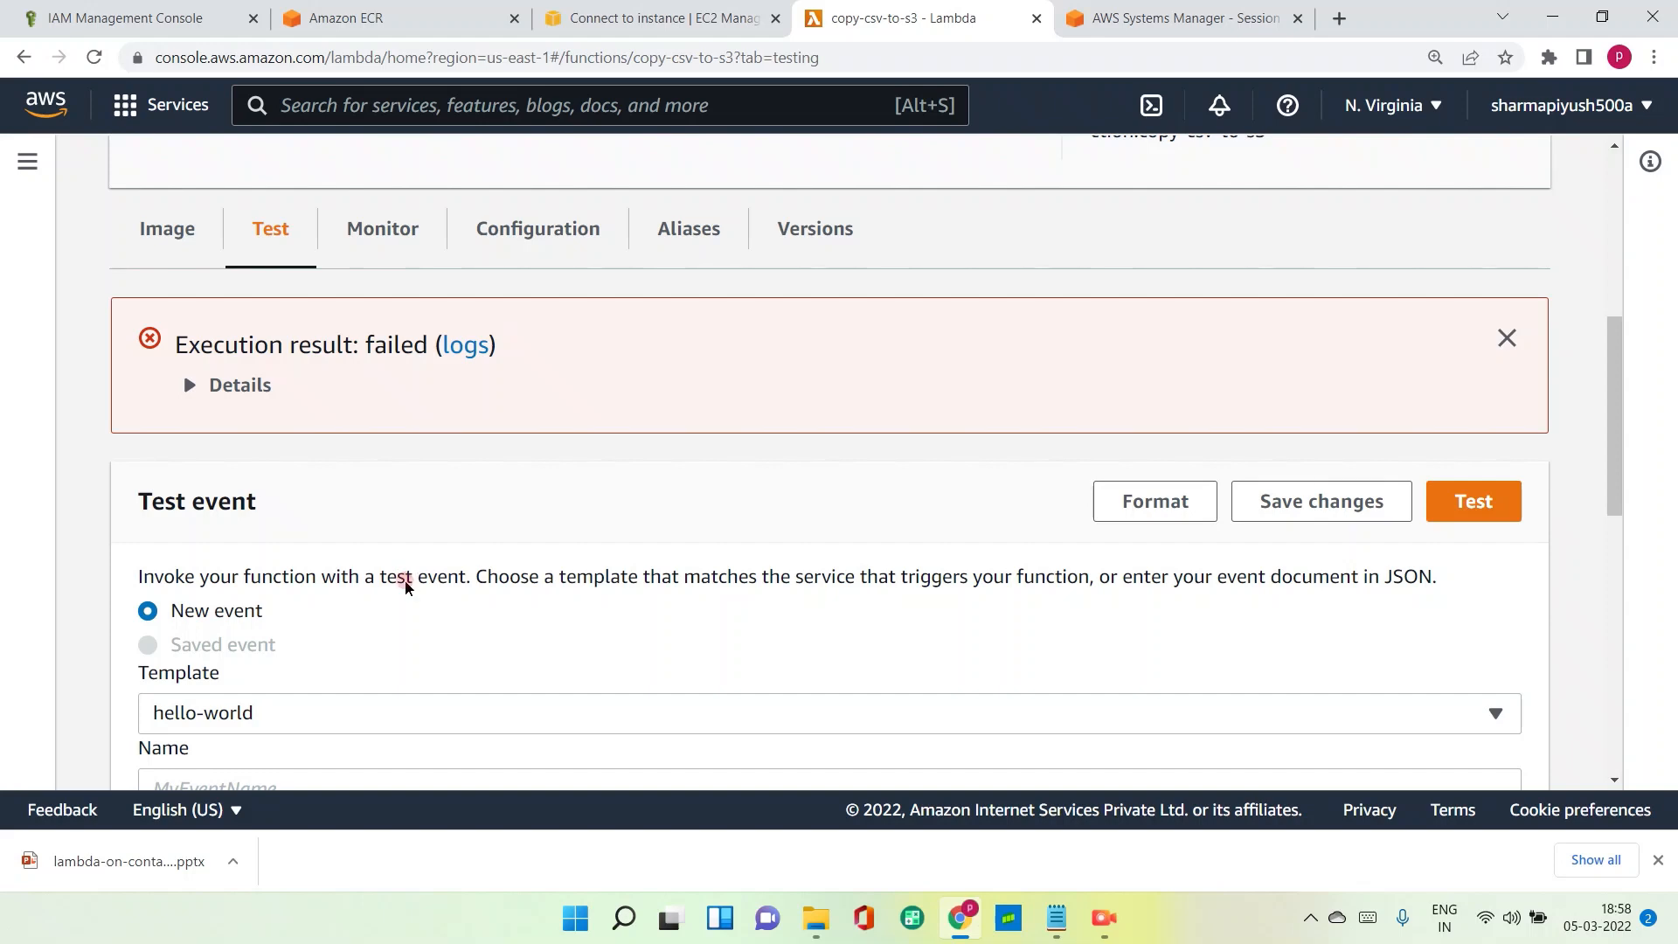
scroll("down", 3)
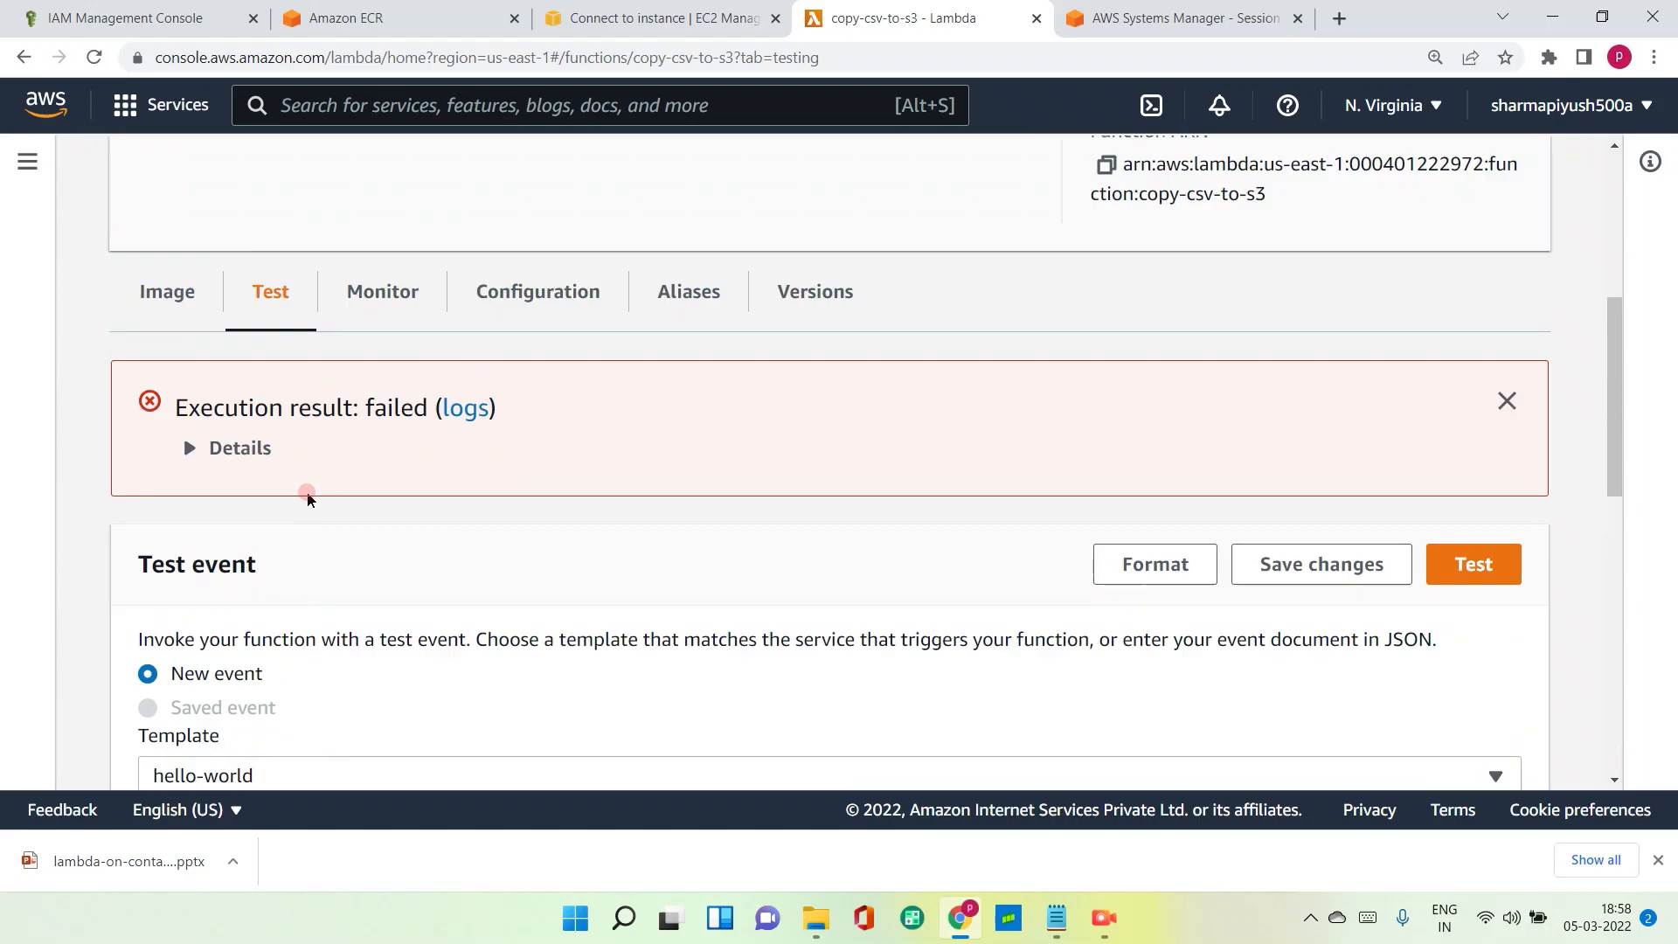
left_click(225, 447)
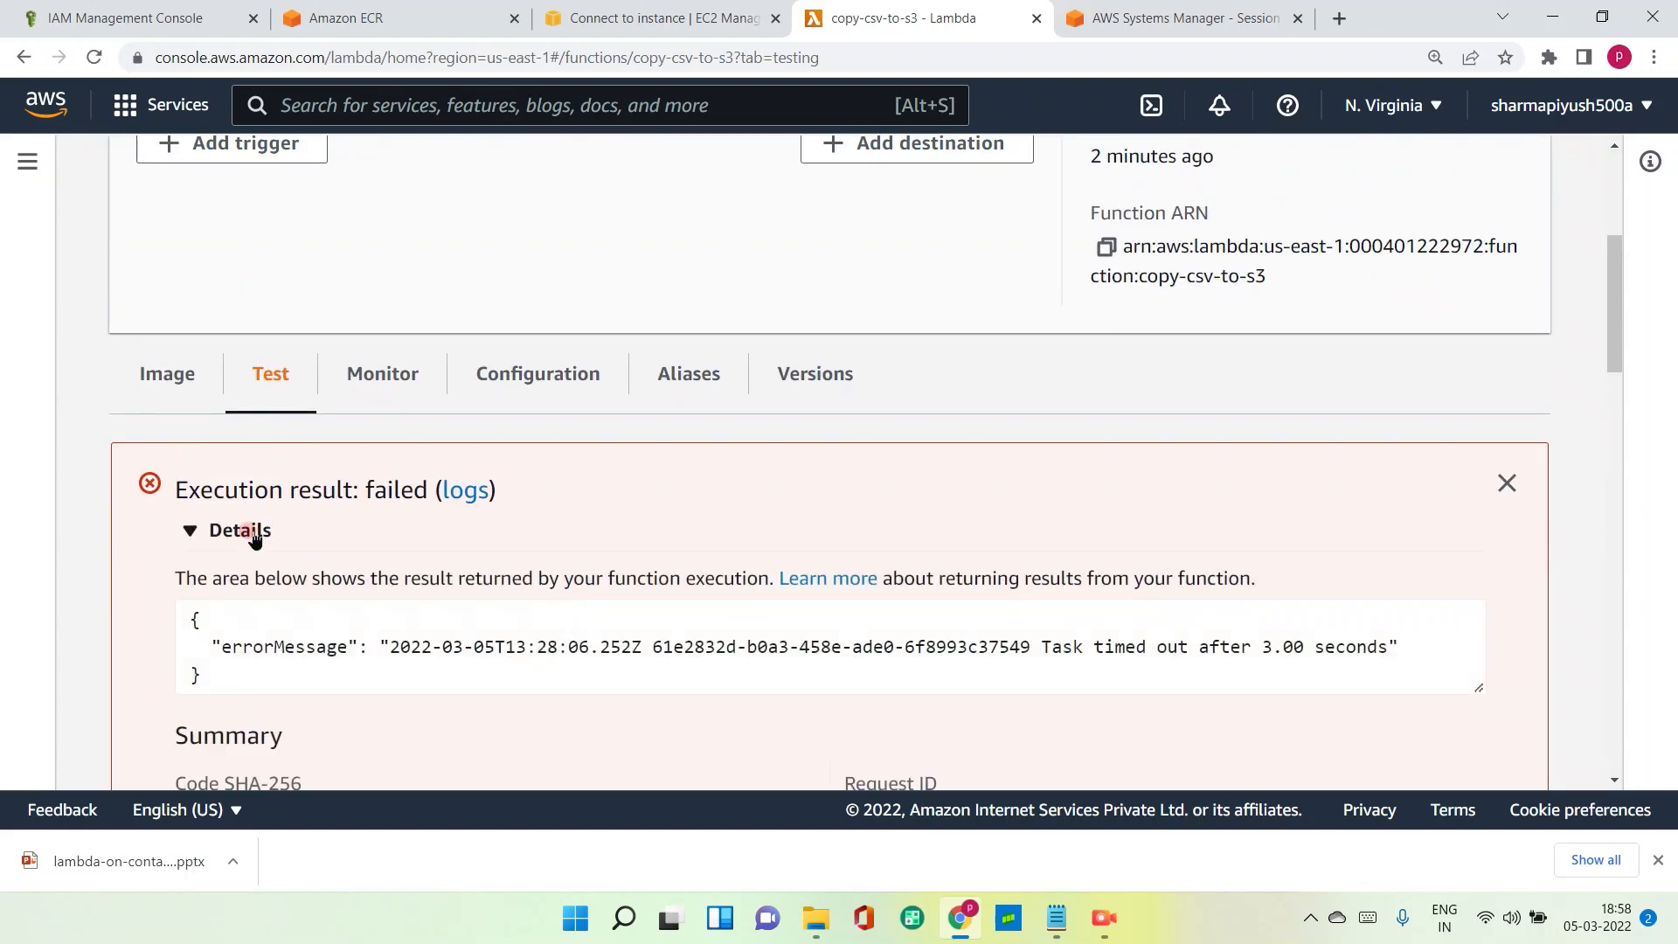
scroll("up", 3)
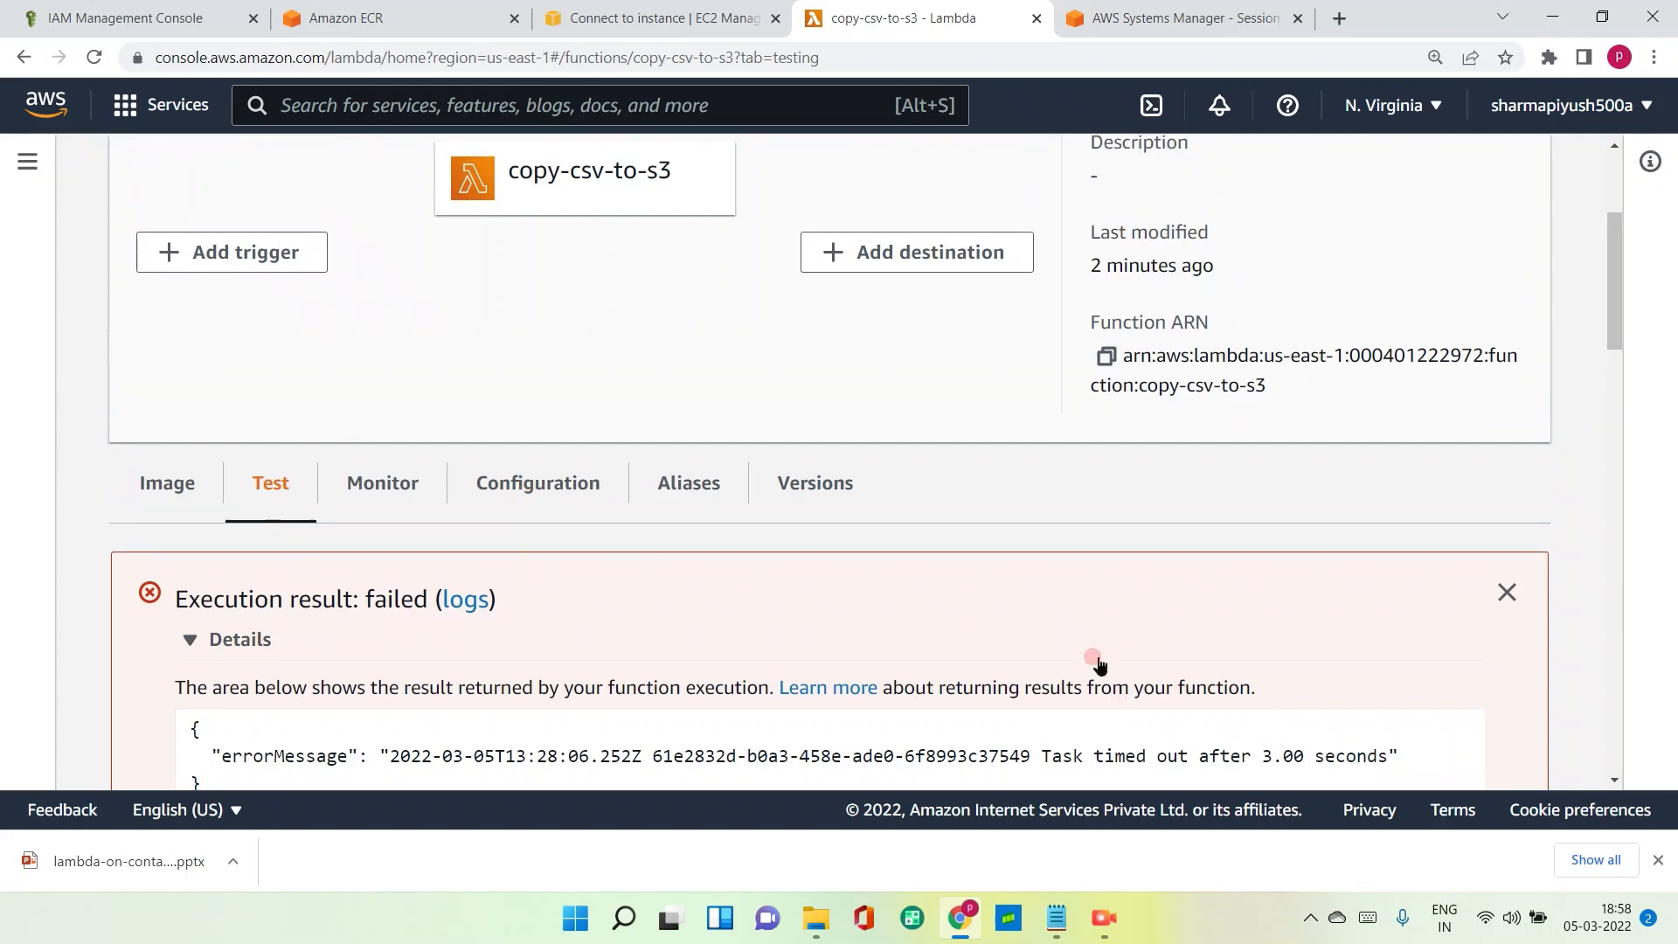
scroll("up", 3)
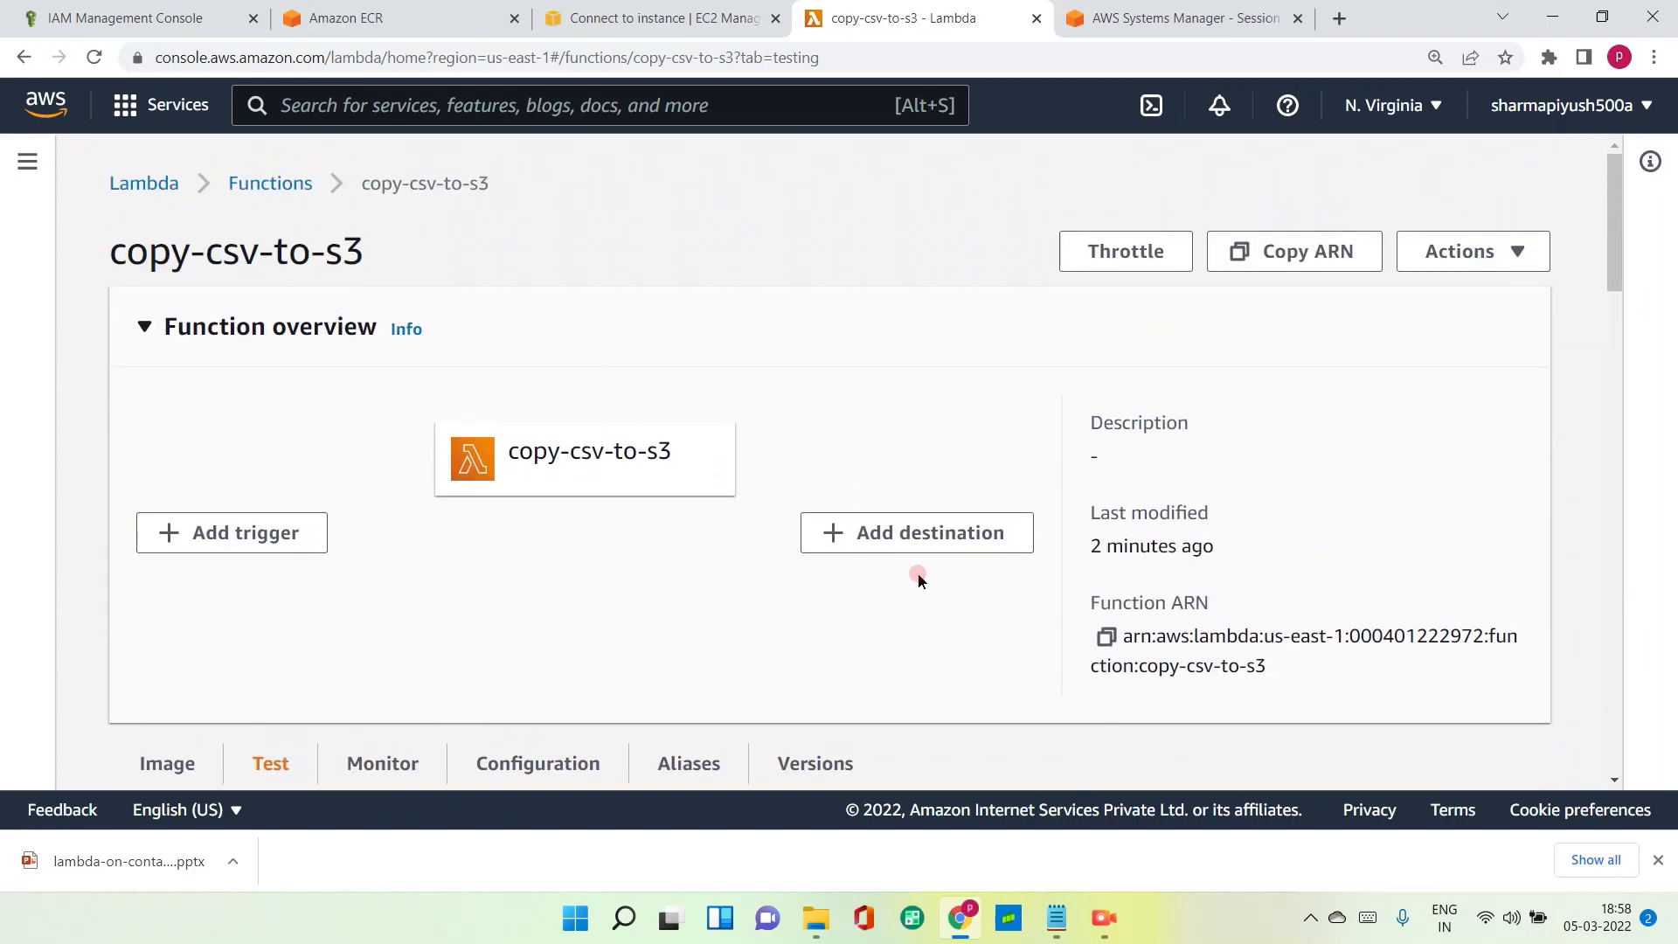
mouse_move(270, 182)
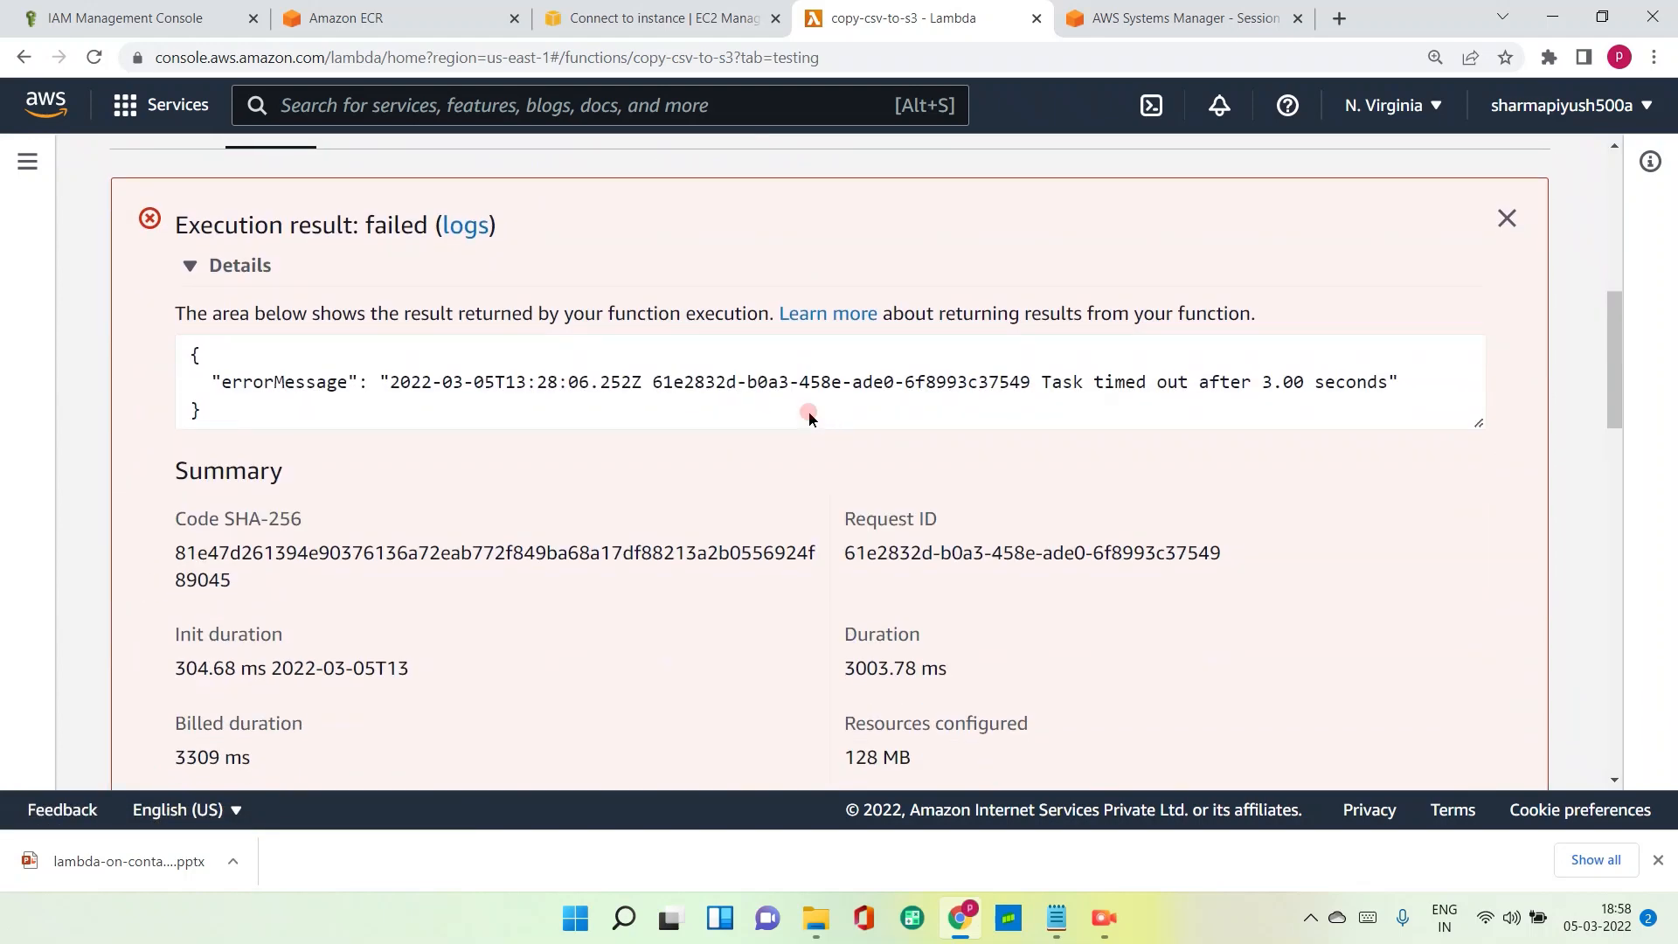
scroll("up", 3)
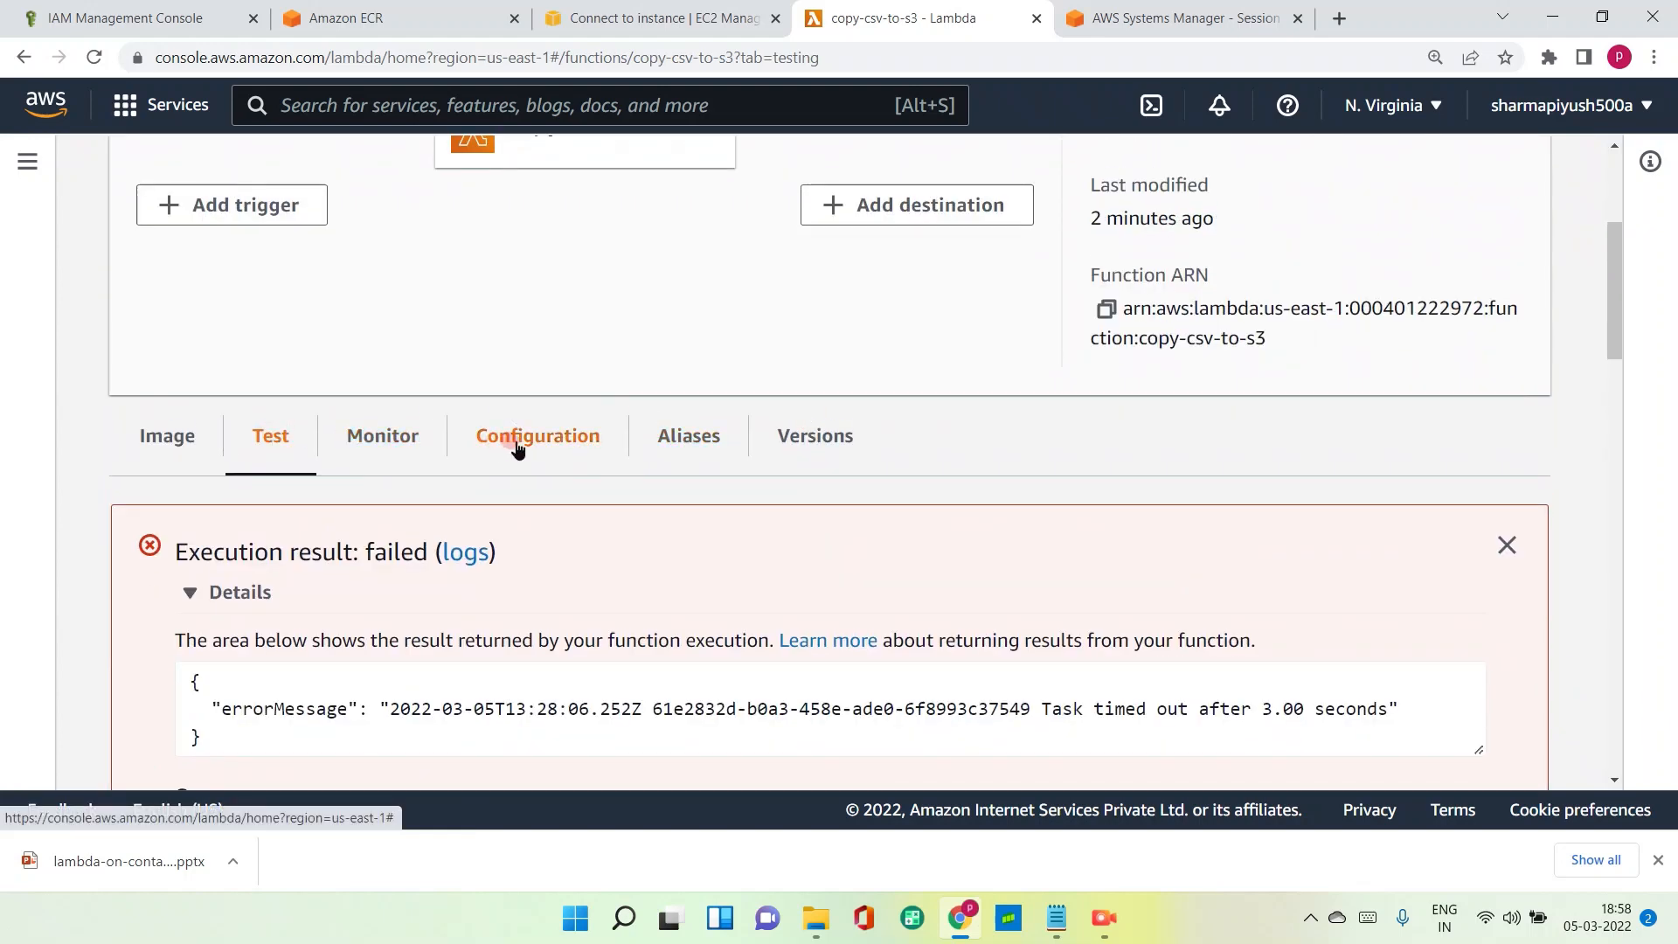
Set Timeout minutes to 3 in General configuration, giving 3 min 3 sec, and save.
left_click(538, 435)
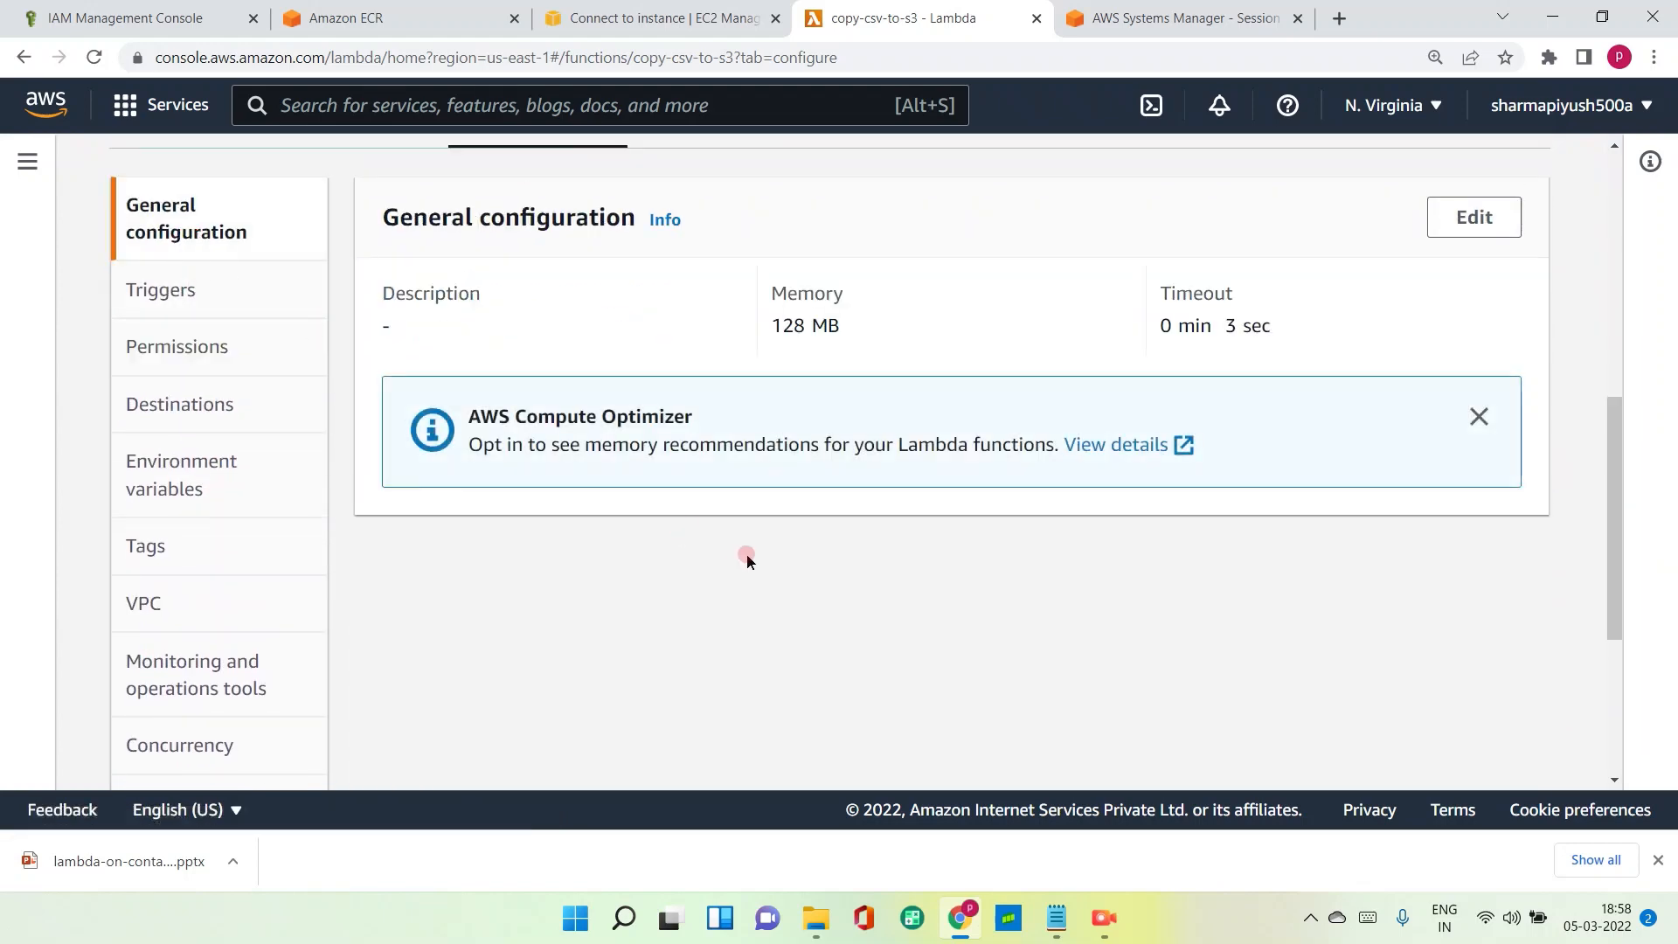
left_click(1472, 216)
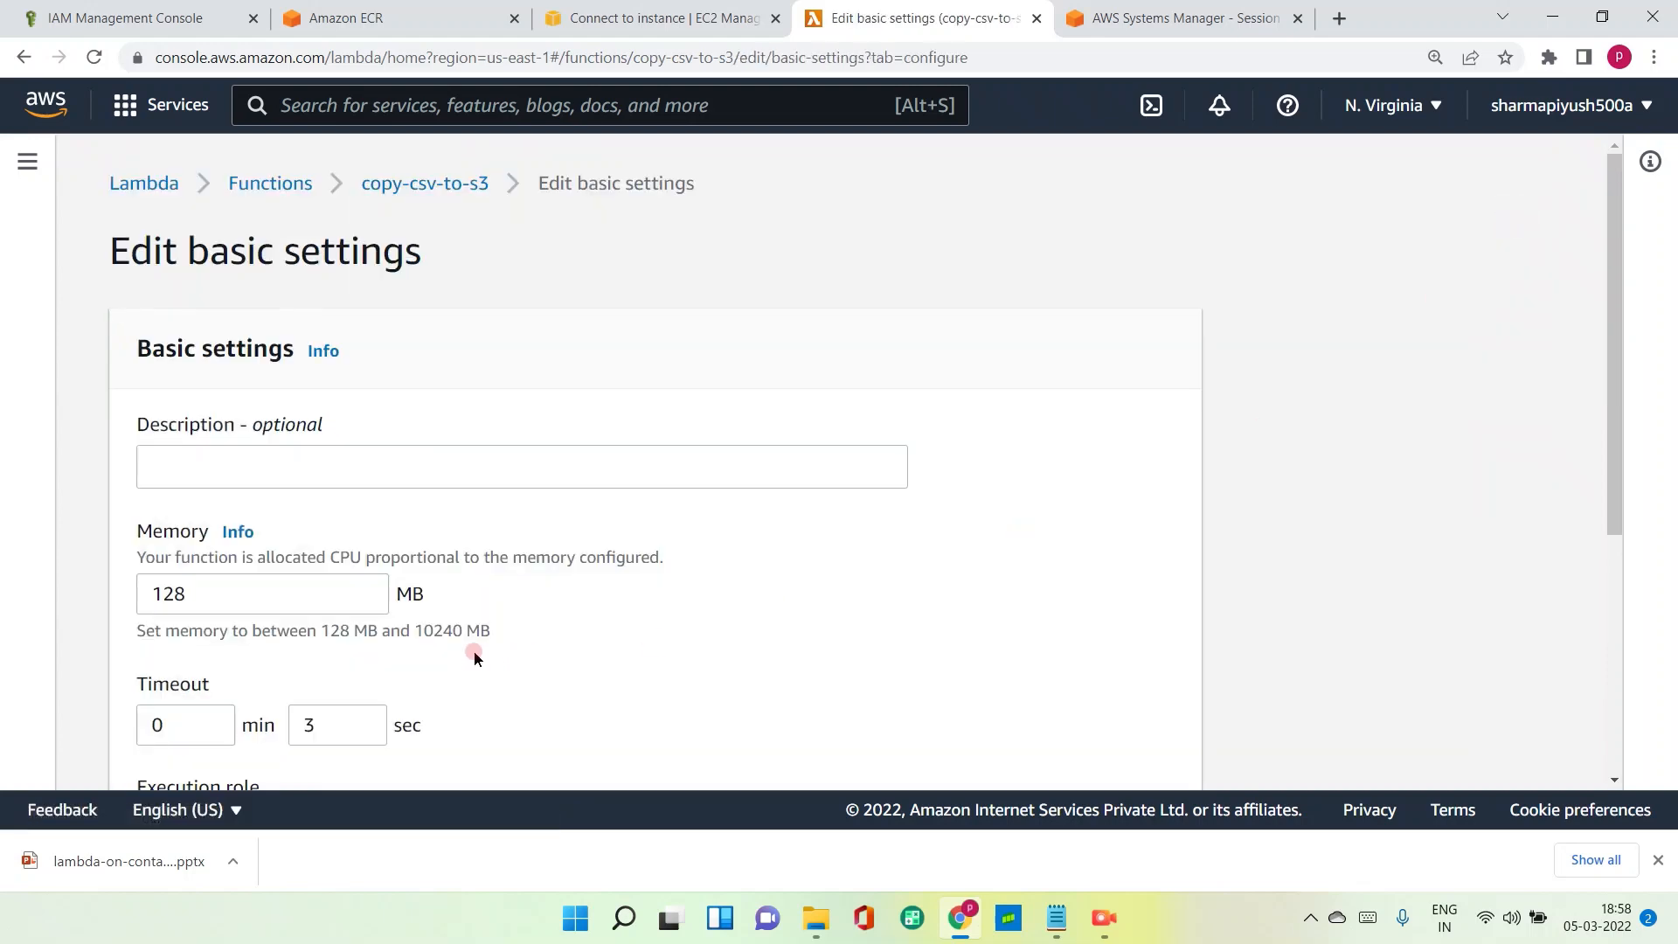
scroll("down", 3)
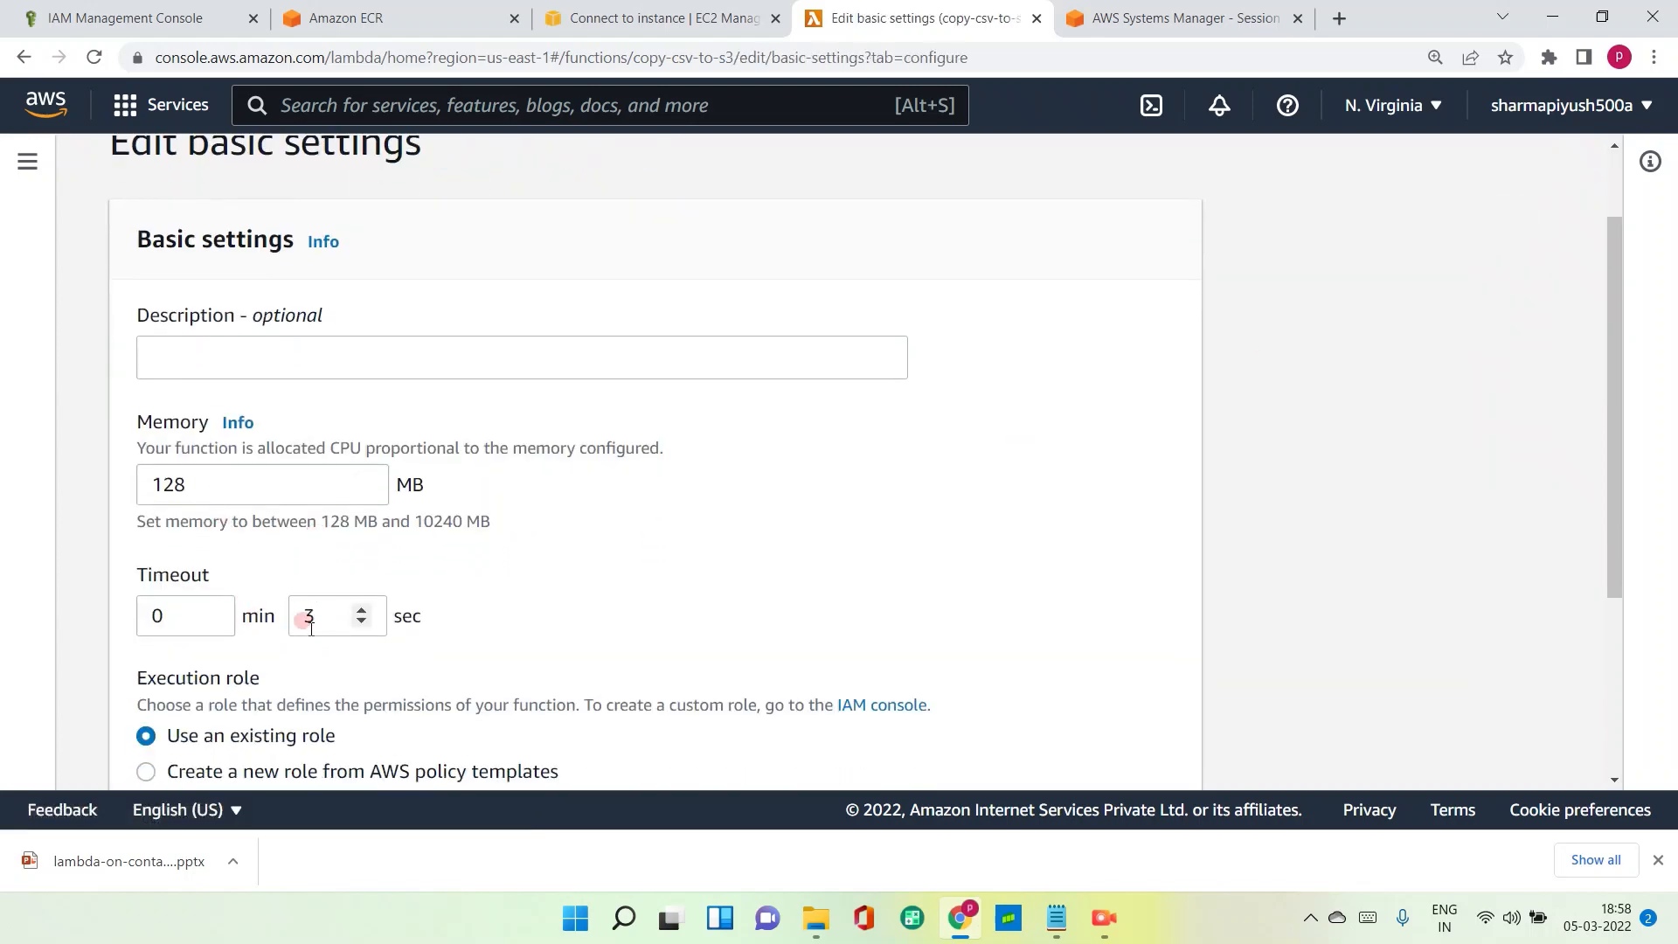
left_click(209, 609)
type("3")
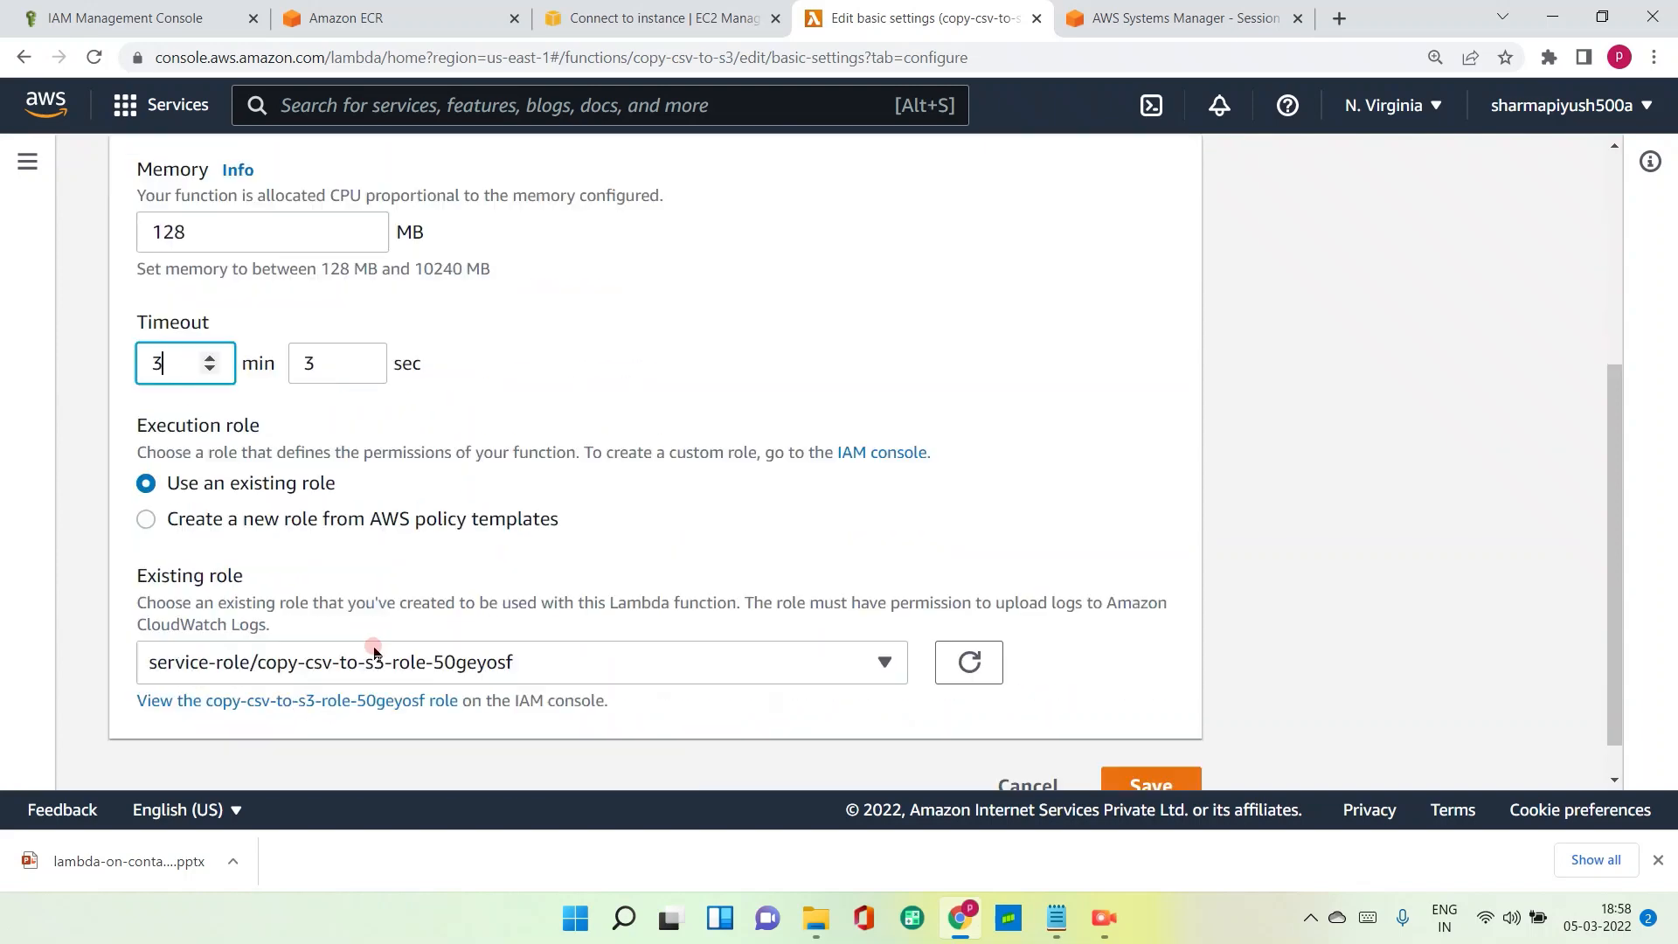
scroll("down", 3)
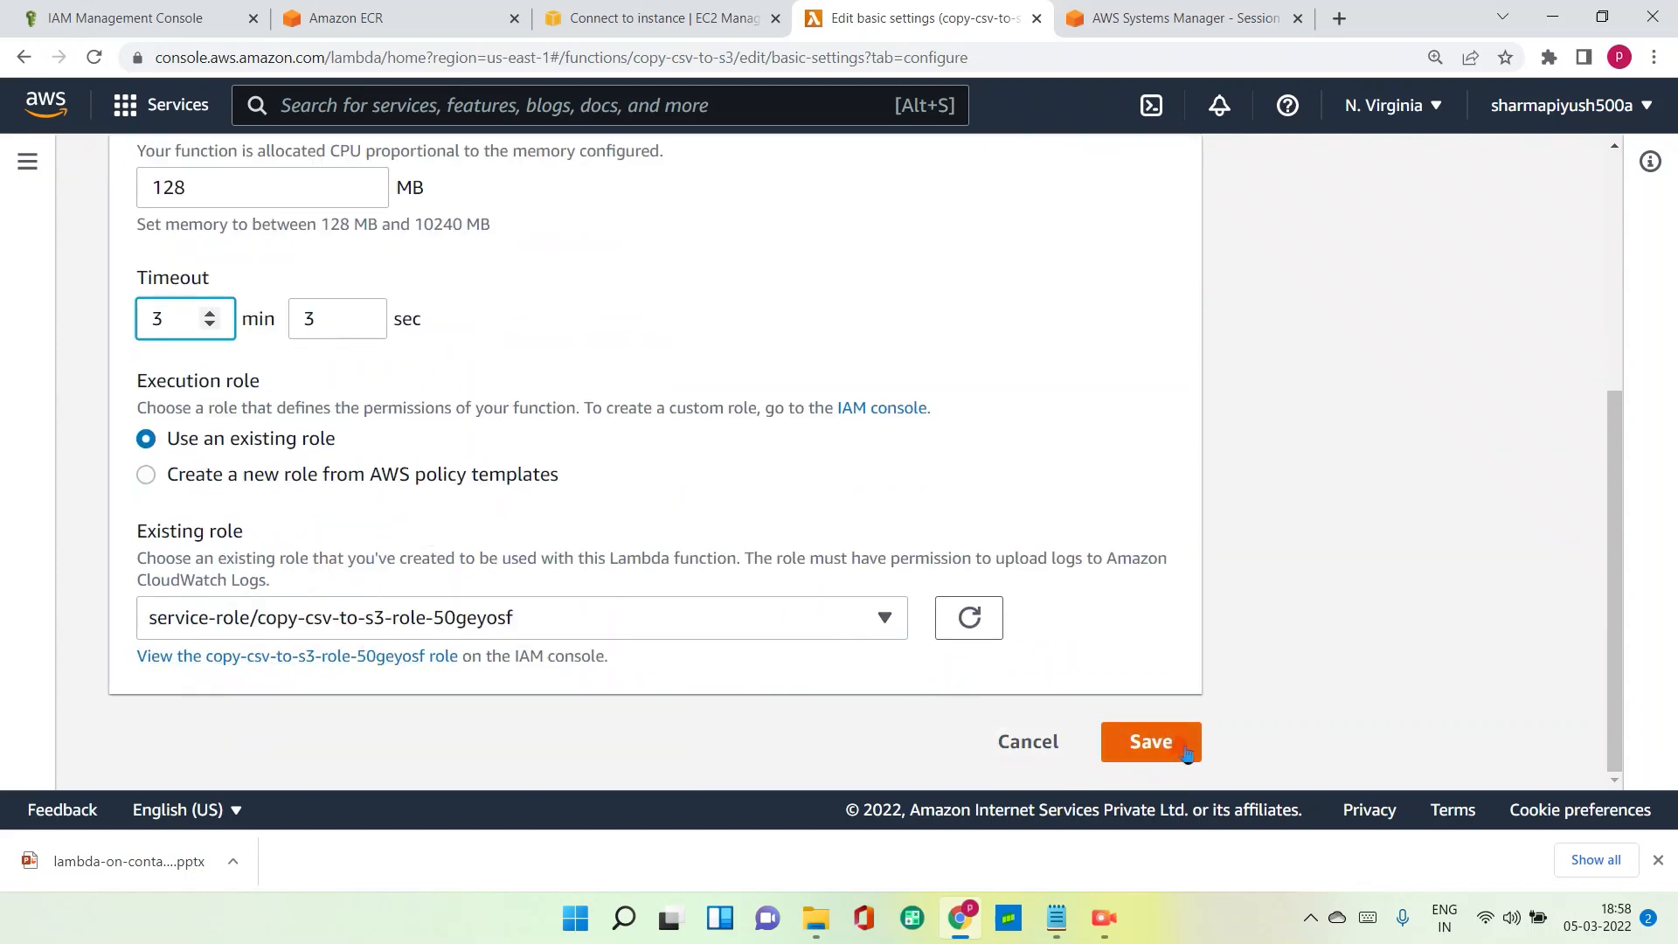
left_click(1150, 740)
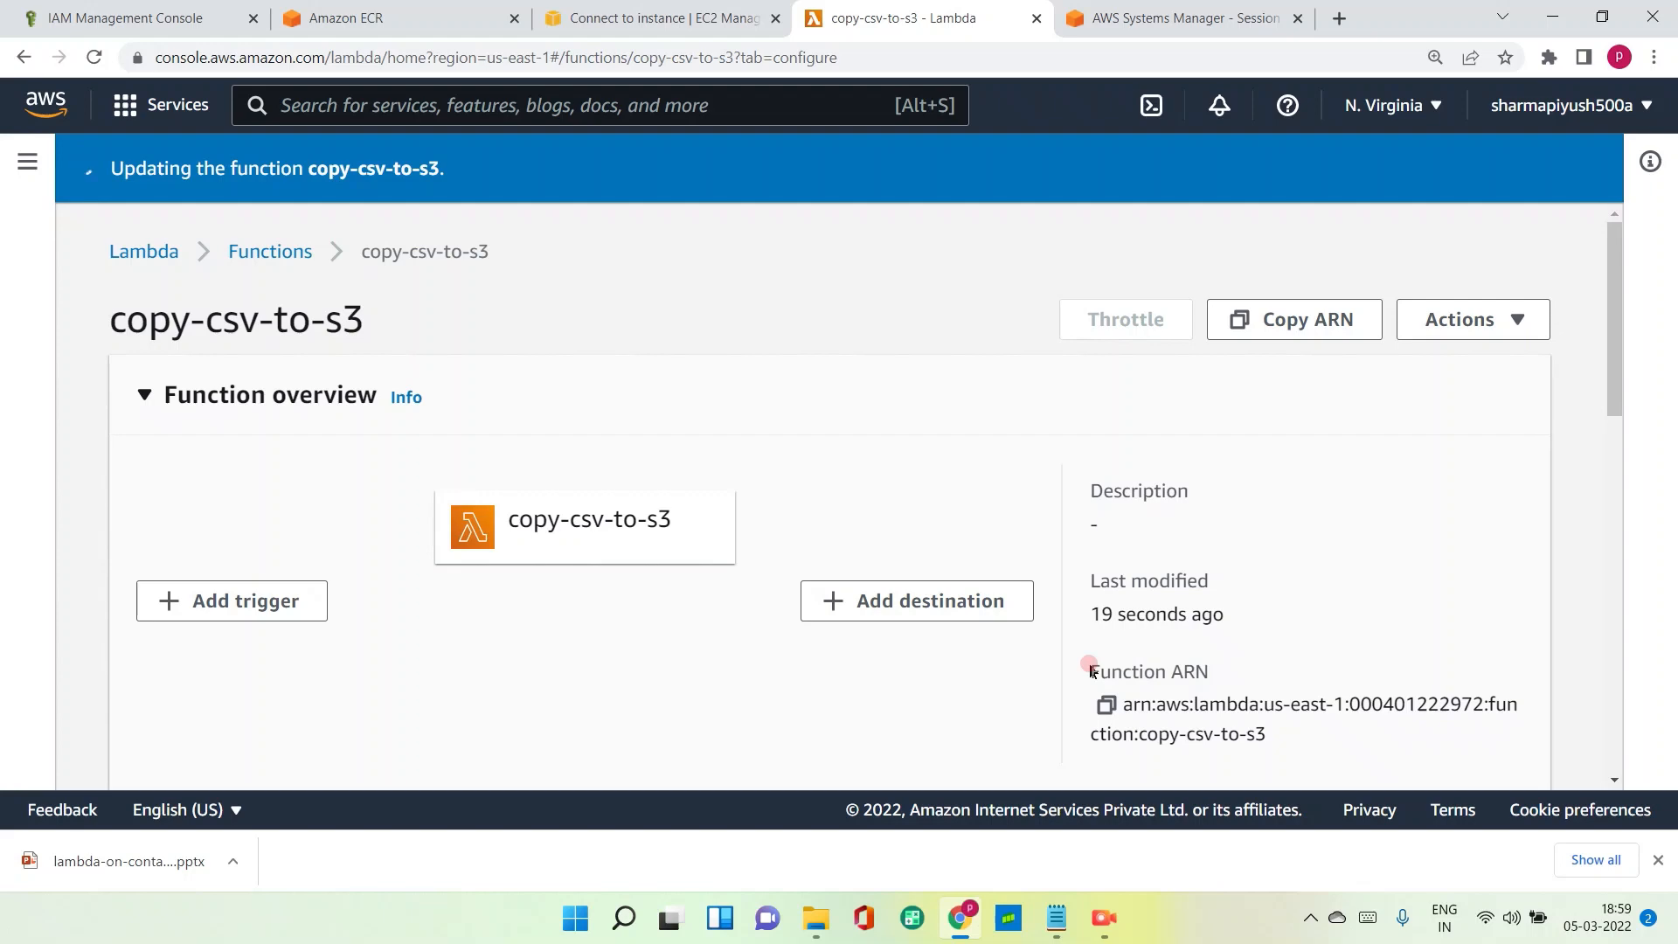
mouse_move(801, 418)
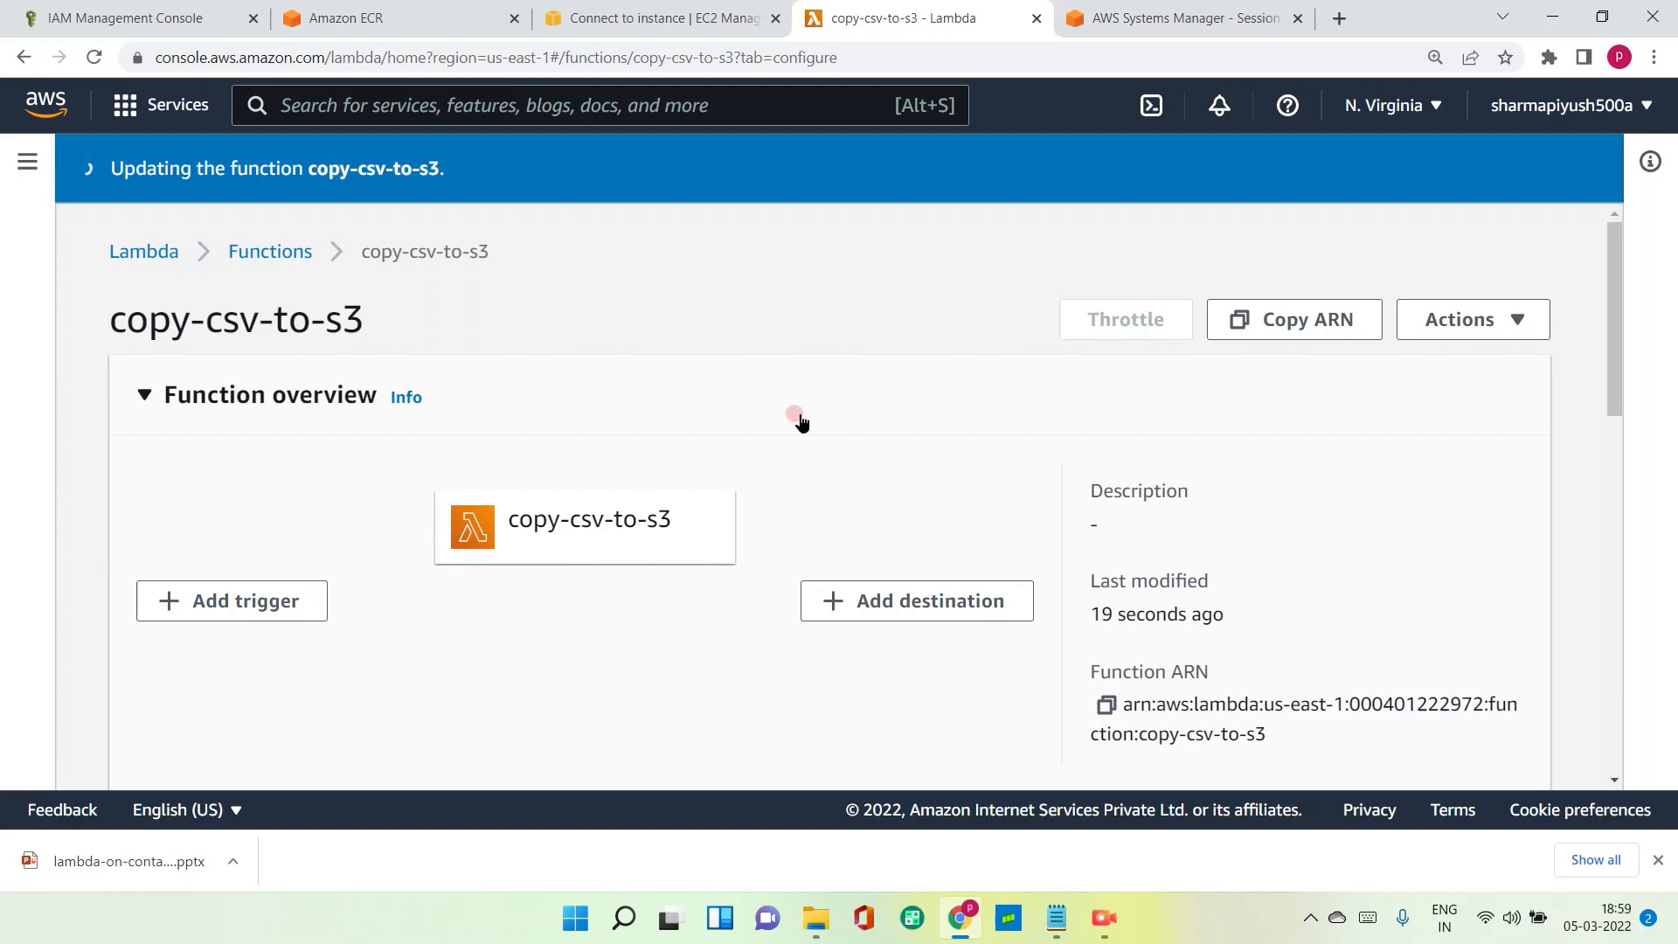
scroll("down", 3)
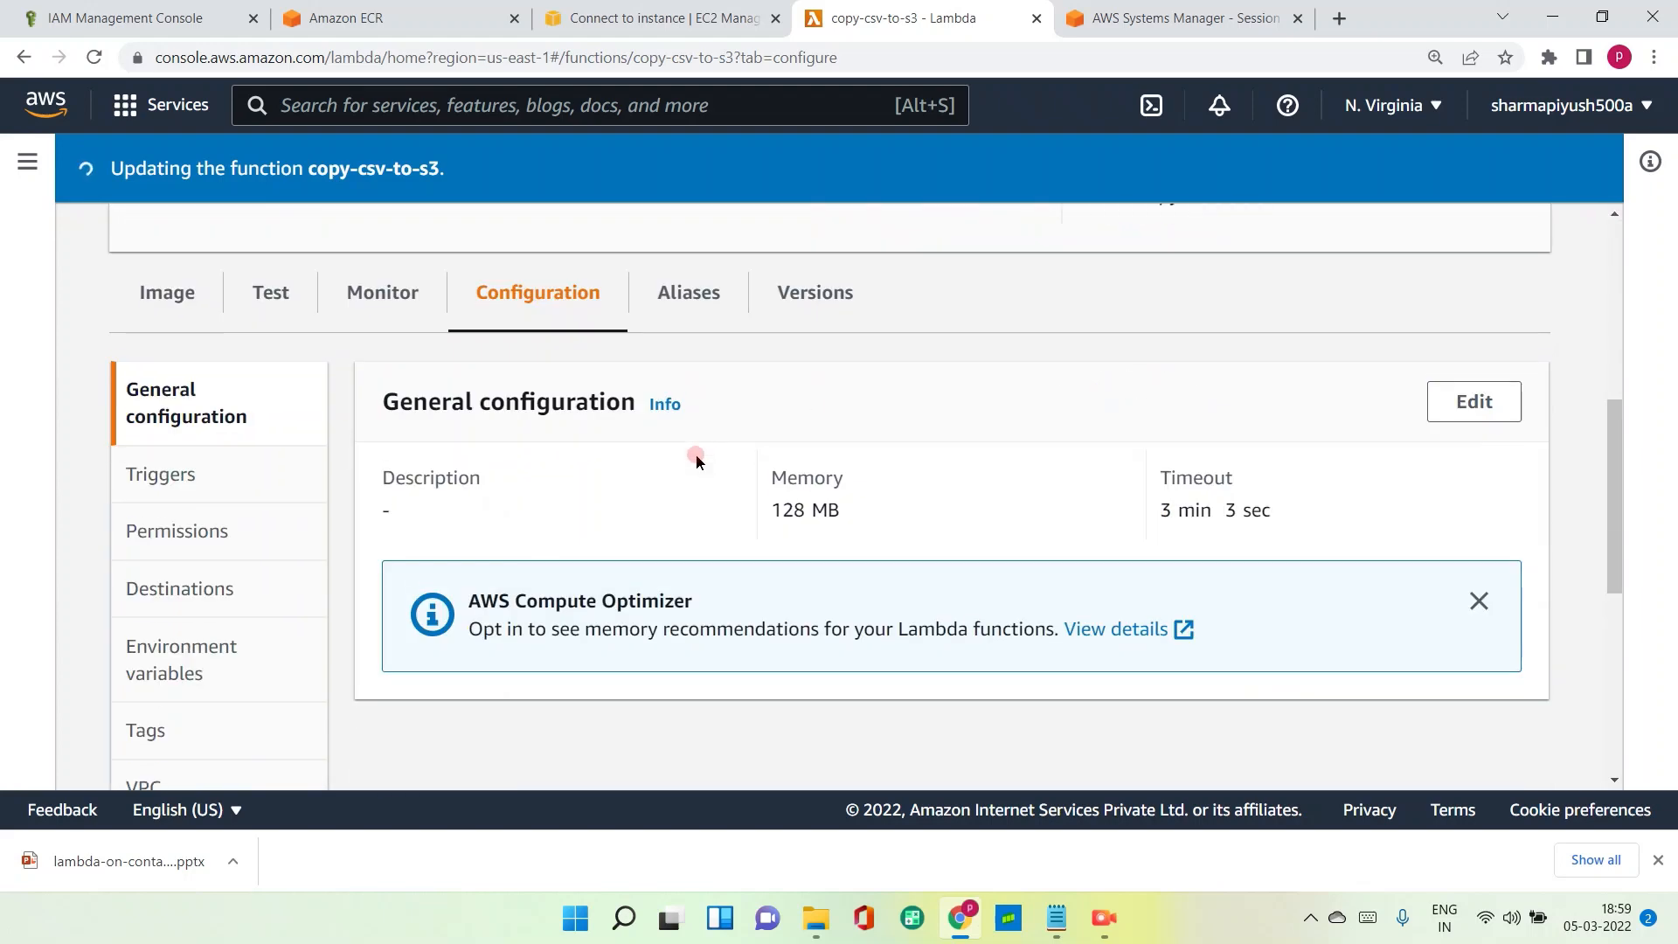
scroll("up", 3)
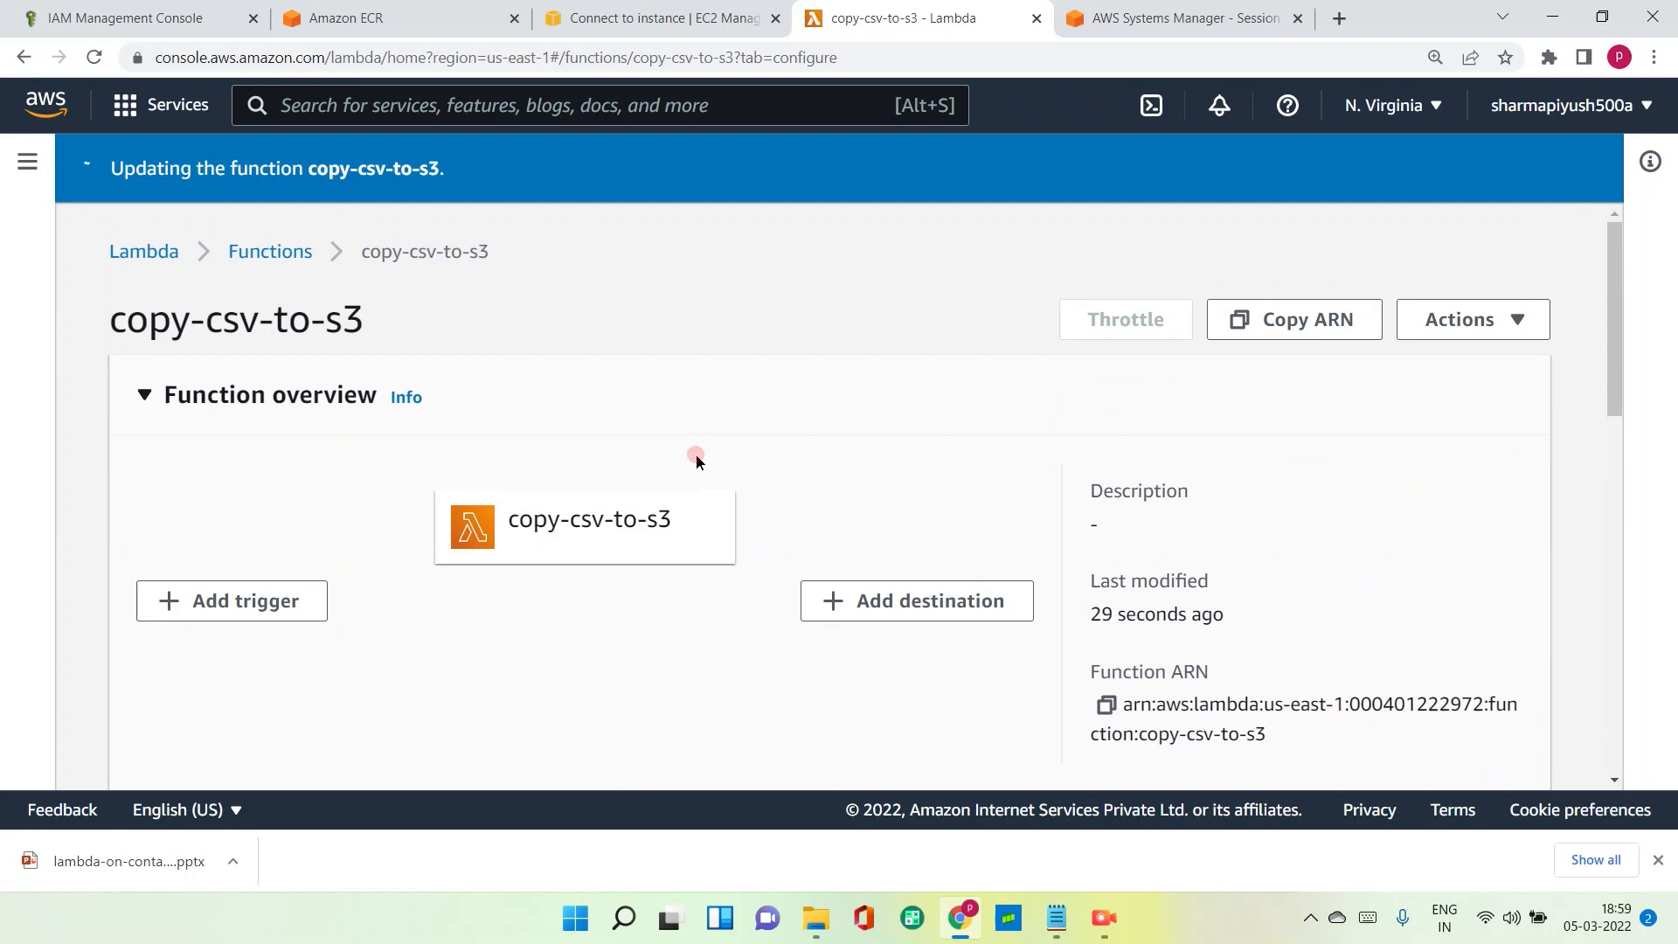
mouse_move(301, 276)
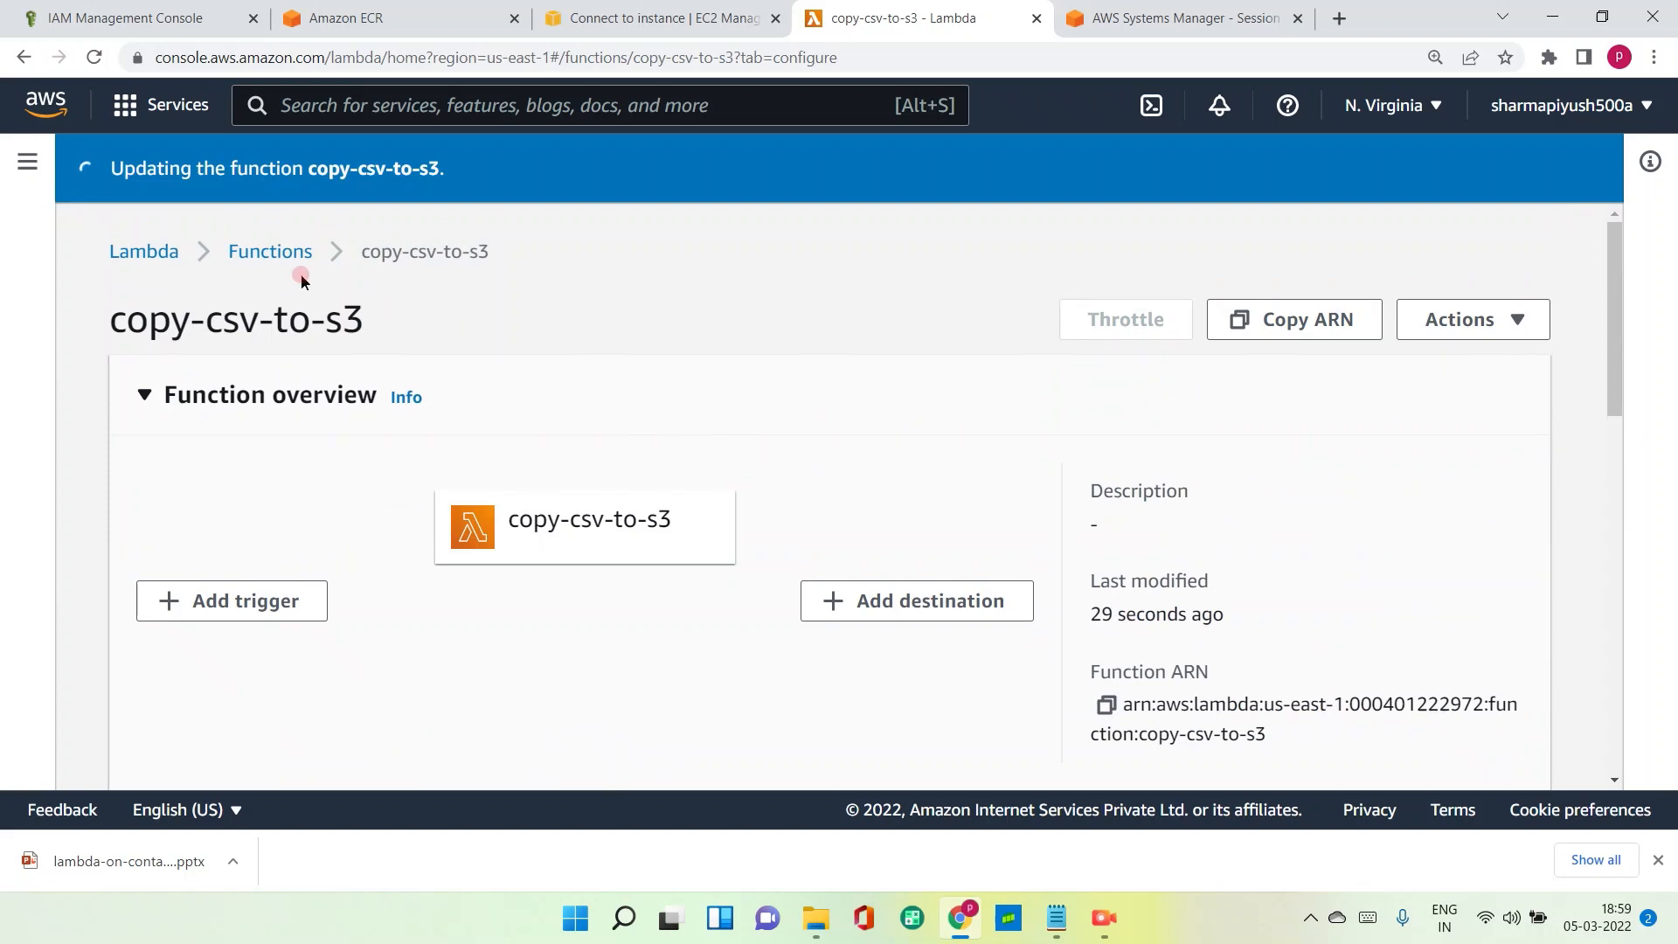
Reopen copy-csv-to-s3 from the Lambda Functions list.
left_click(270, 251)
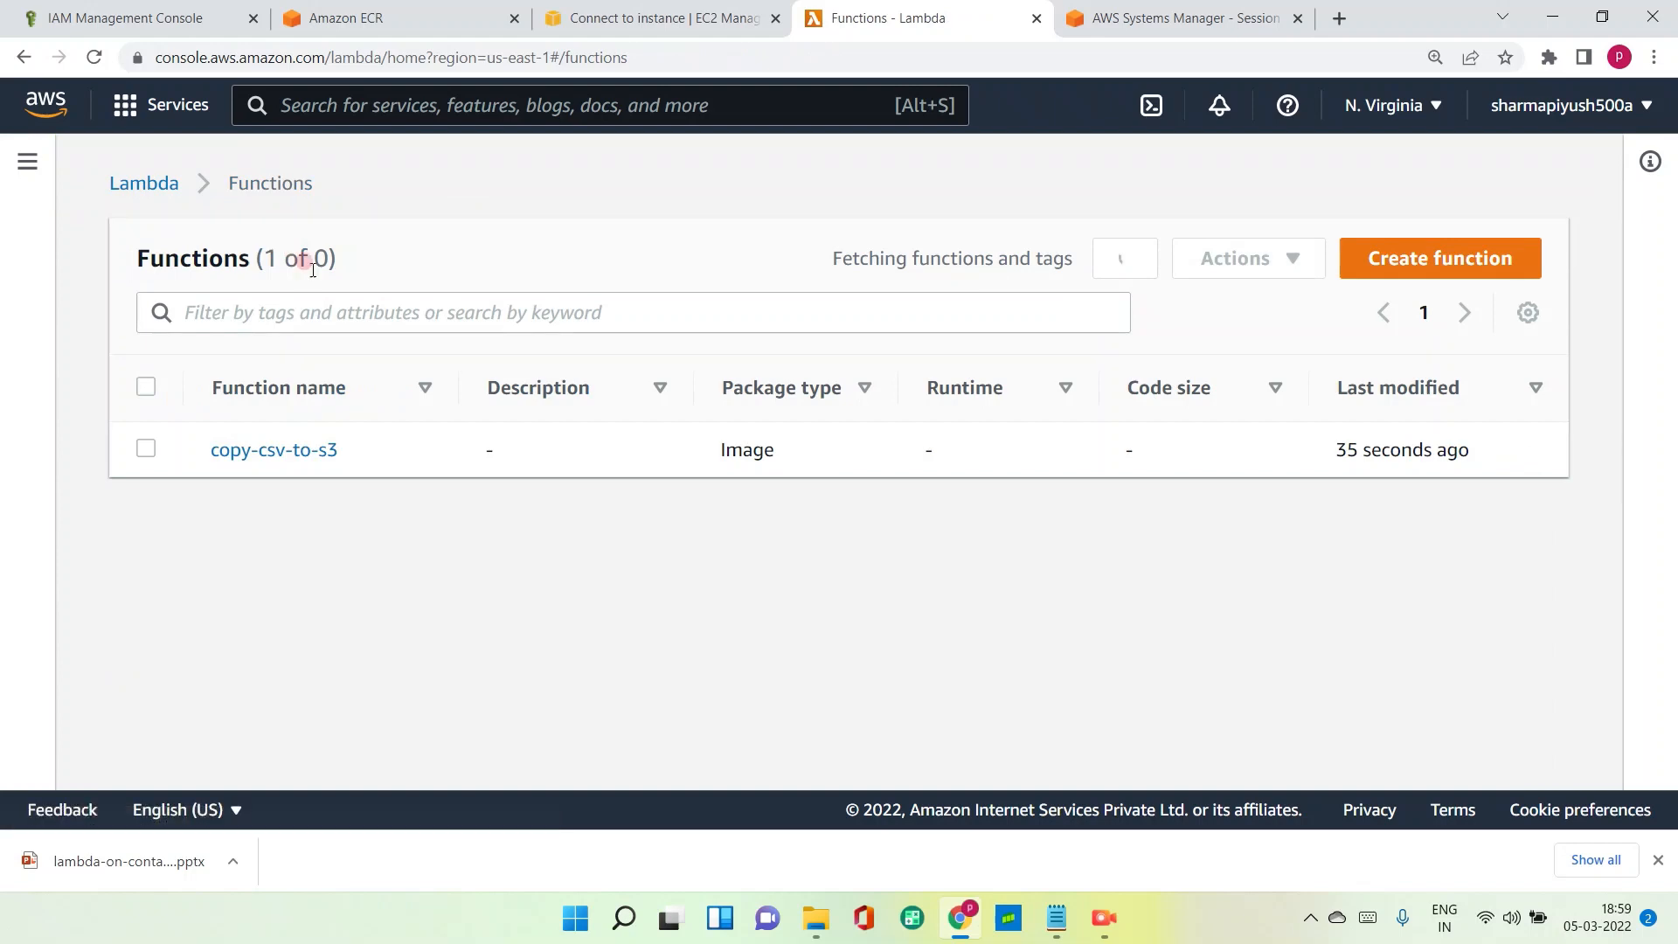
left_click(274, 449)
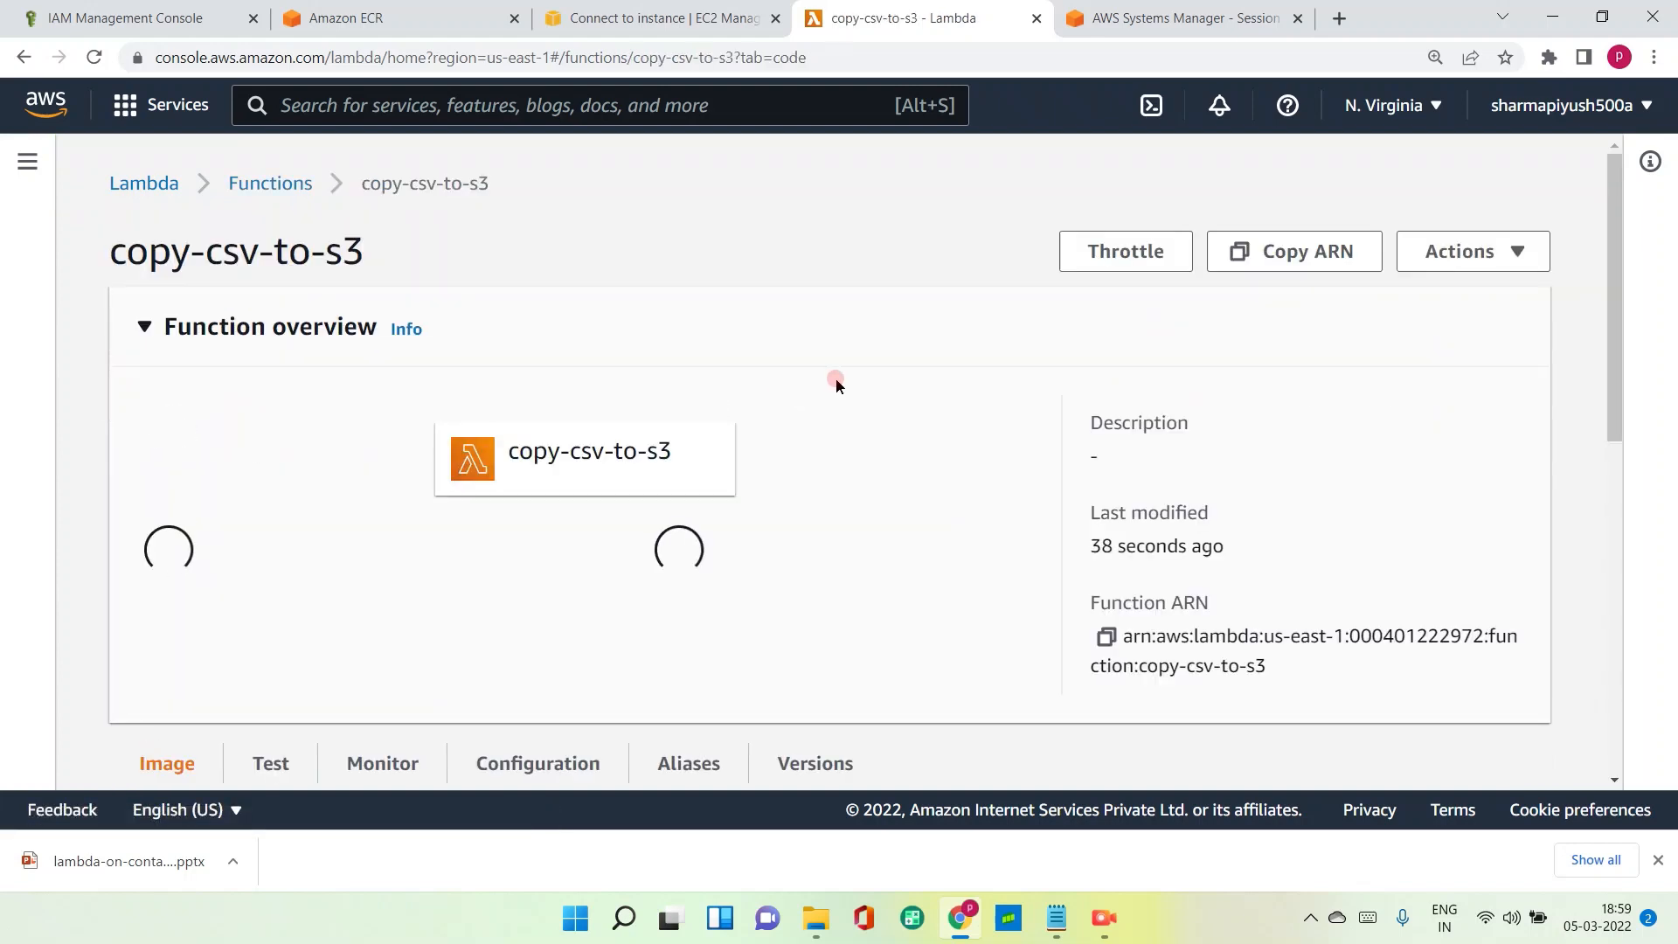
scroll("down", 3)
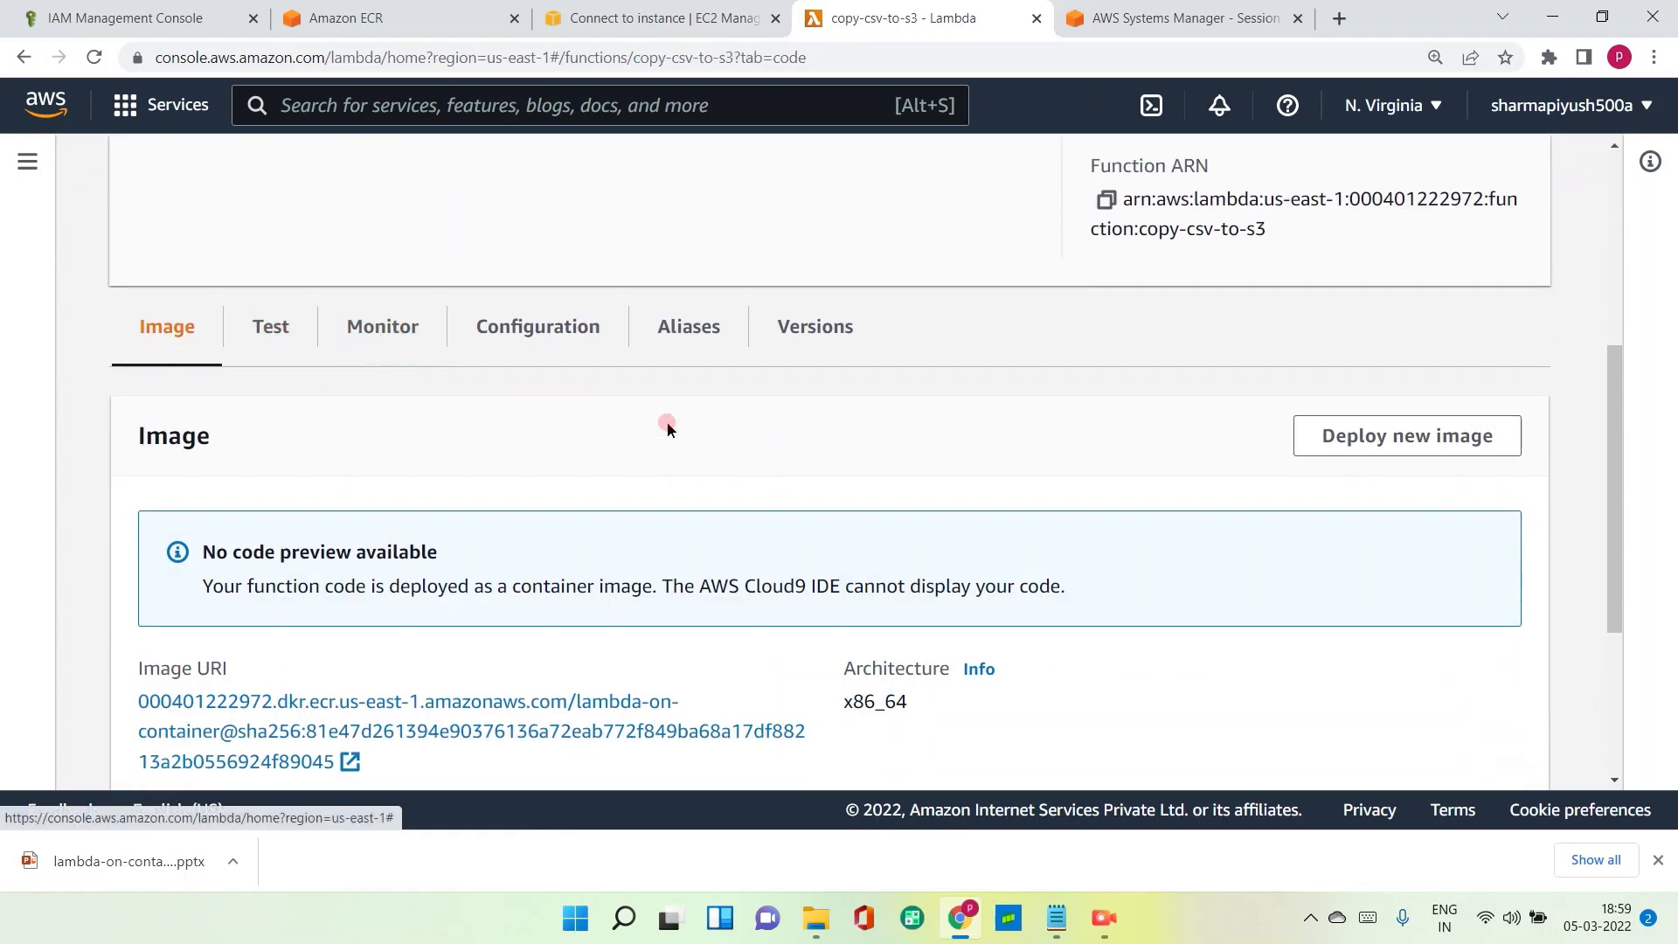
scroll("down", 3)
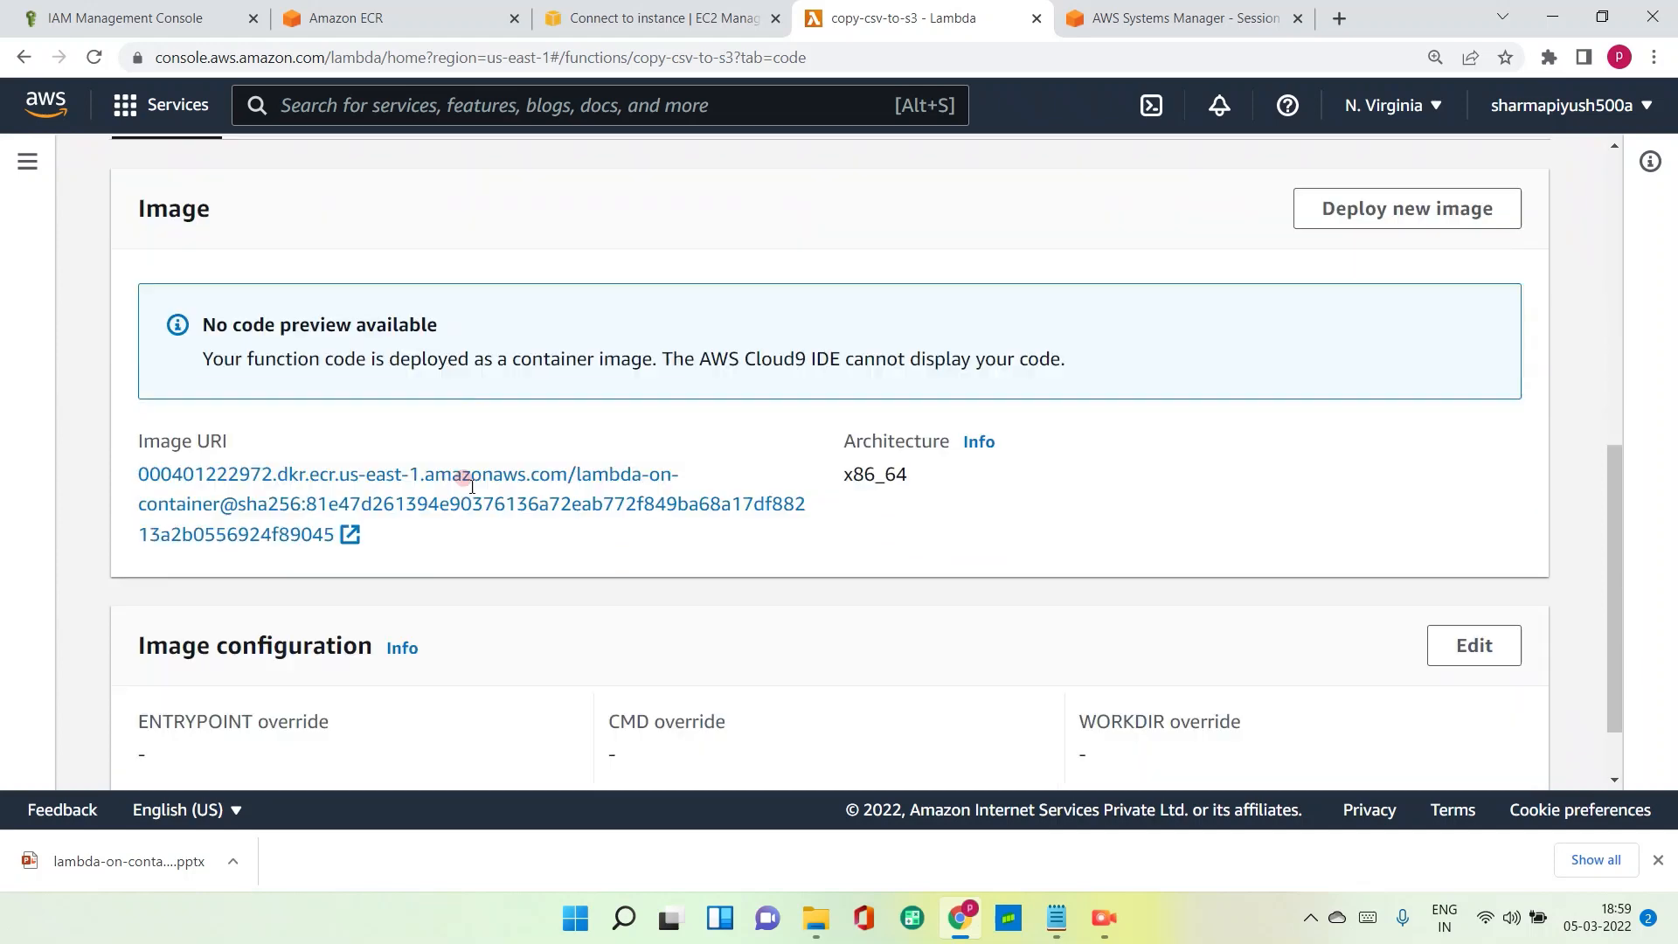
Rerun the test, confirm status 200 with body 'hello', and return to IAM.
left_click(270, 446)
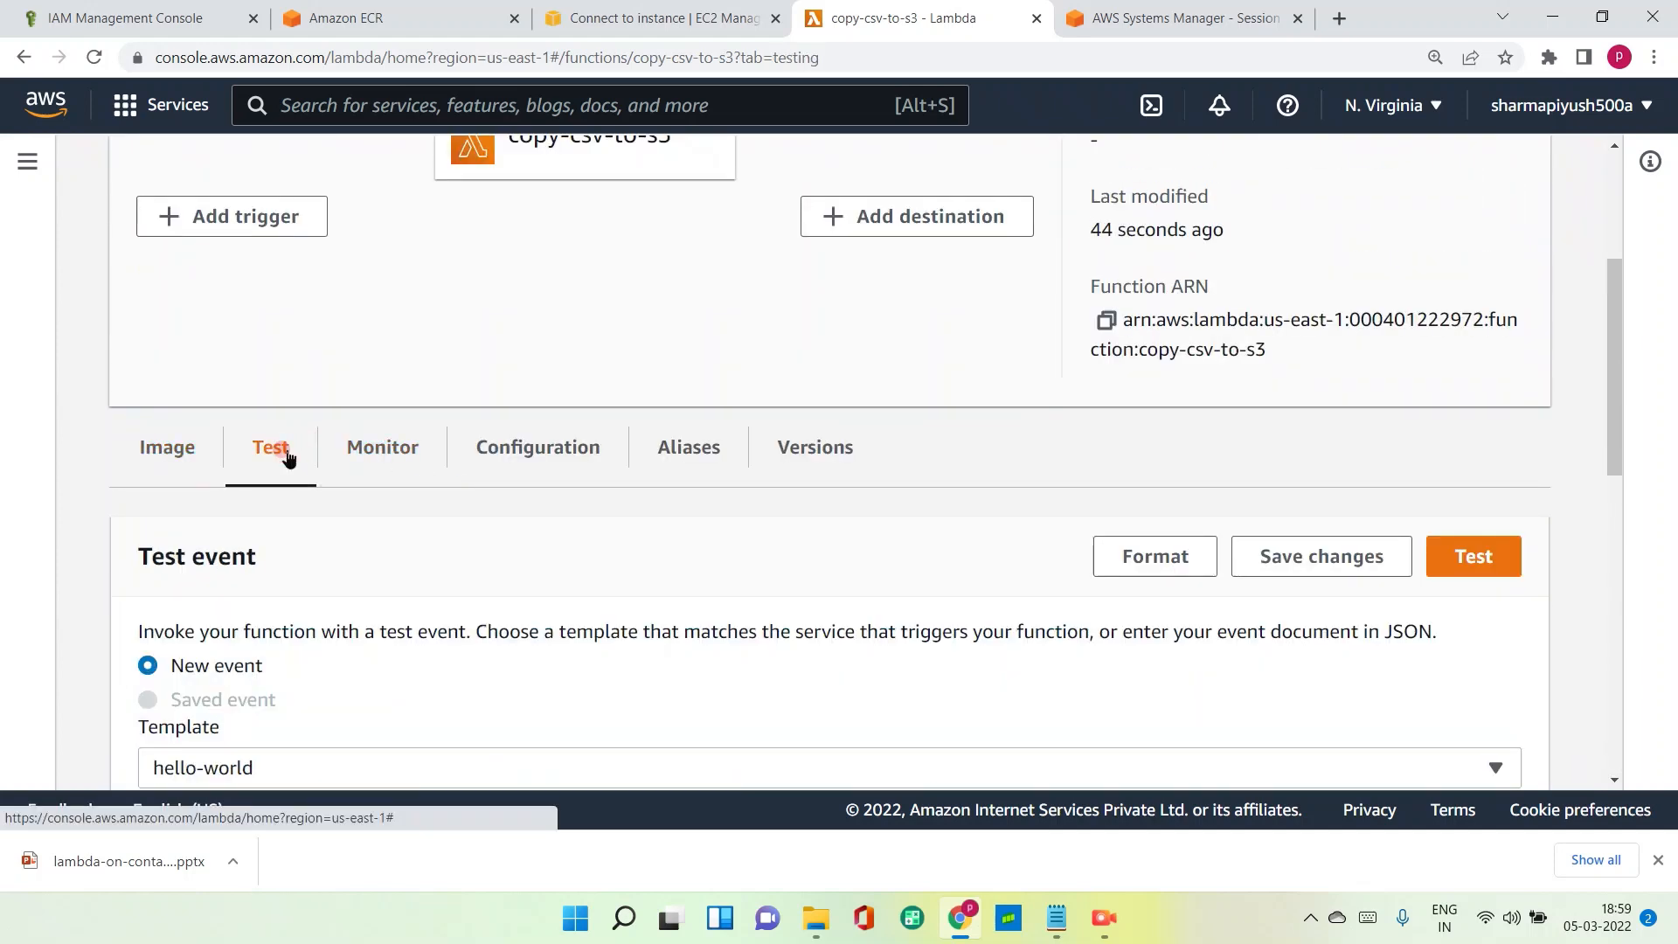
scroll("down", 3)
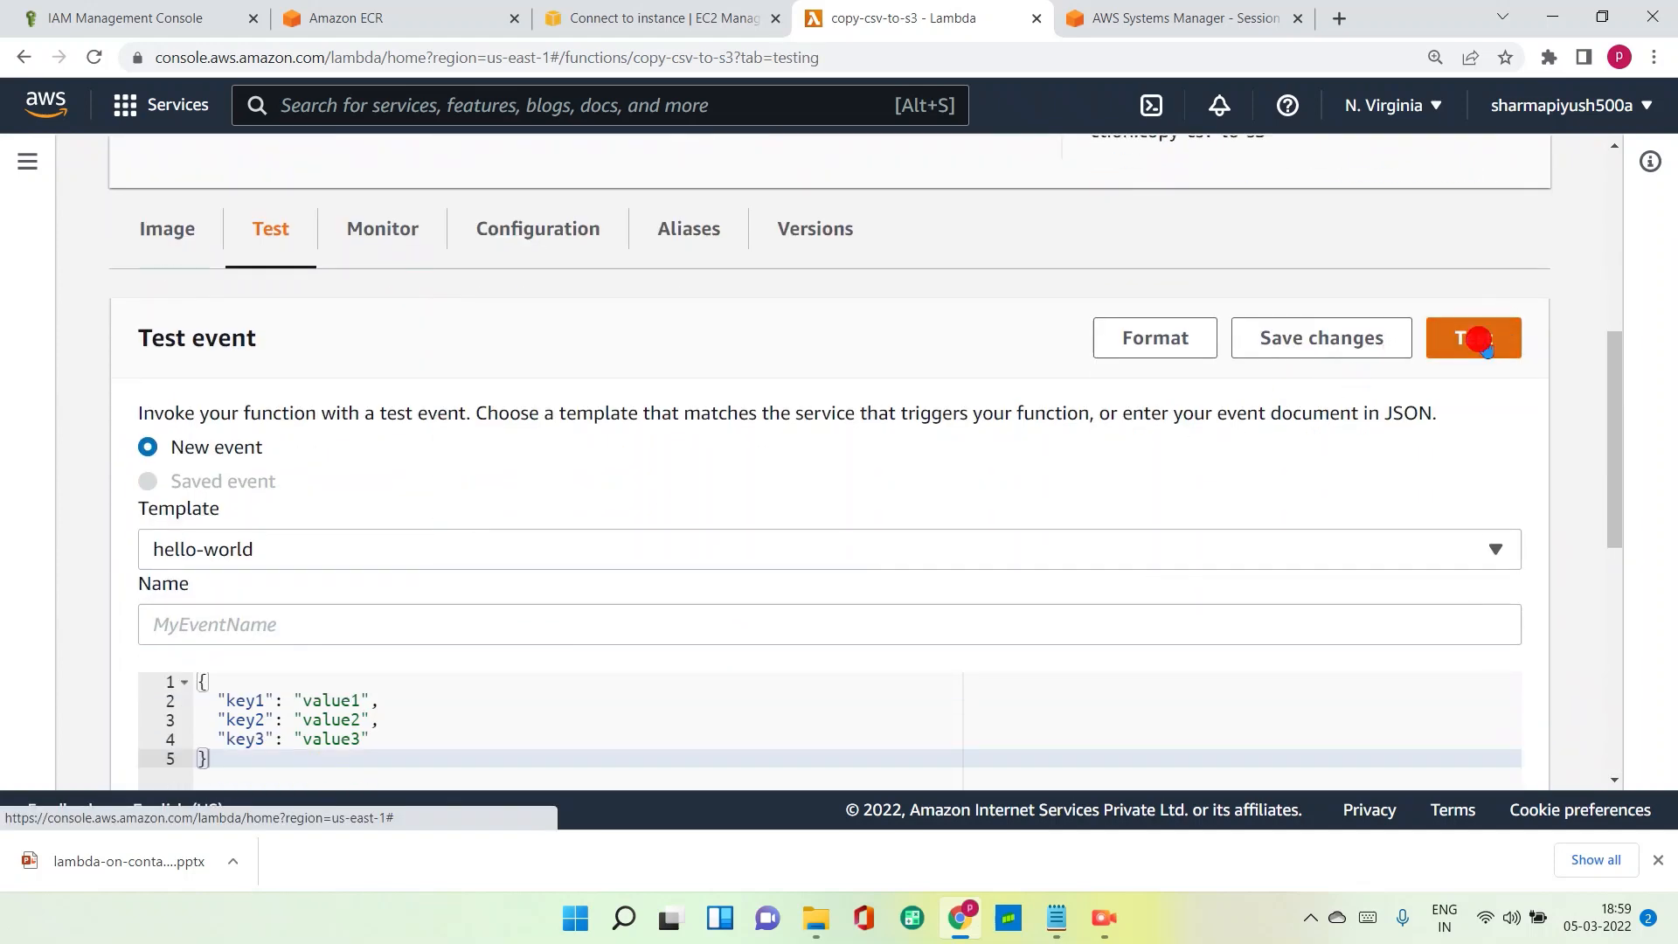
left_click(1472, 337)
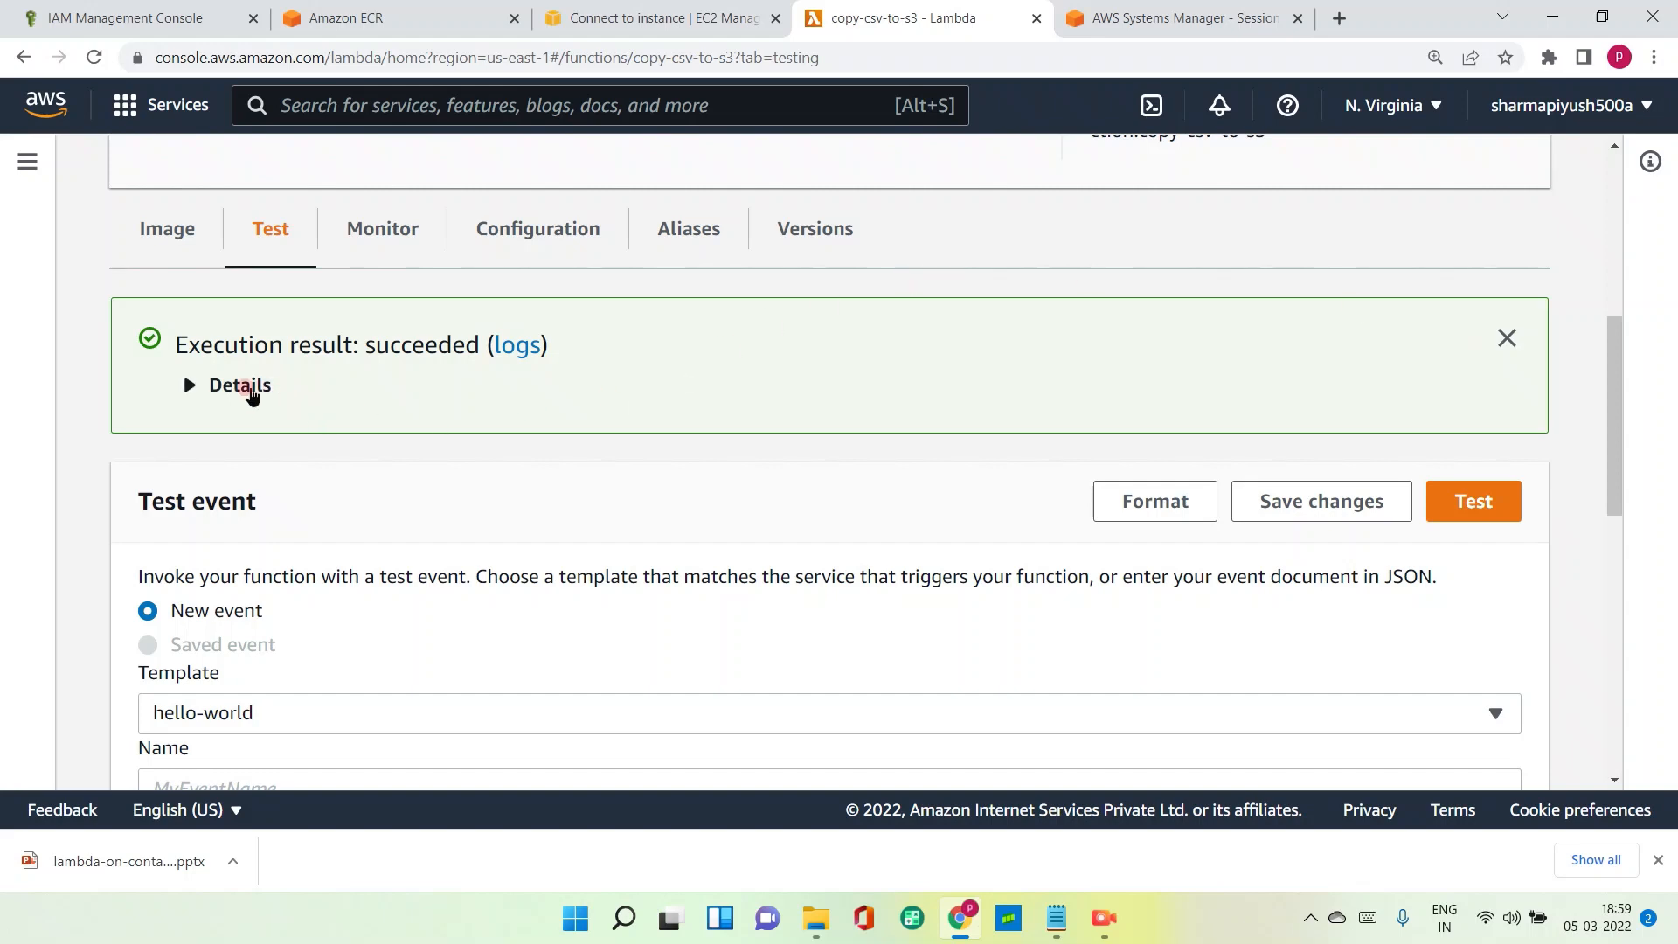
left_click(237, 385)
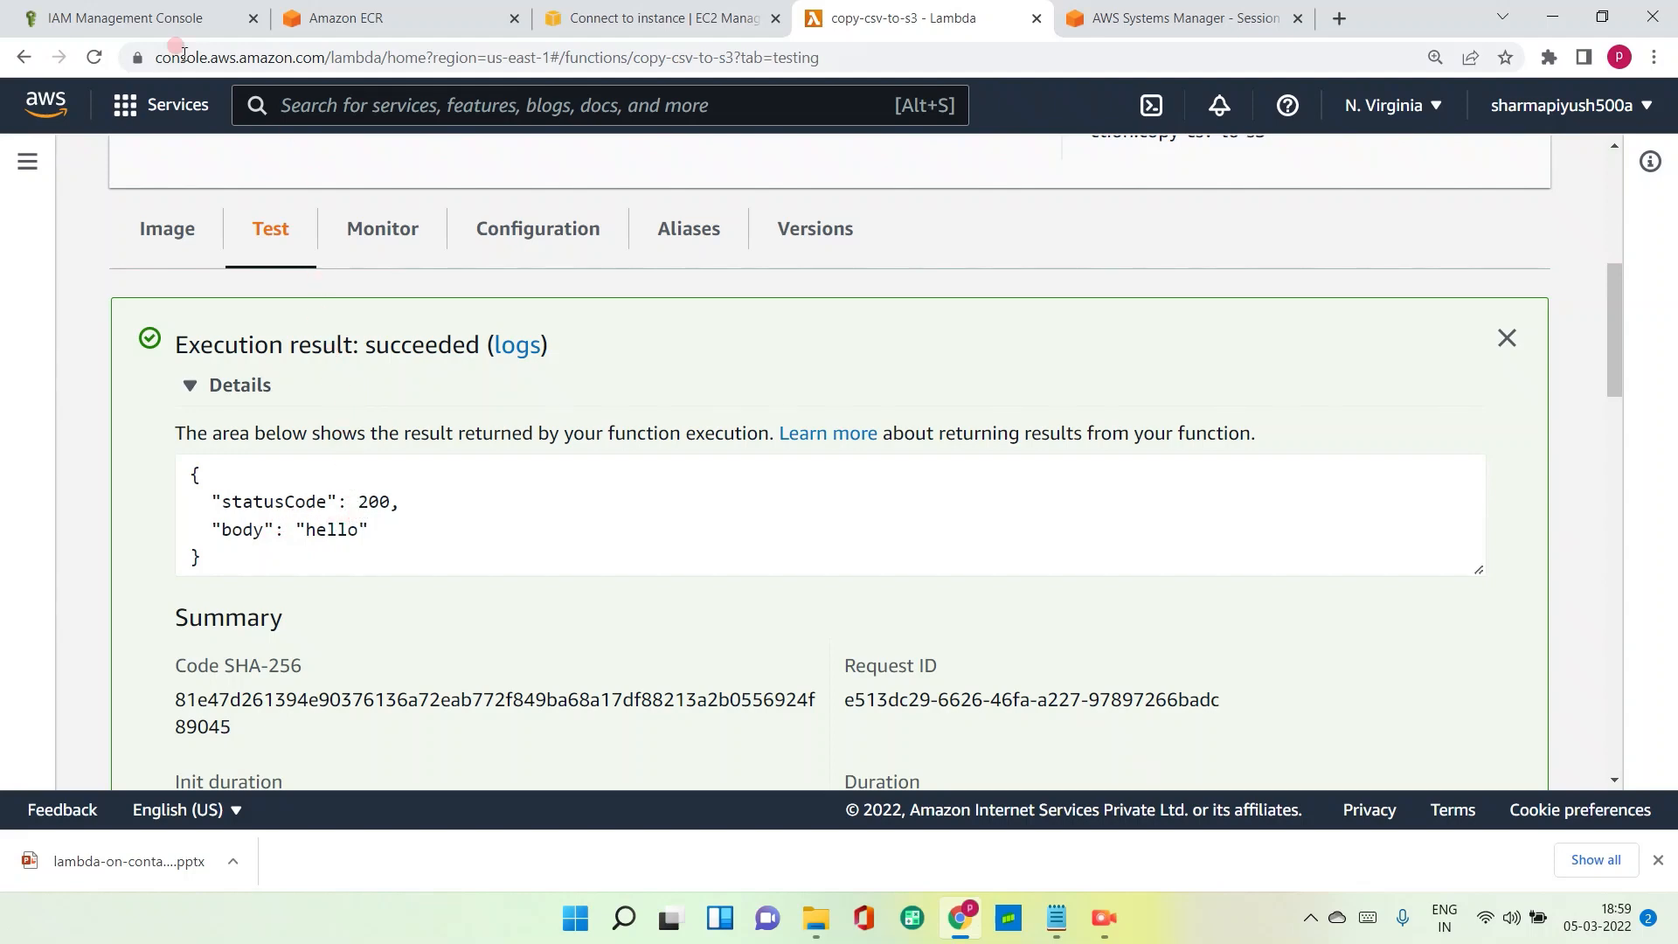
left_click(126, 19)
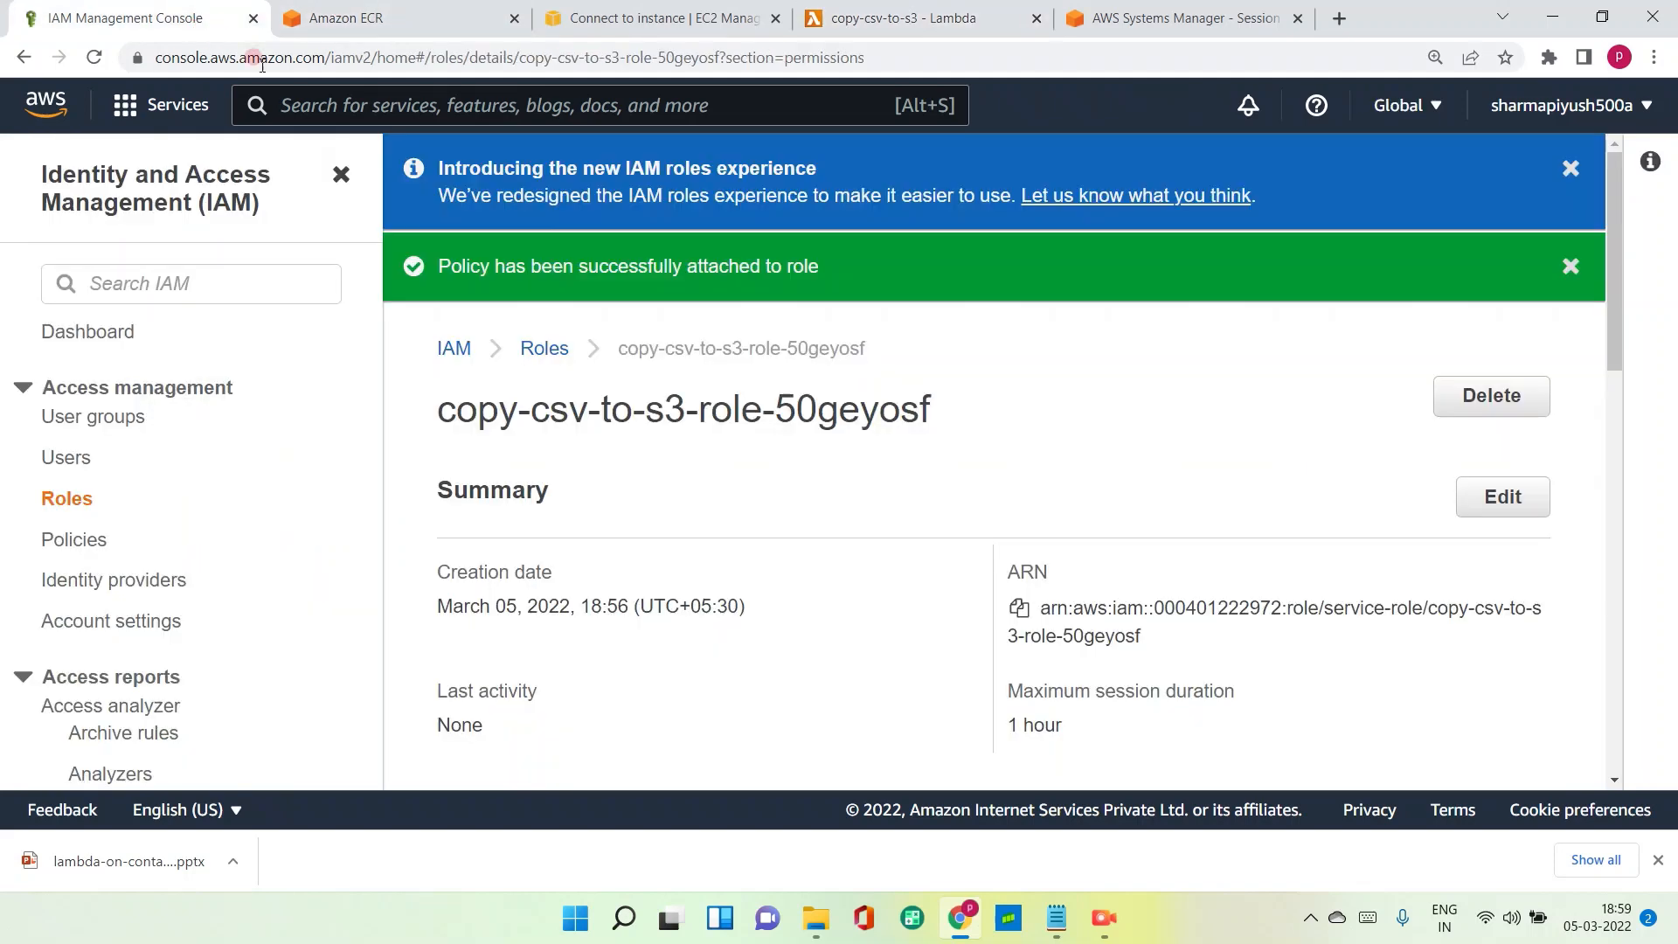
Open S3, select data.csv in linuxadvise-aws-demo-bucket, and open the downloaded file.
type("s3")
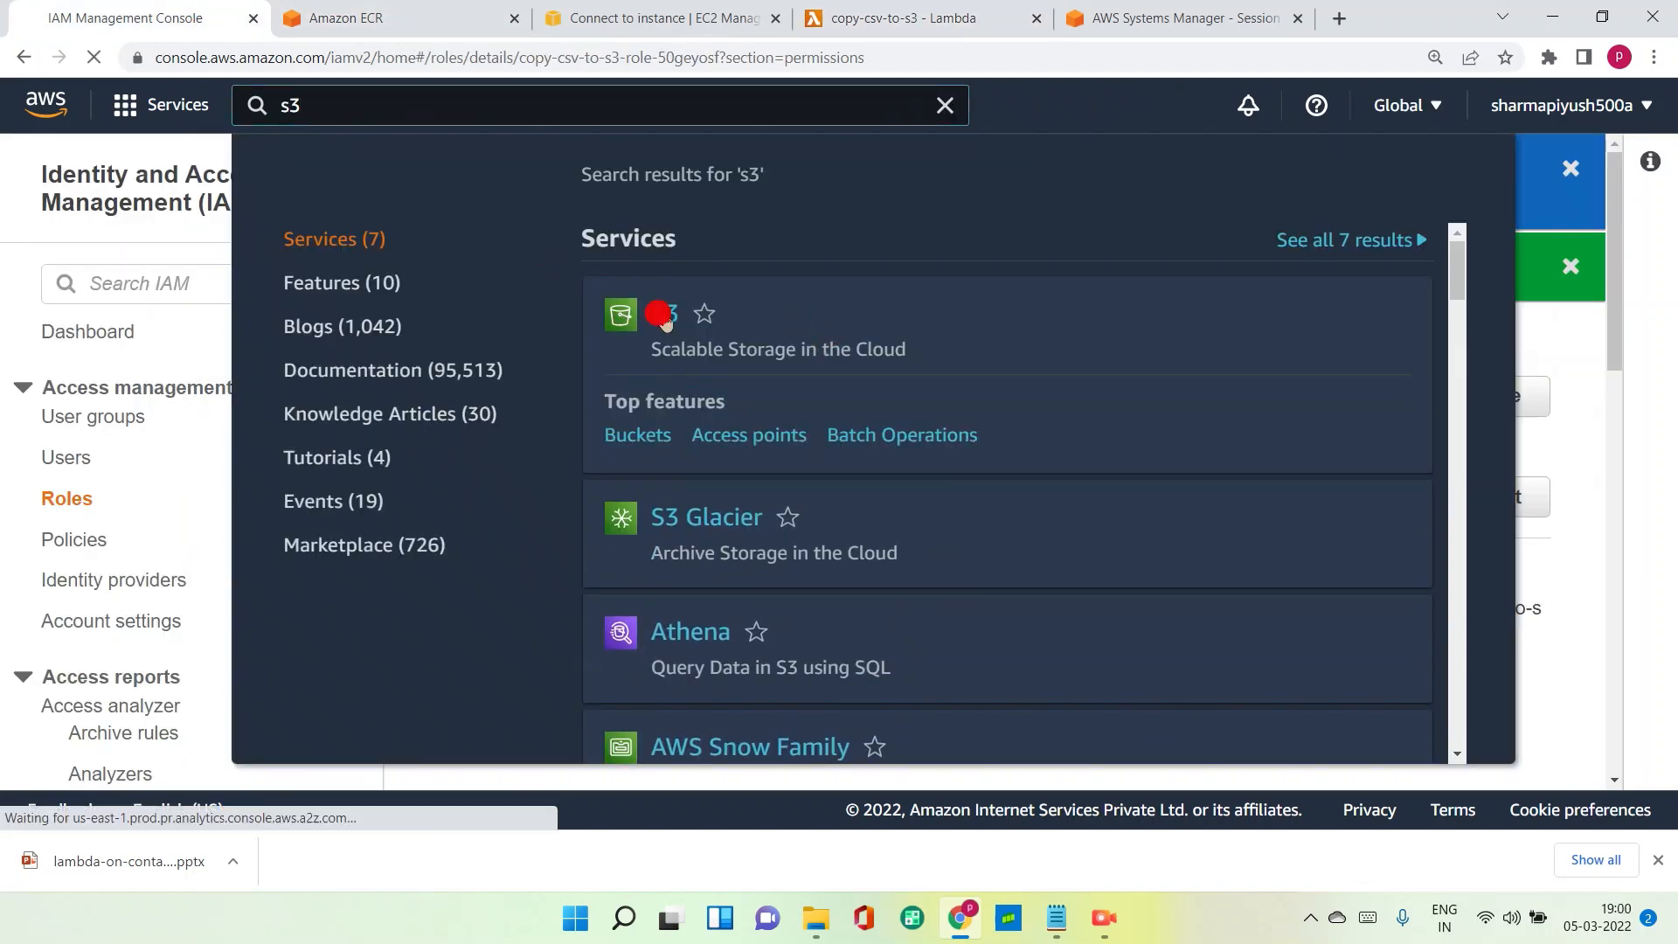
left_click(662, 314)
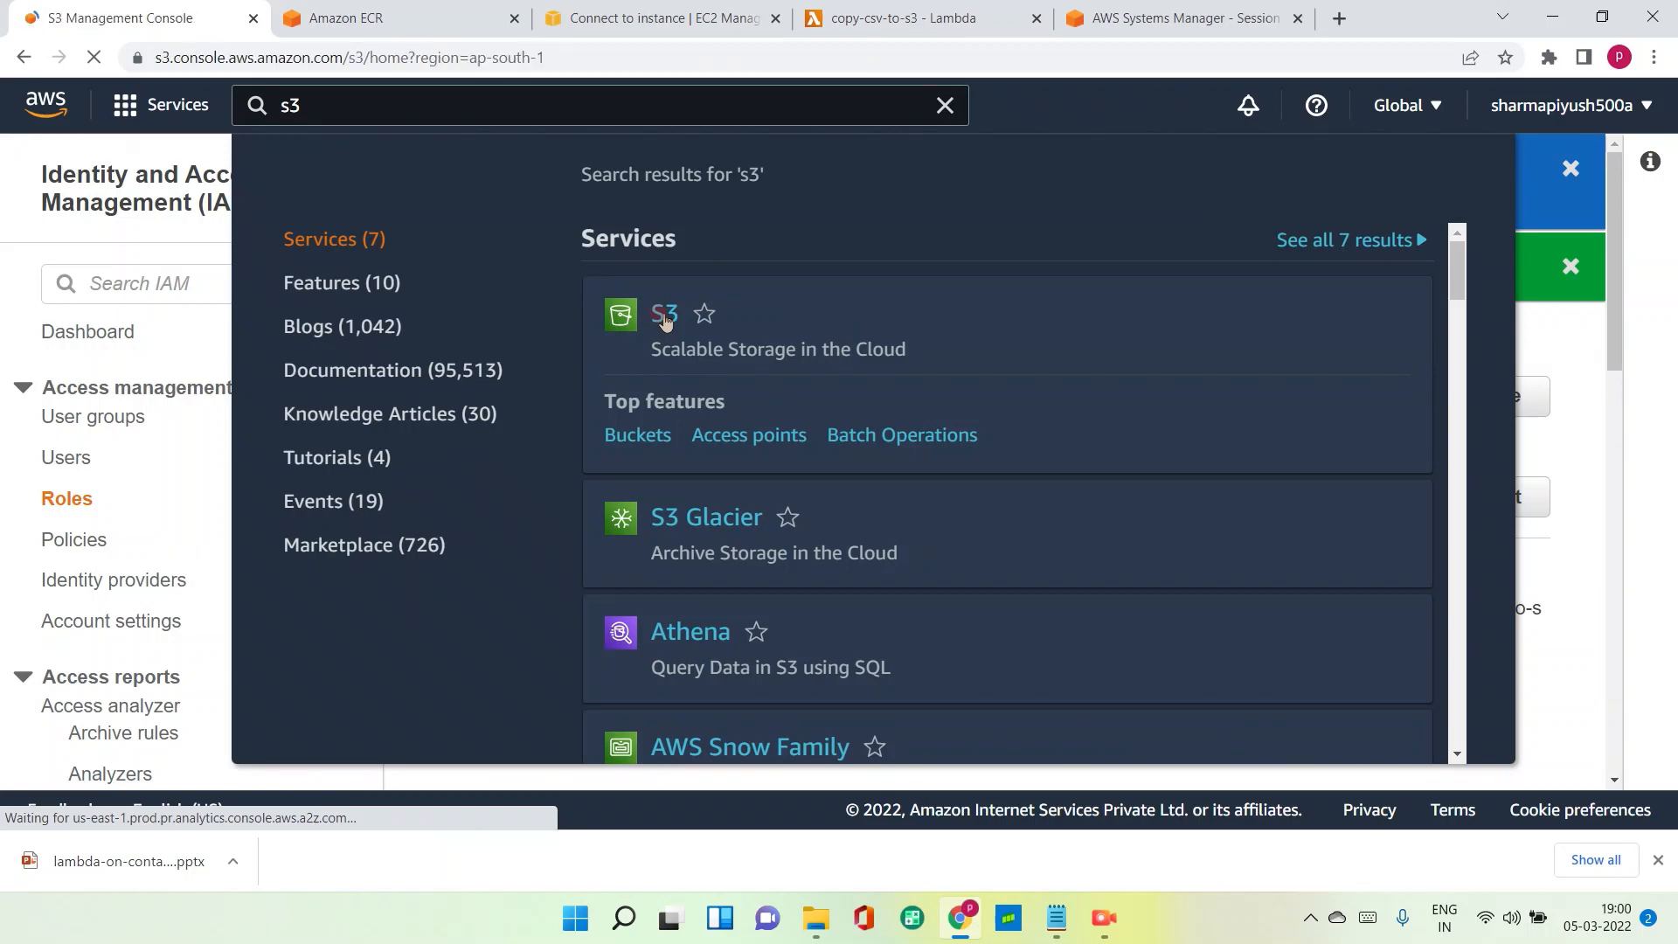
left_click(663, 314)
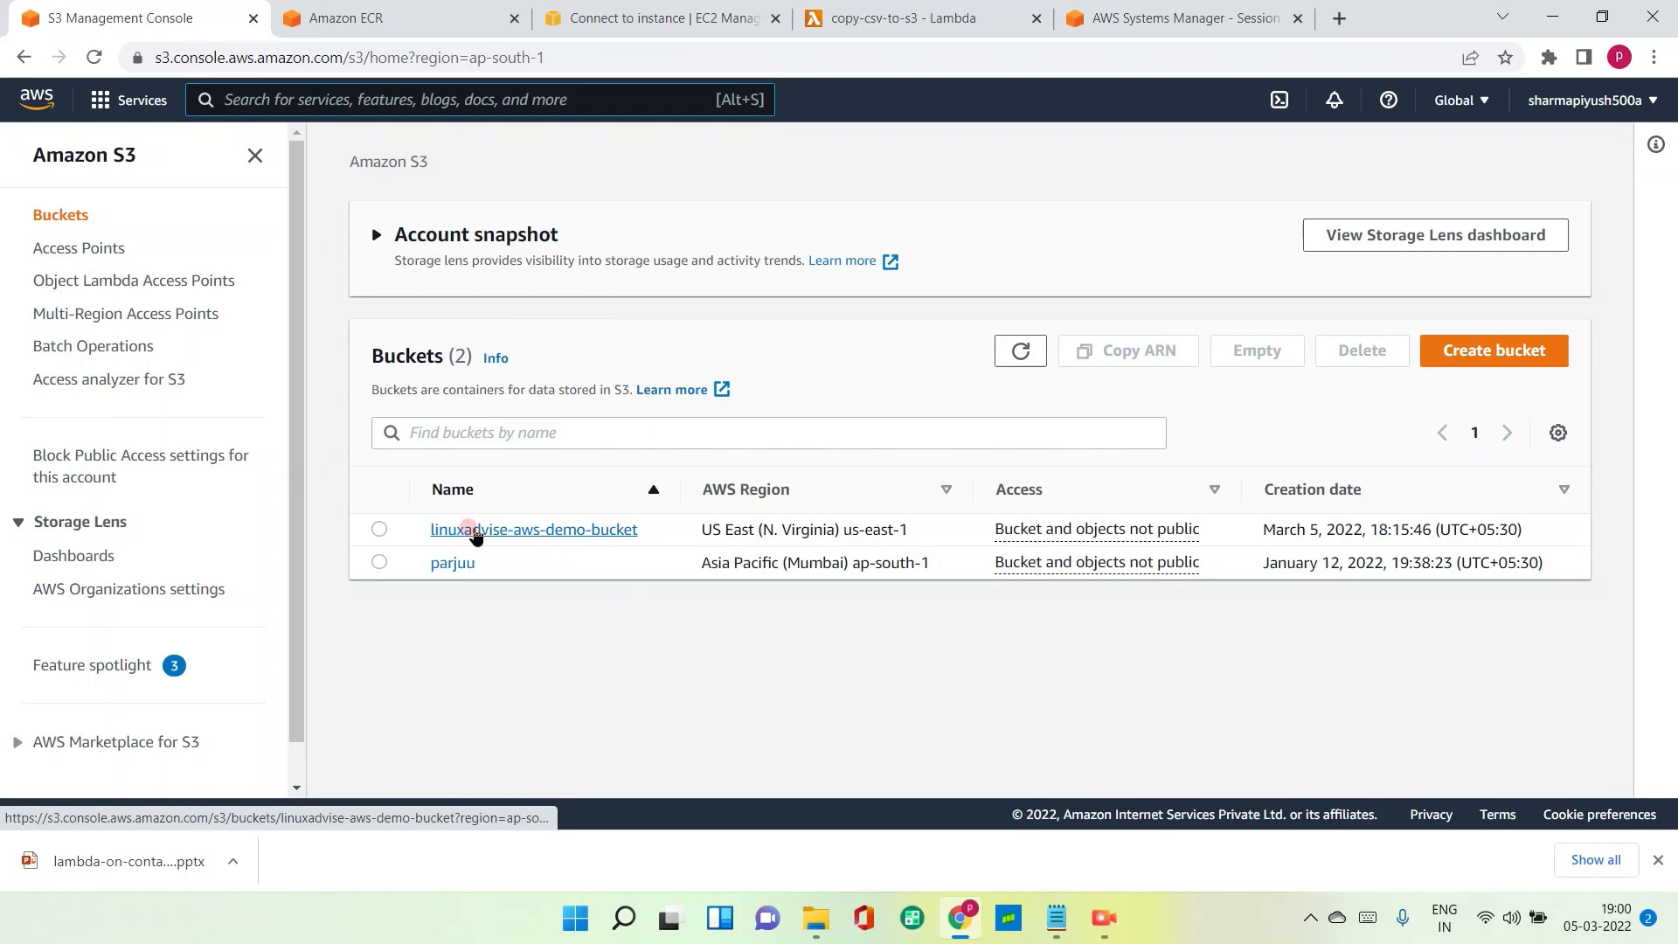
left_click(533, 529)
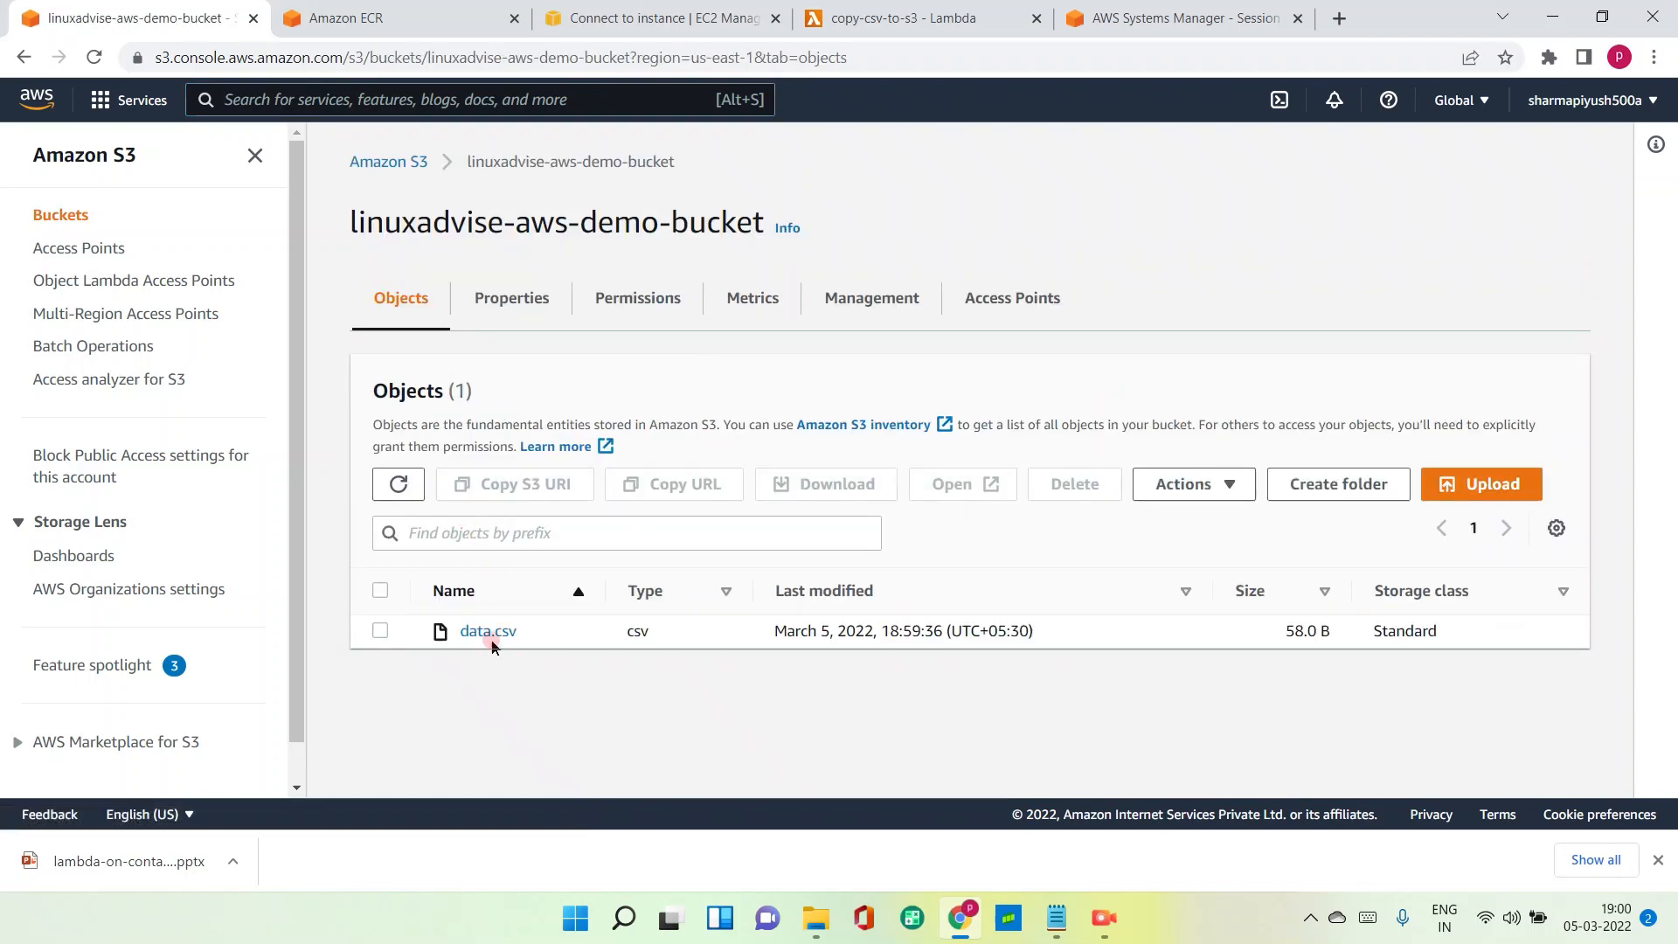
left_click(486, 630)
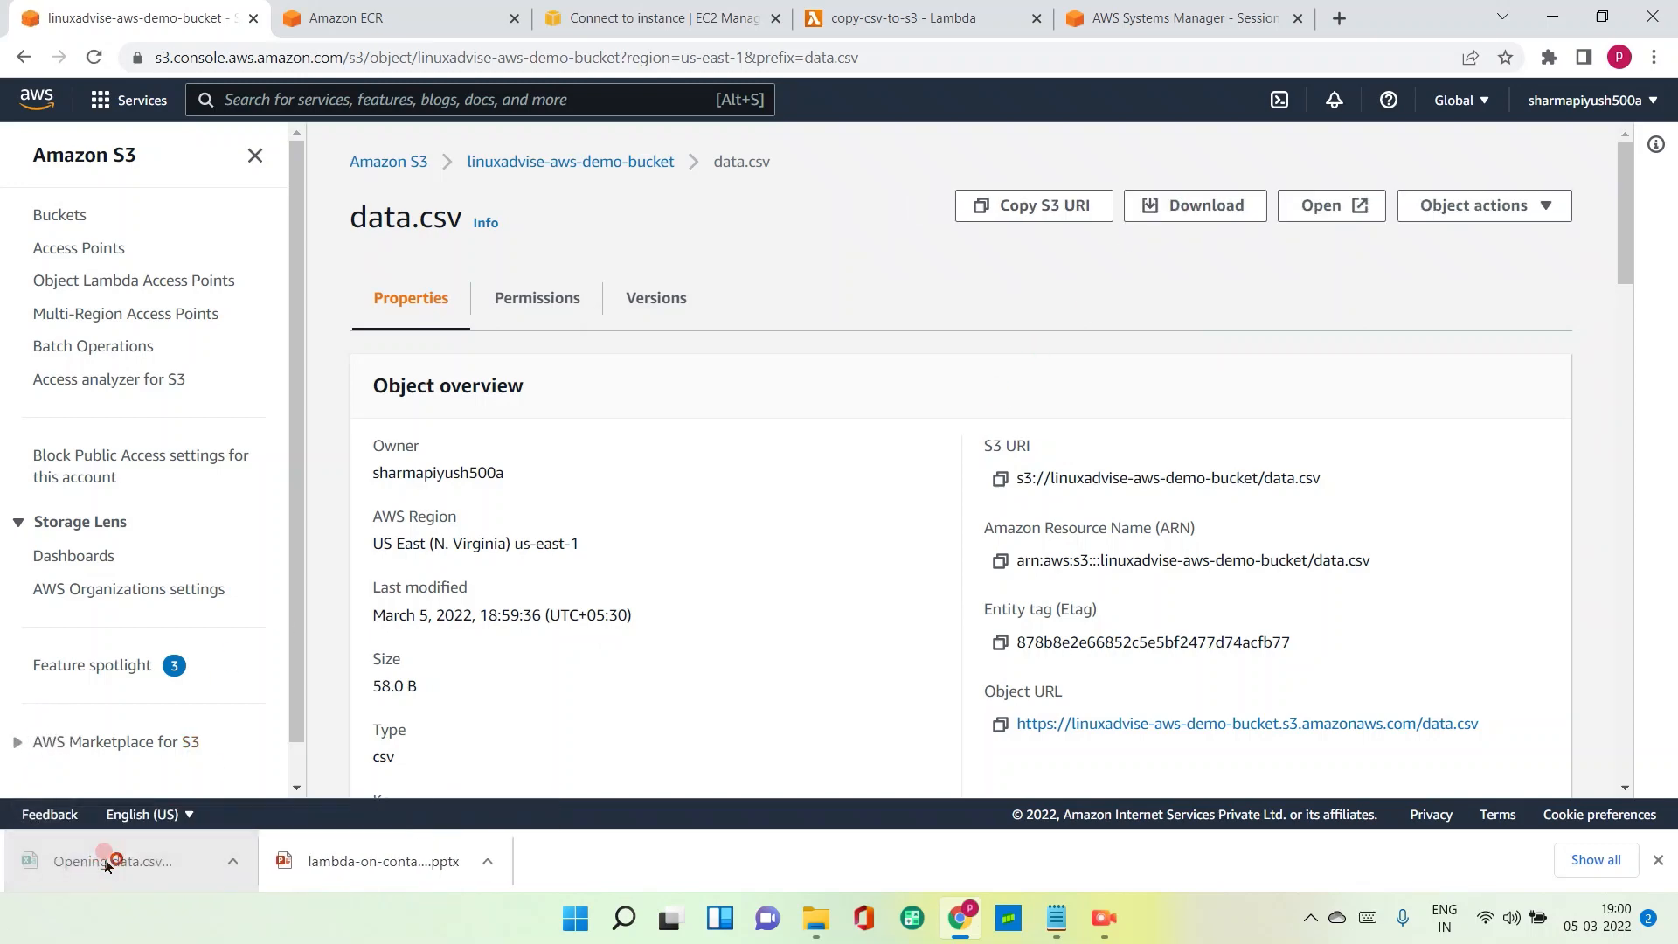
left_click(112, 859)
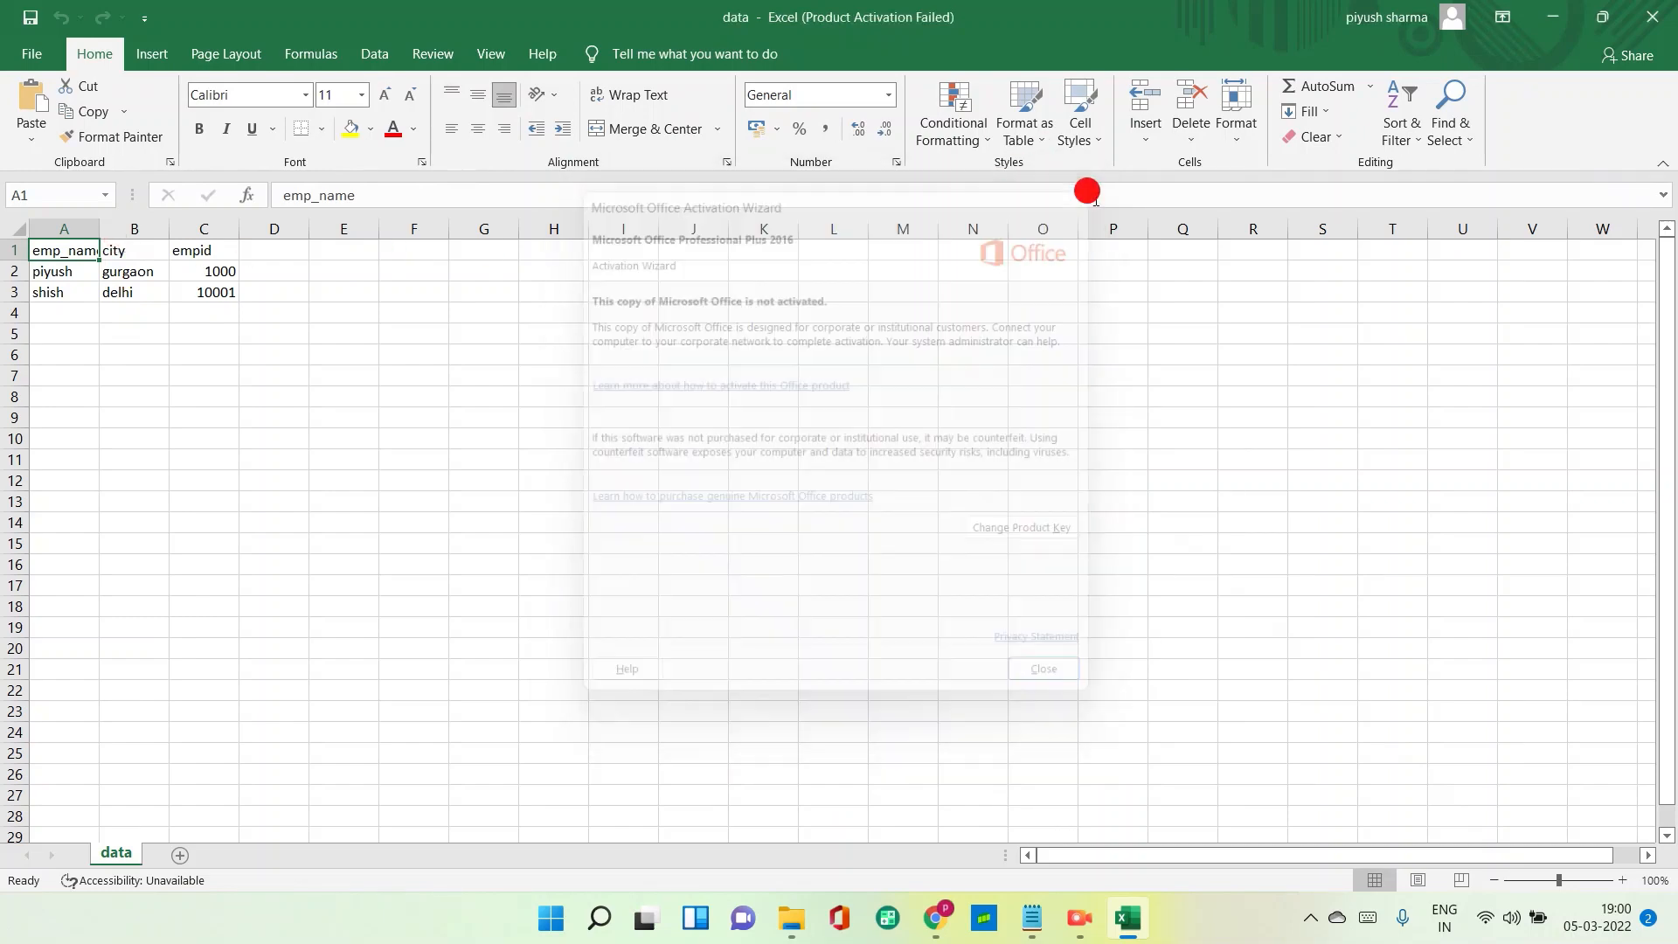
Dismiss the Office activation notice to reveal the emp_name, city, empid sheet.
left_click(1039, 667)
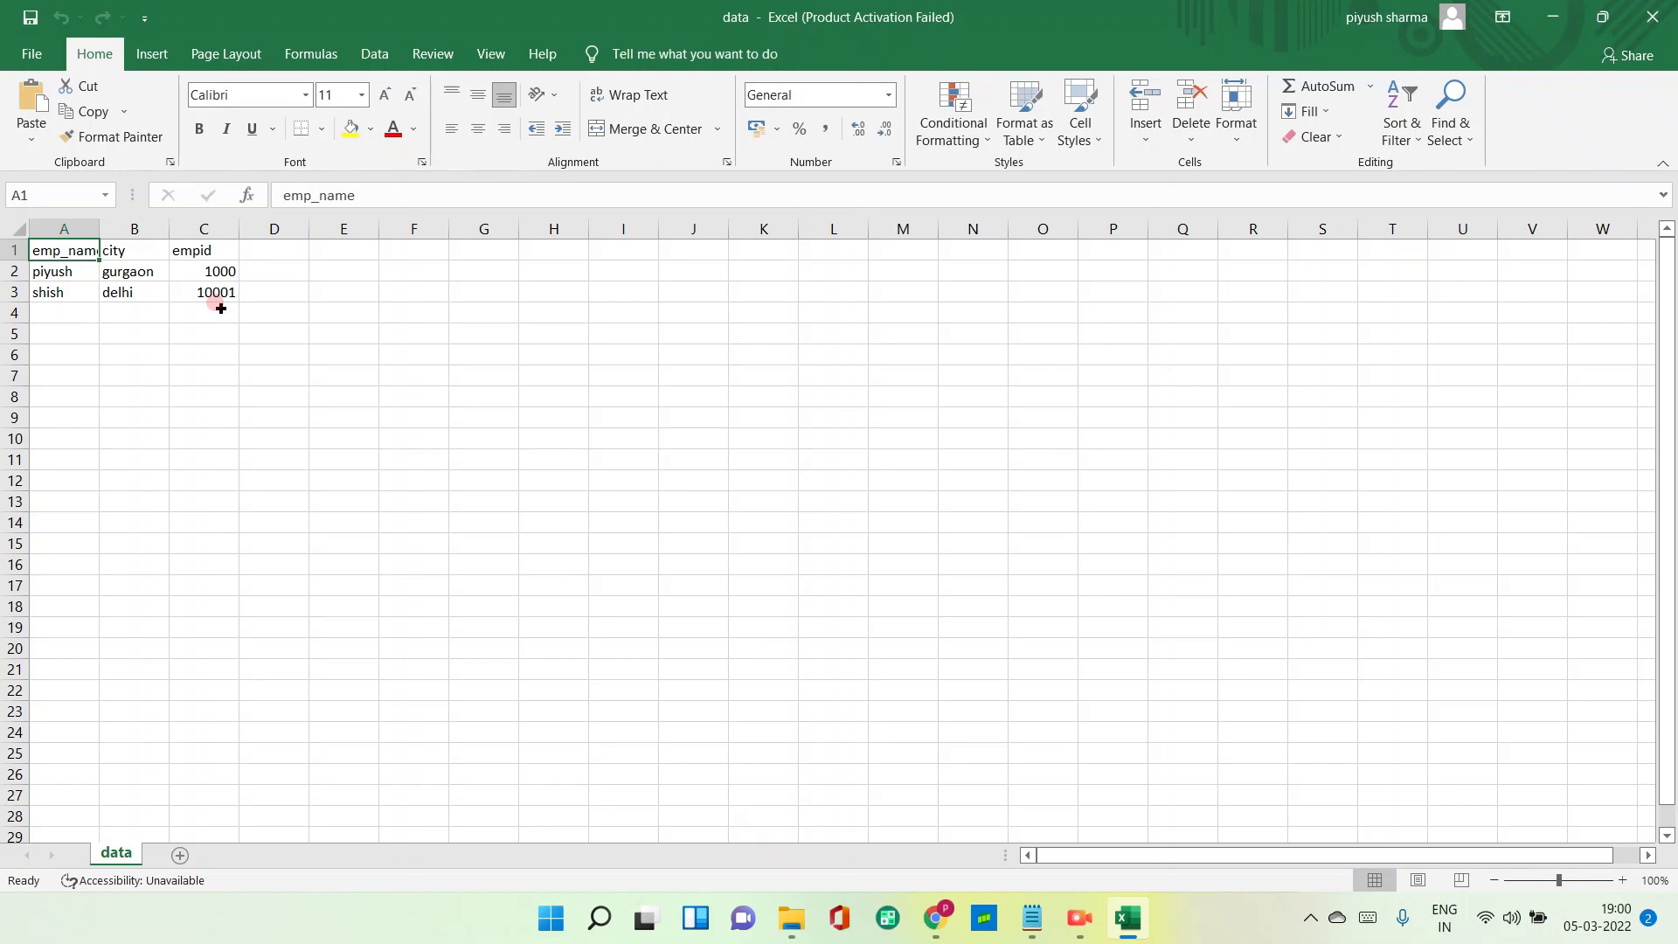
mouse_move(1077, 926)
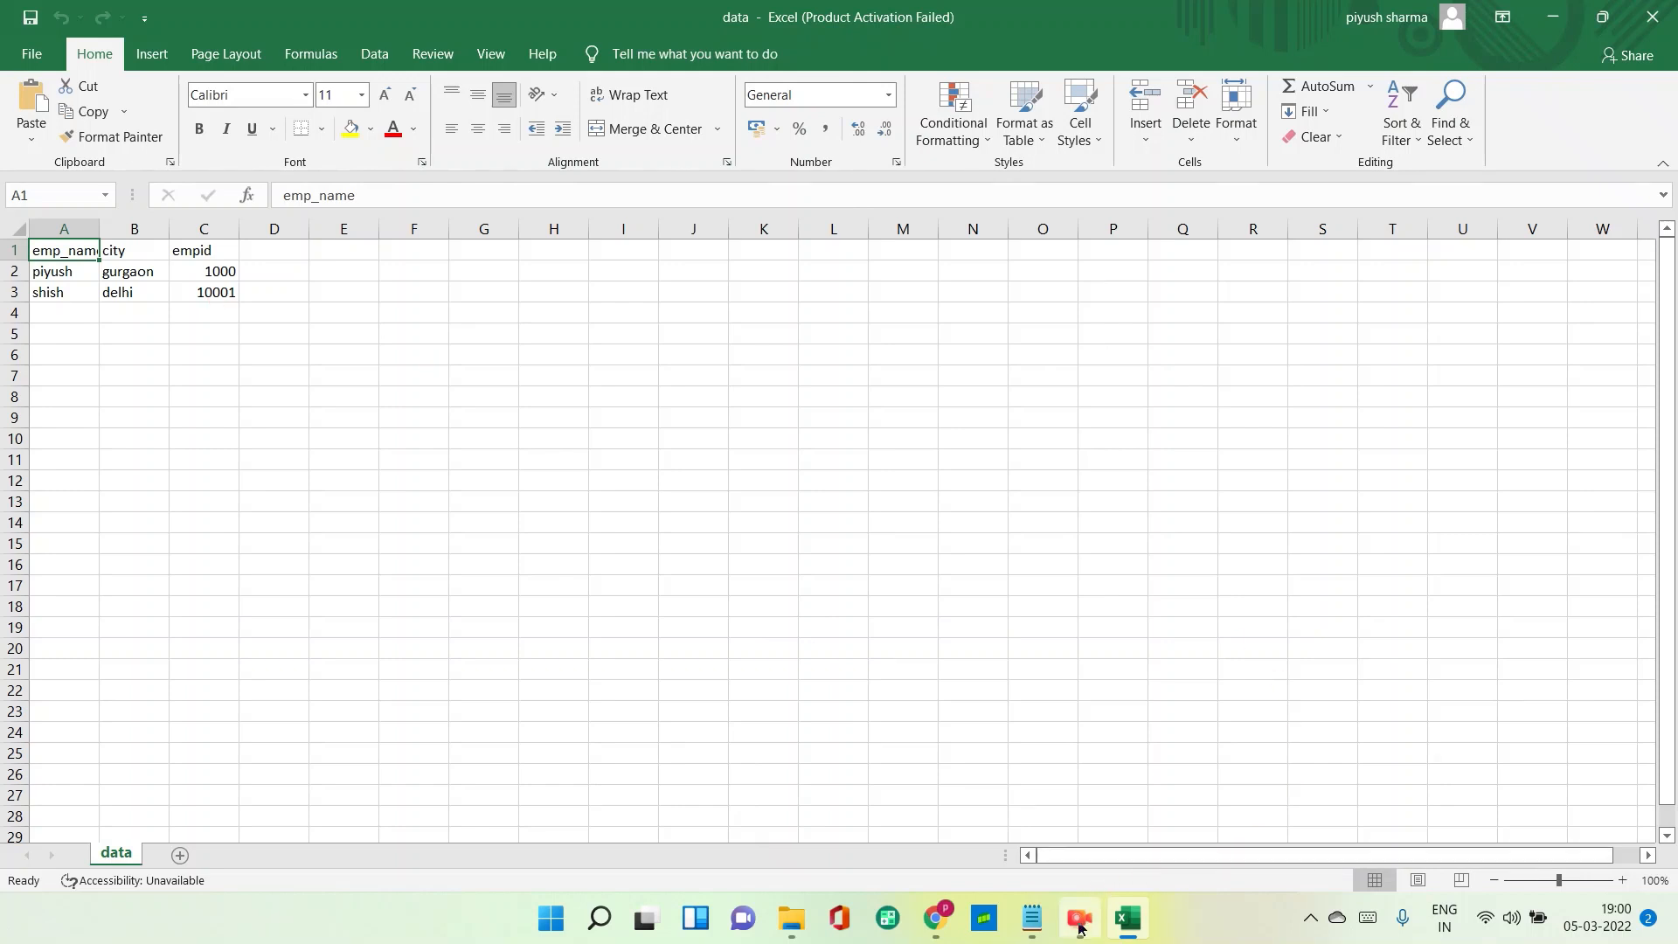